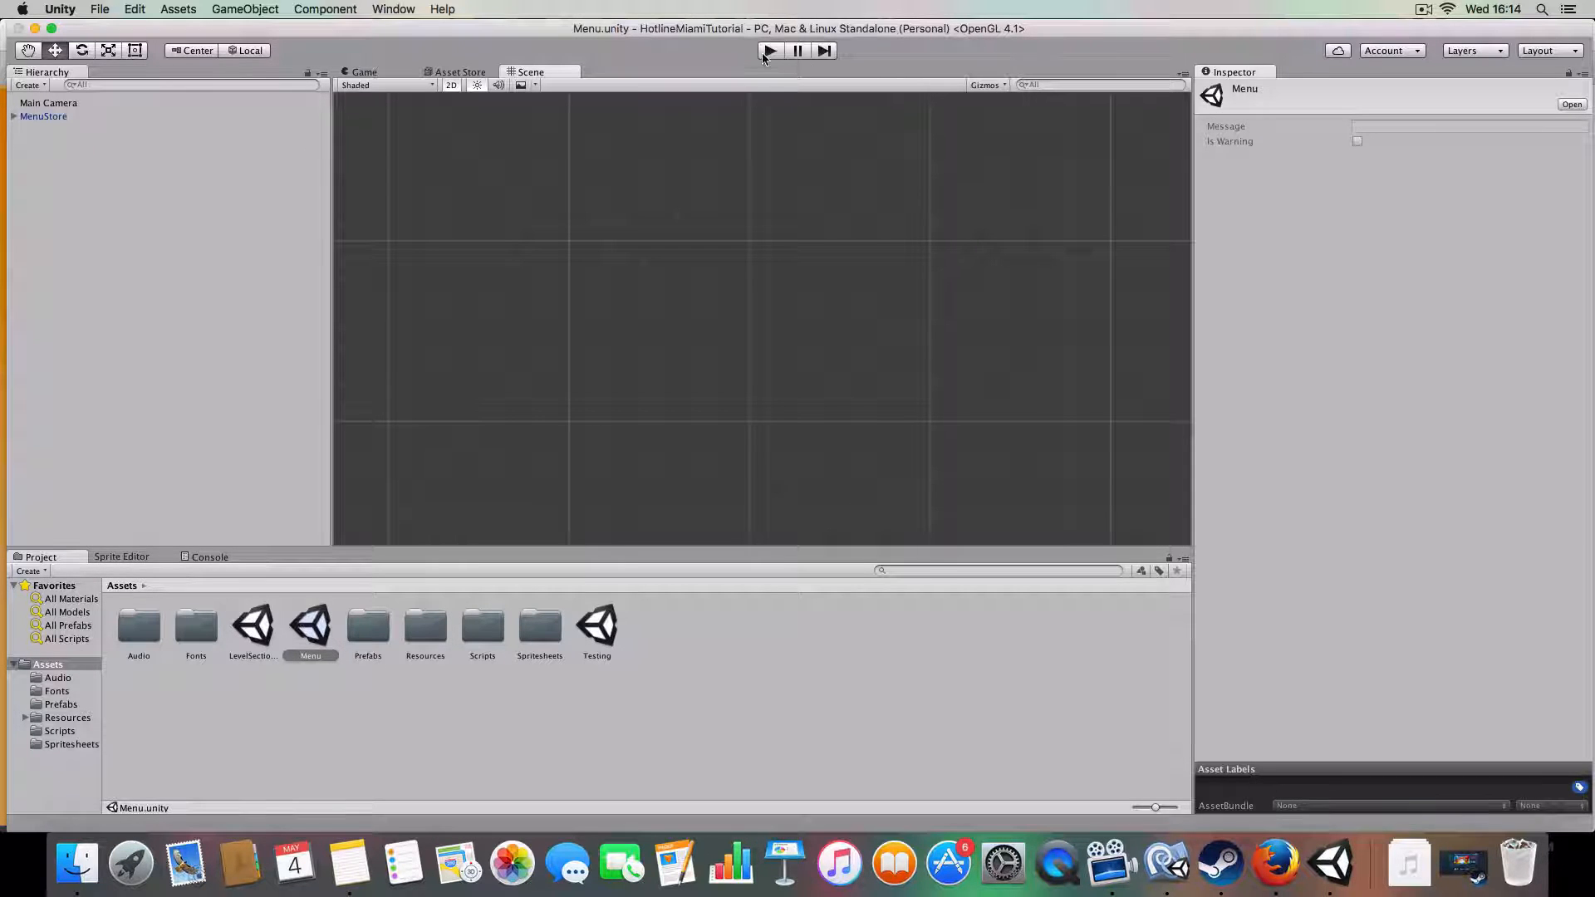
Step: Check the compiler errors blocking play mode and remove the stray thisPause assignment in PauseMenu.Start
click(769, 51)
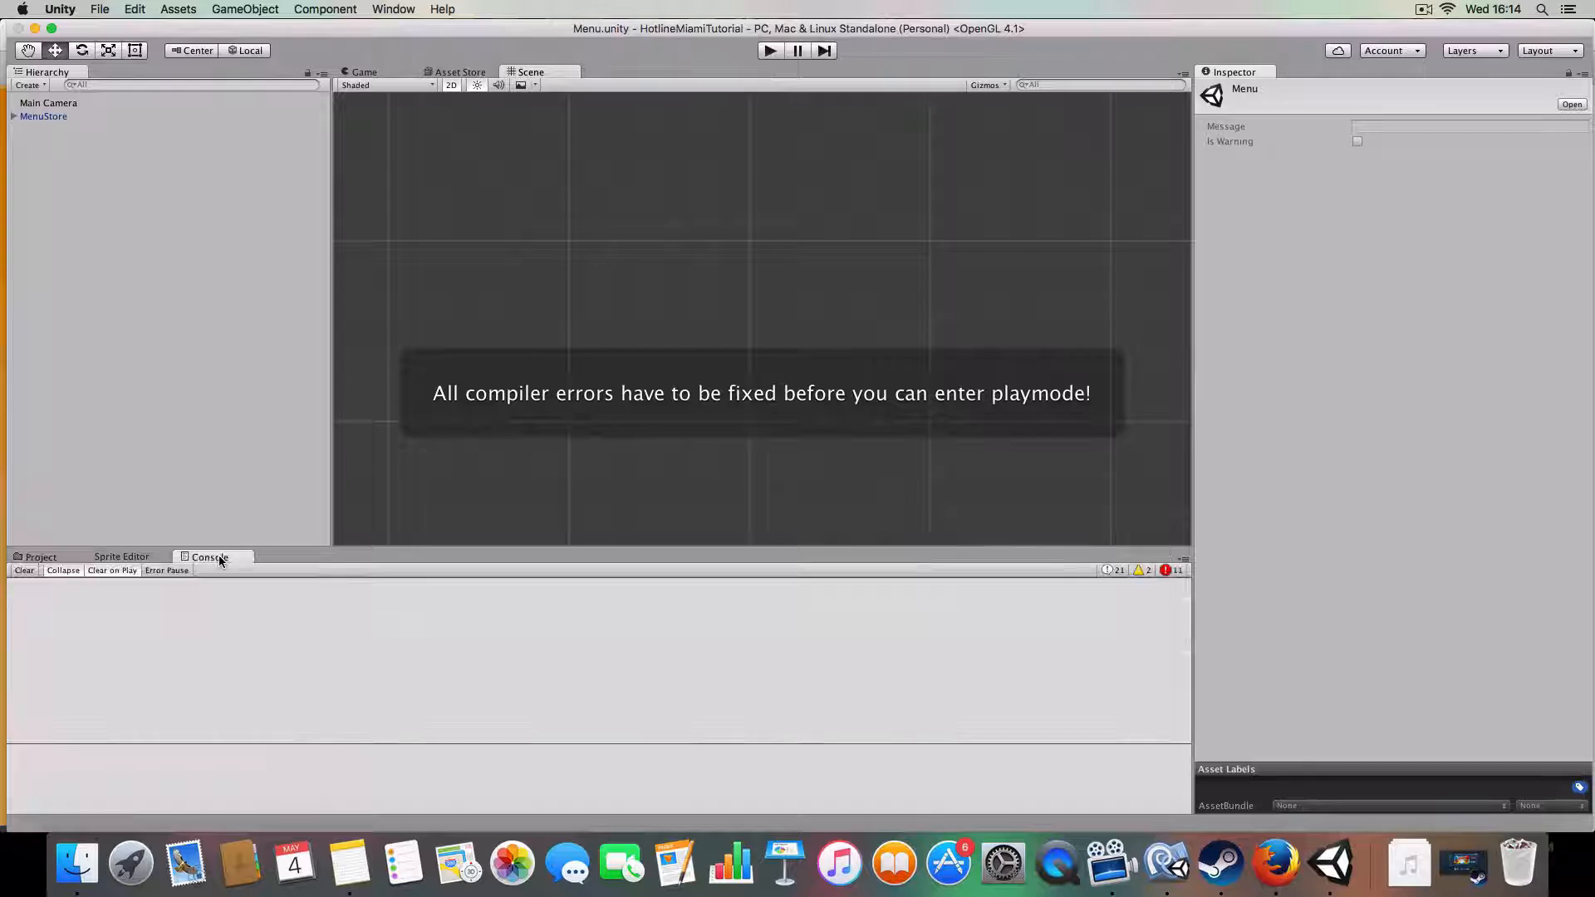
click(210, 557)
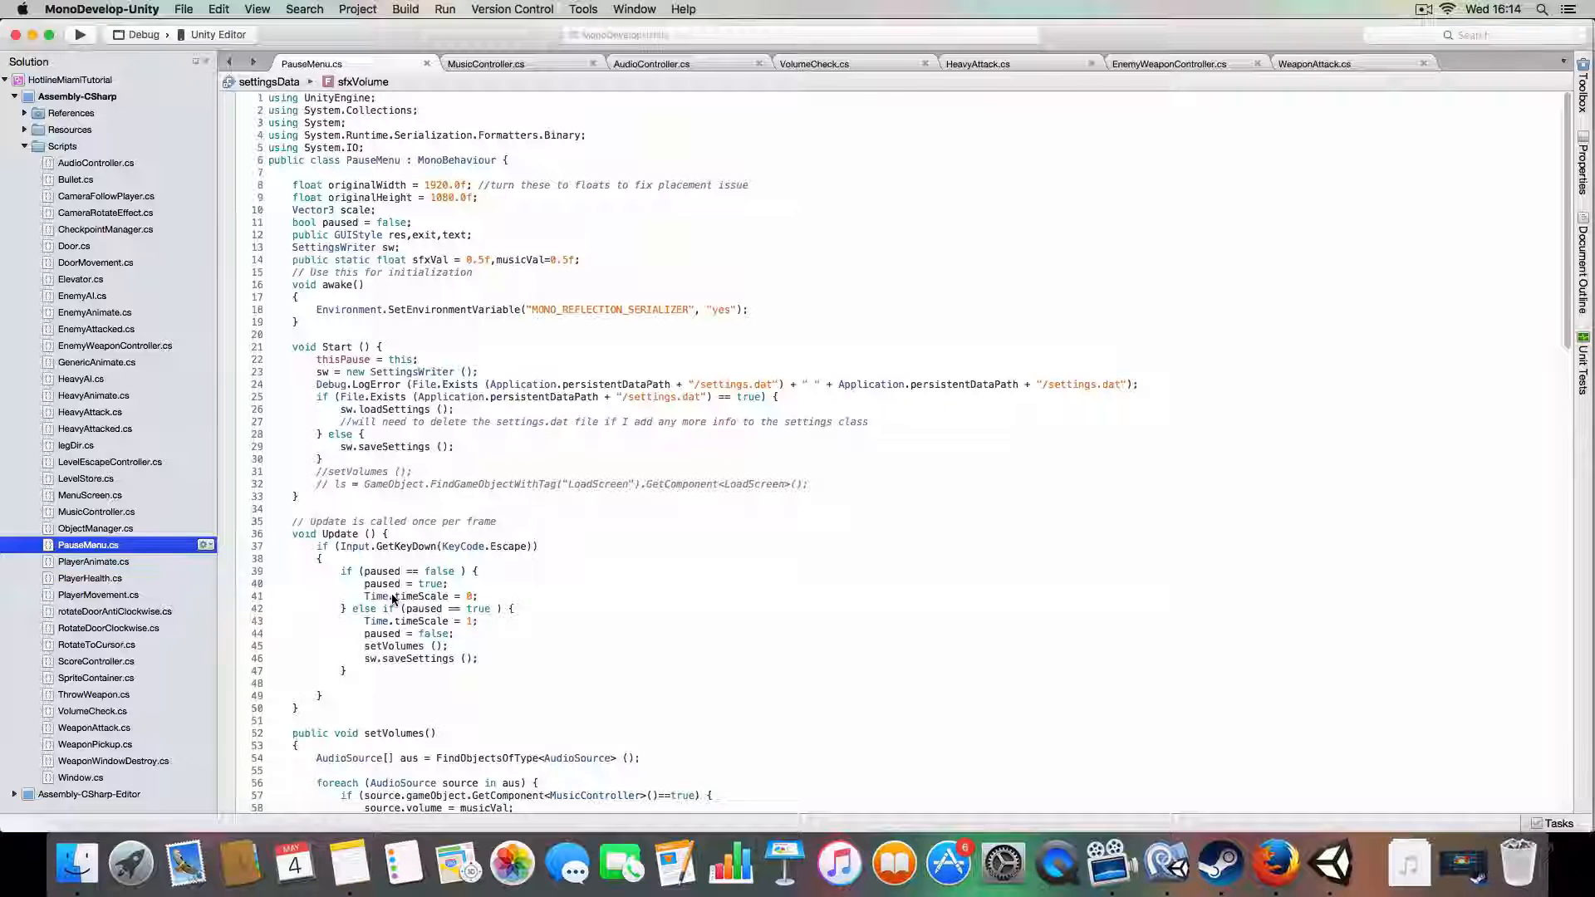
click(420, 359)
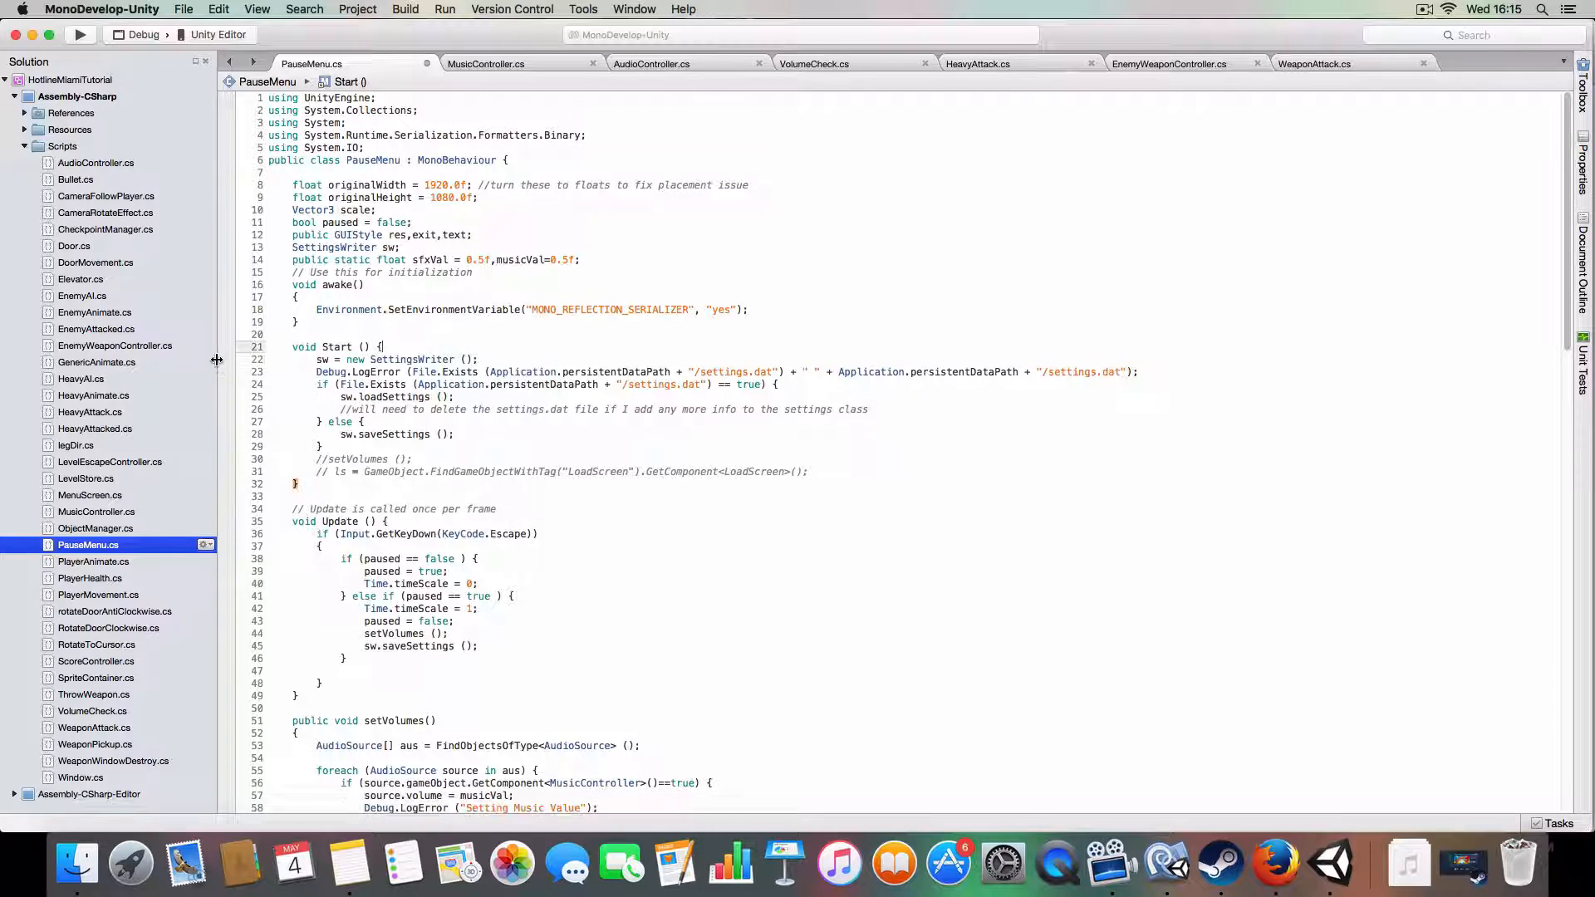
mouse_move(1329, 864)
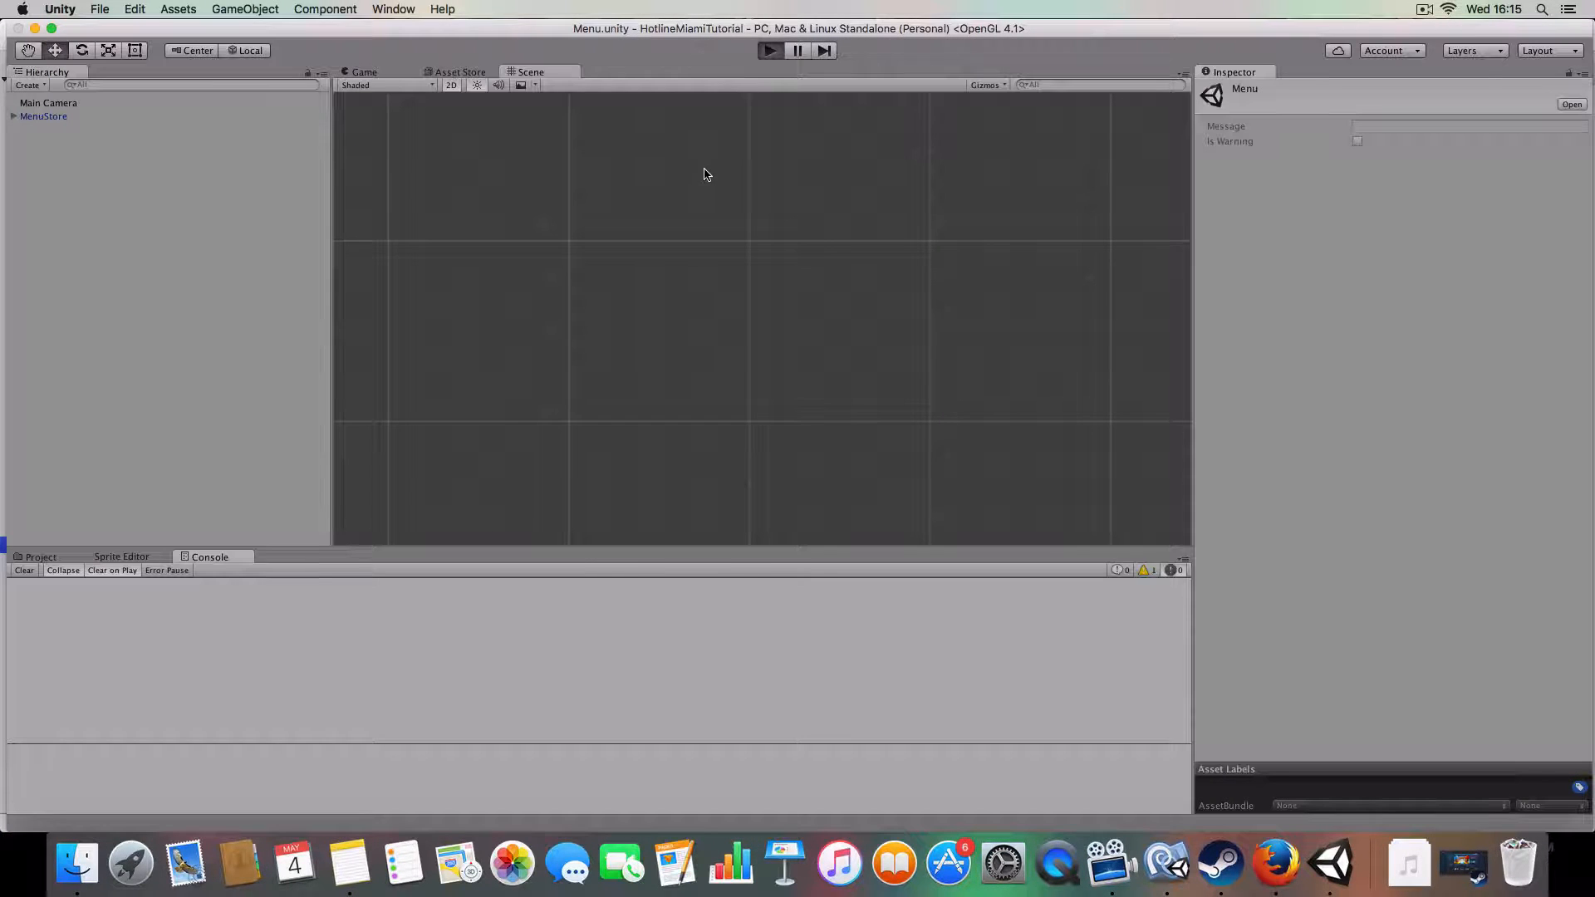
click(769, 50)
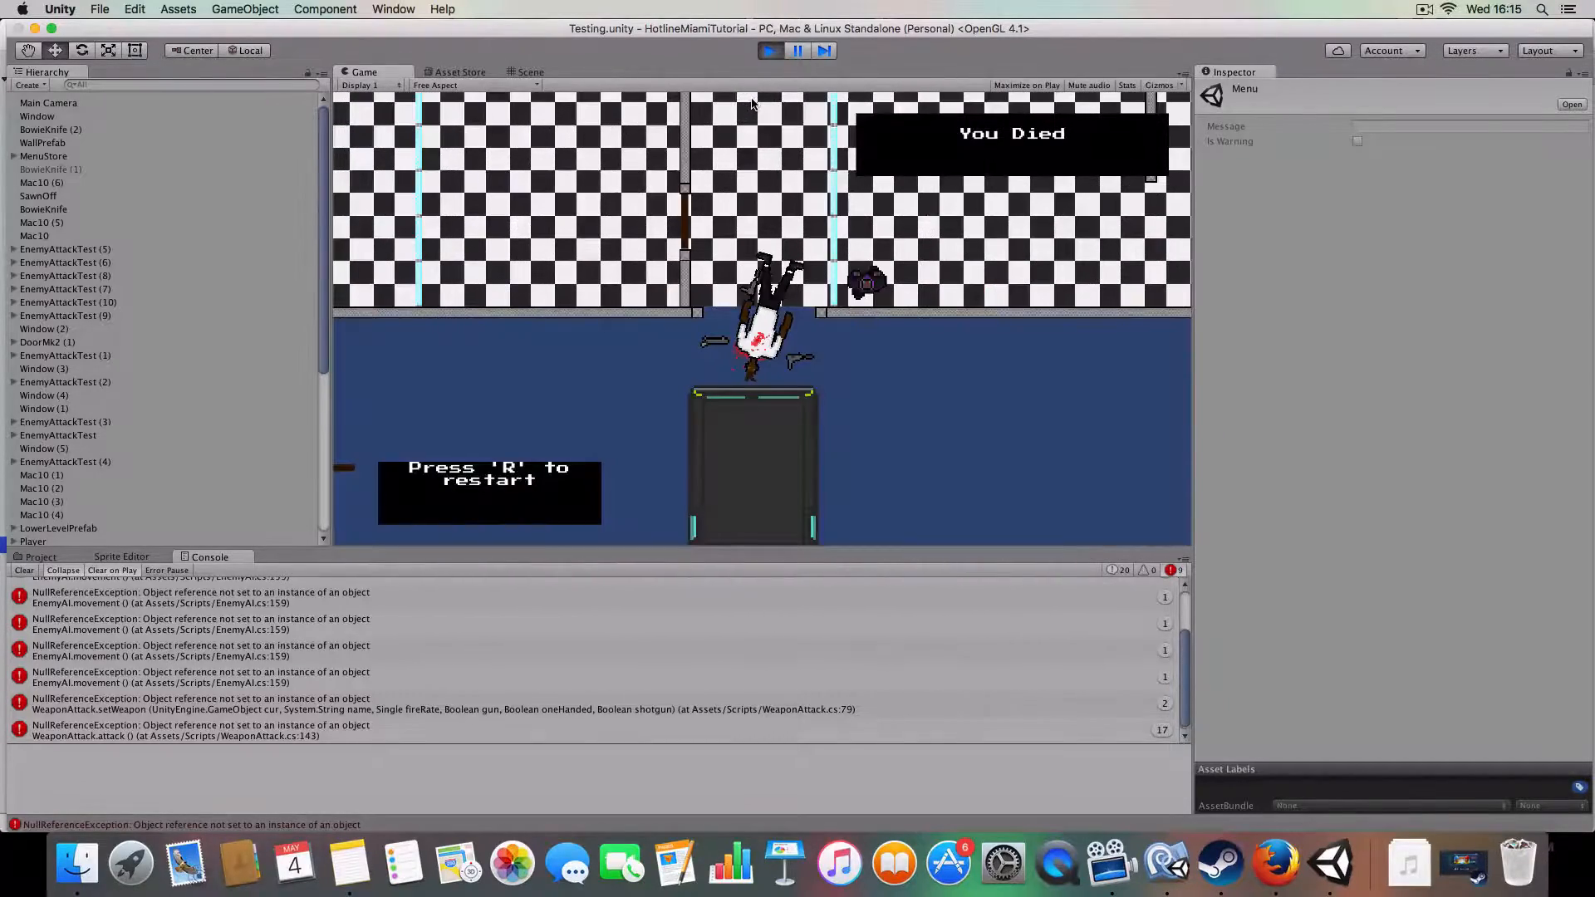
key(r)
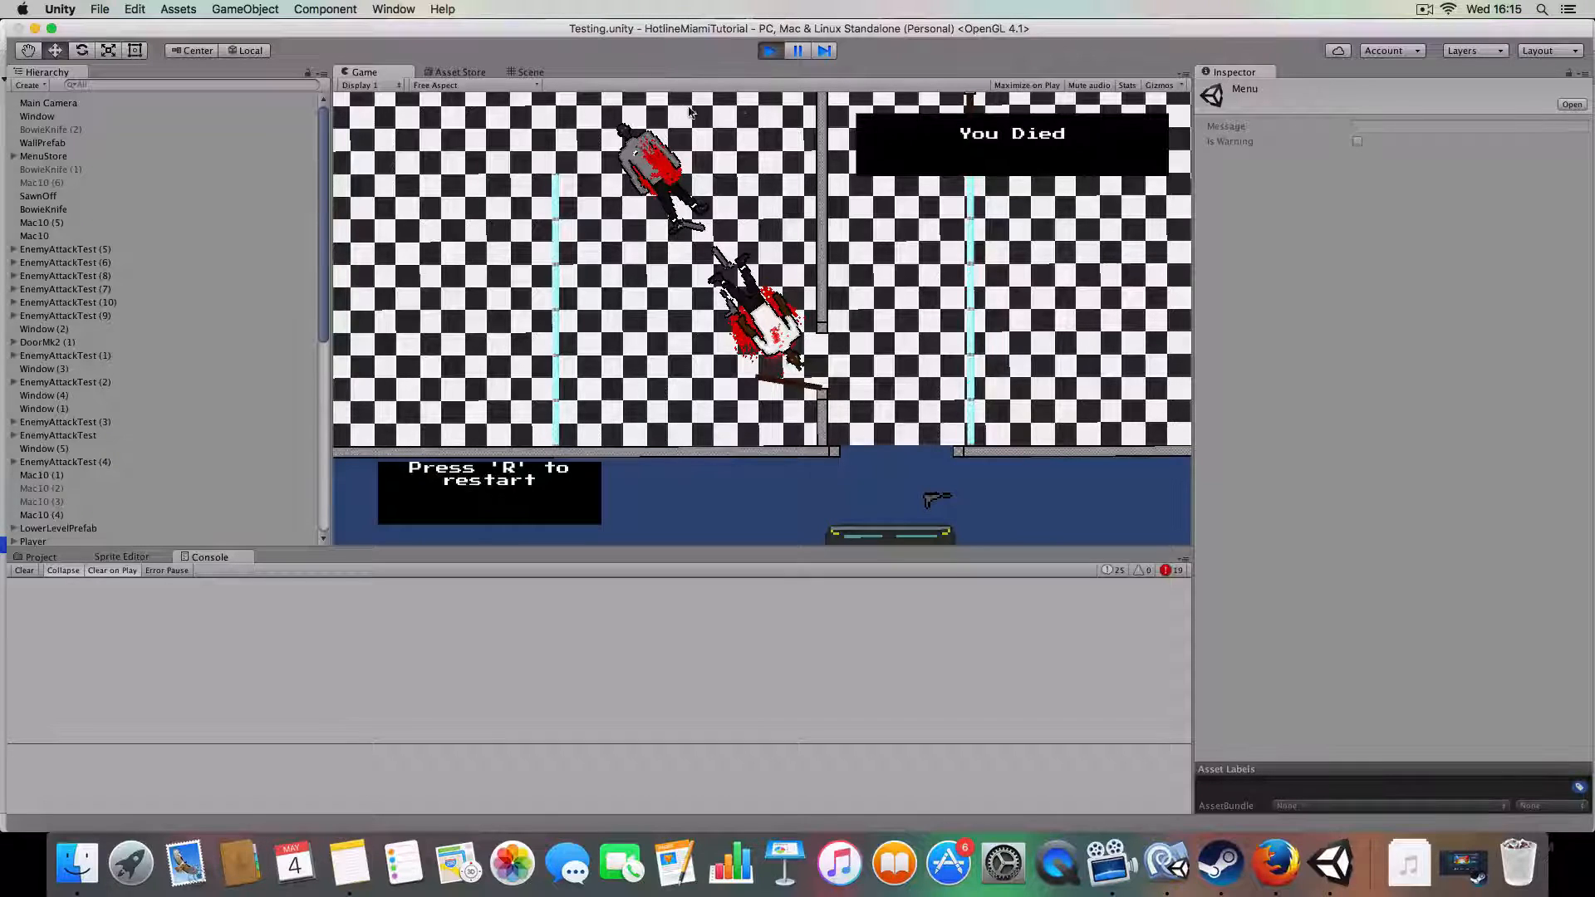
click(796, 52)
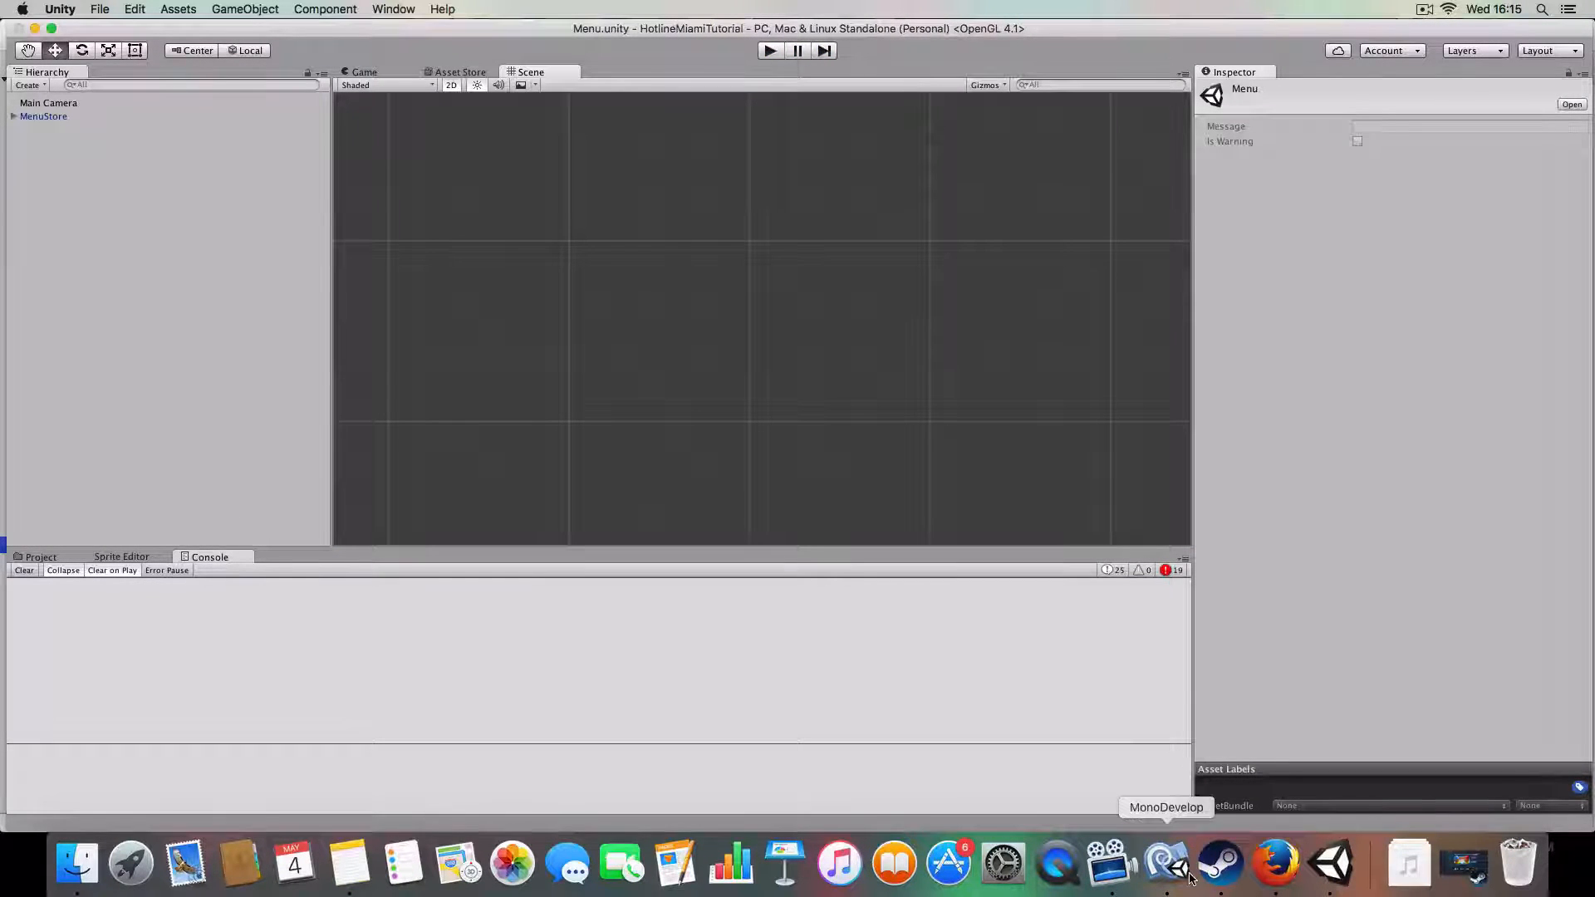
Step: Trim the GUIStyle res,exit,text declaration to just text and review OnGUI
click(1167, 864)
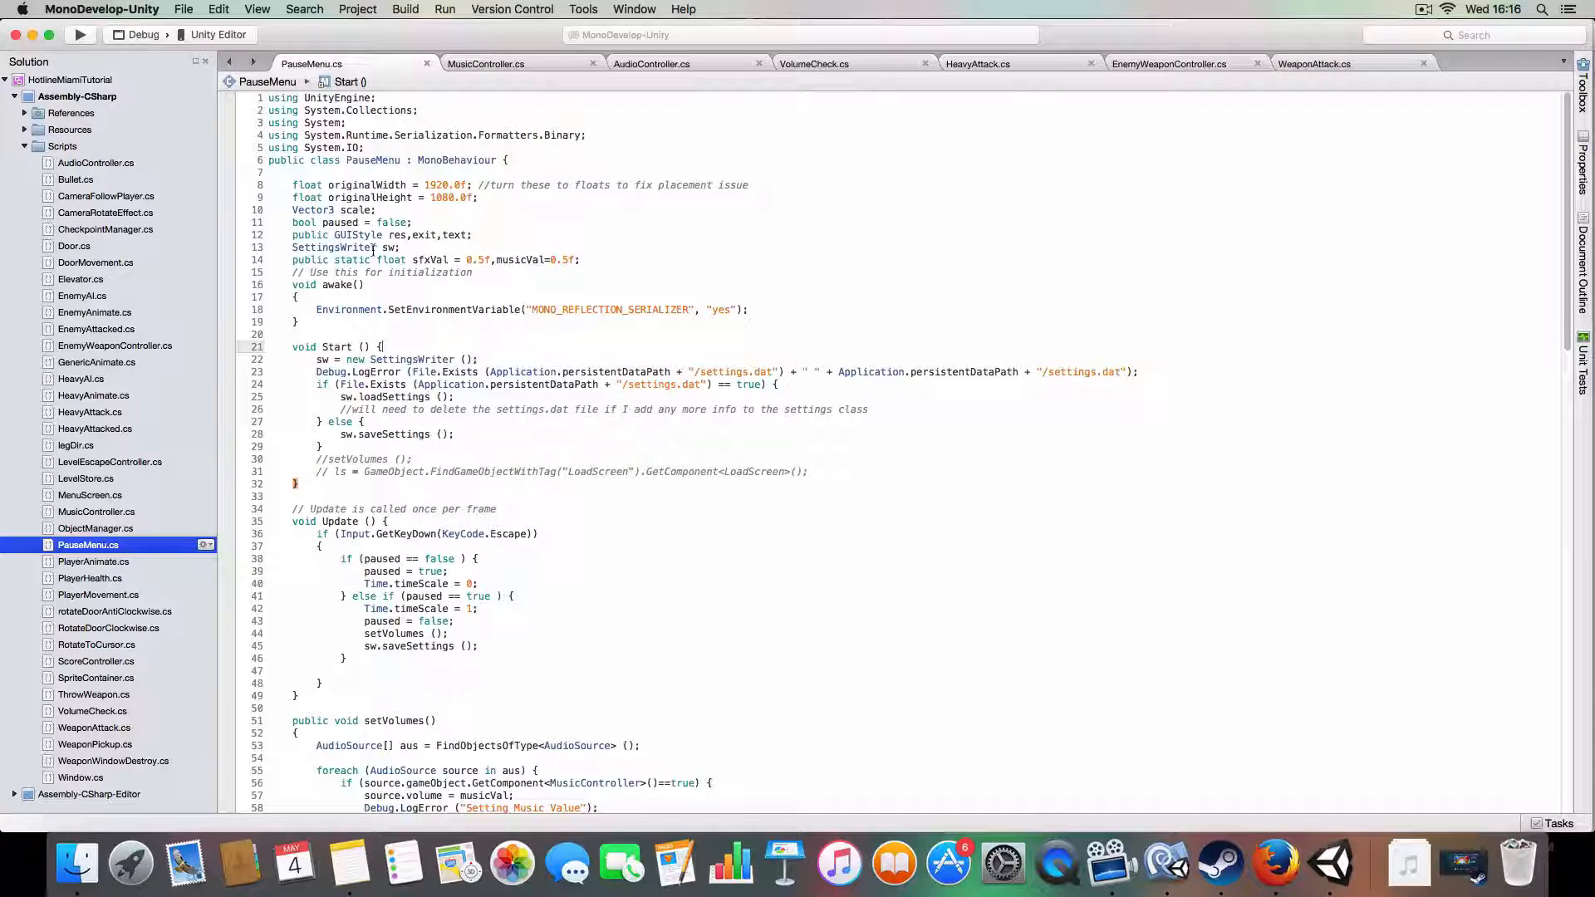
drag(292, 185, 387, 211)
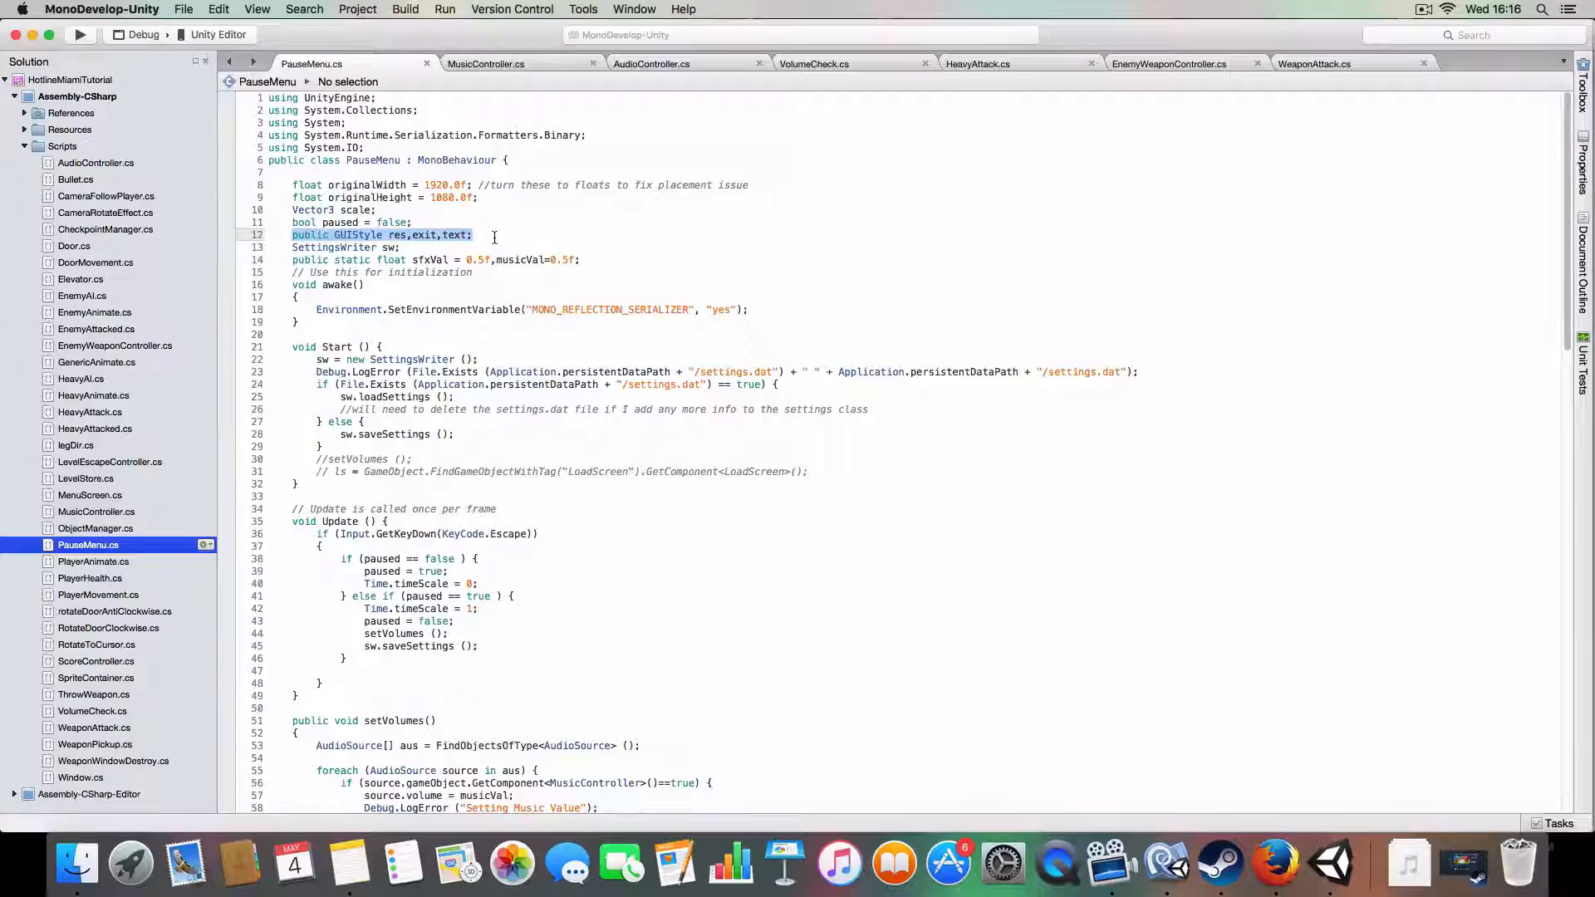
scroll(down, 3)
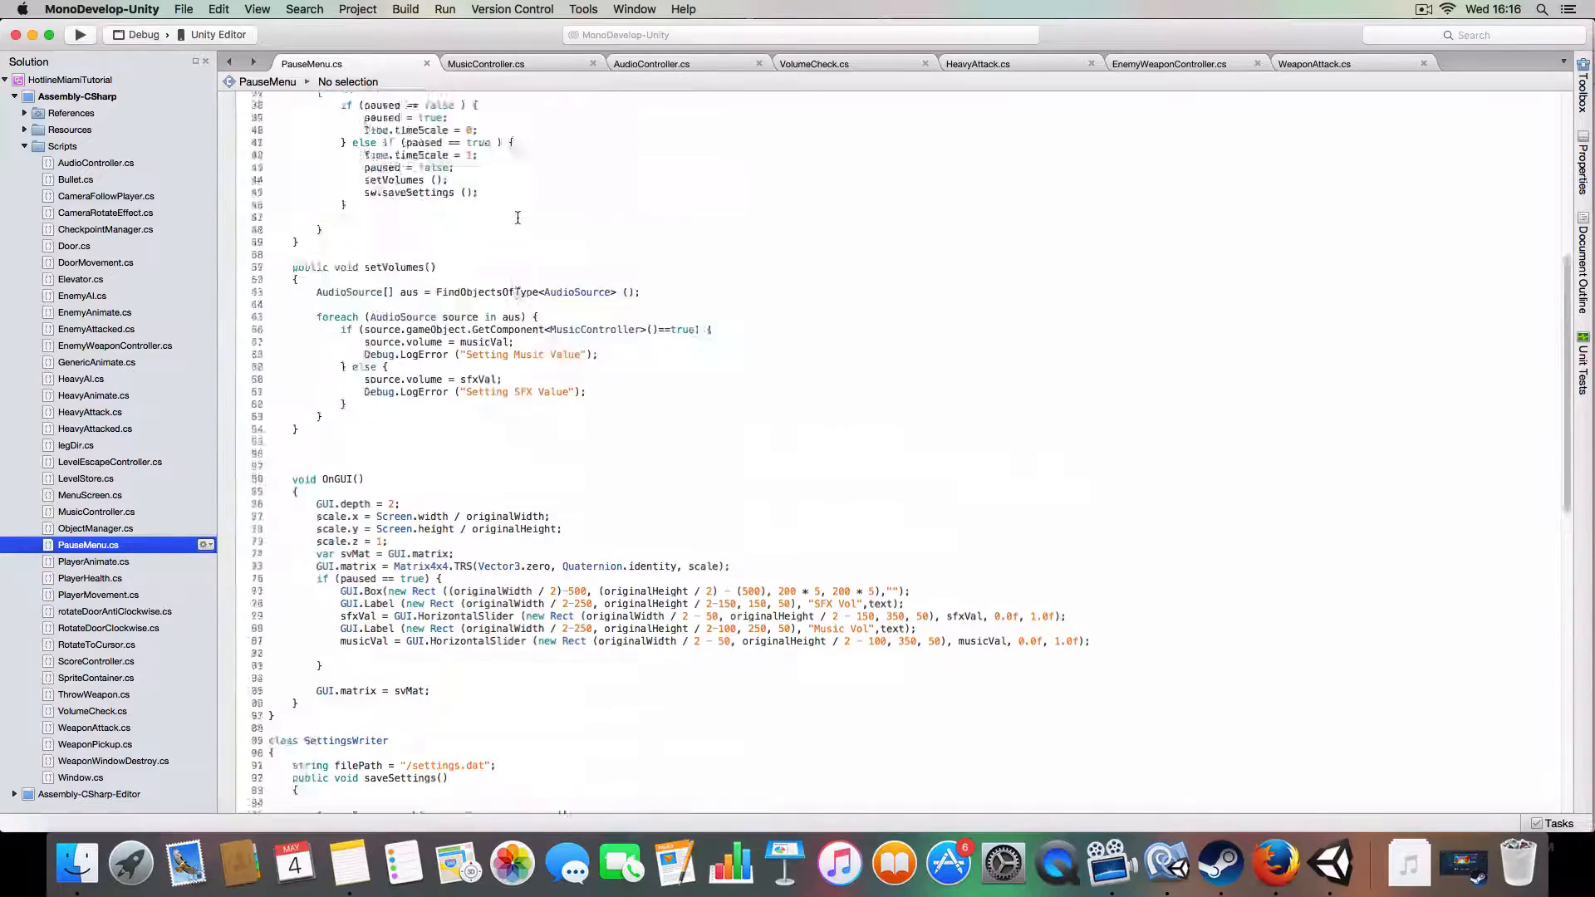
scroll(up, 3)
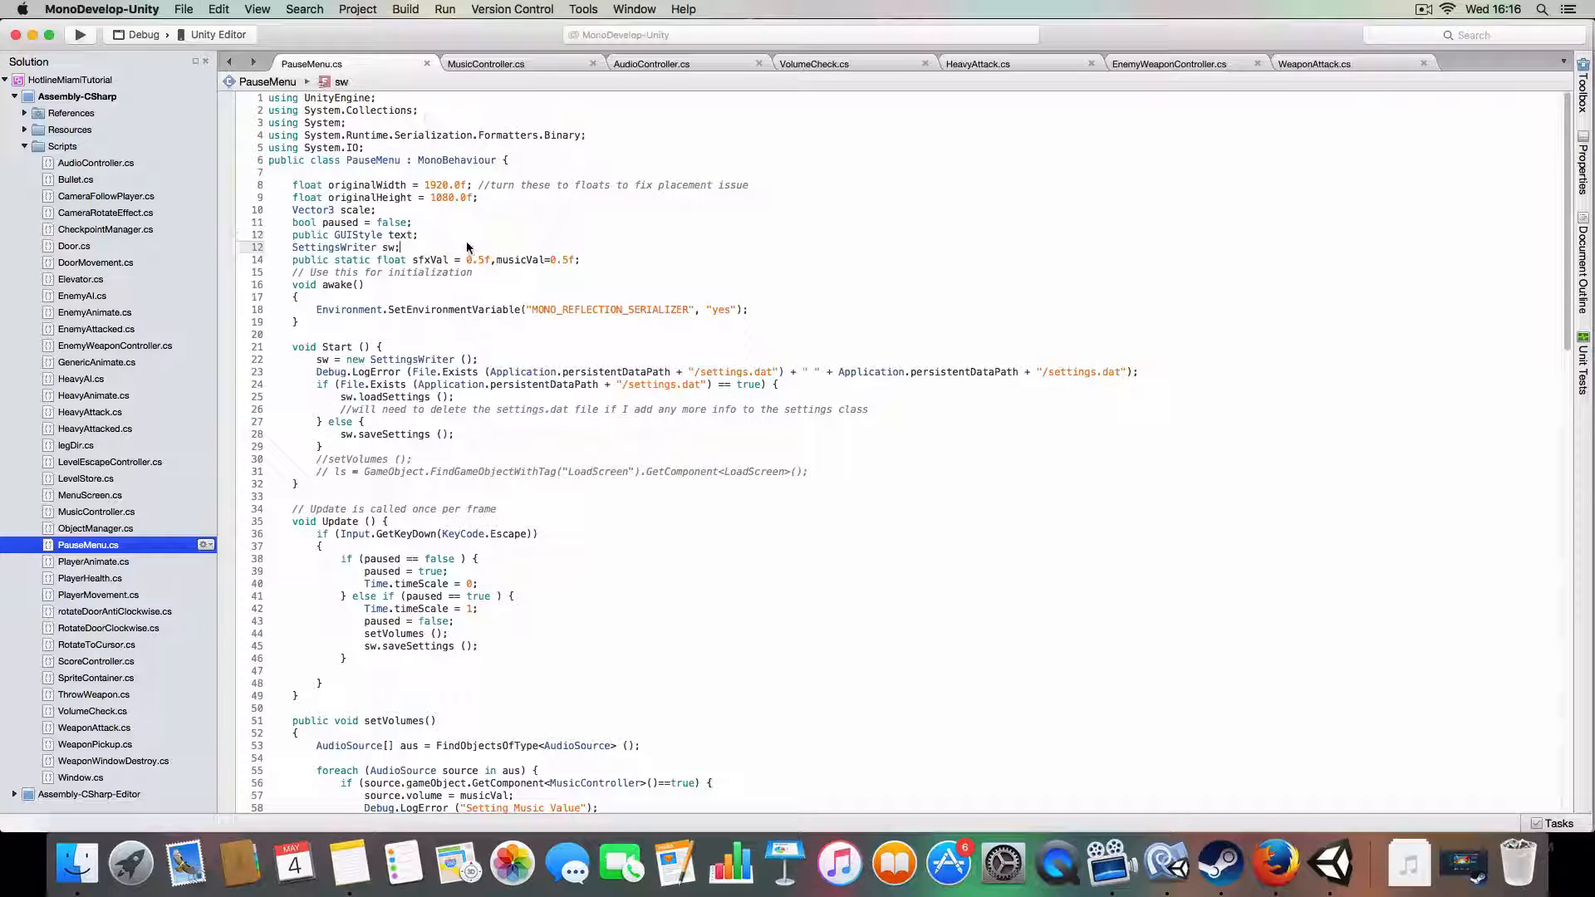
mouse_move(1274, 864)
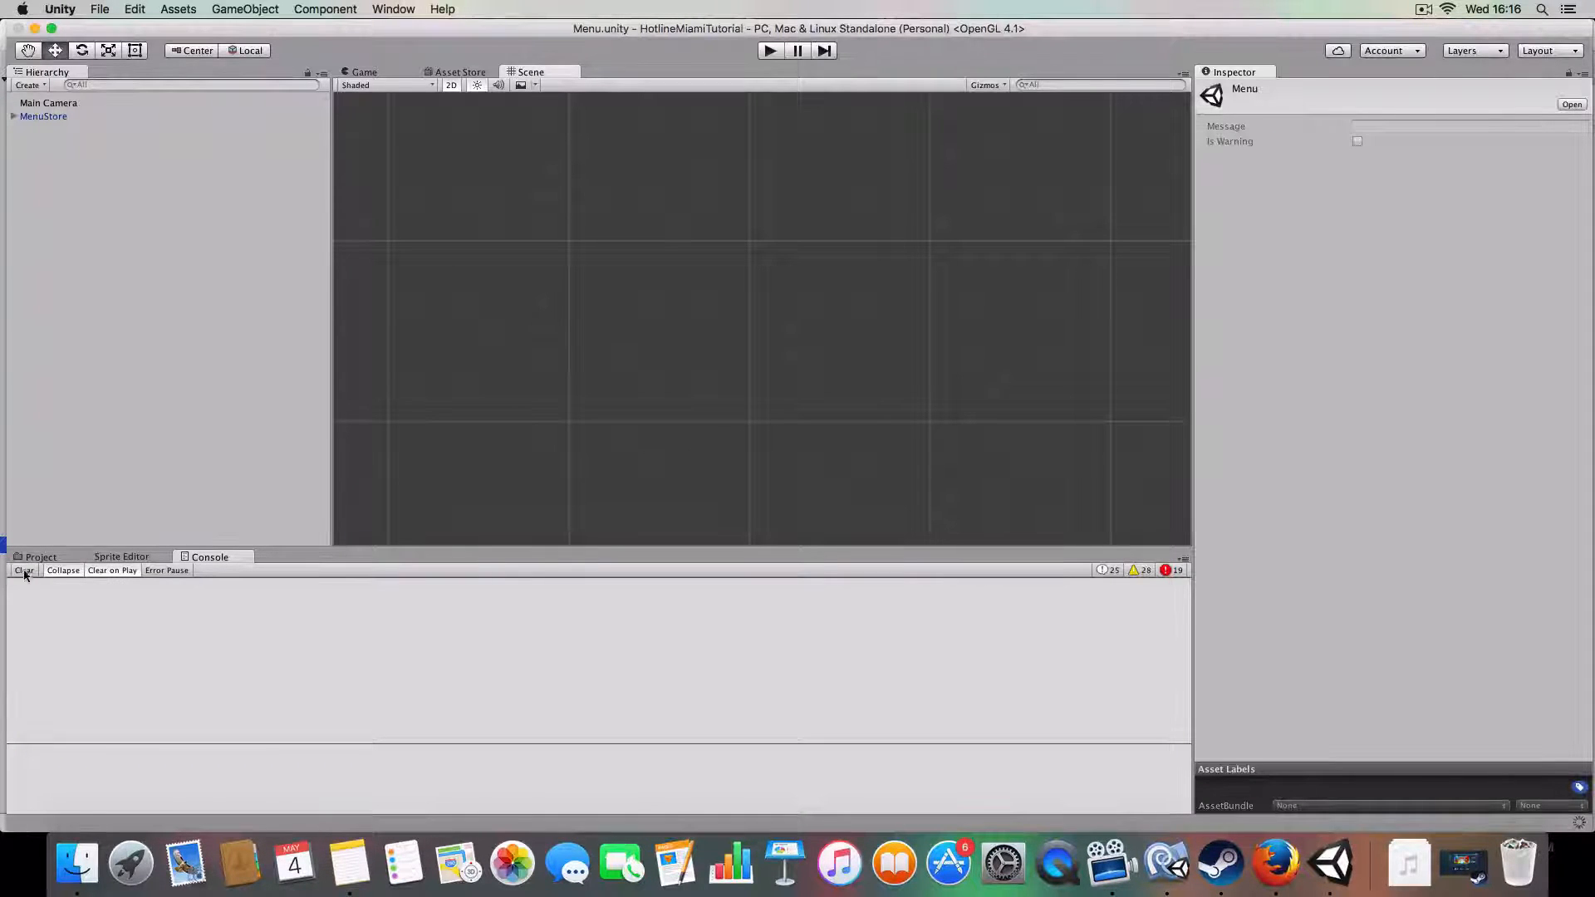
Step: Clear the console messages before returning to PauseMenu.cs
click(23, 570)
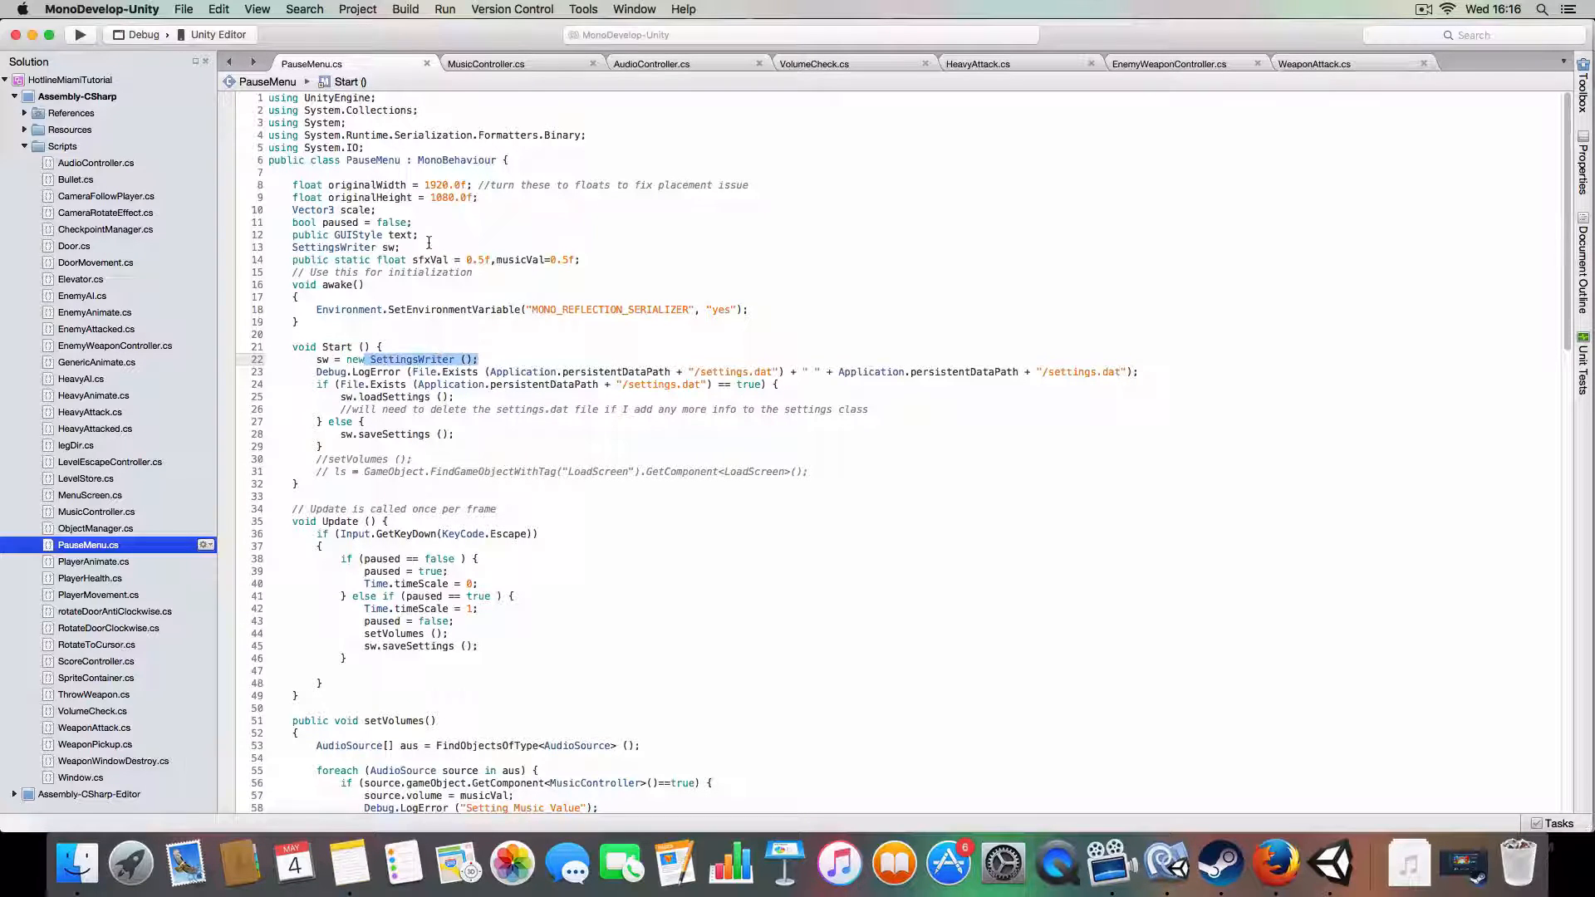
click(402, 247)
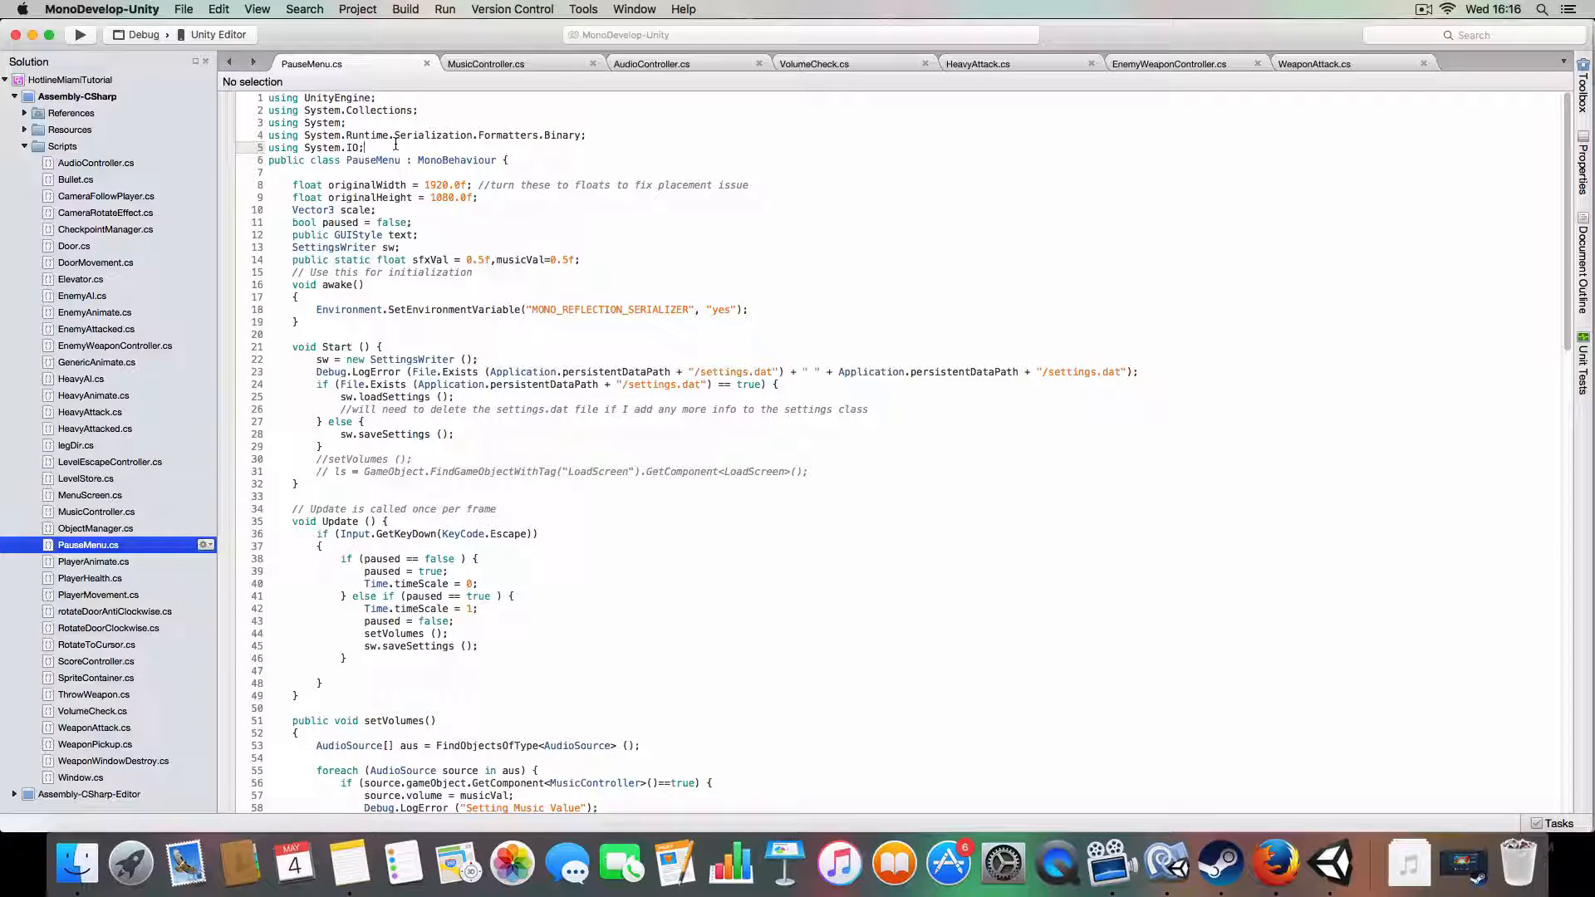
click(379, 211)
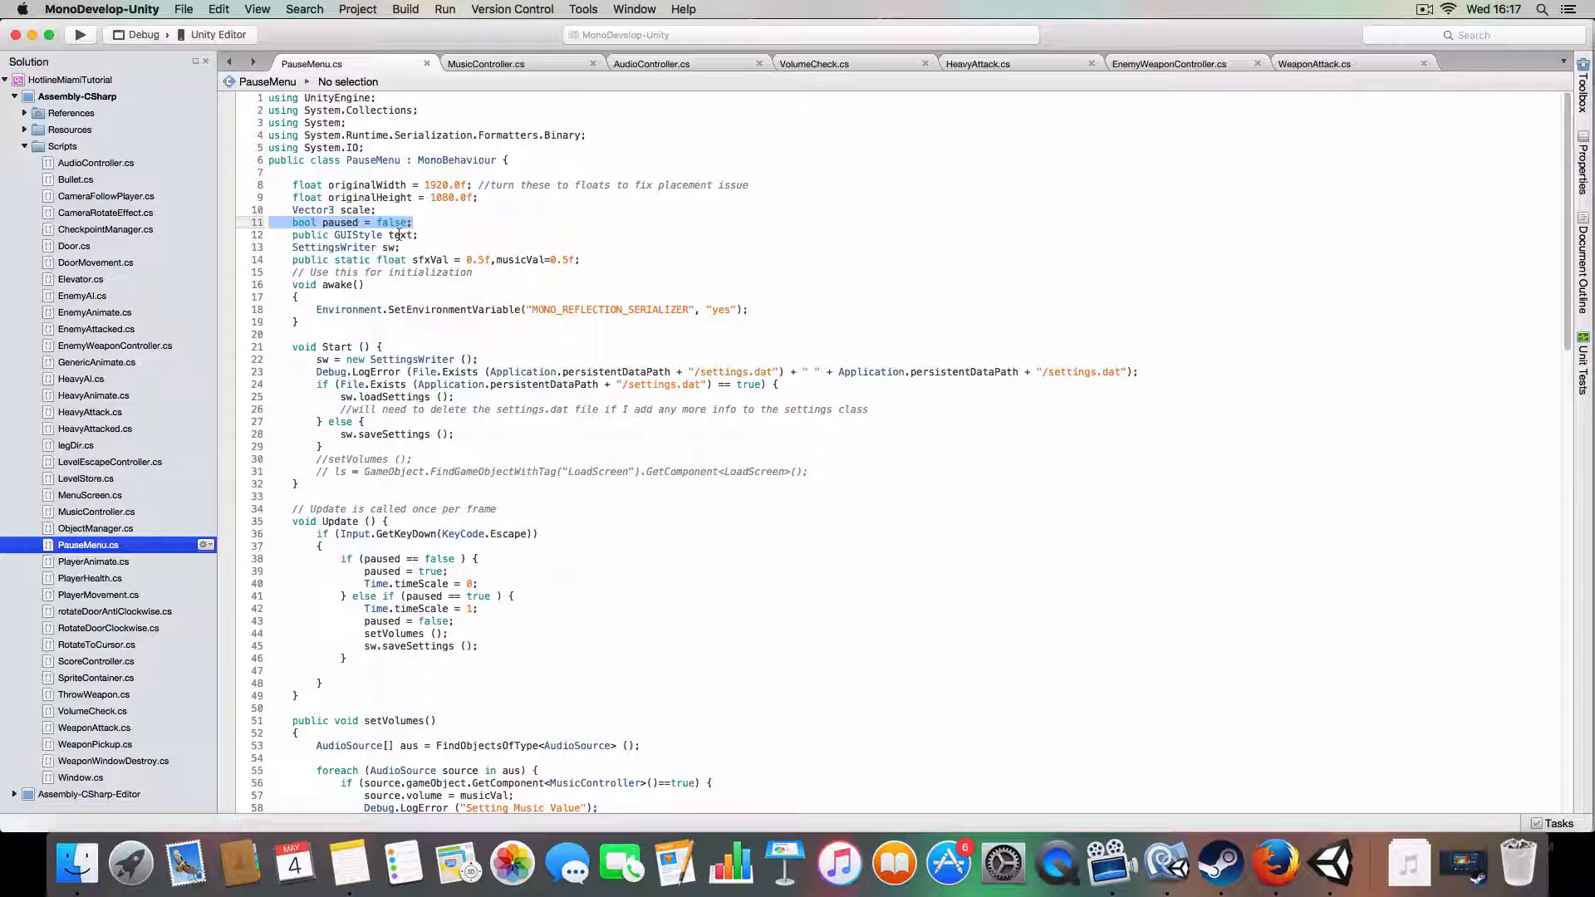
click(401, 234)
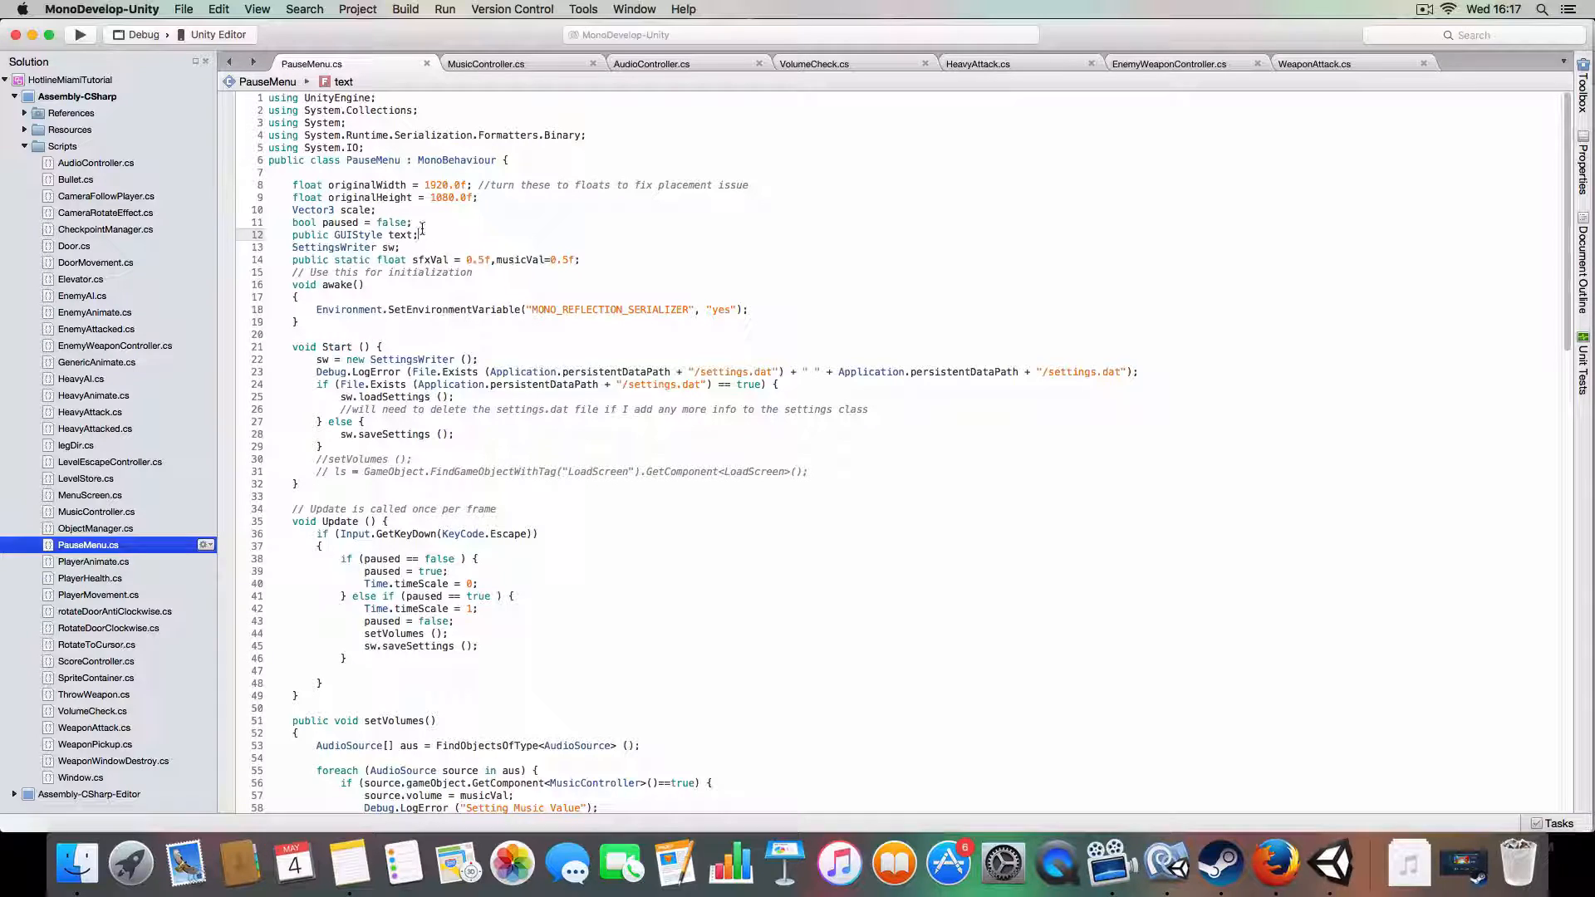
double_click(351, 234)
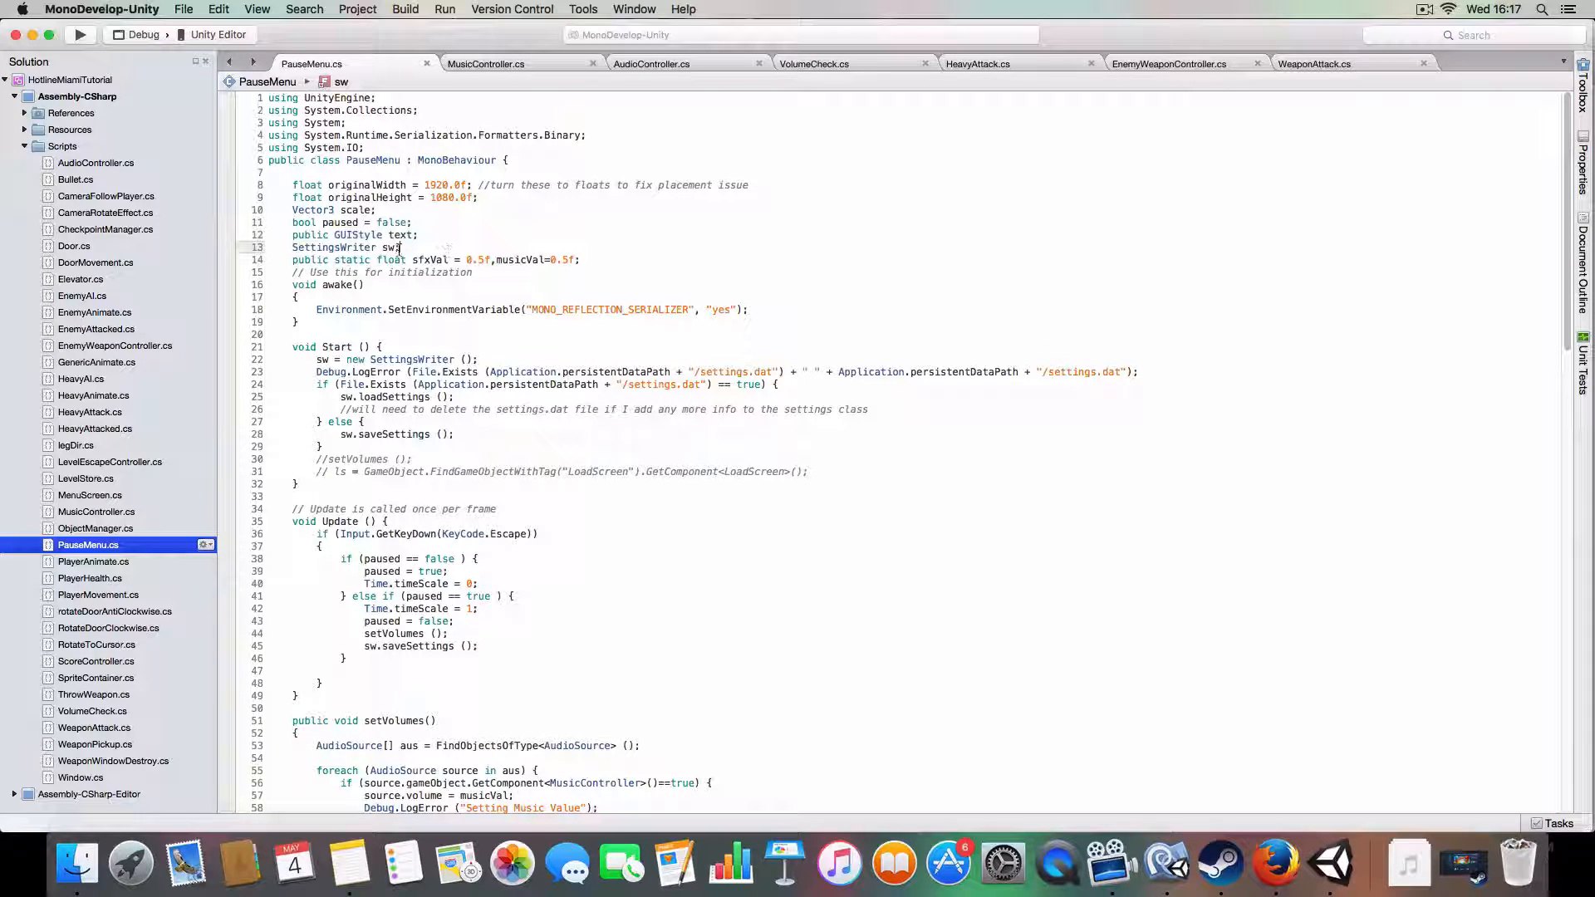
double_click(326, 248)
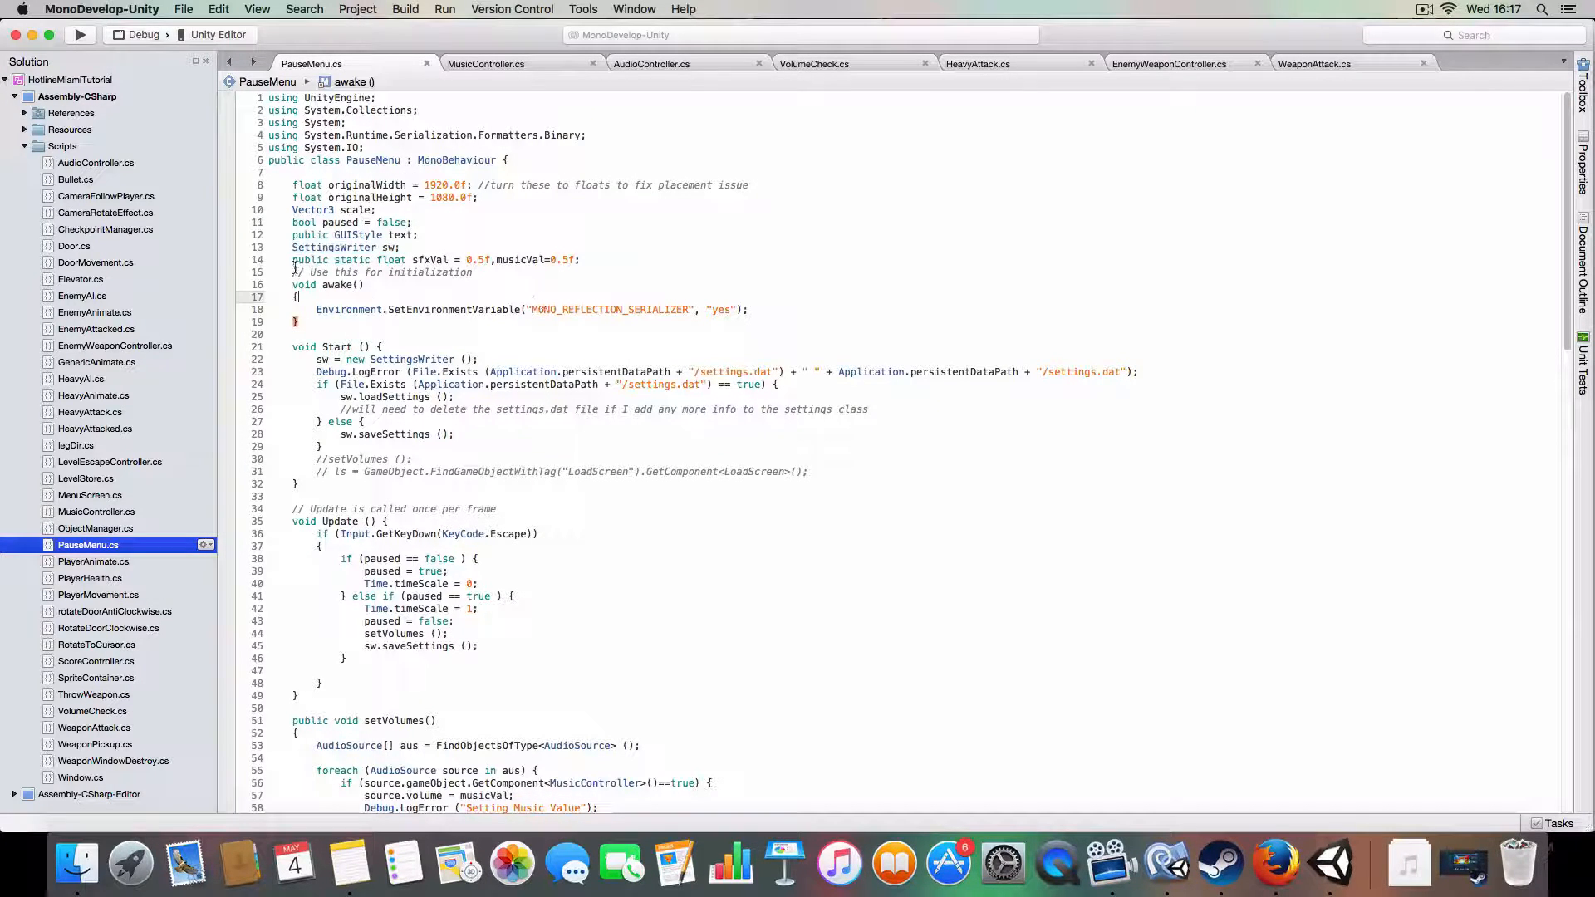
click(474, 271)
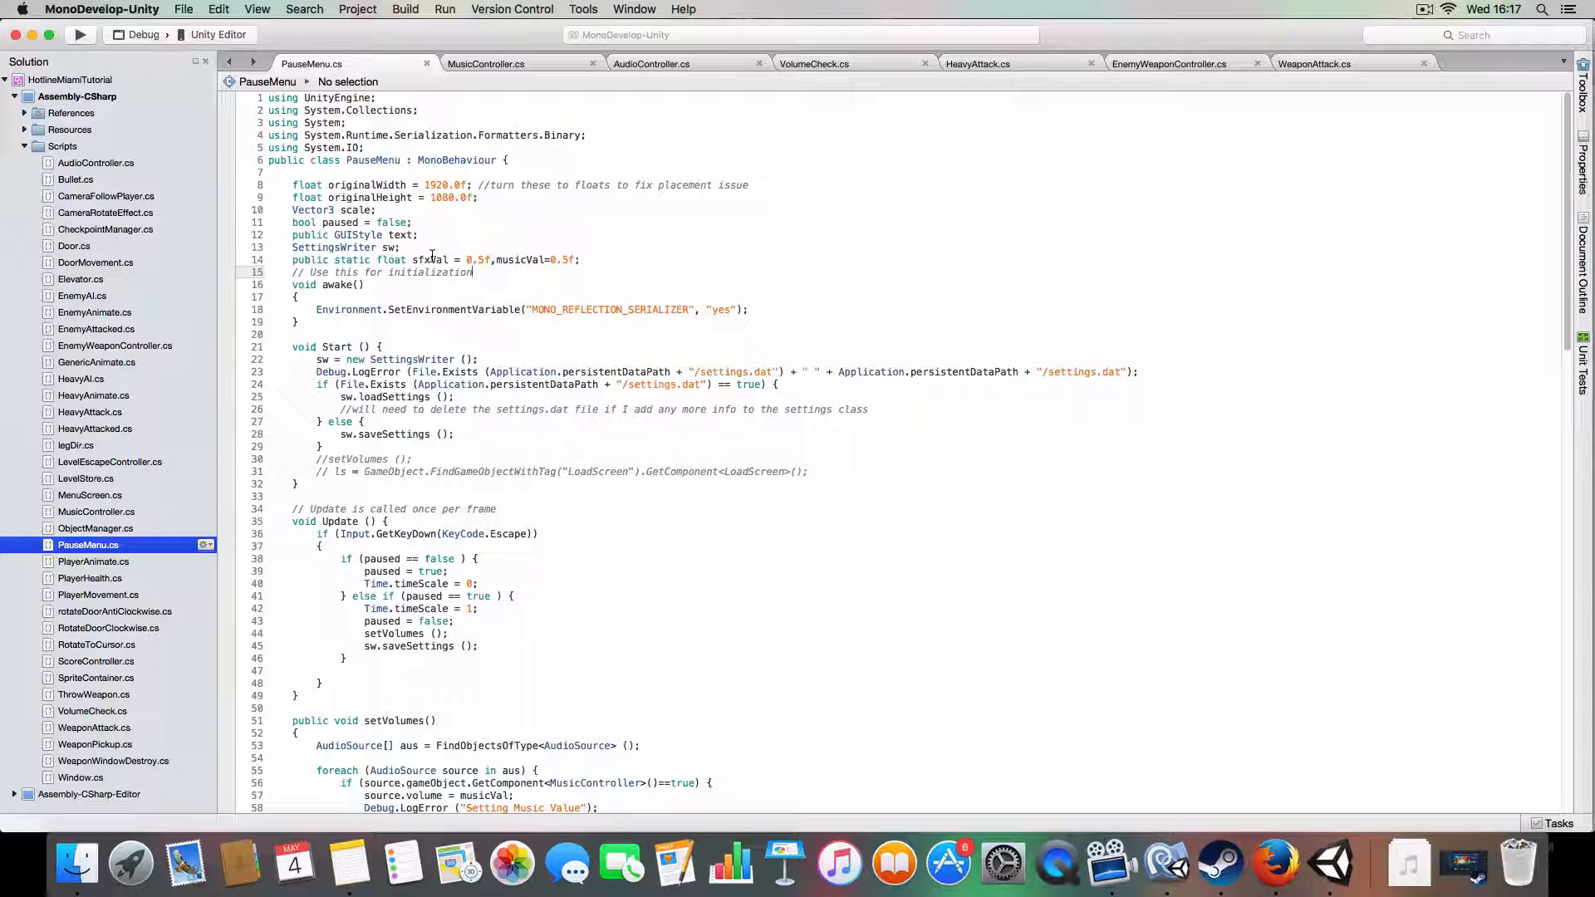
double_click(427, 259)
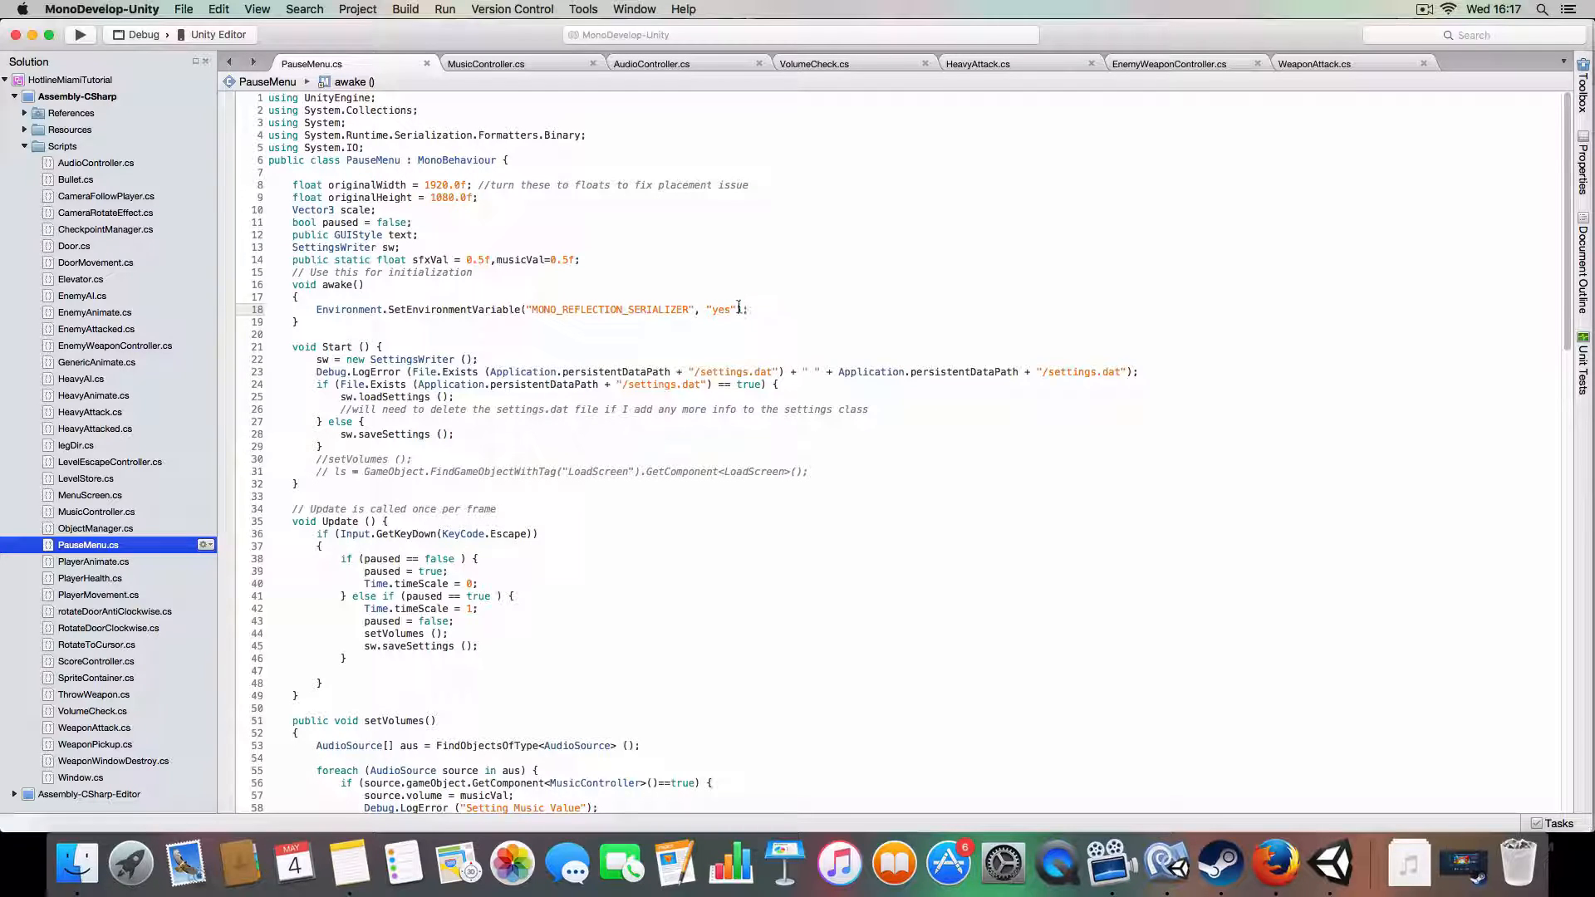
mouse_move(720, 309)
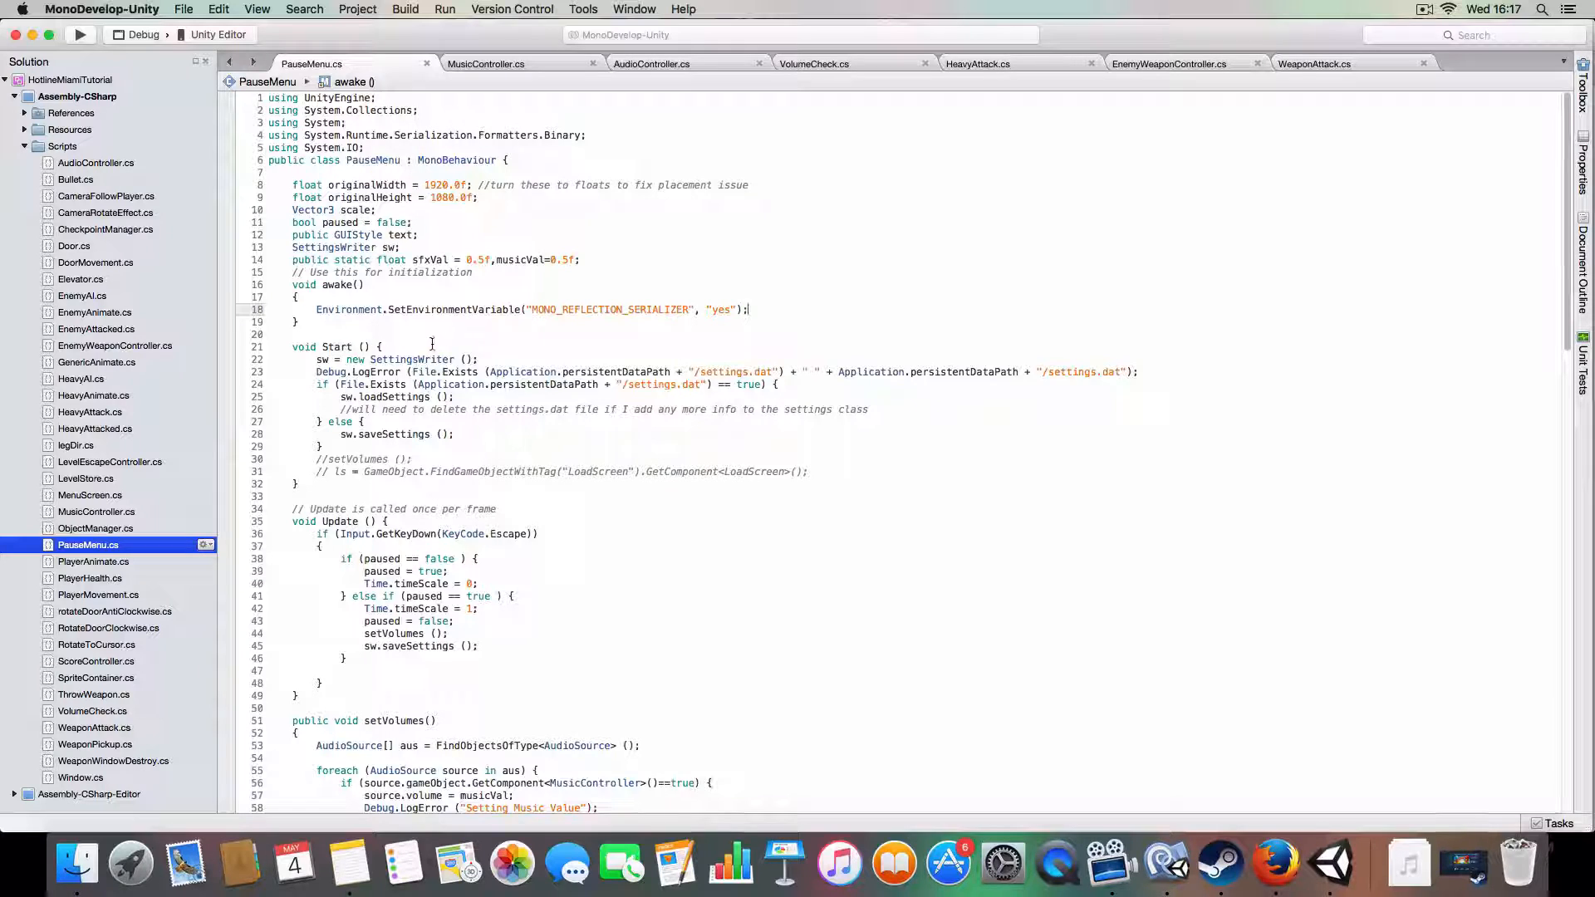
click(427, 347)
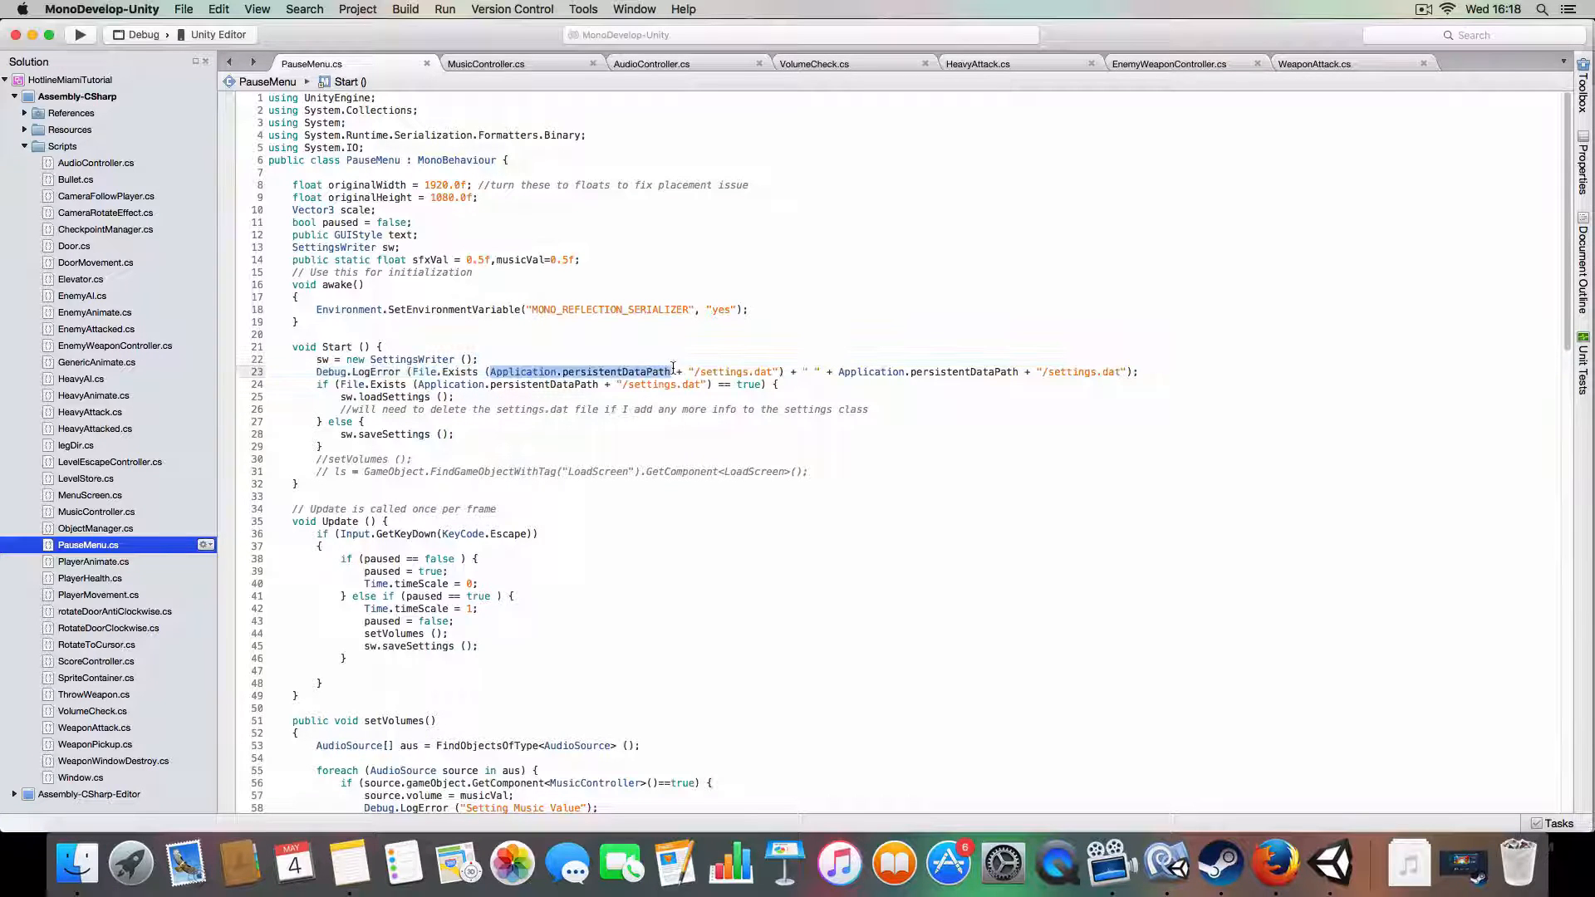
click(763, 409)
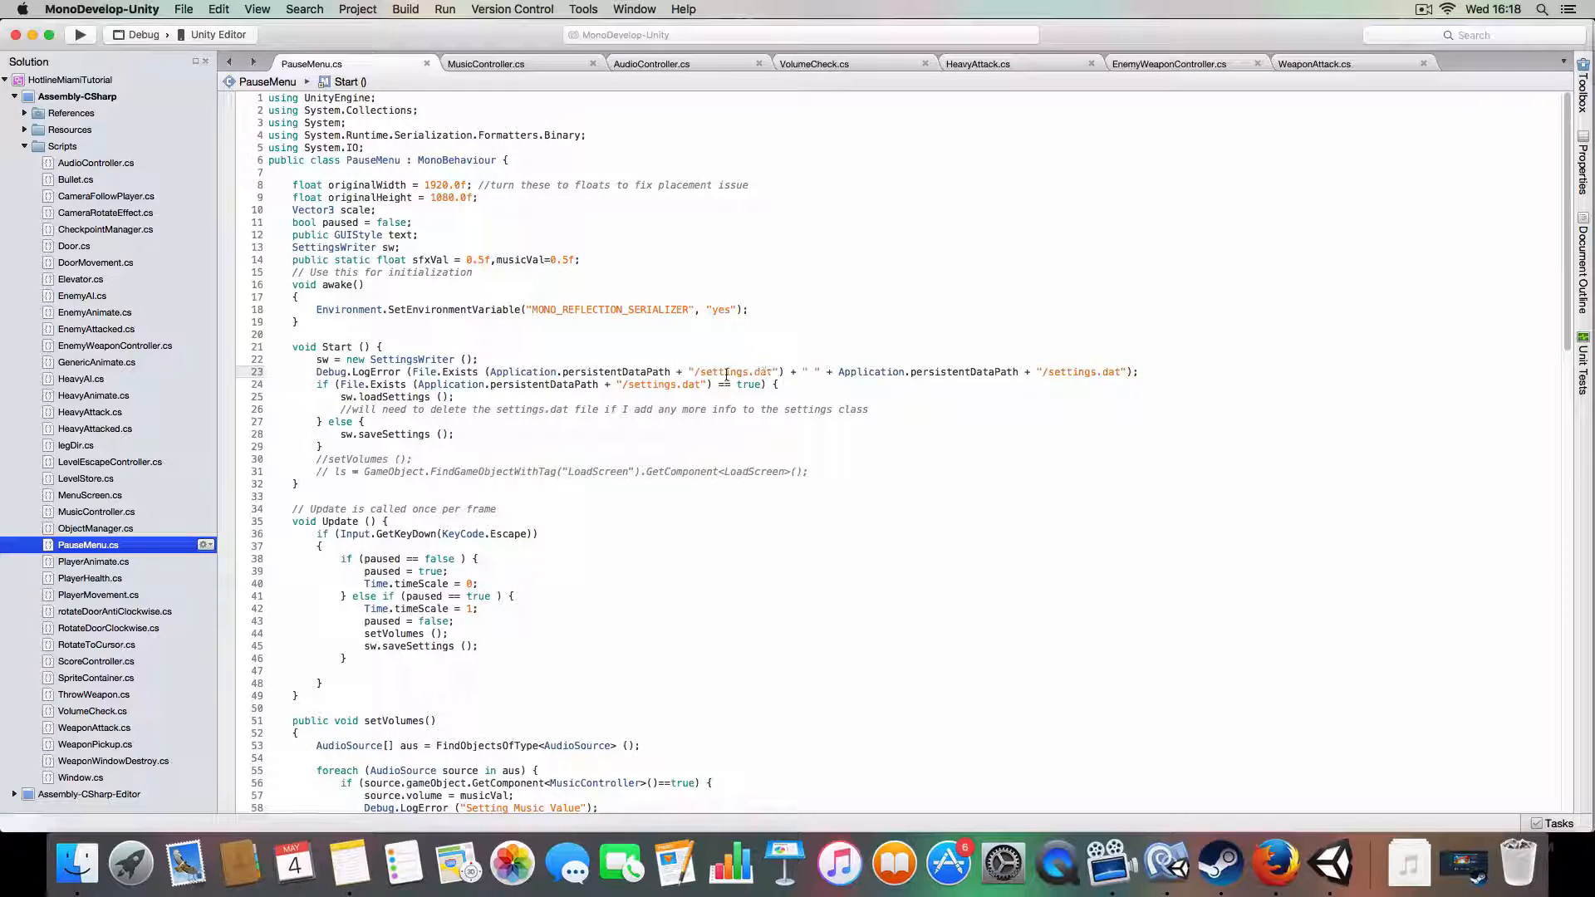
double_click(452, 370)
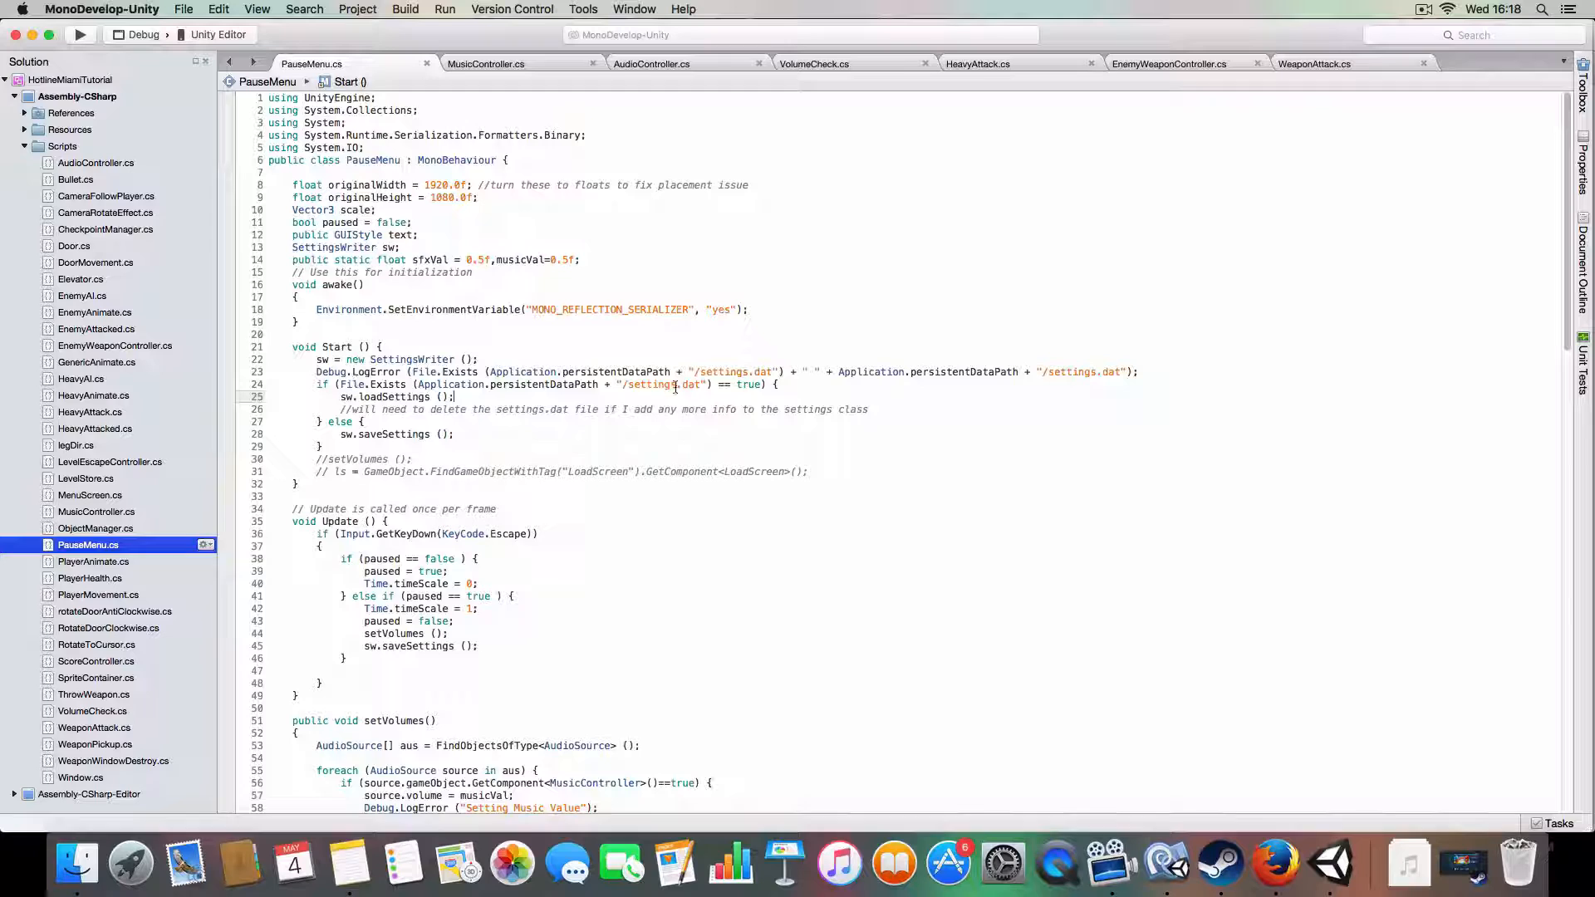
double_click(542, 384)
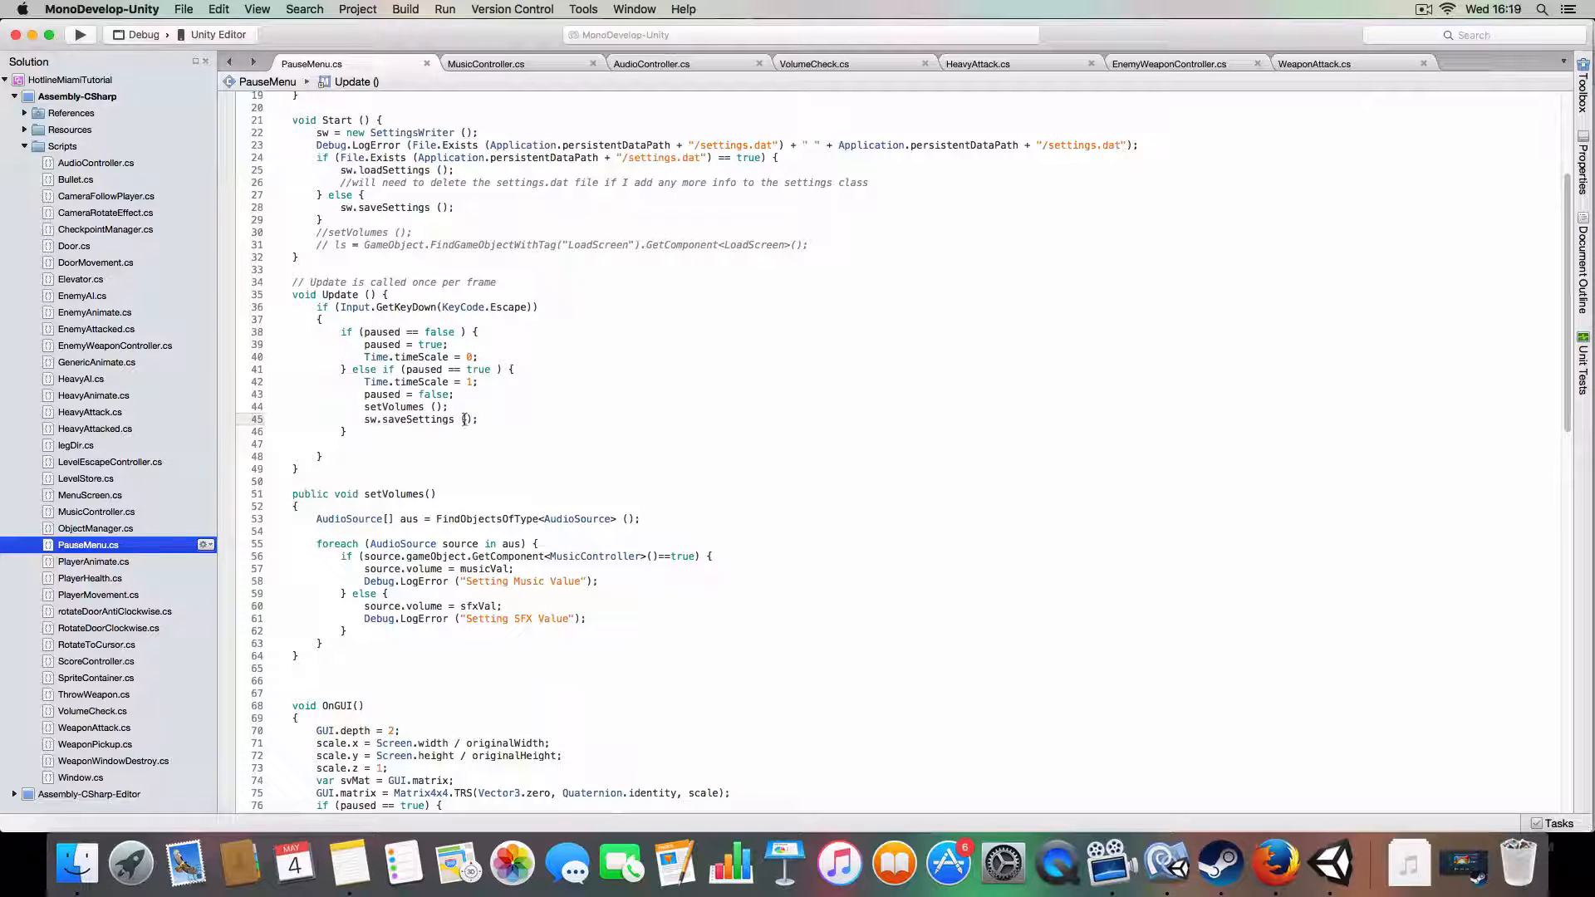
Step: Walk through setVolumes and the OnGUI slider drawing down to the GUI.Box call
scroll(down, 3)
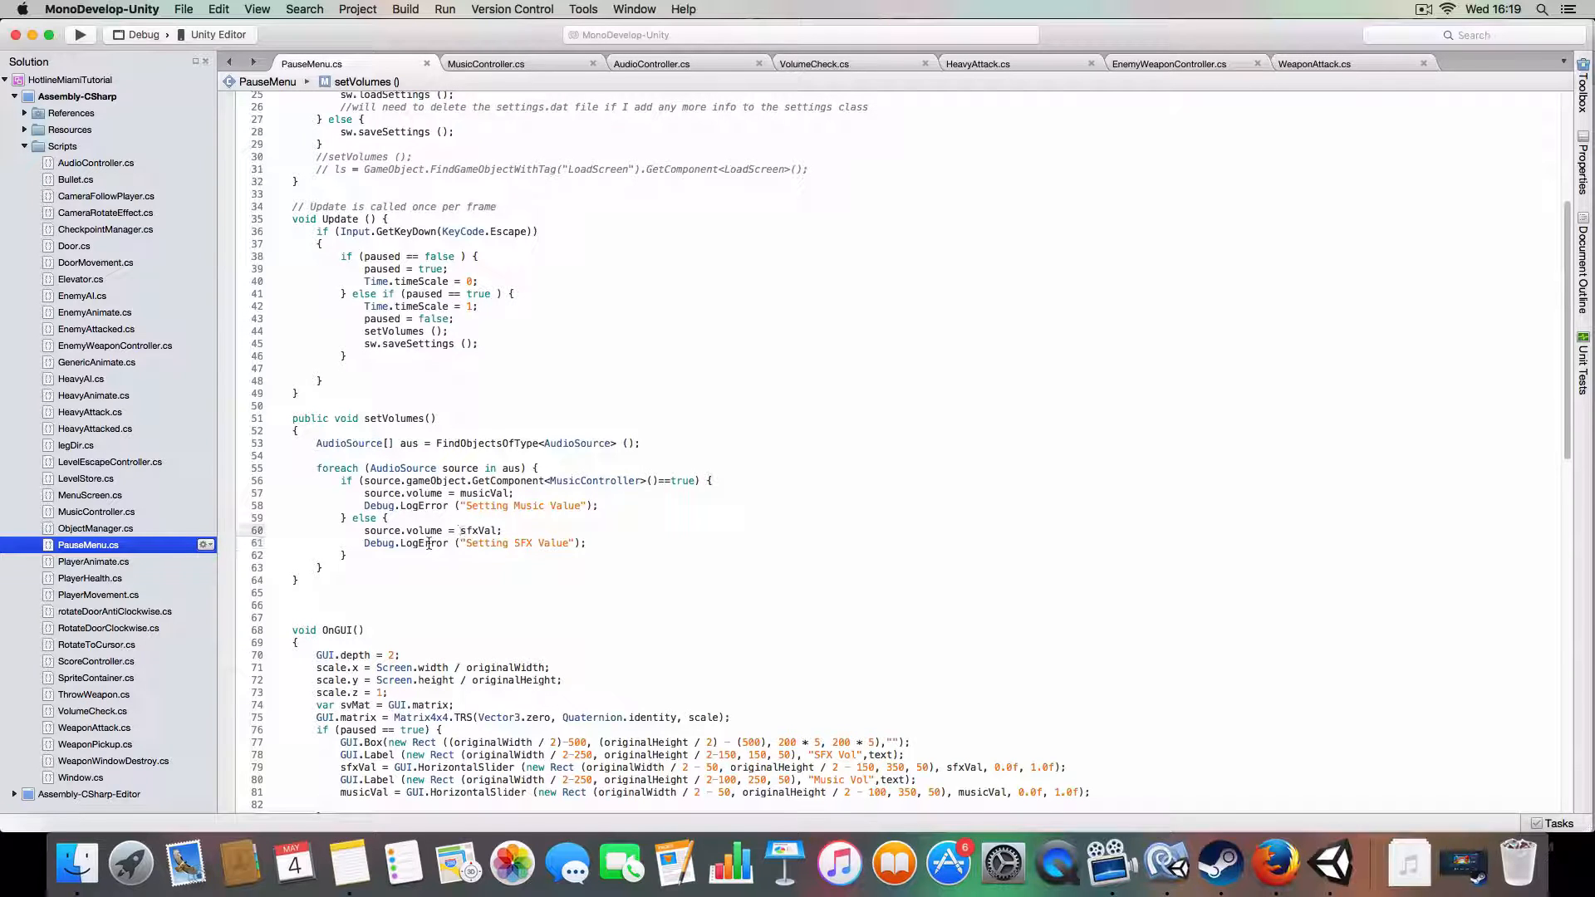
scroll(down, 3)
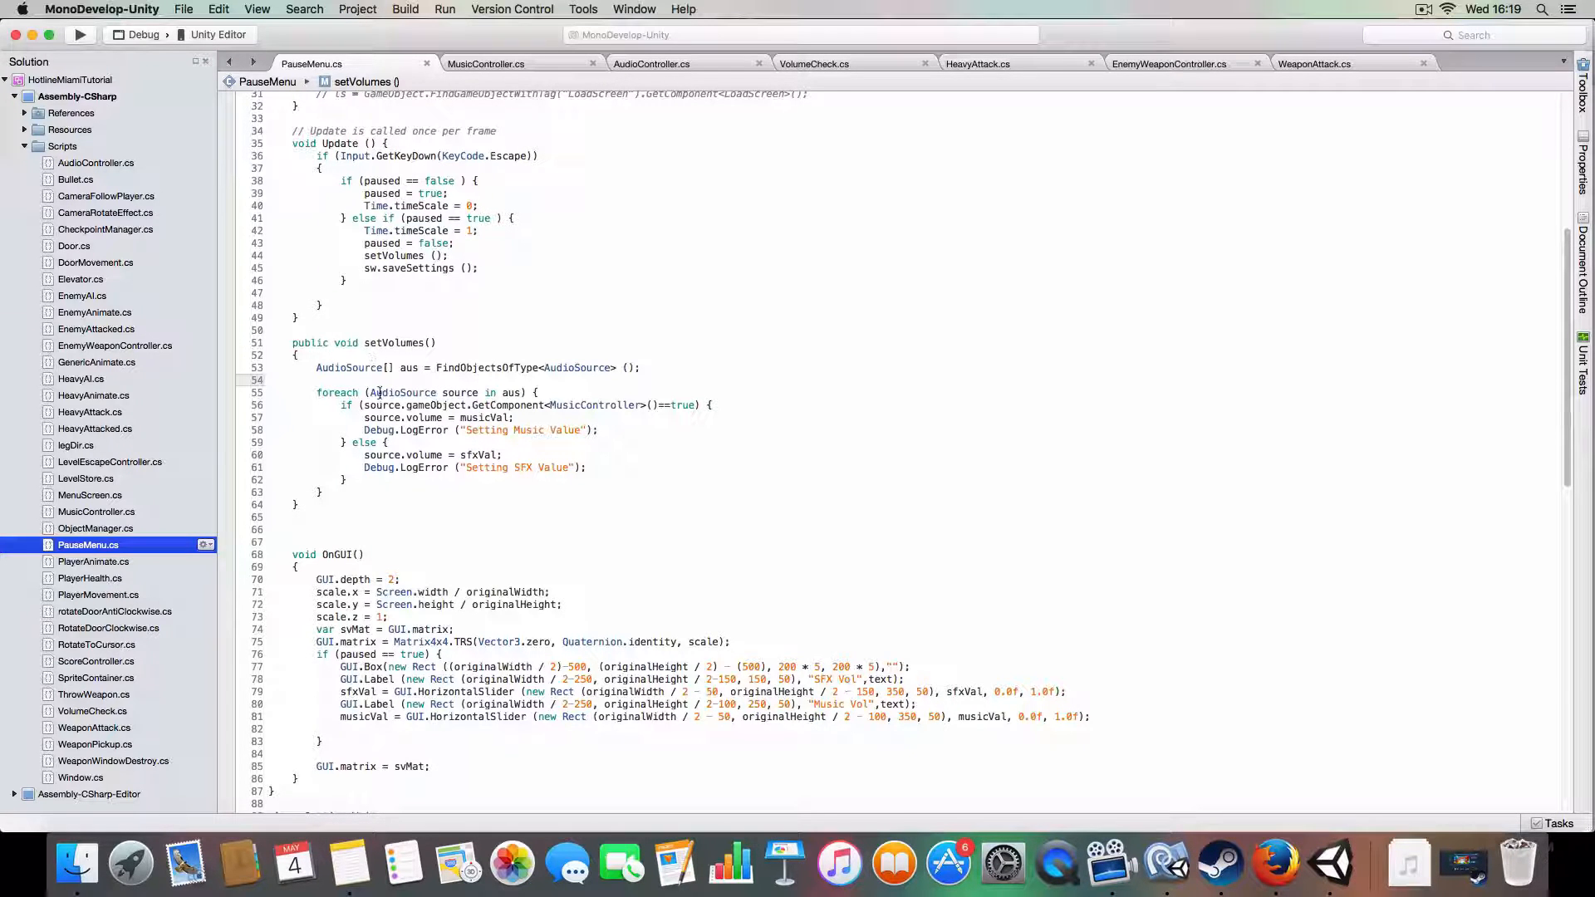
mouse_move(804, 608)
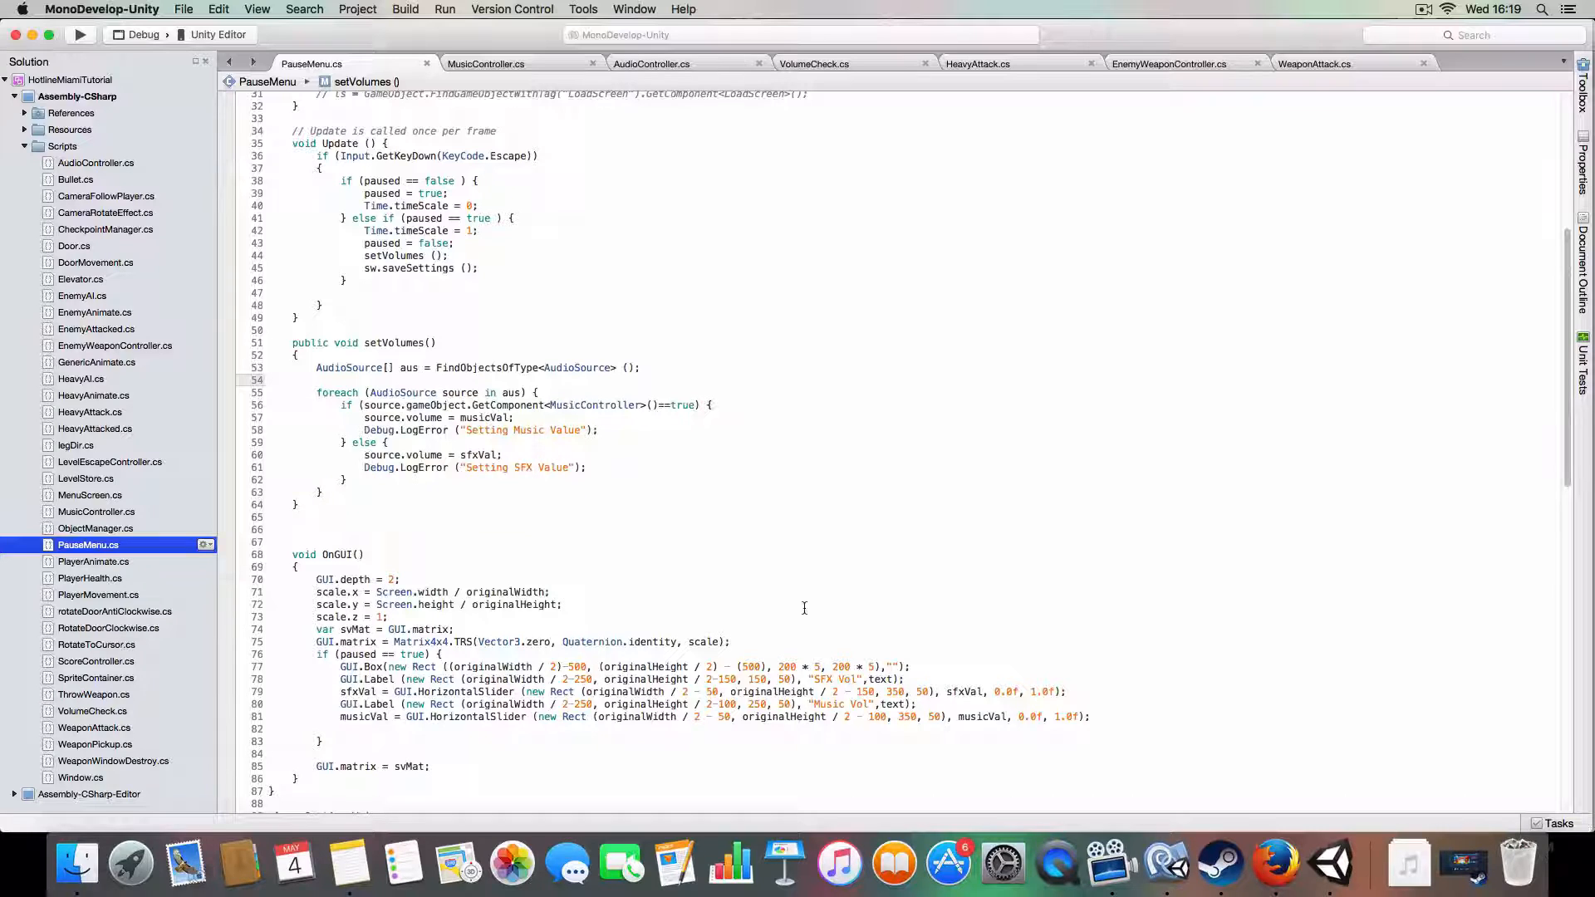
scroll(down, 3)
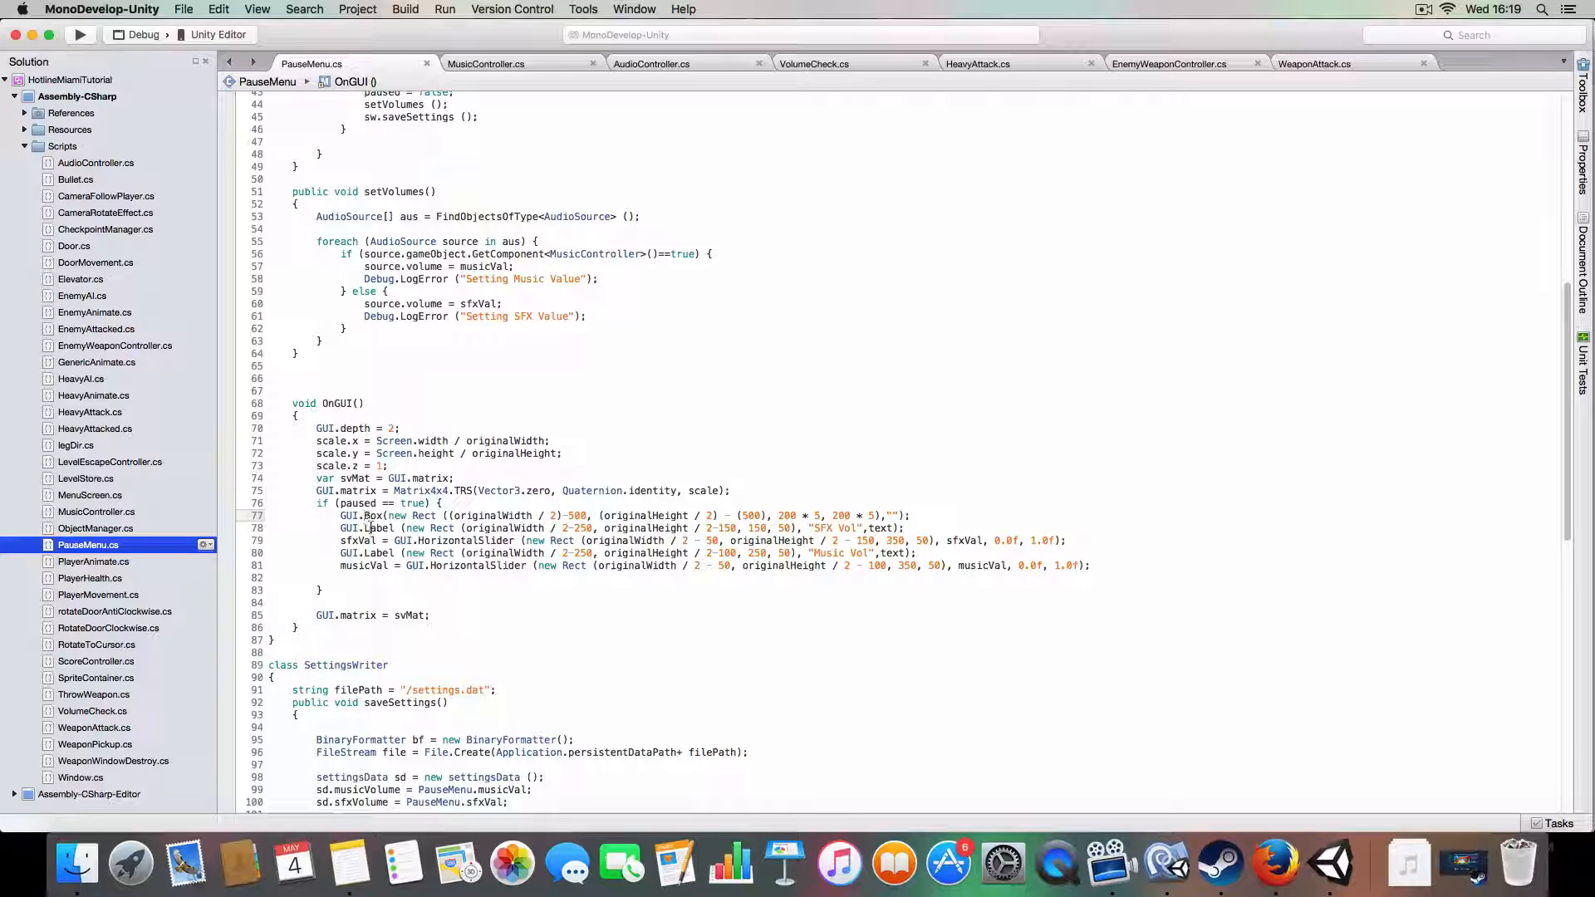
double_click(834, 529)
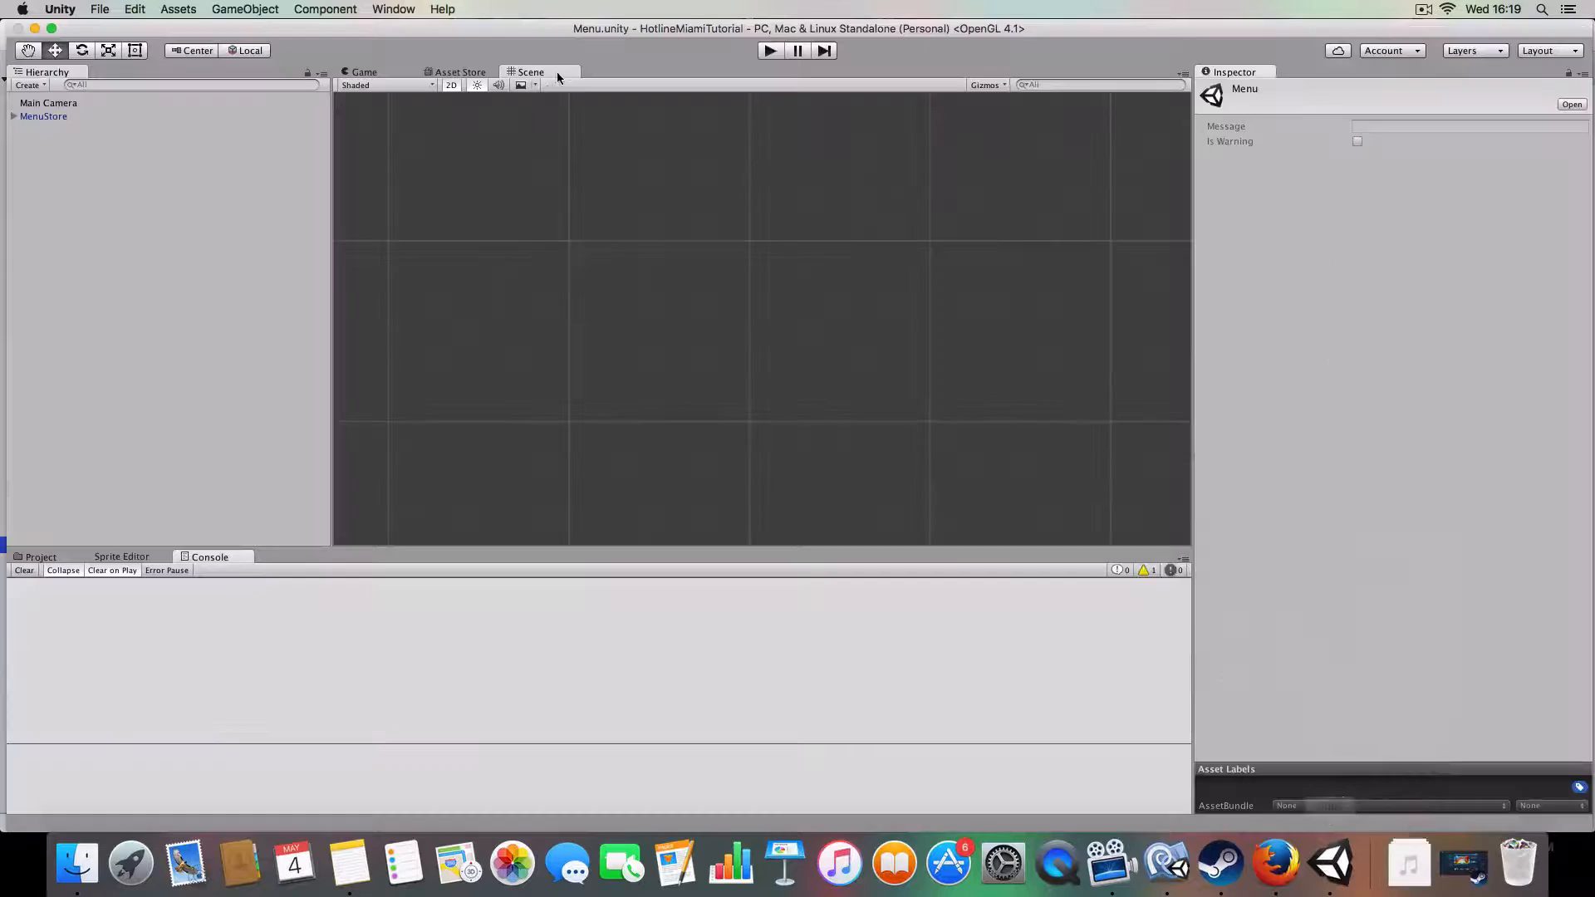
click(770, 51)
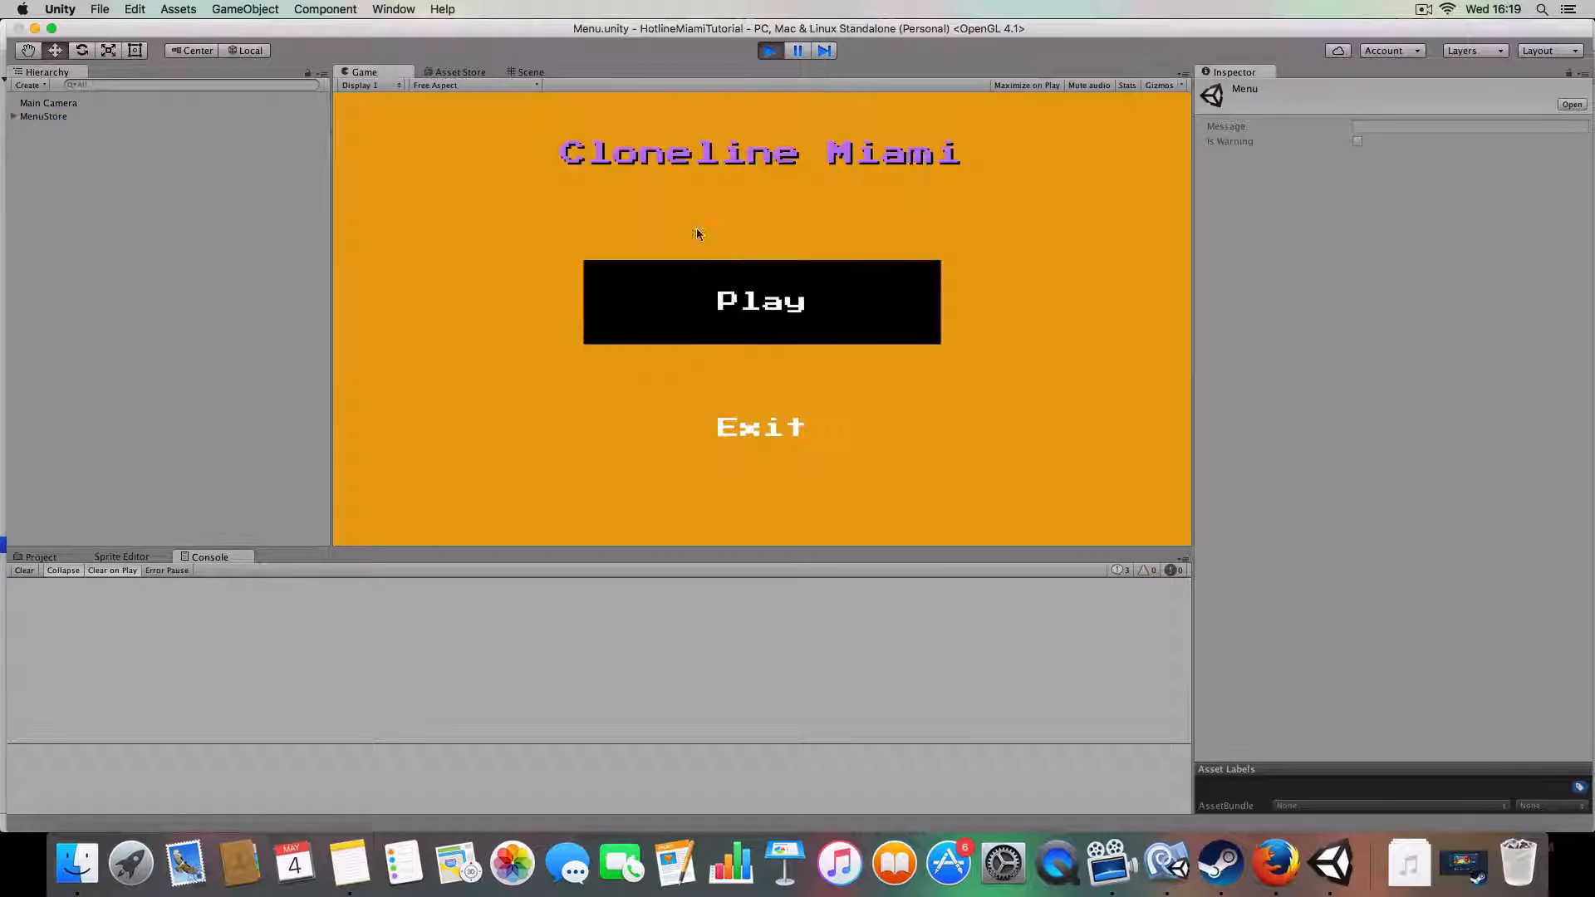
click(759, 300)
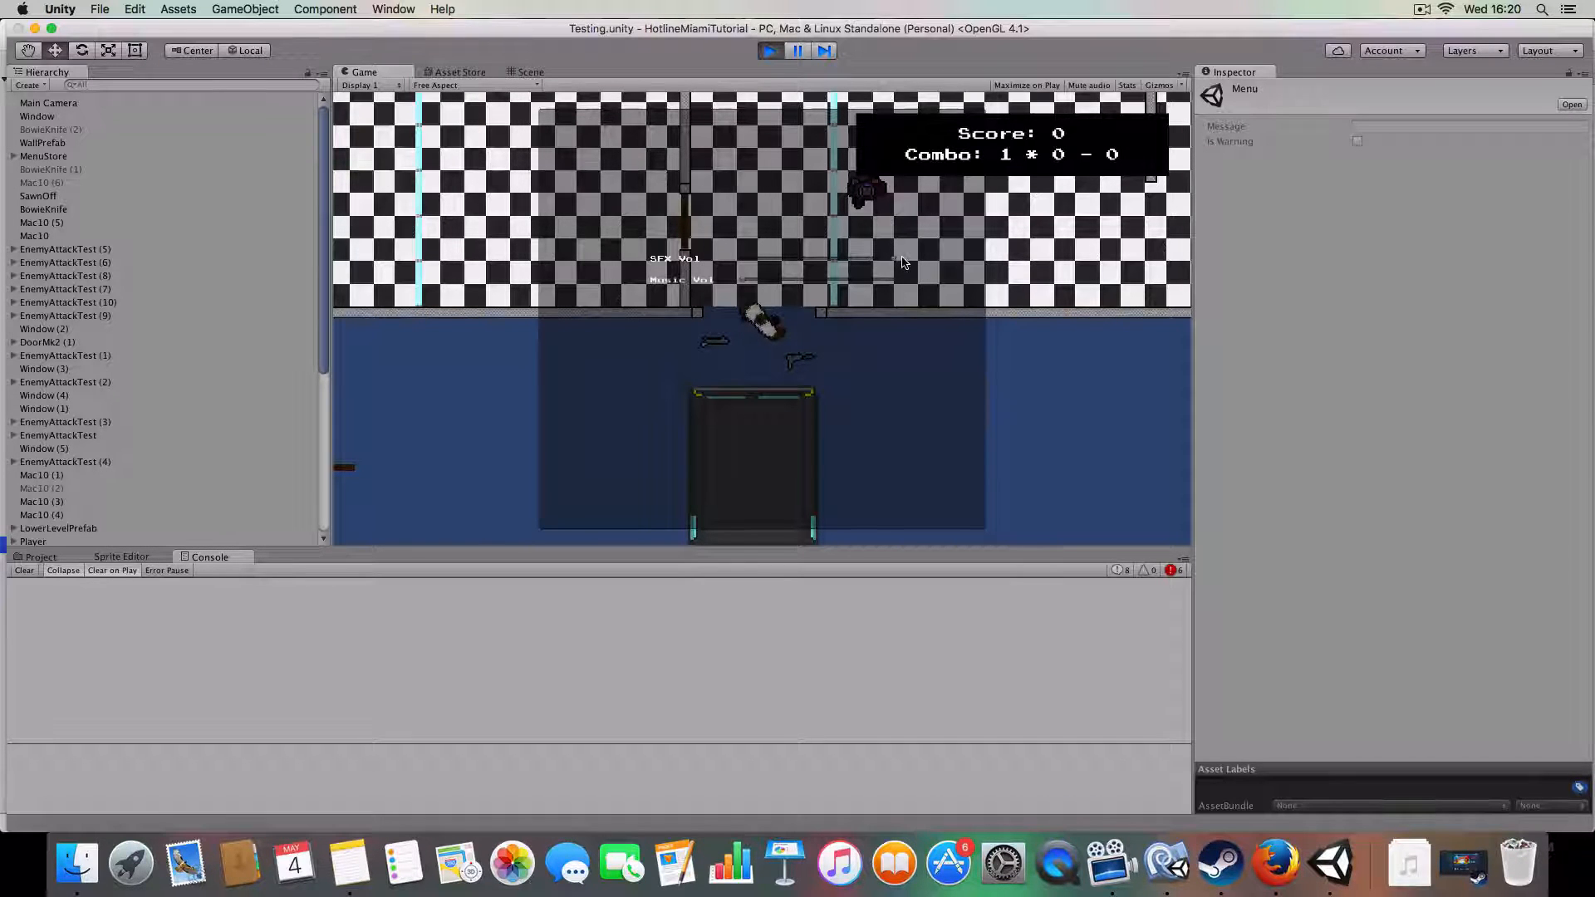
click(770, 52)
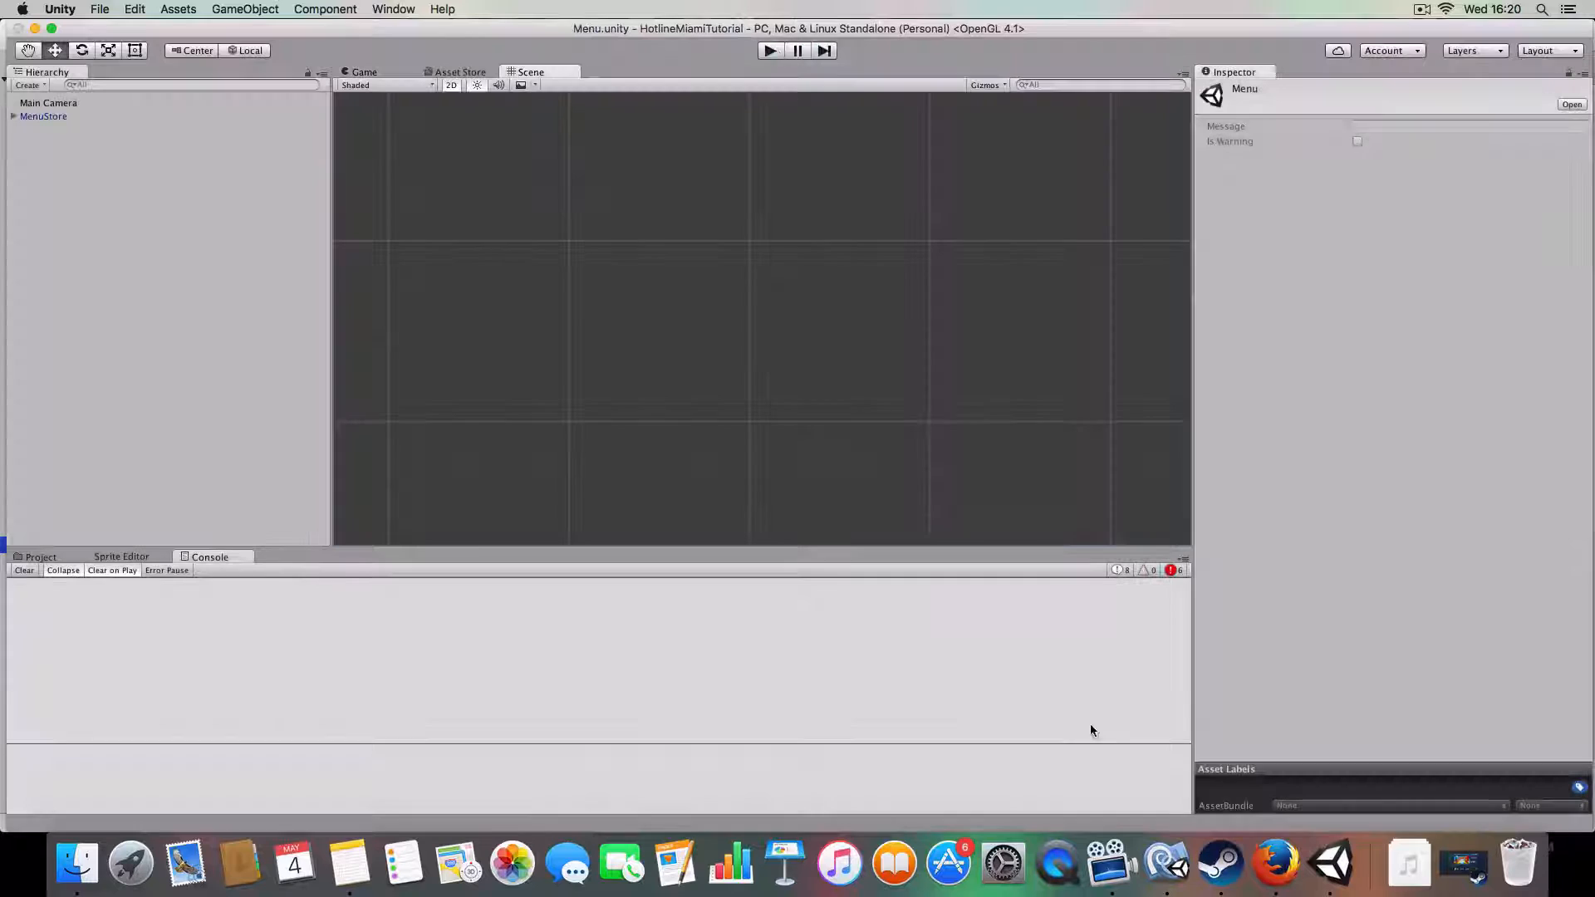
mouse_move(1166, 864)
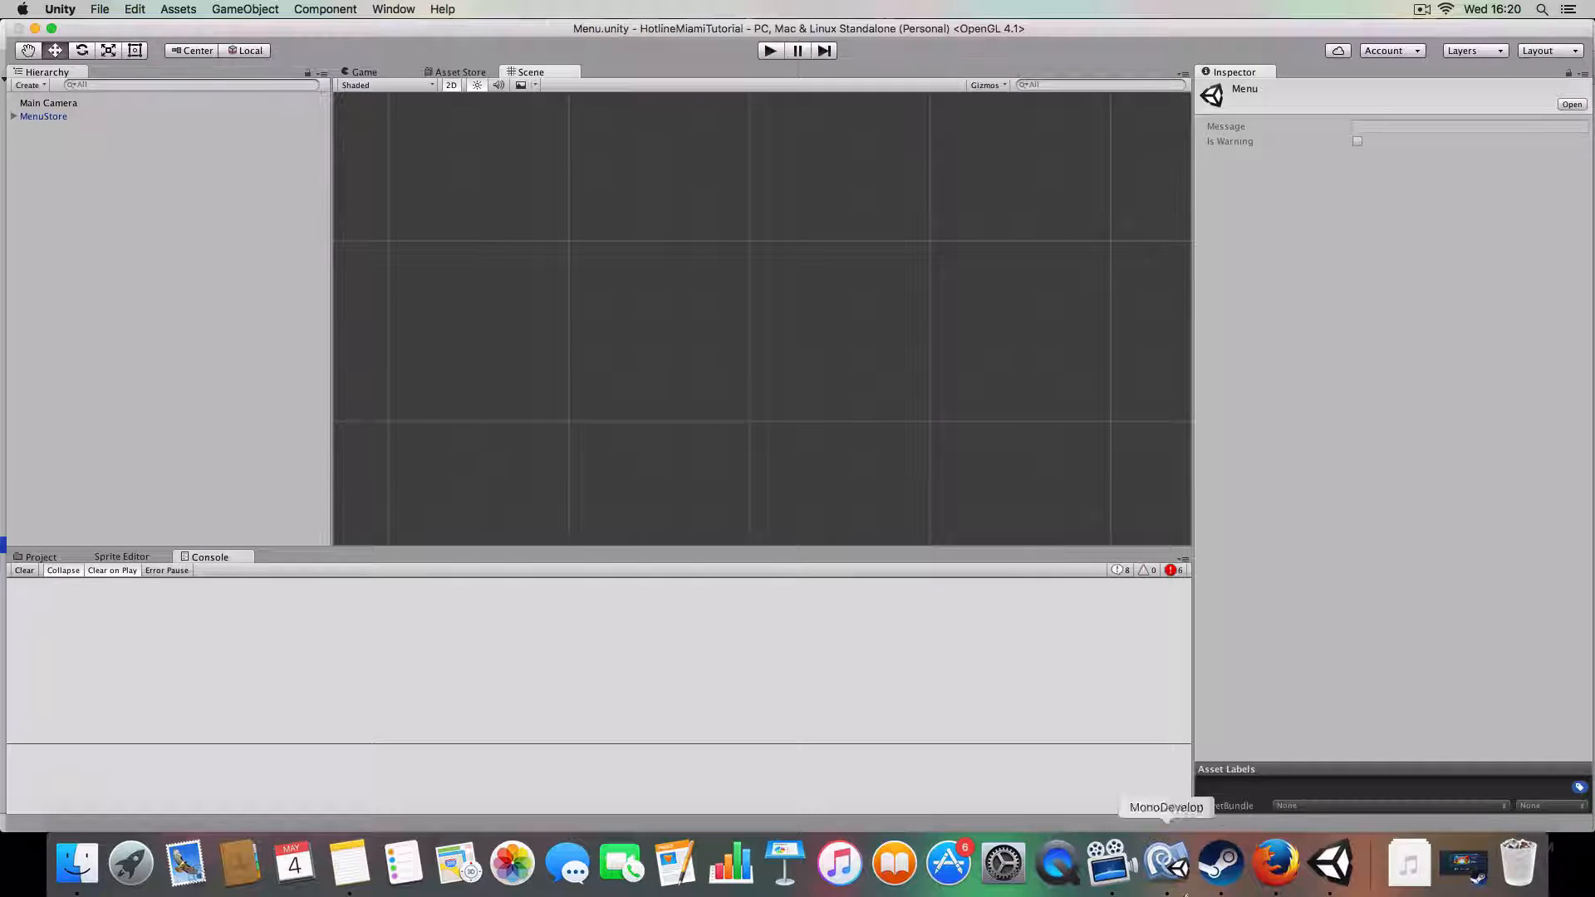
mouse_move(1109, 864)
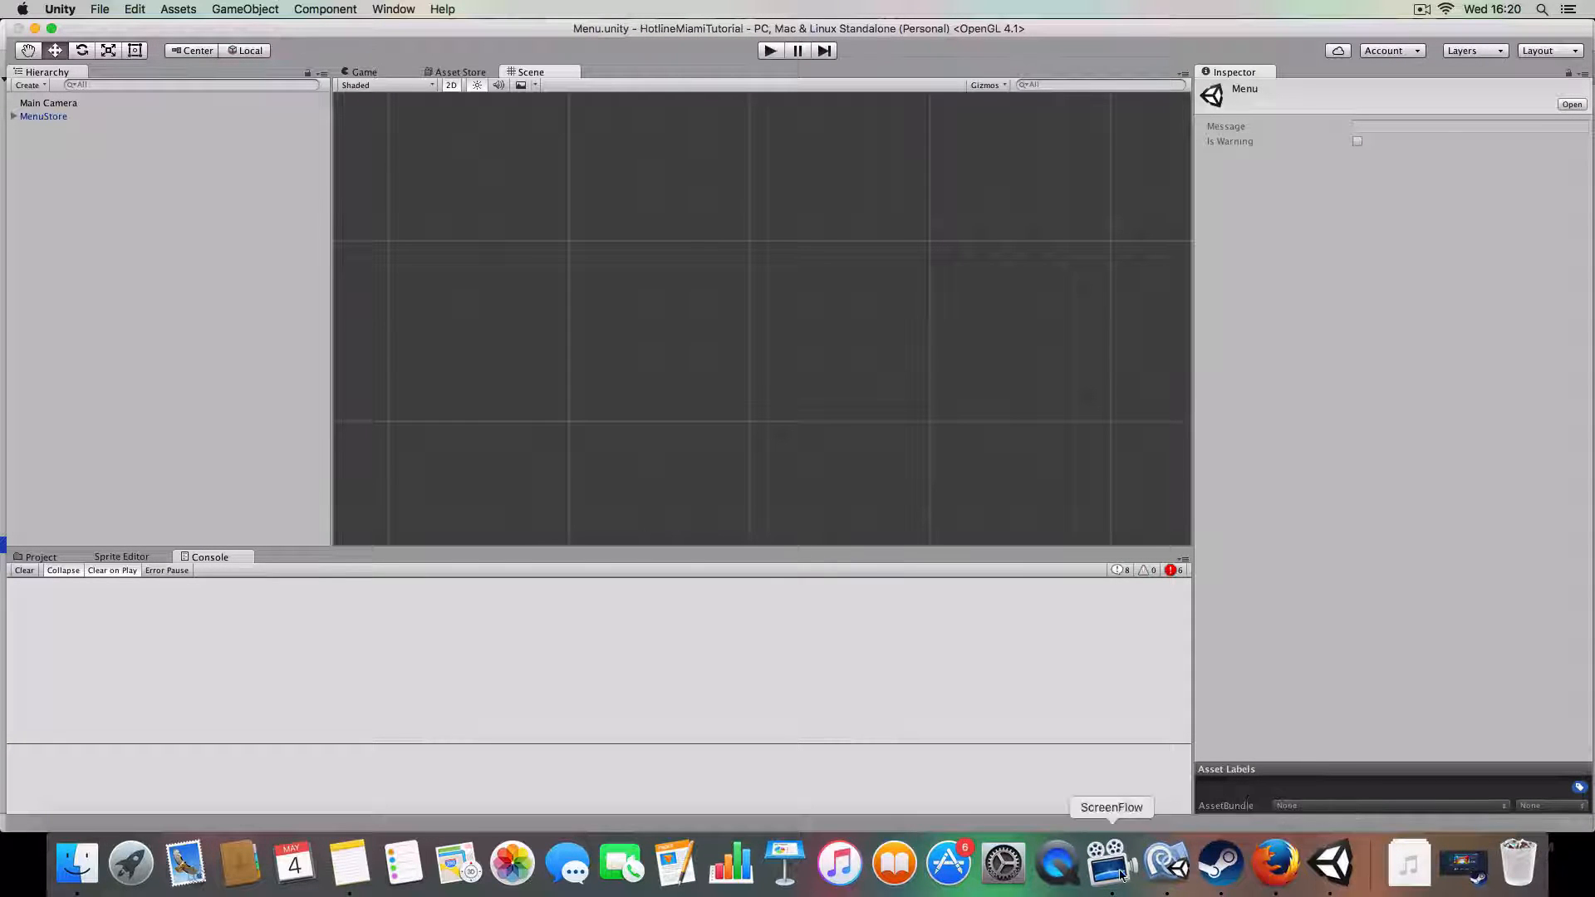
Step: Review PauseMenu's Update and Start, then the SettingsWriter saveSettings and loadSettings methods
click(1107, 864)
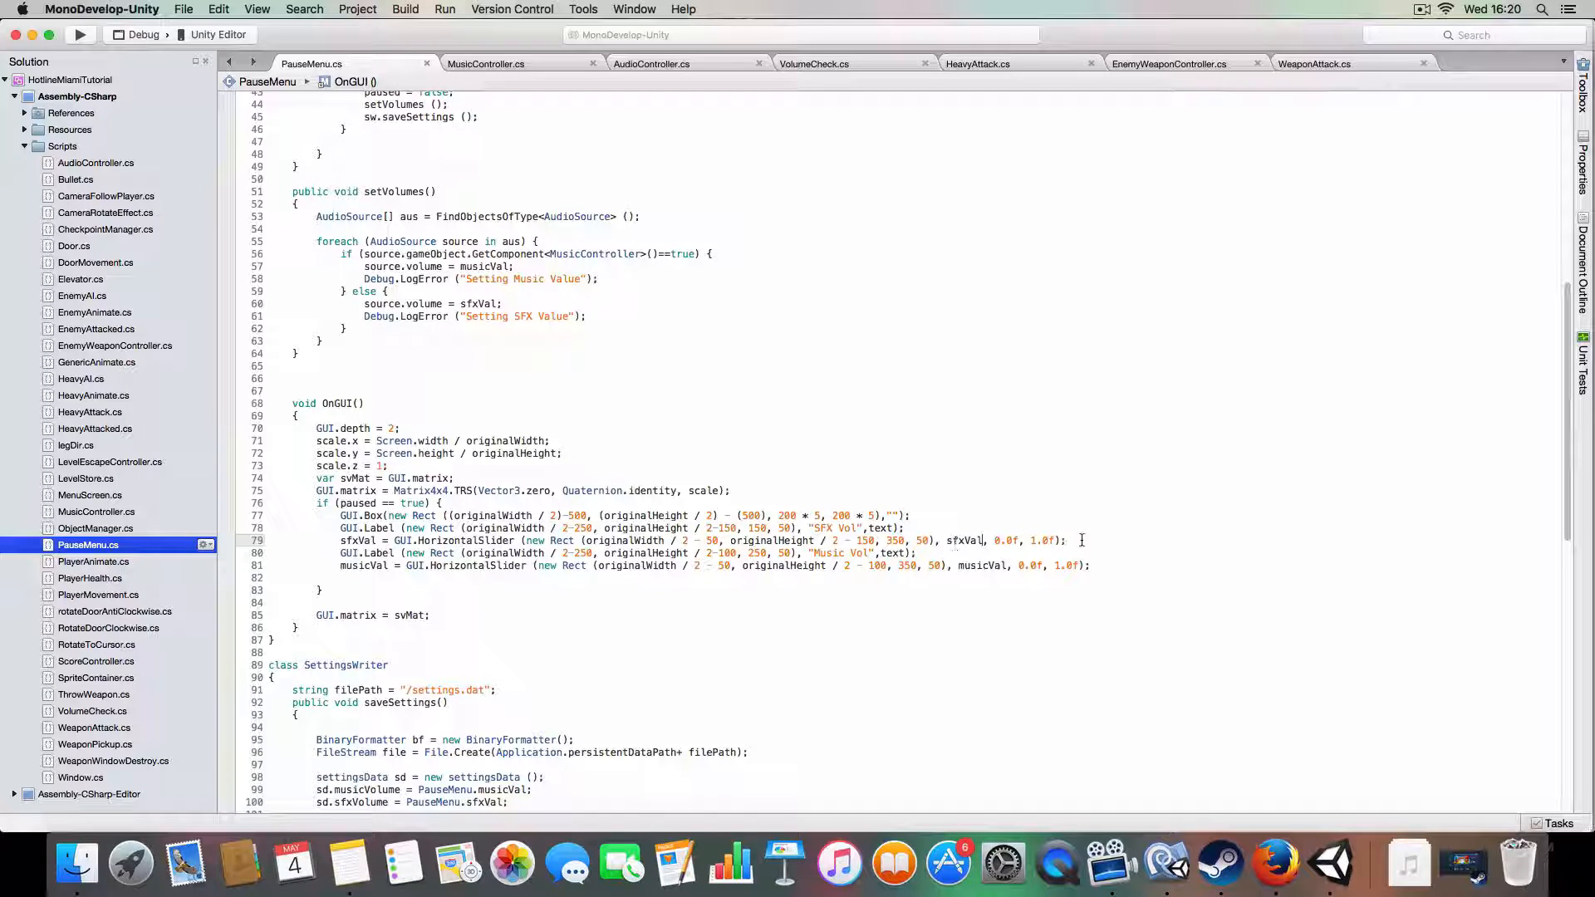
mouse_move(967, 540)
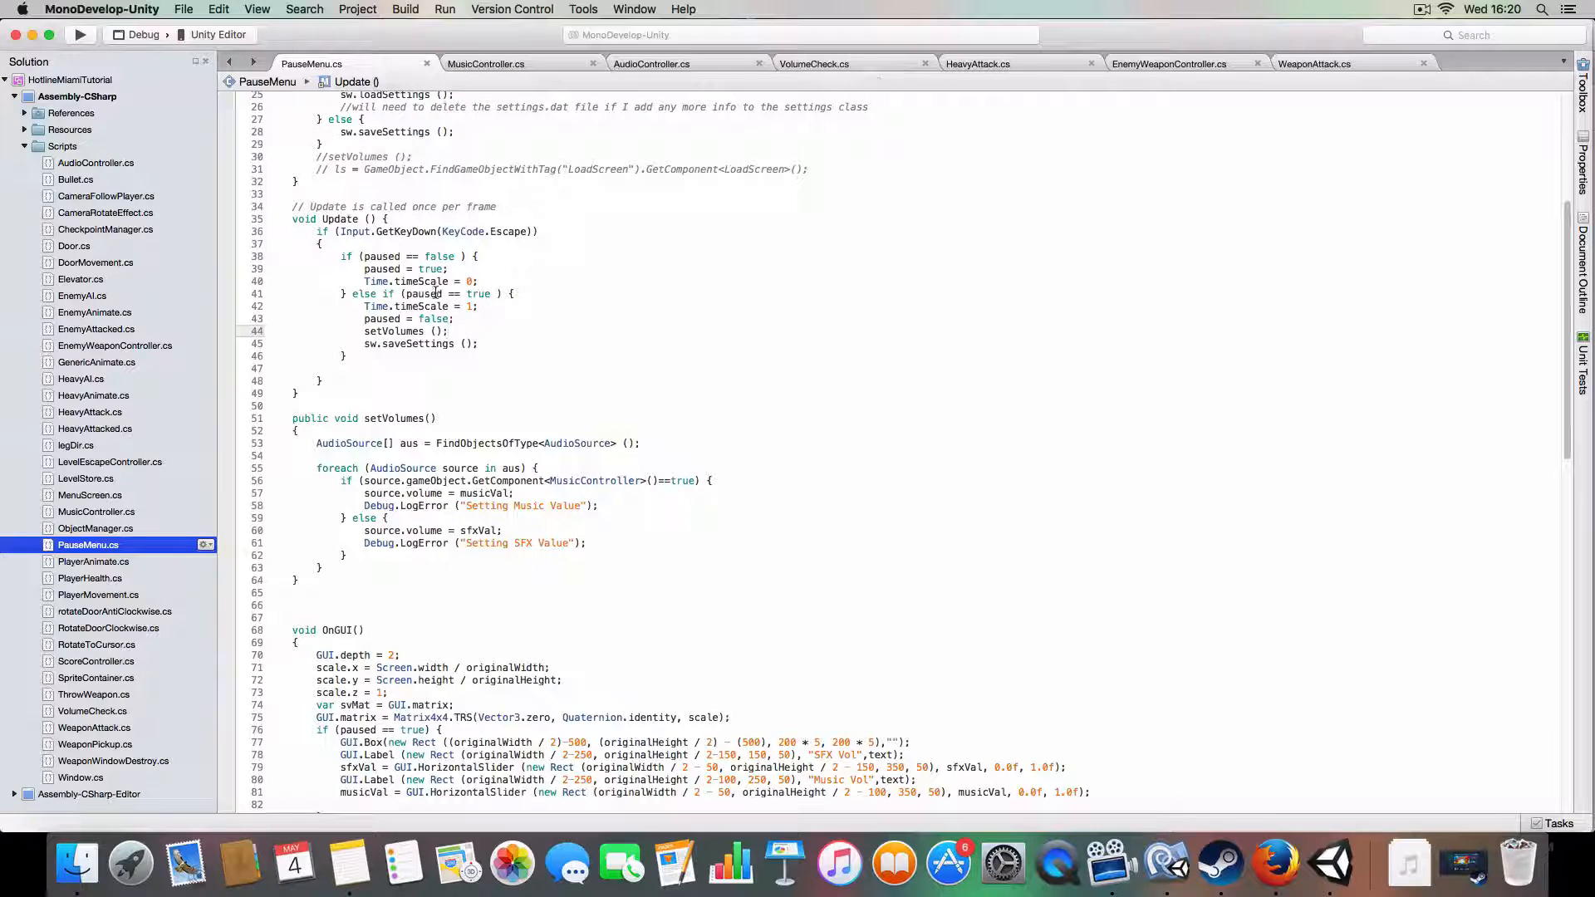
double_click(395, 330)
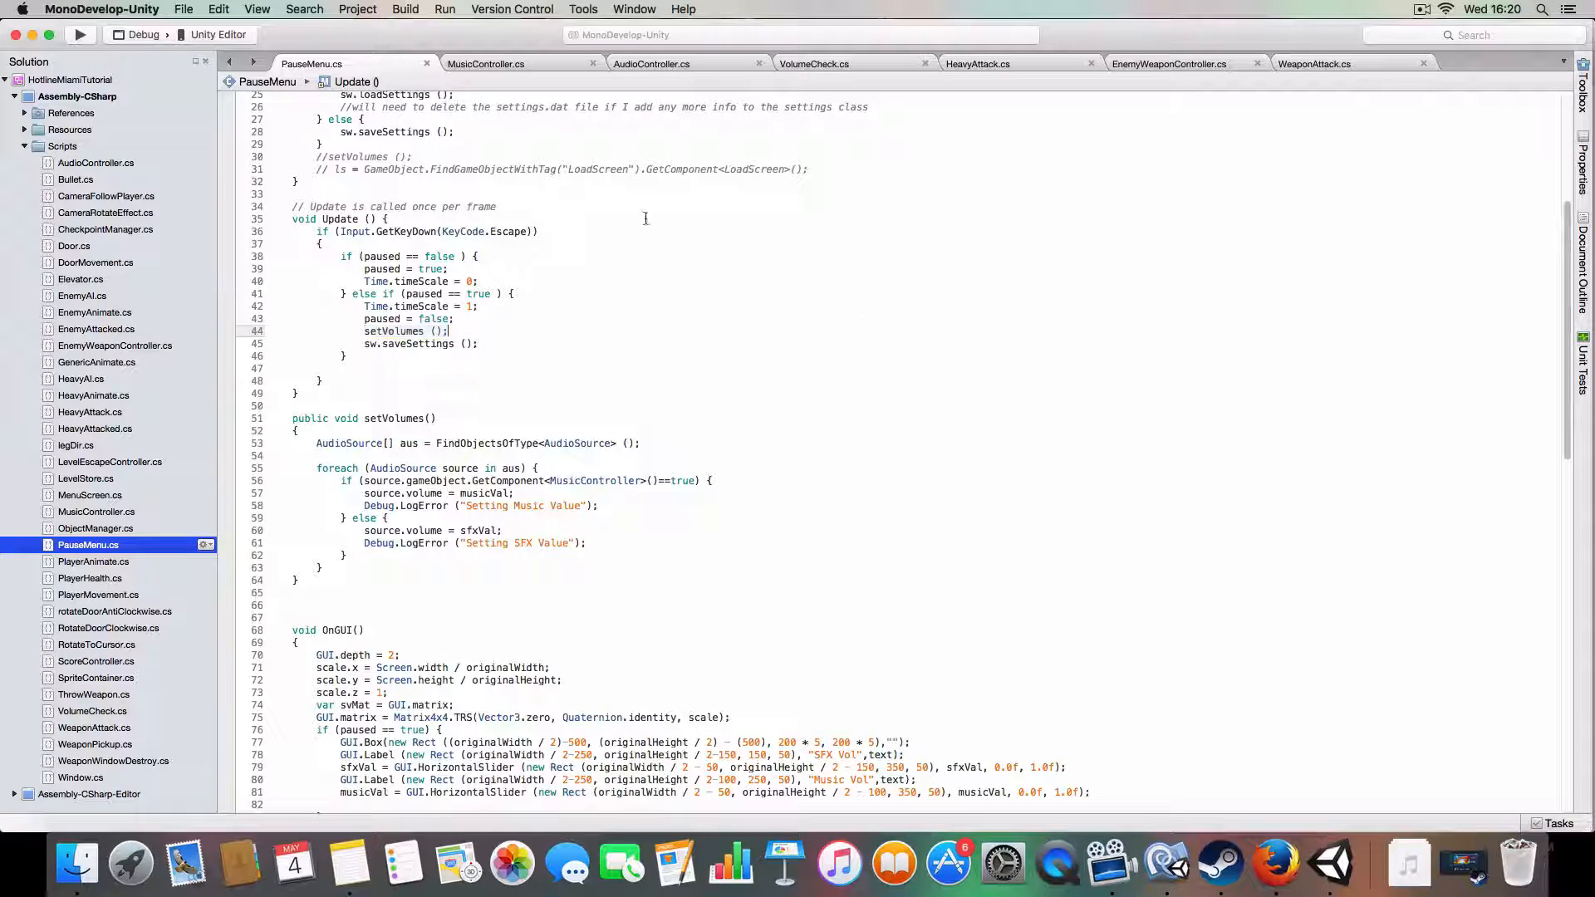
scroll(down, 3)
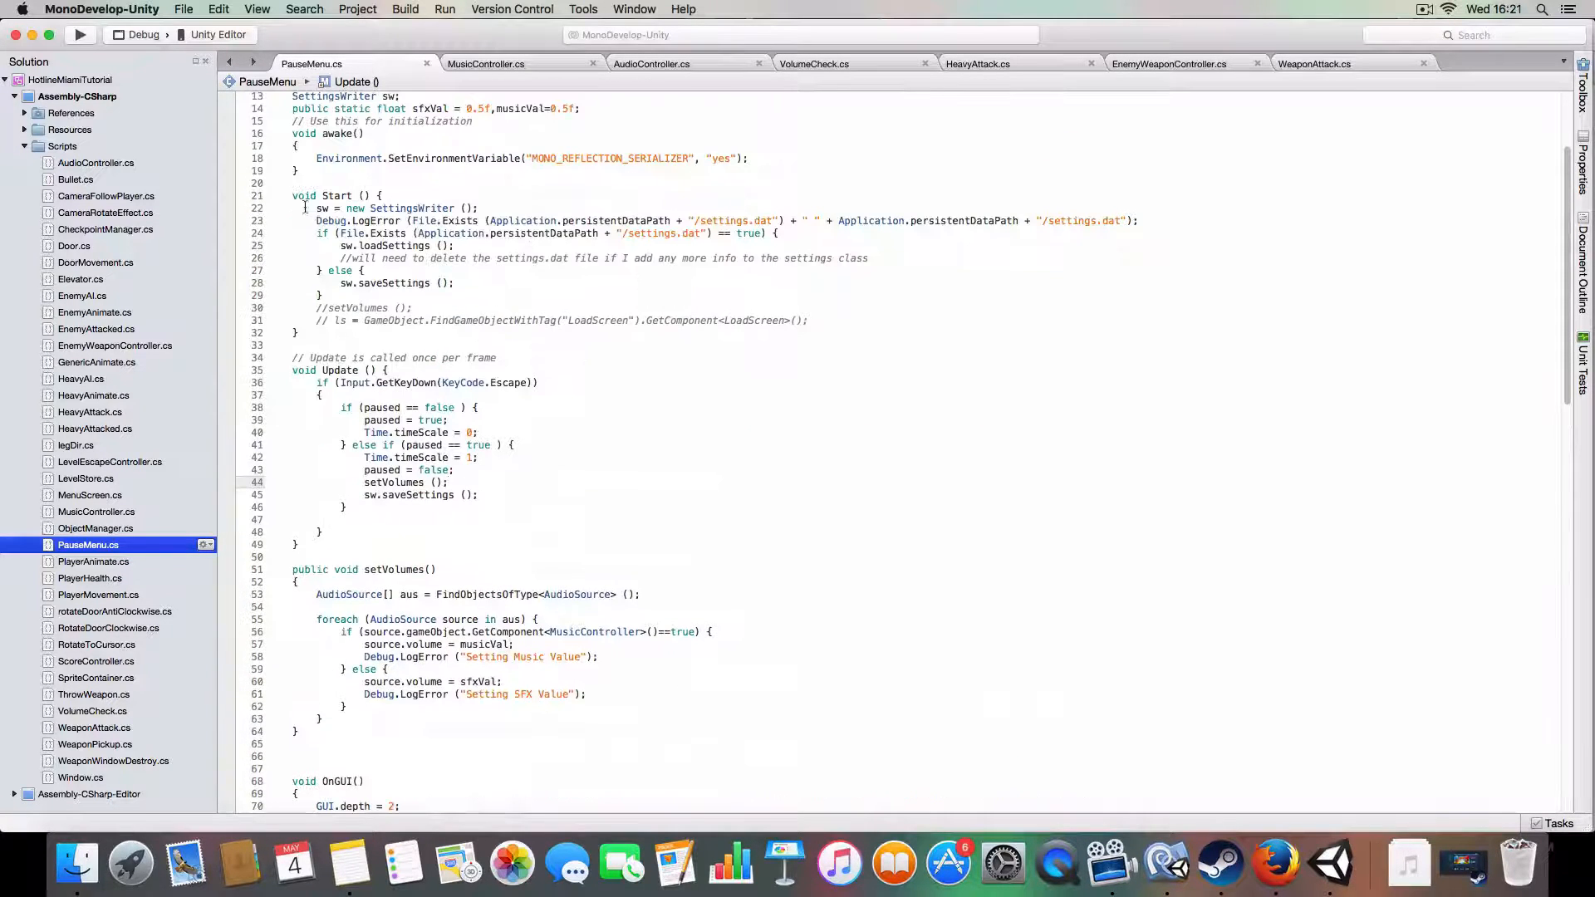
scroll(down, 3)
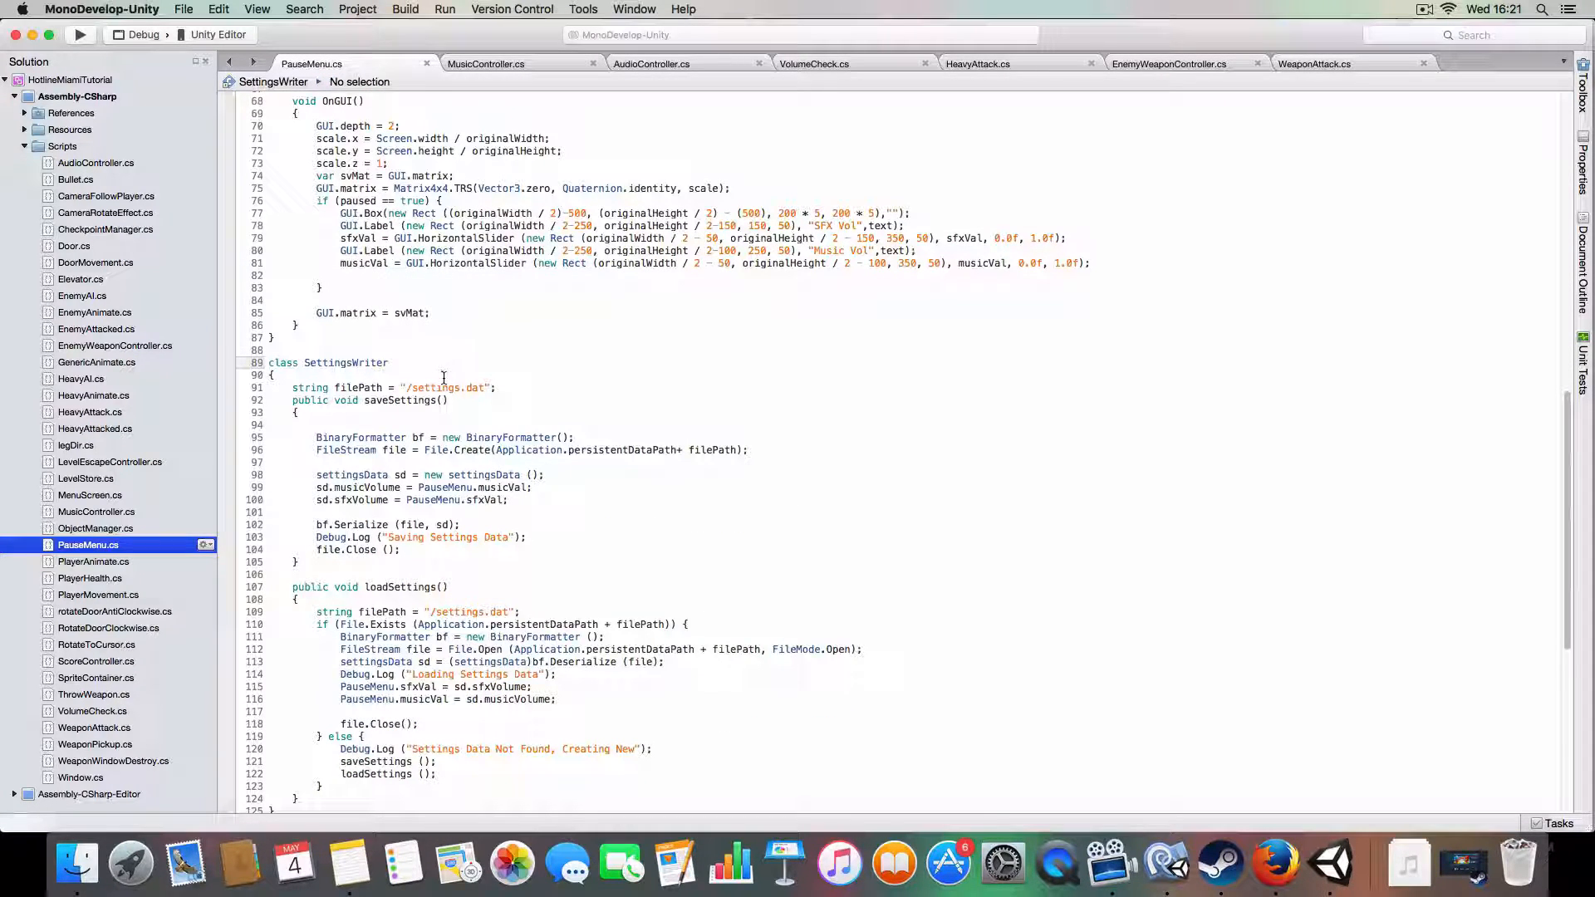
click(444, 387)
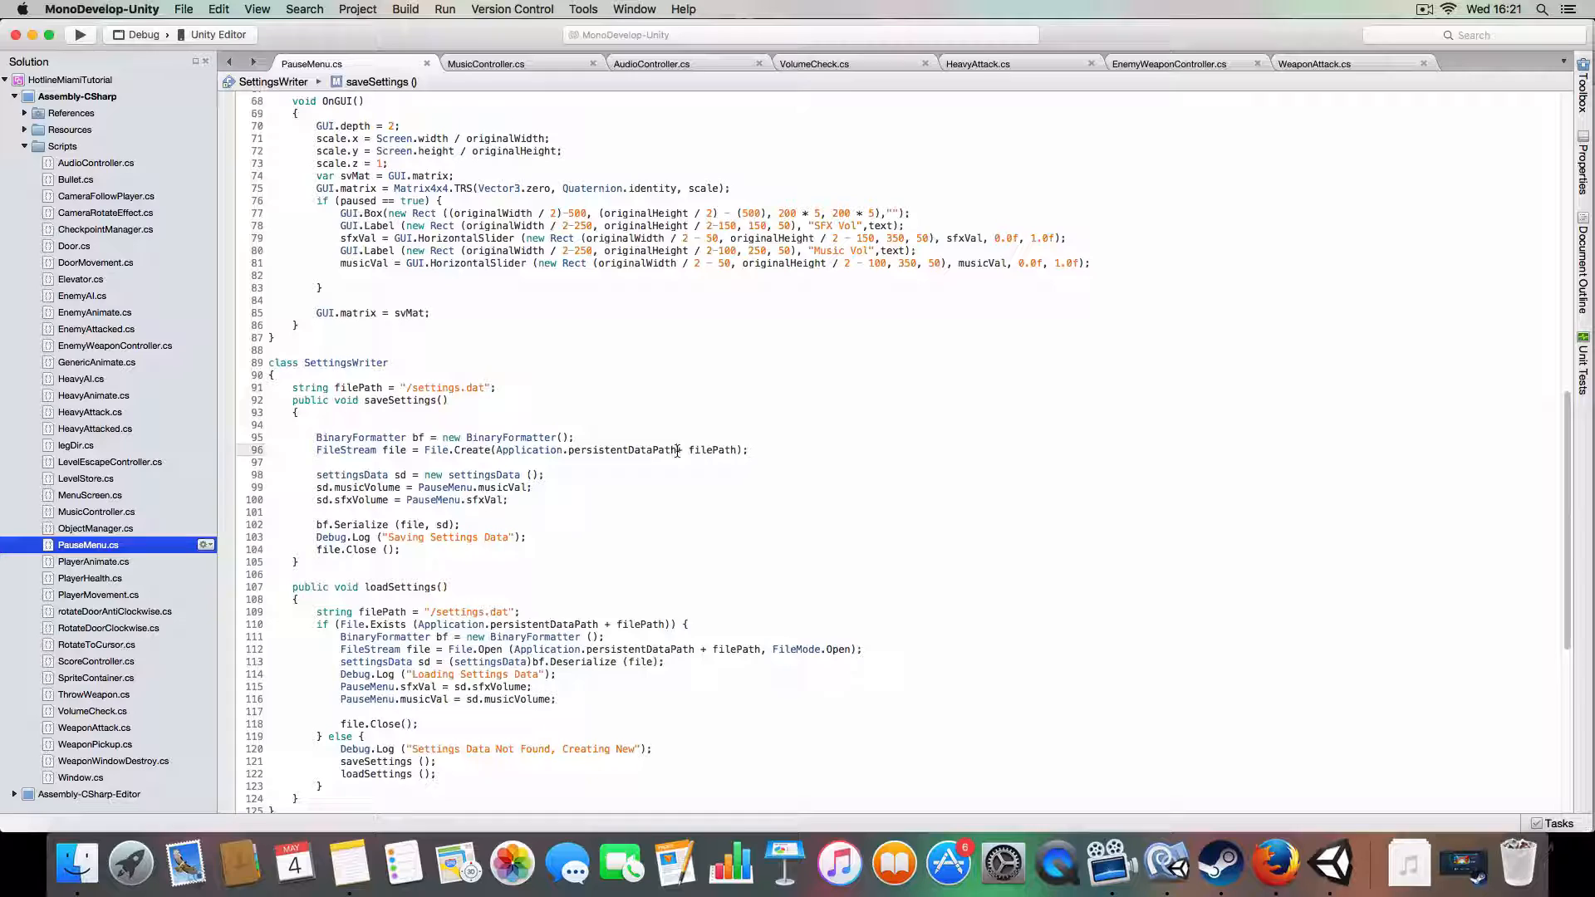
double_click(620, 450)
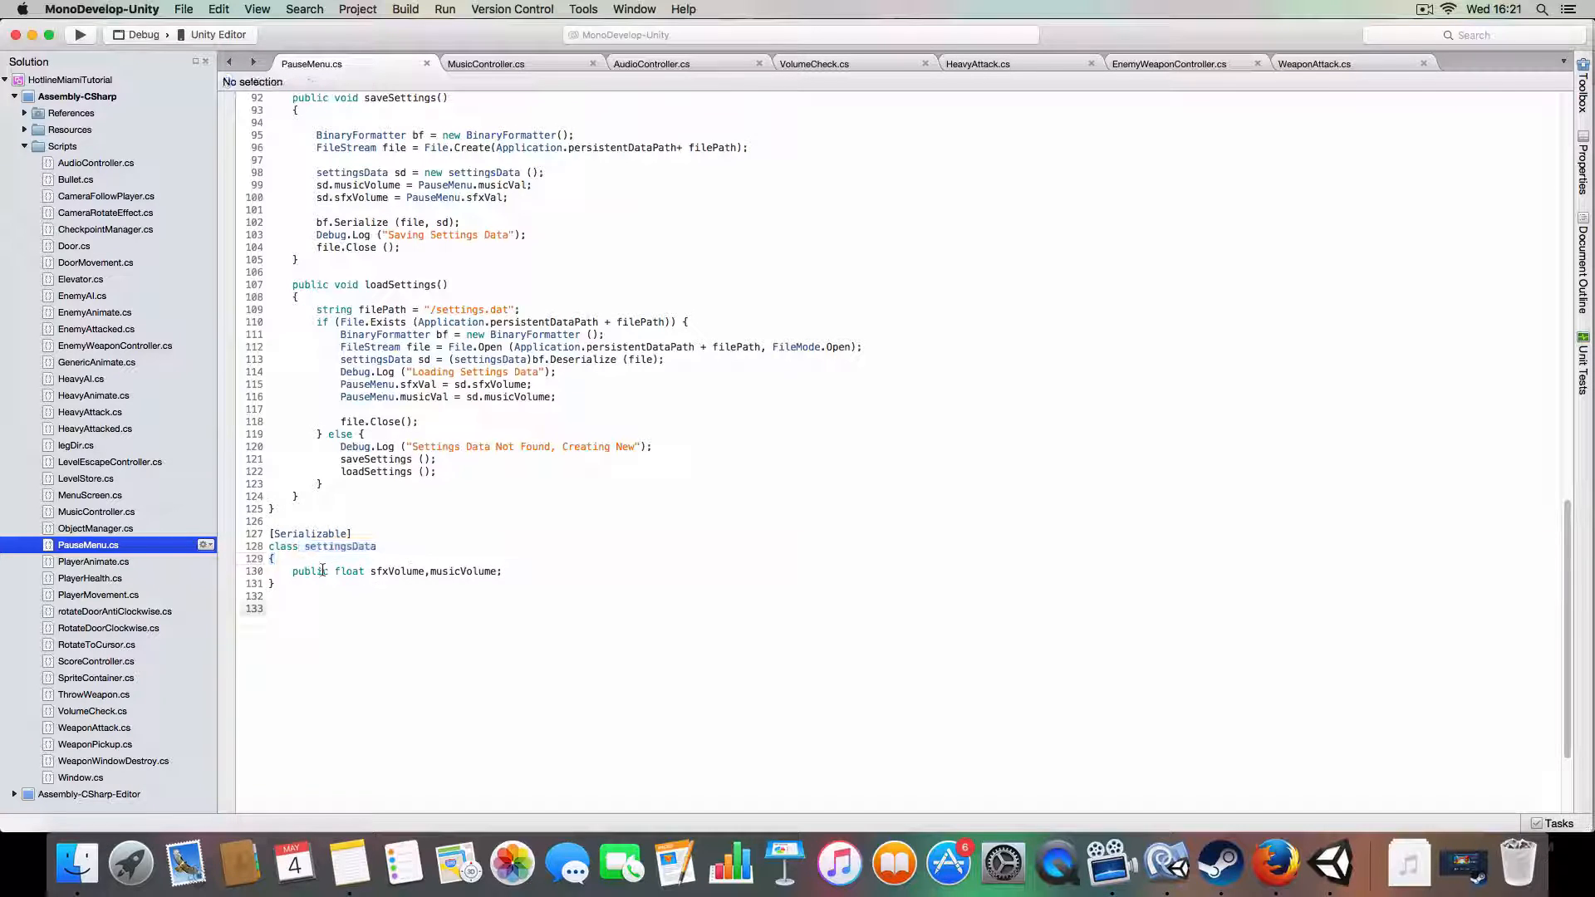
click(395, 570)
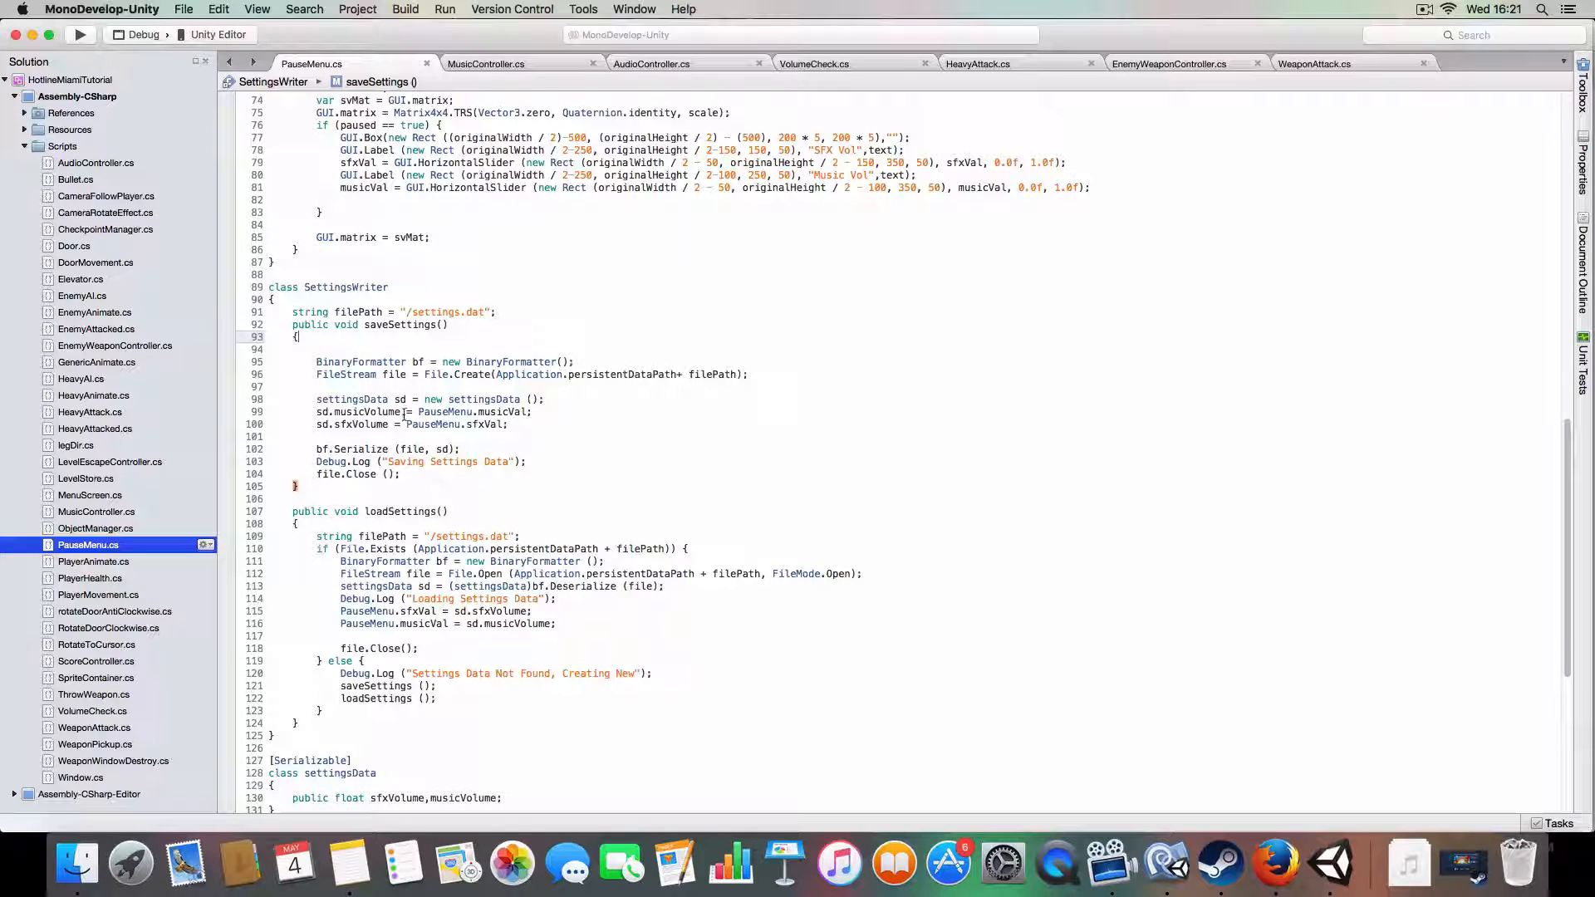
click(509, 423)
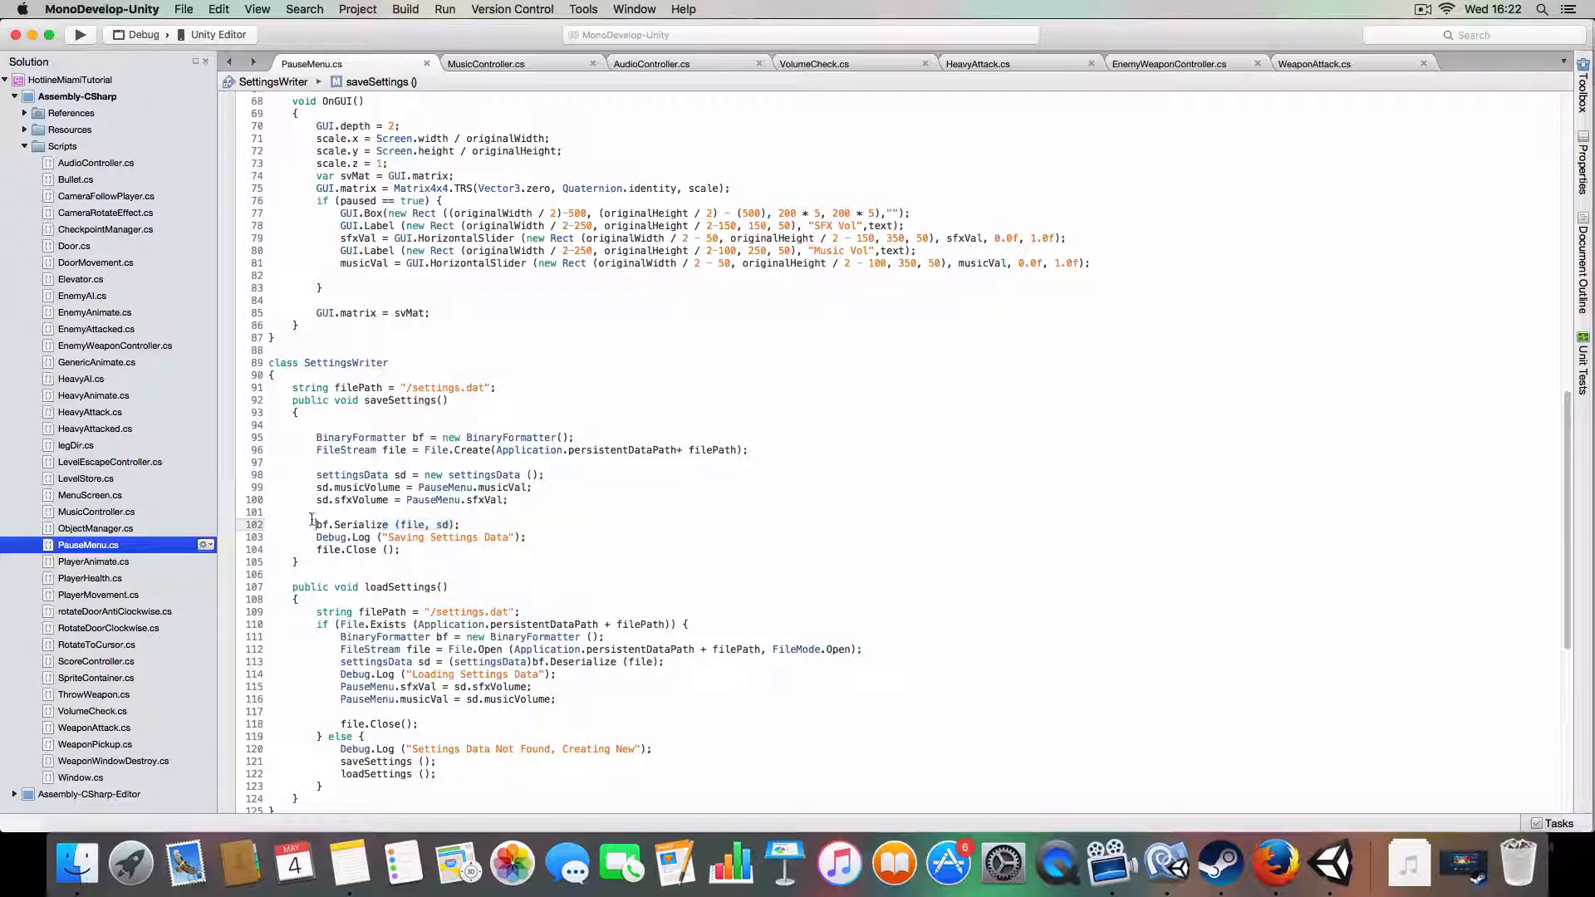
triple_click(387, 524)
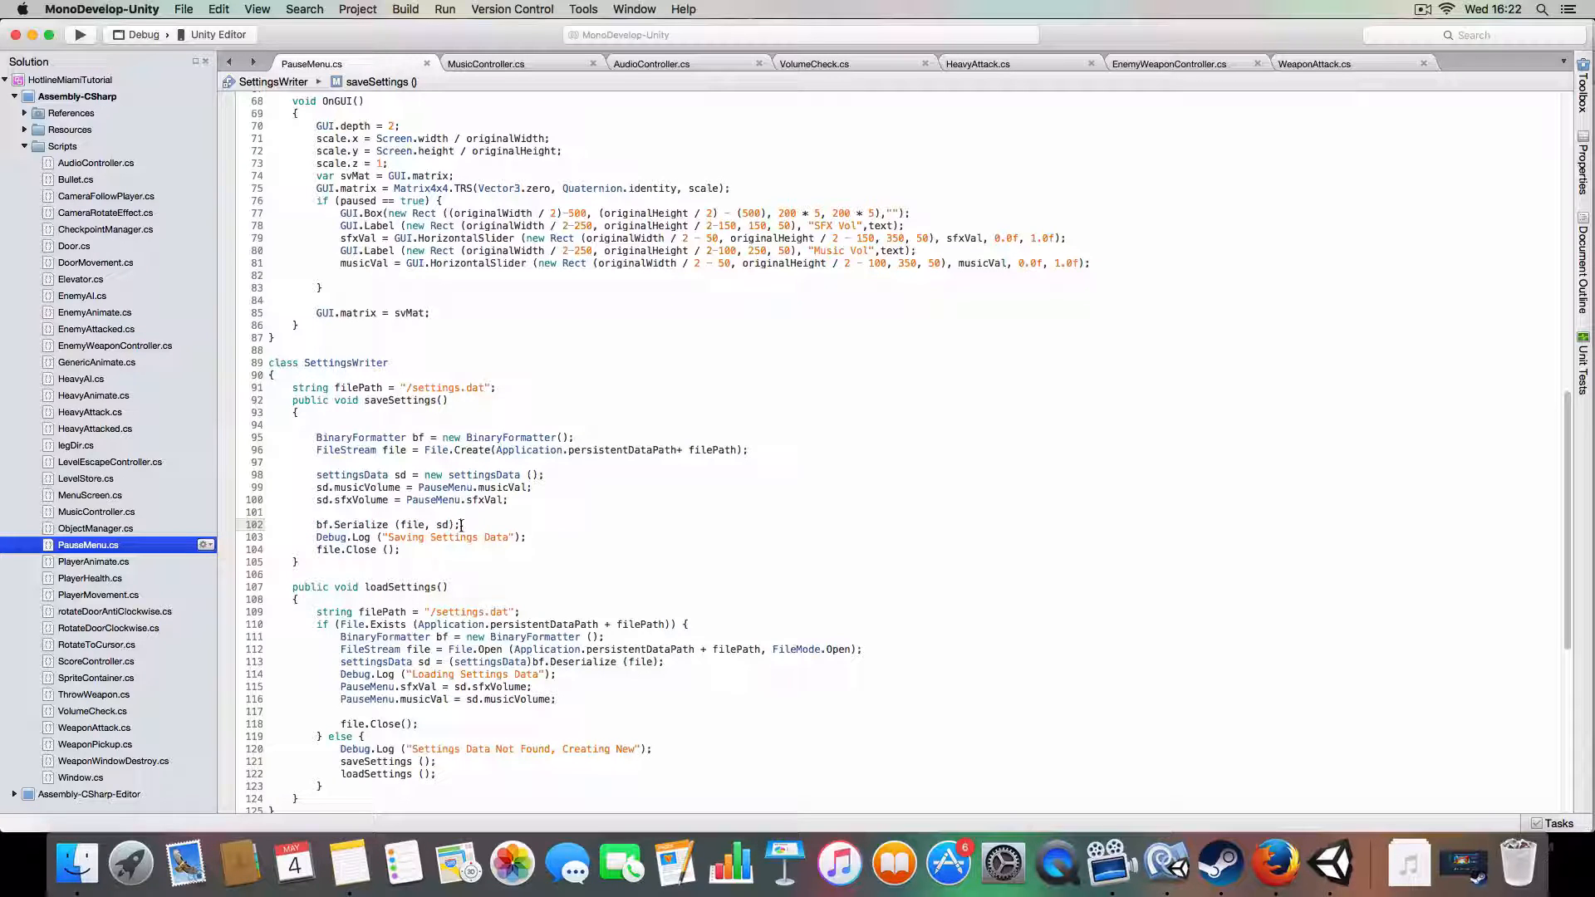
scroll(down, 3)
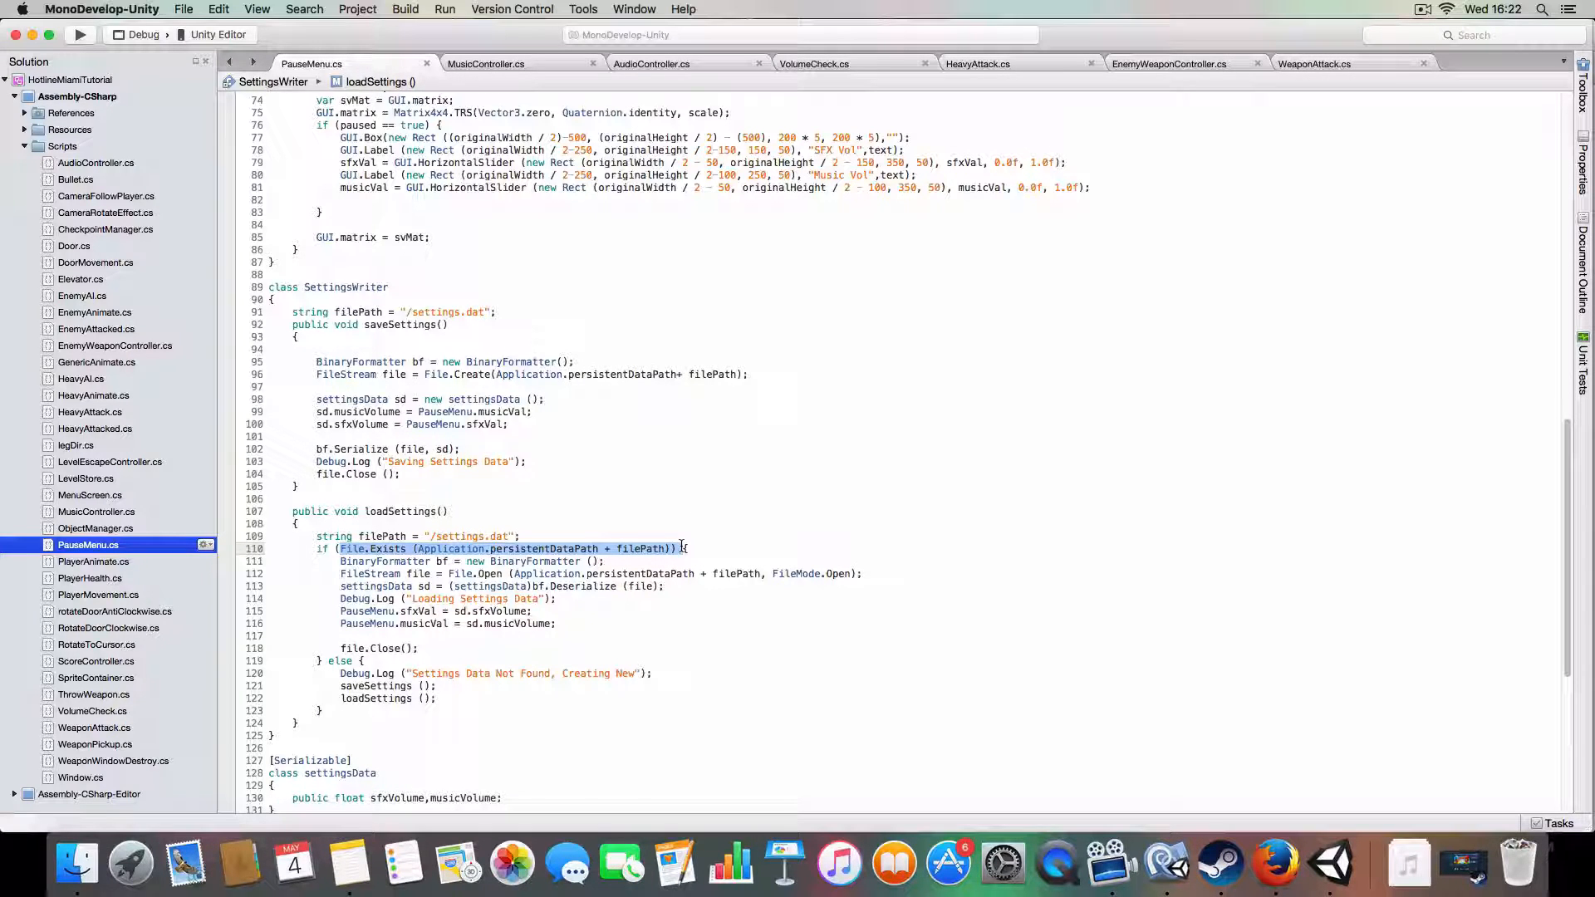
mouse_move(355, 562)
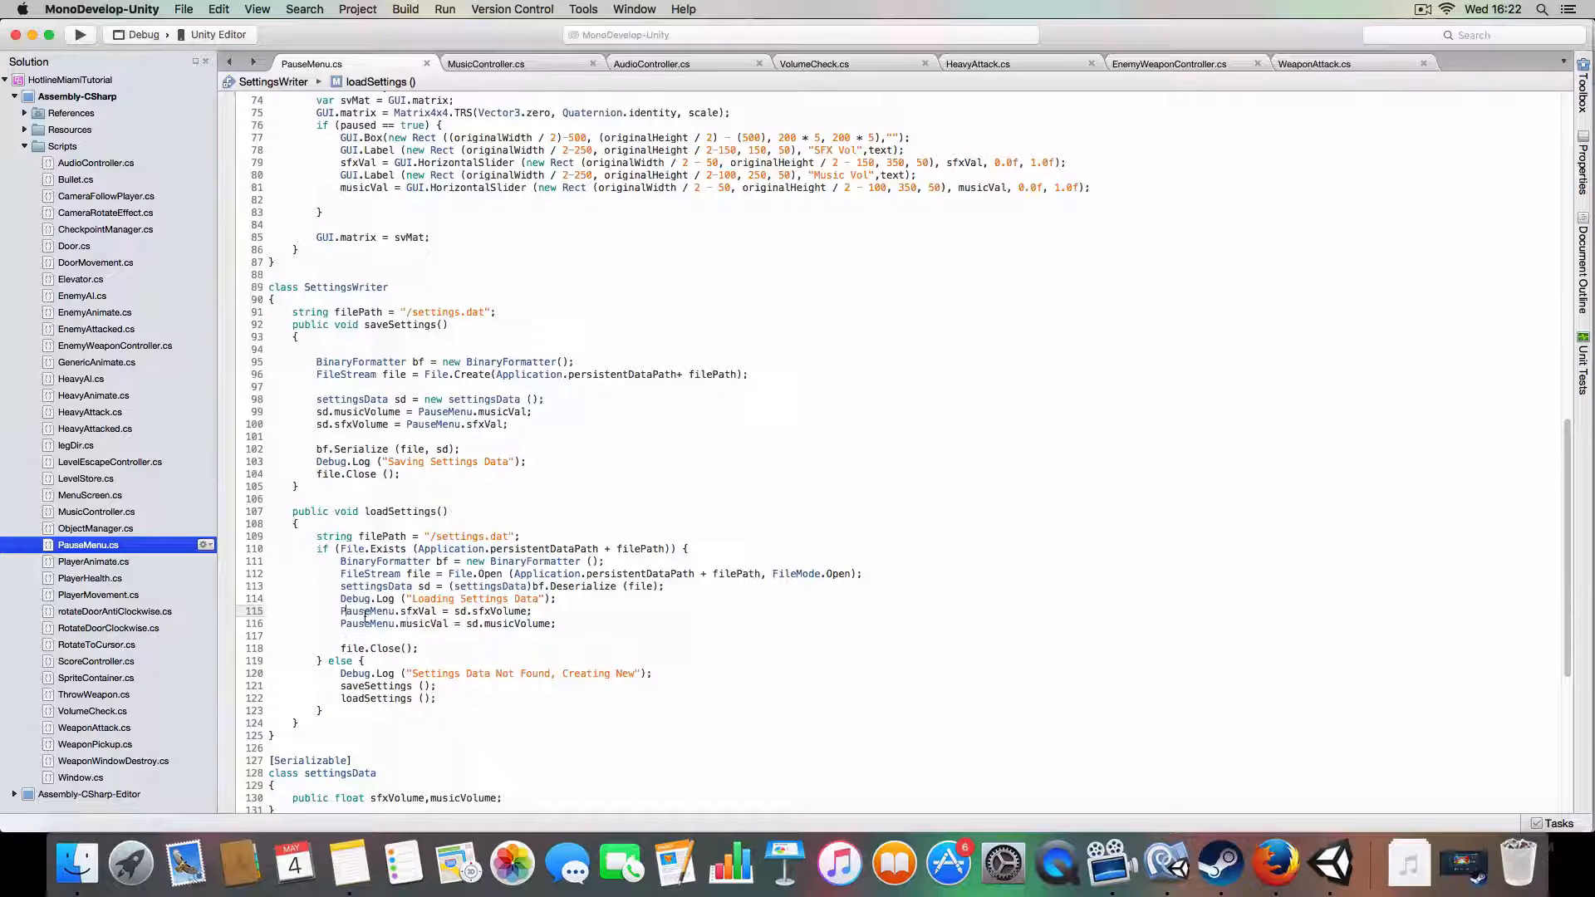
double_click(387, 612)
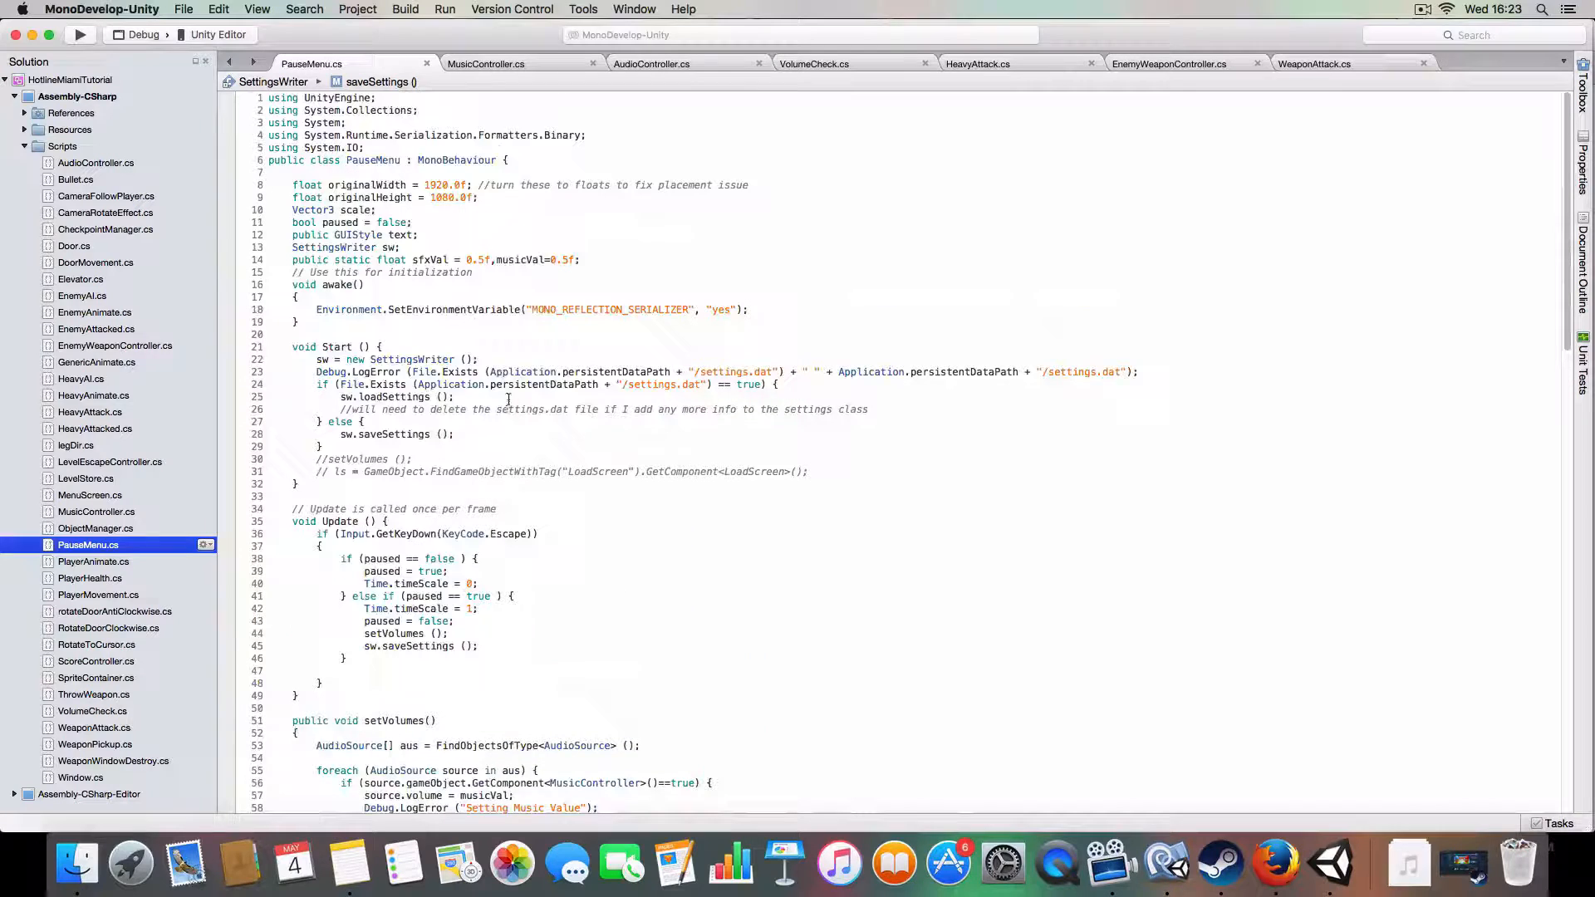
scroll(down, 3)
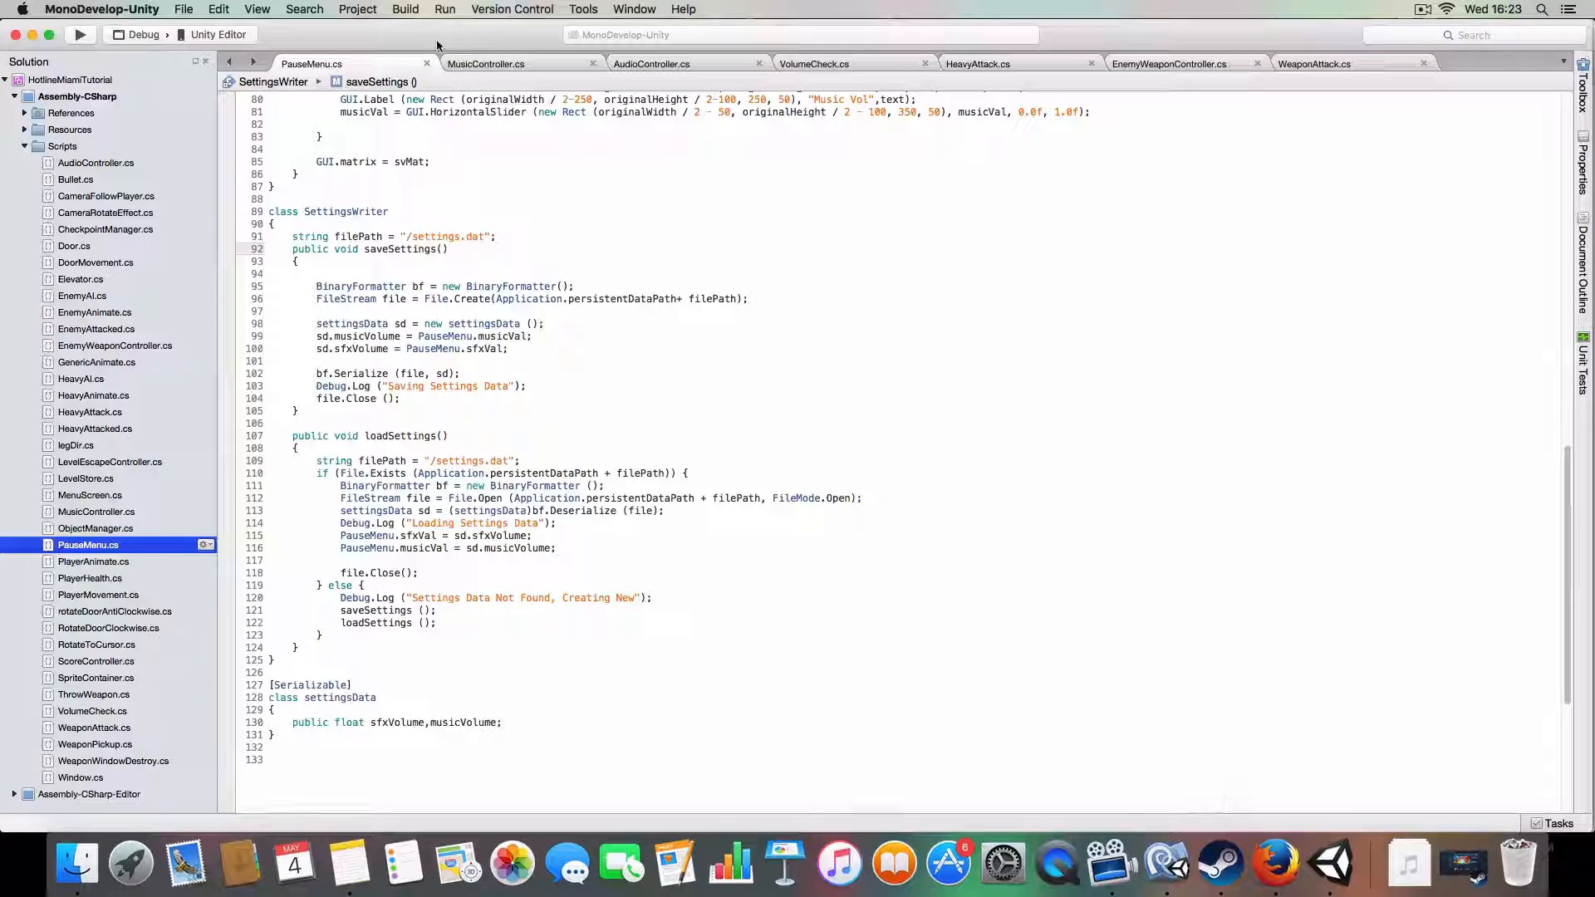
mouse_move(1274, 863)
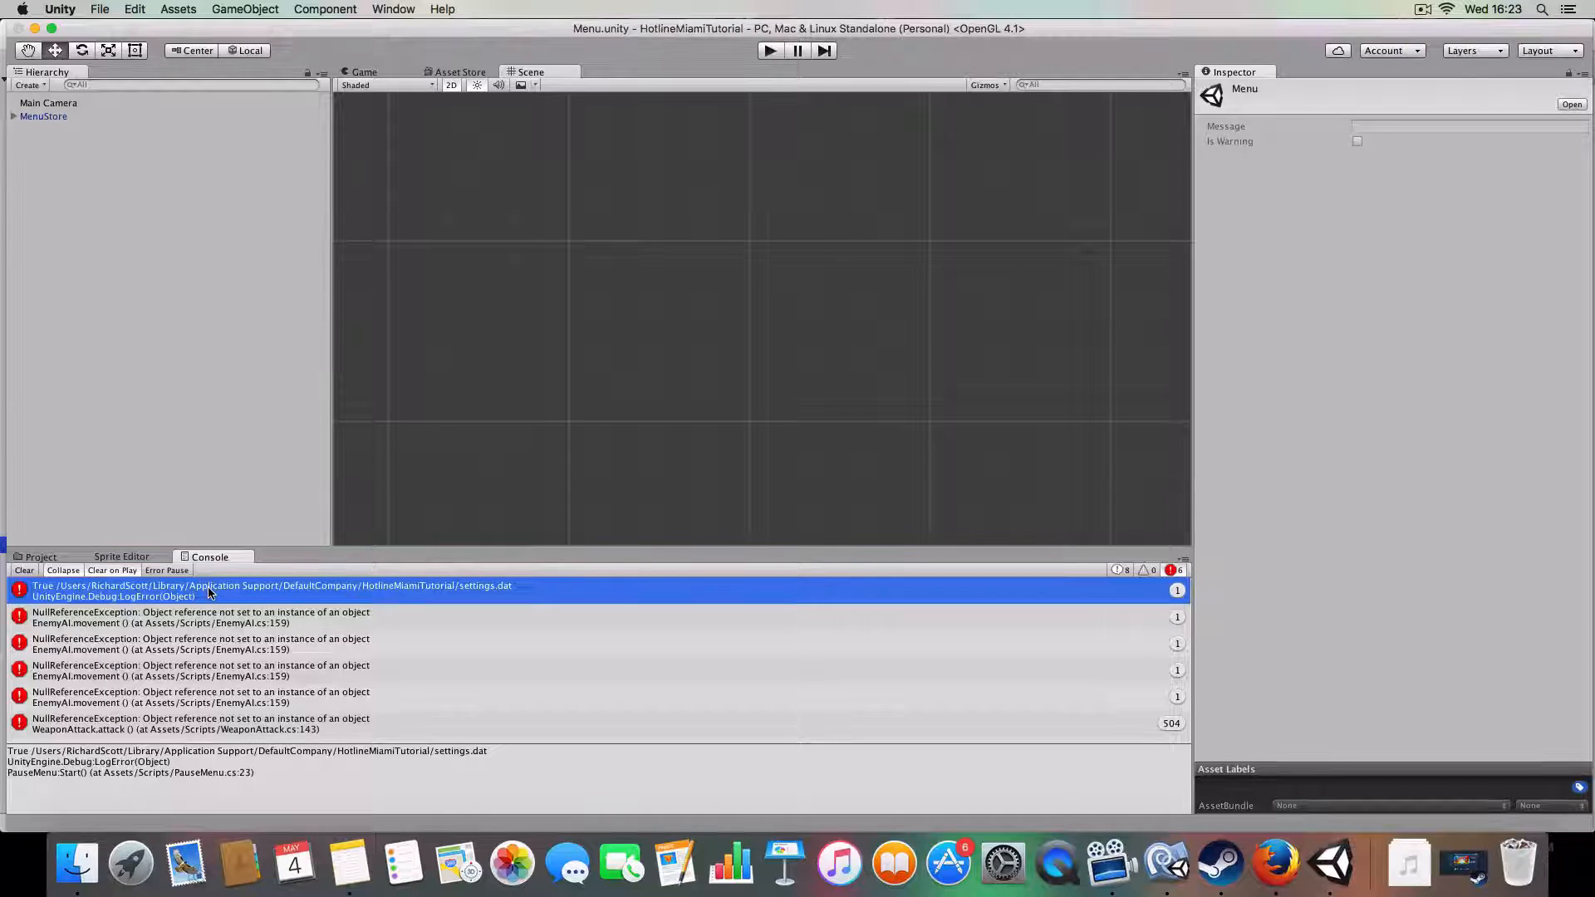
mouse_move(264, 623)
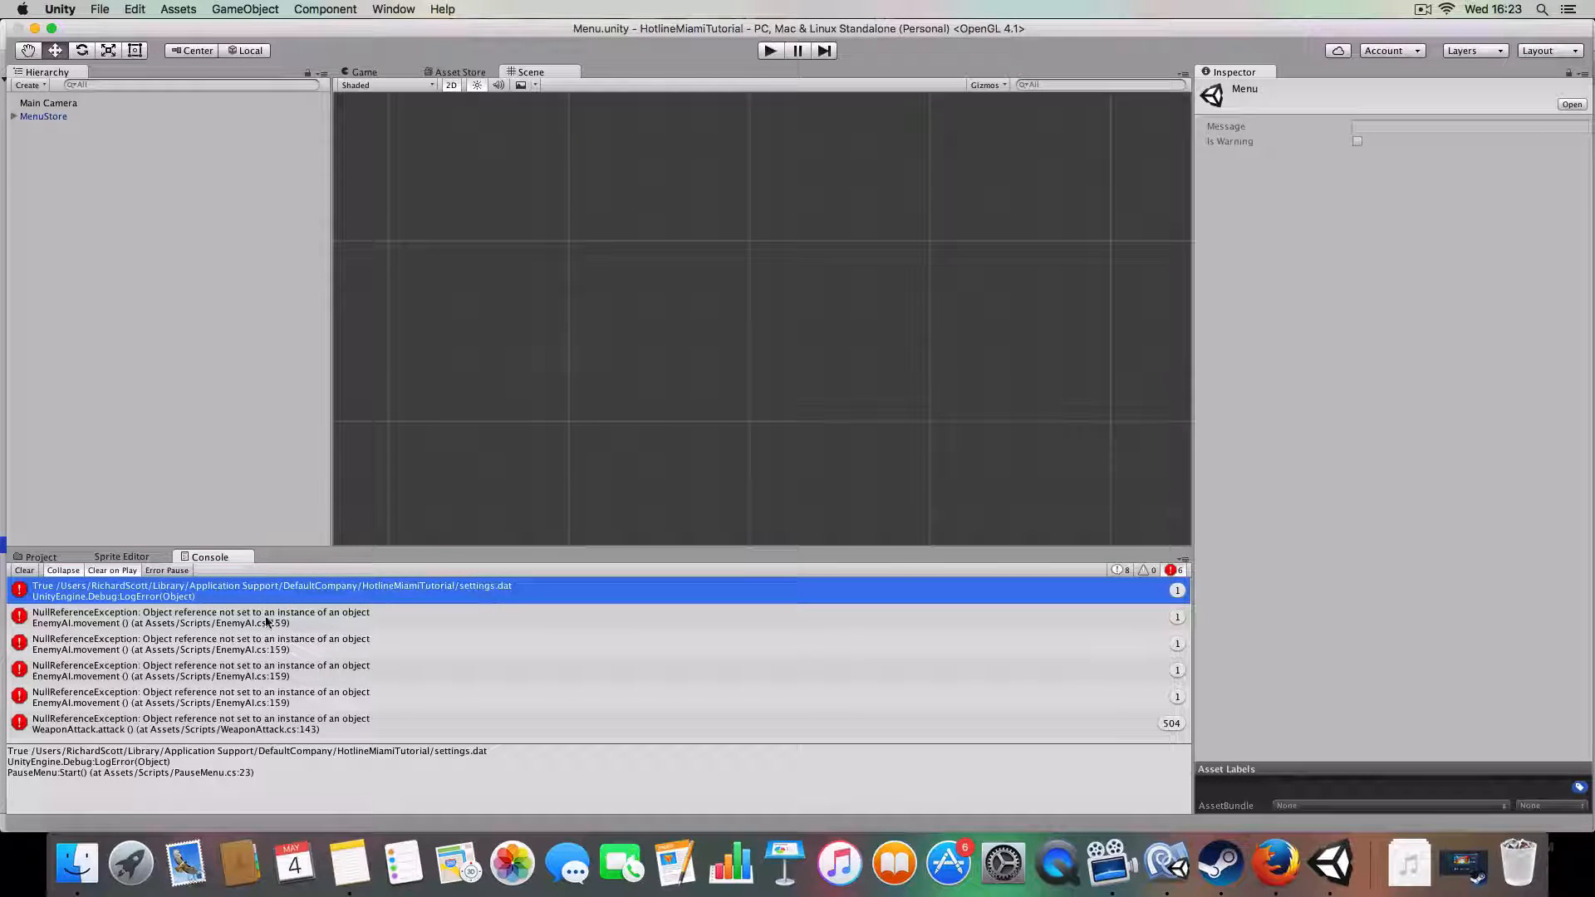
Step: Inspect the WeaponAttack NullReferenceException, clear the console and return to the code editor
click(254, 592)
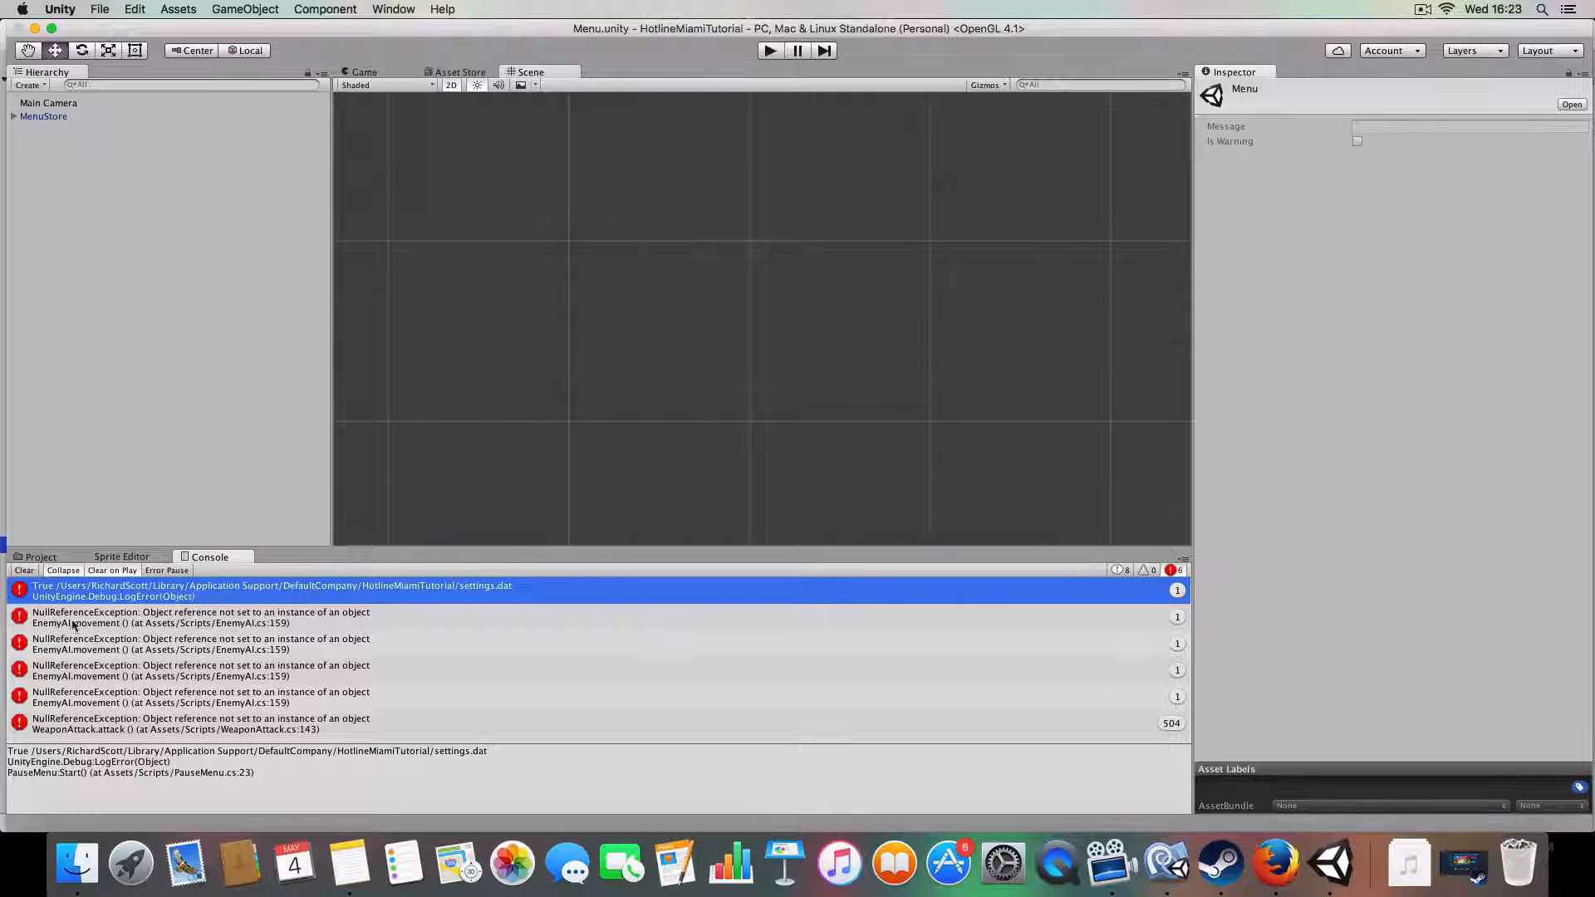
click(203, 723)
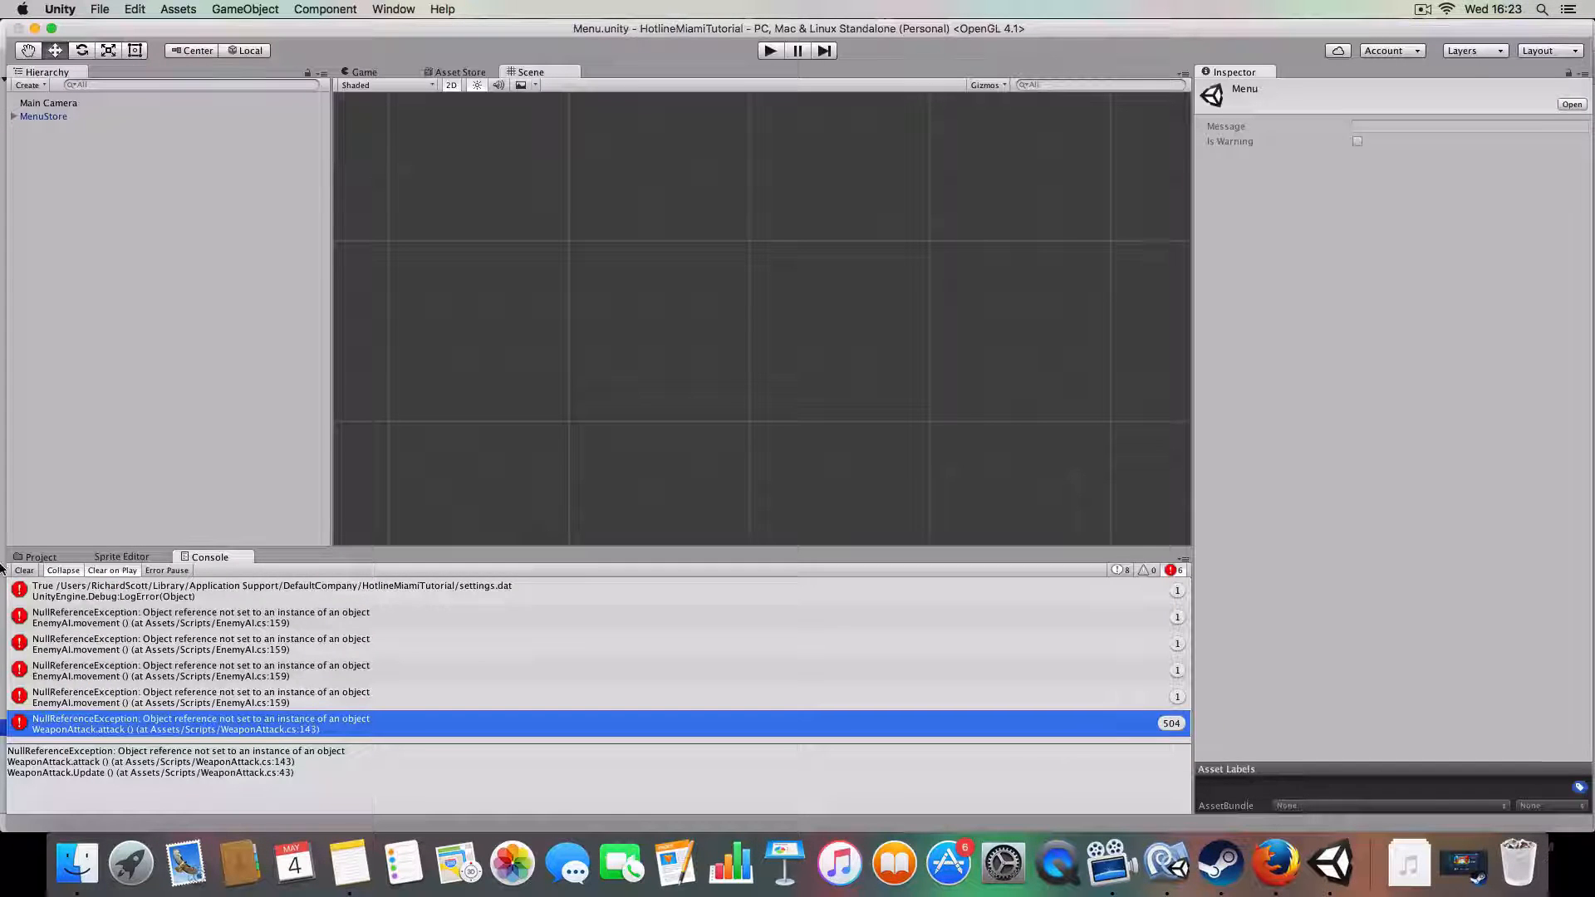
click(24, 570)
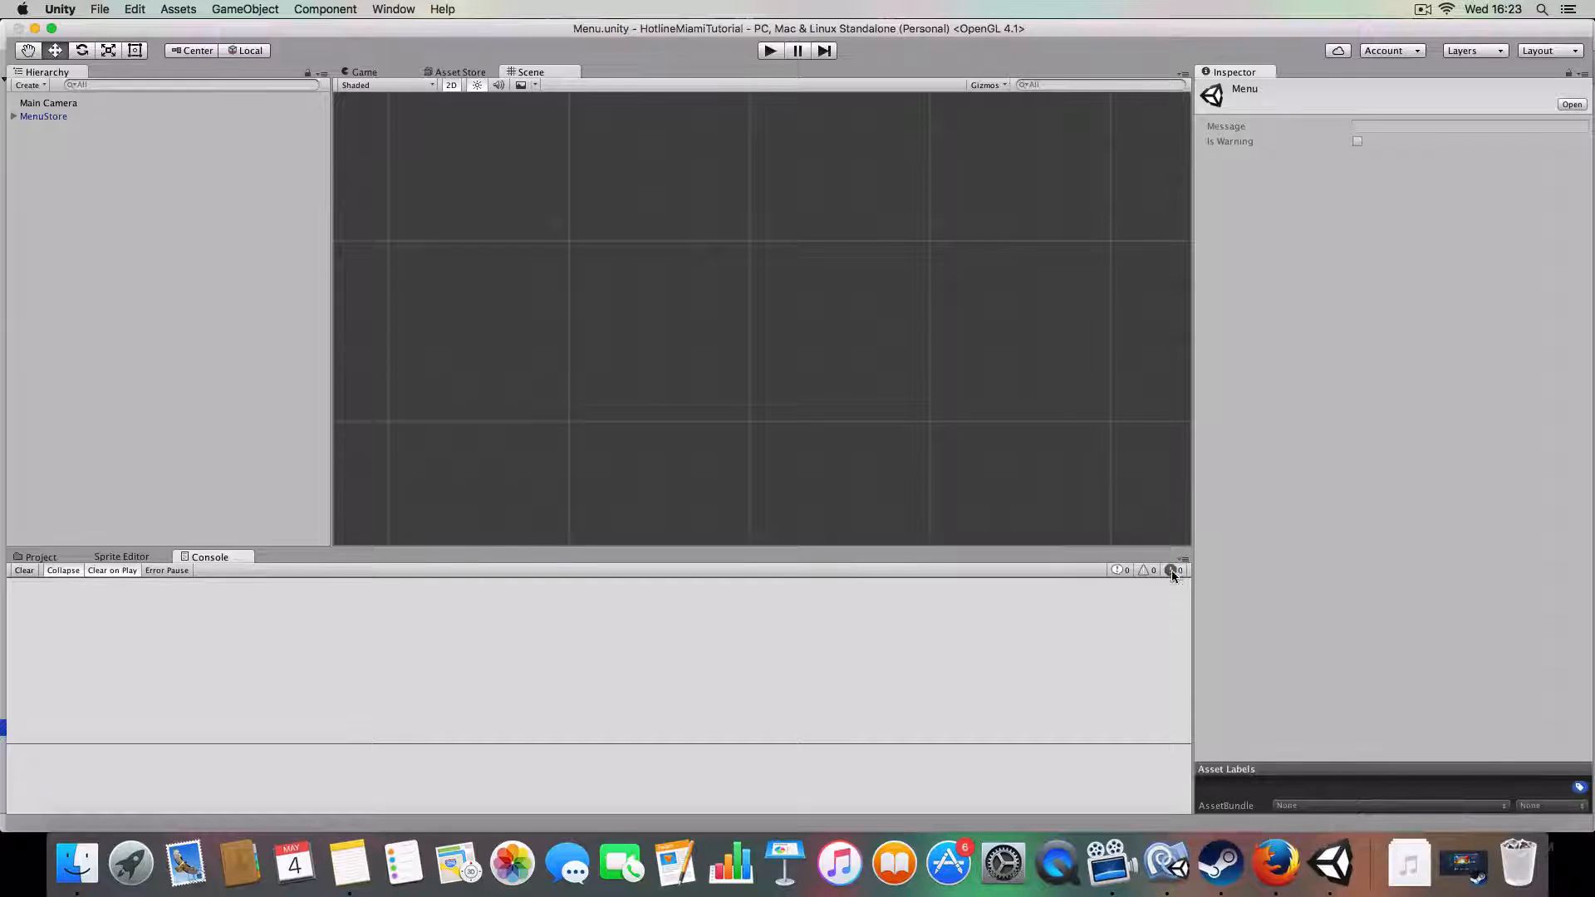
mouse_move(1166, 864)
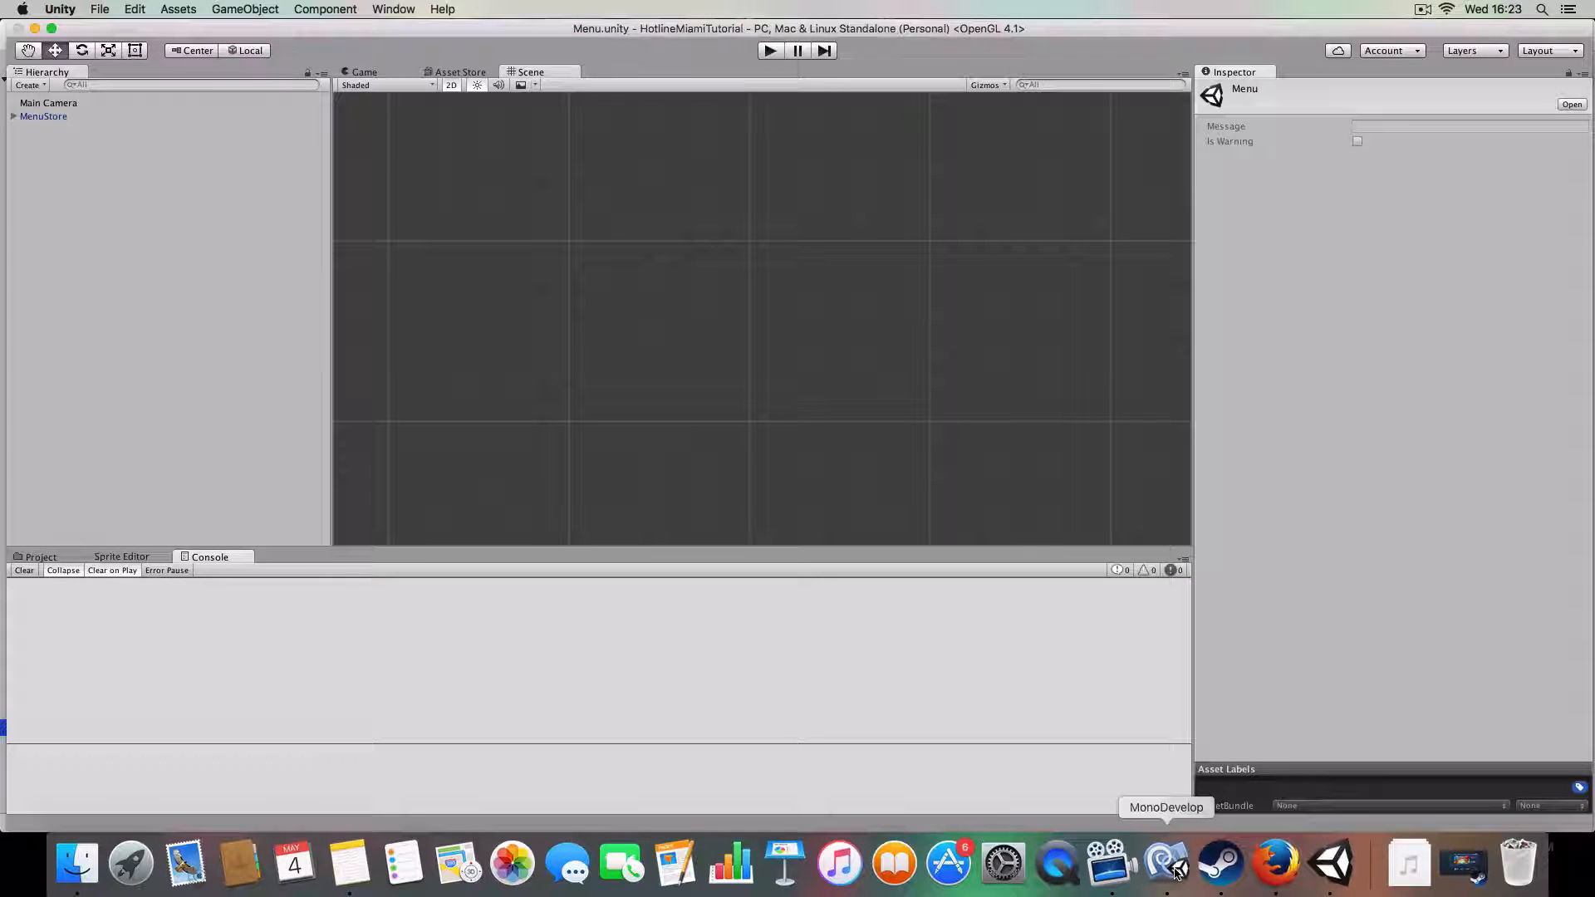
click(1167, 864)
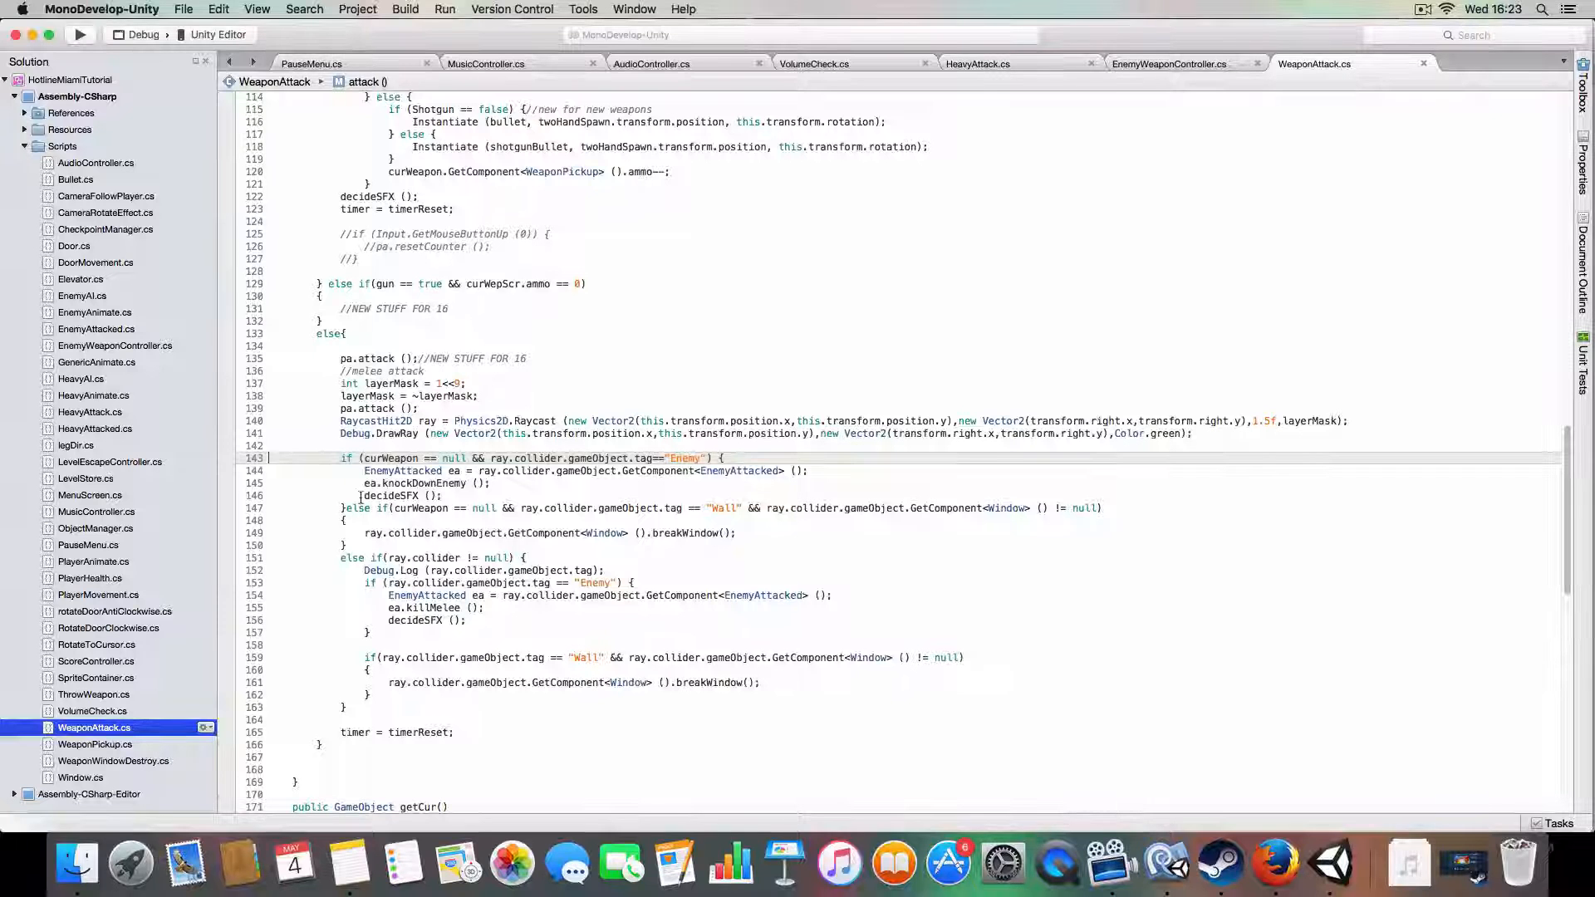
Step: Review MusicController and AudioController, where Start sets volume from PauseMenu's musicVal and sfxVal
click(485, 63)
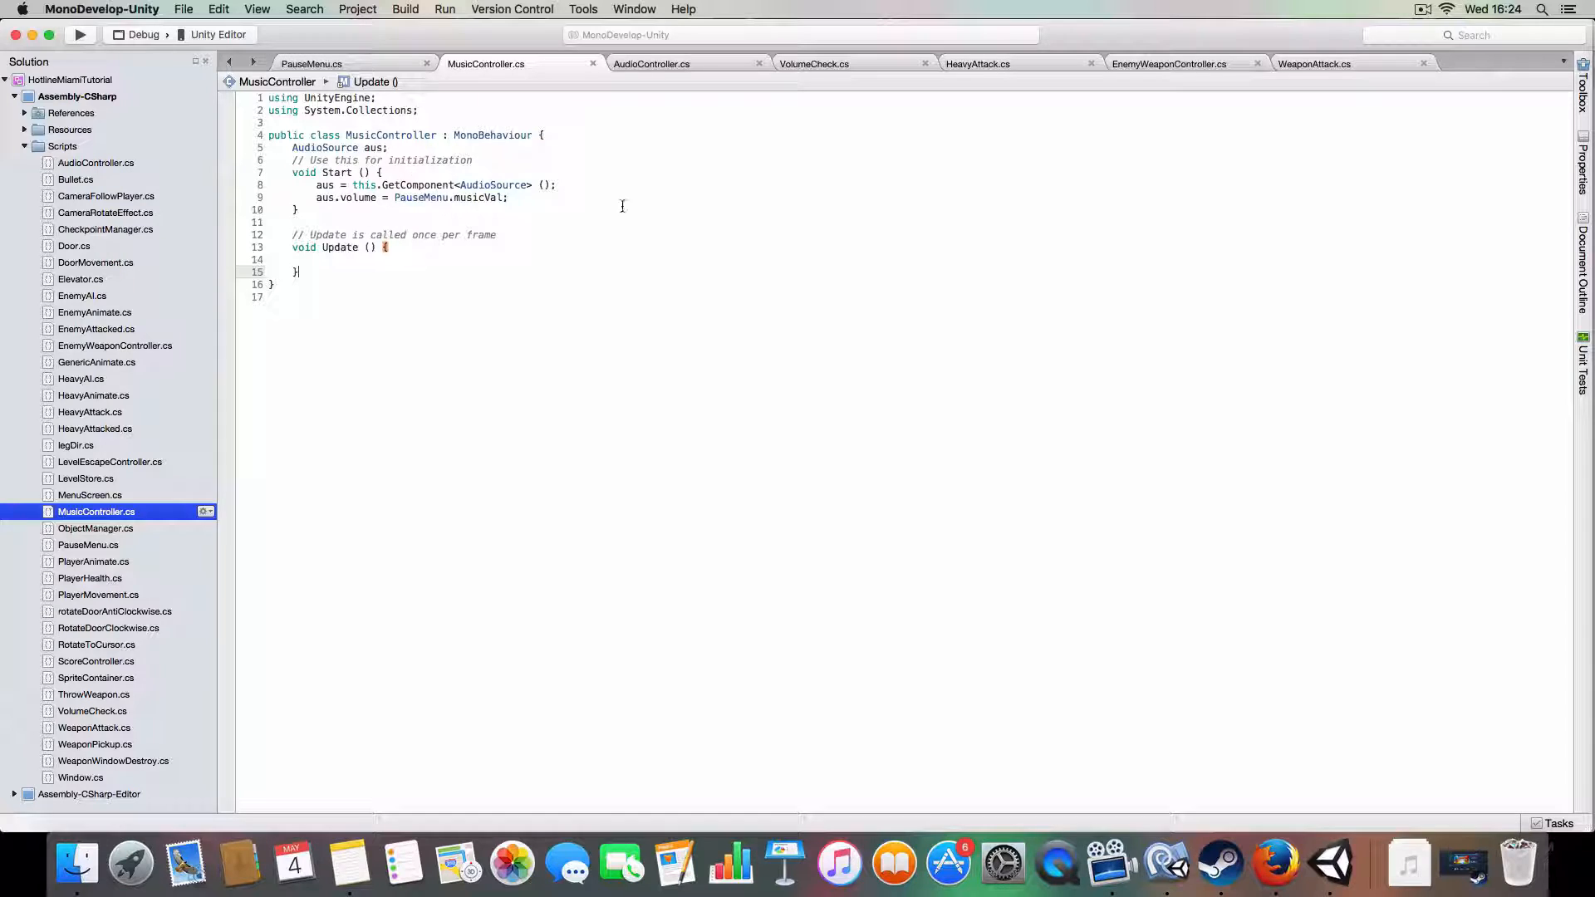
click(651, 63)
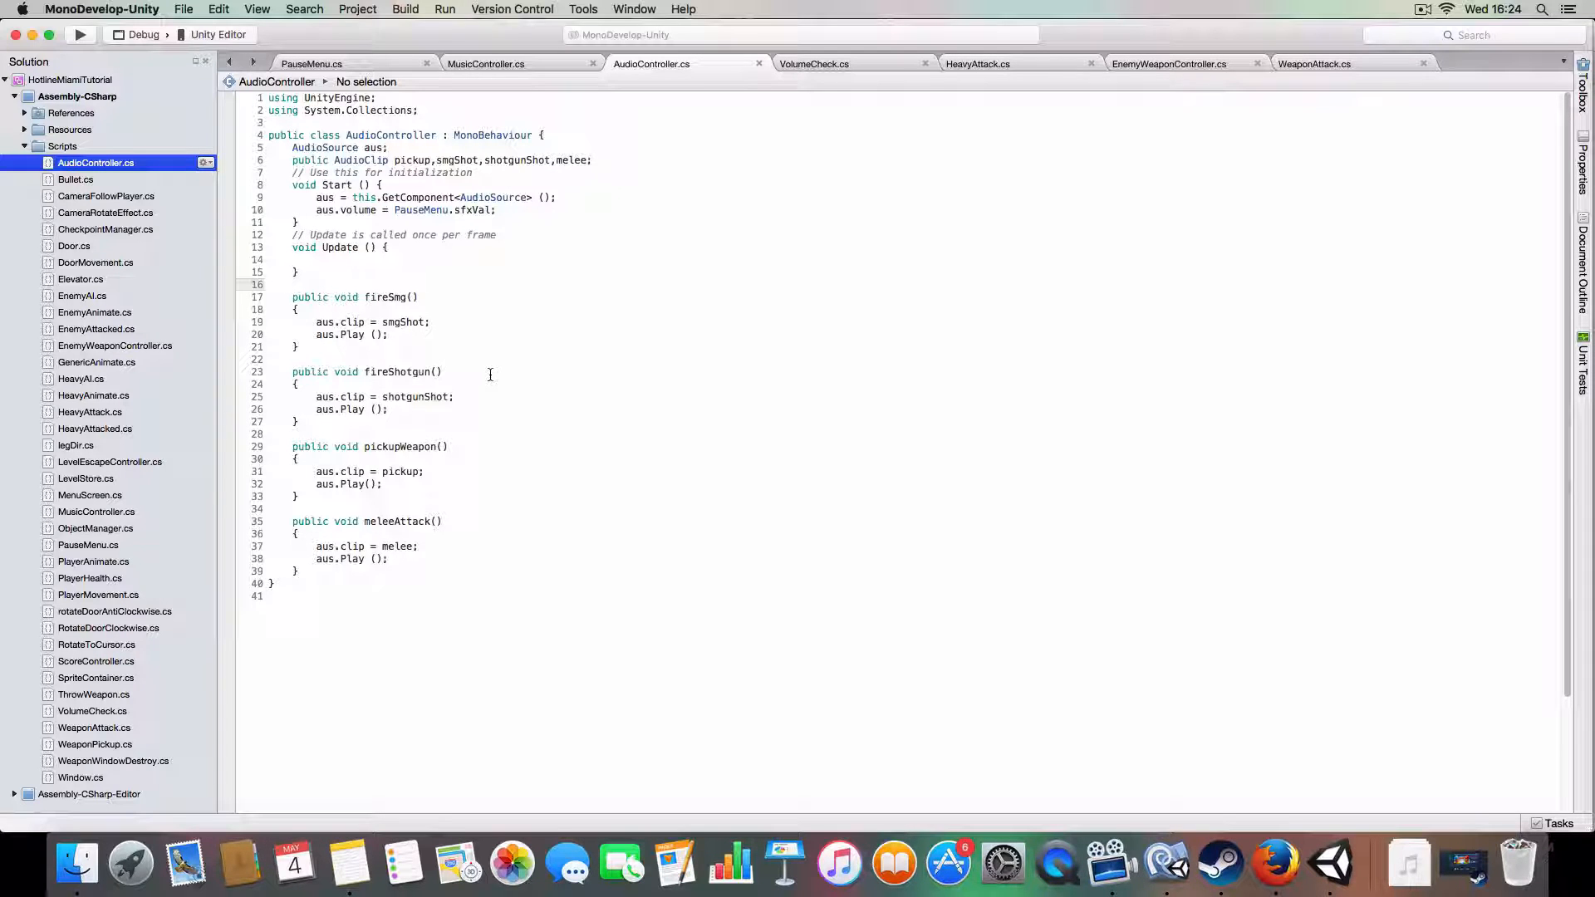
mouse_move(496, 277)
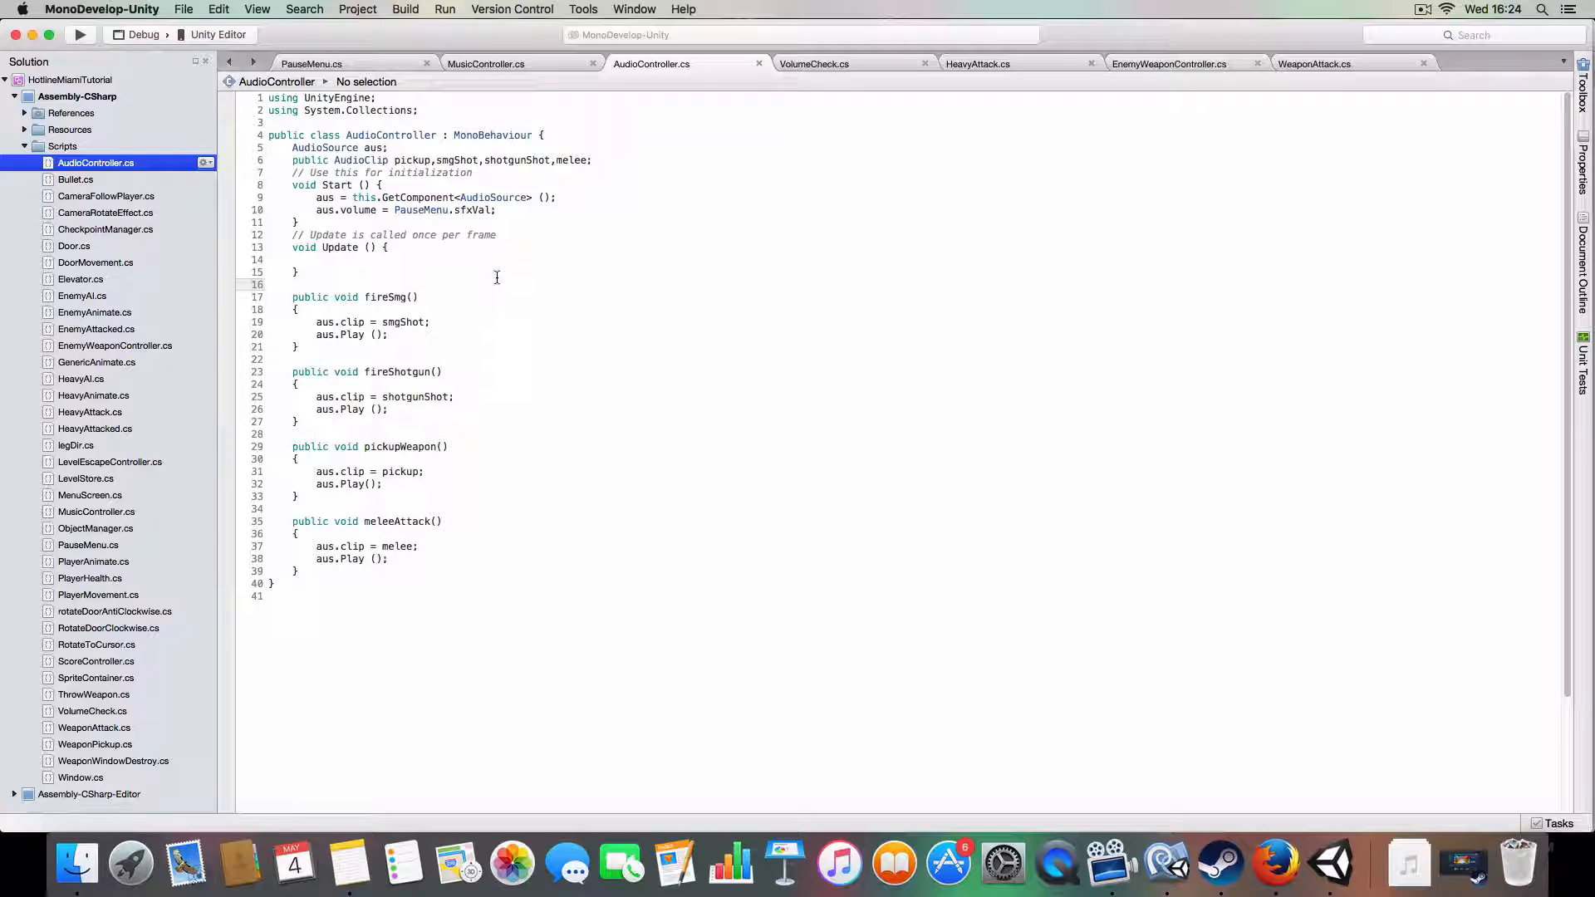
click(294, 285)
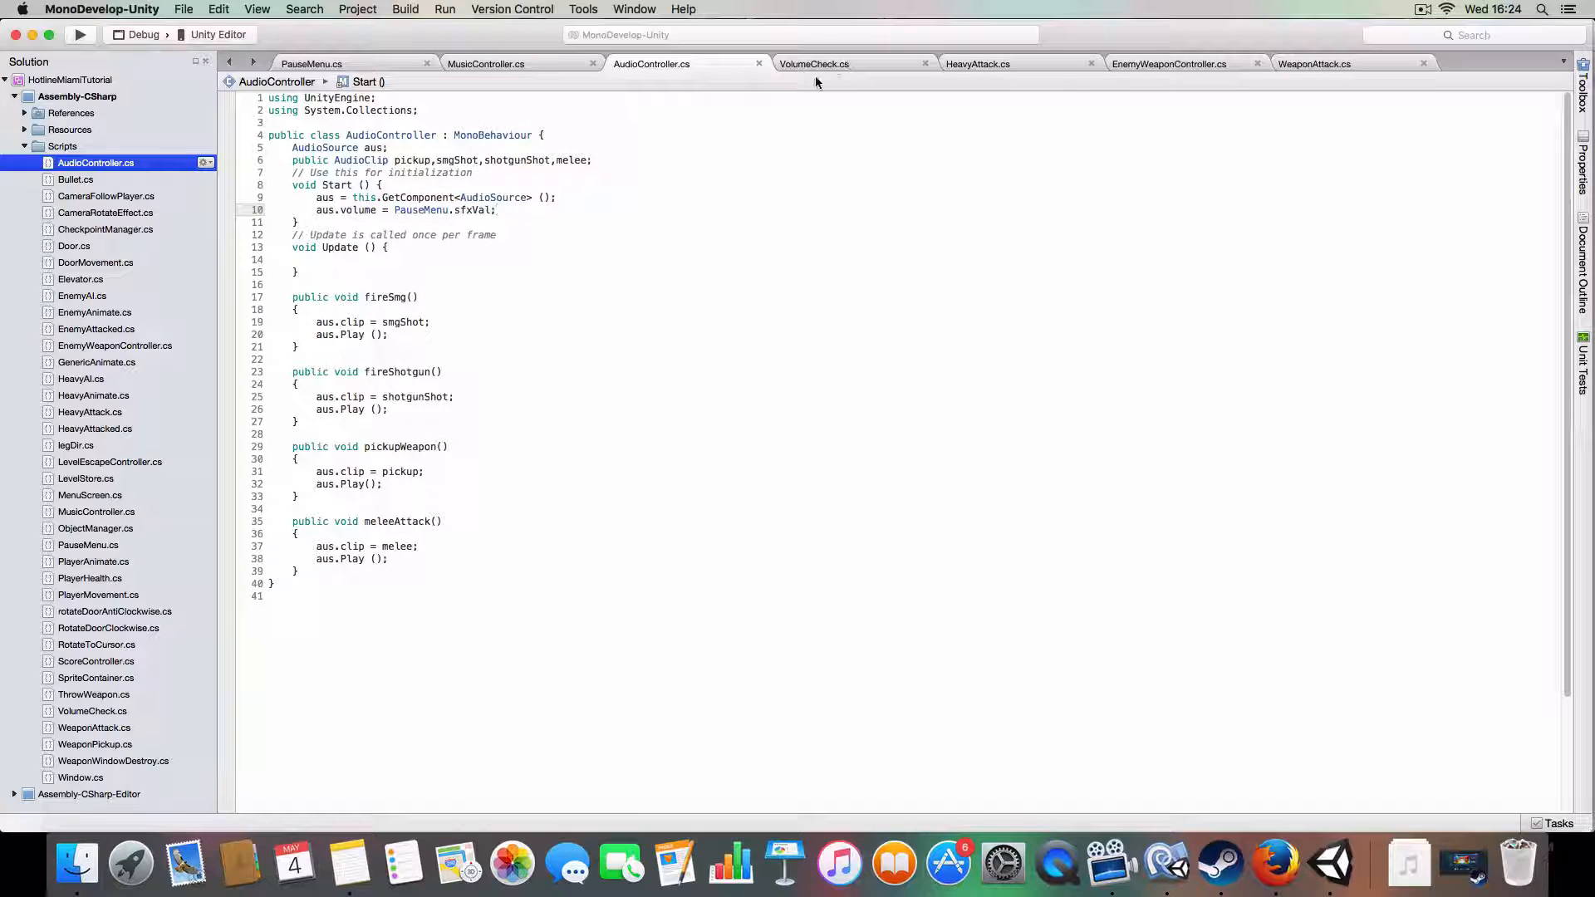
mouse_move(813, 63)
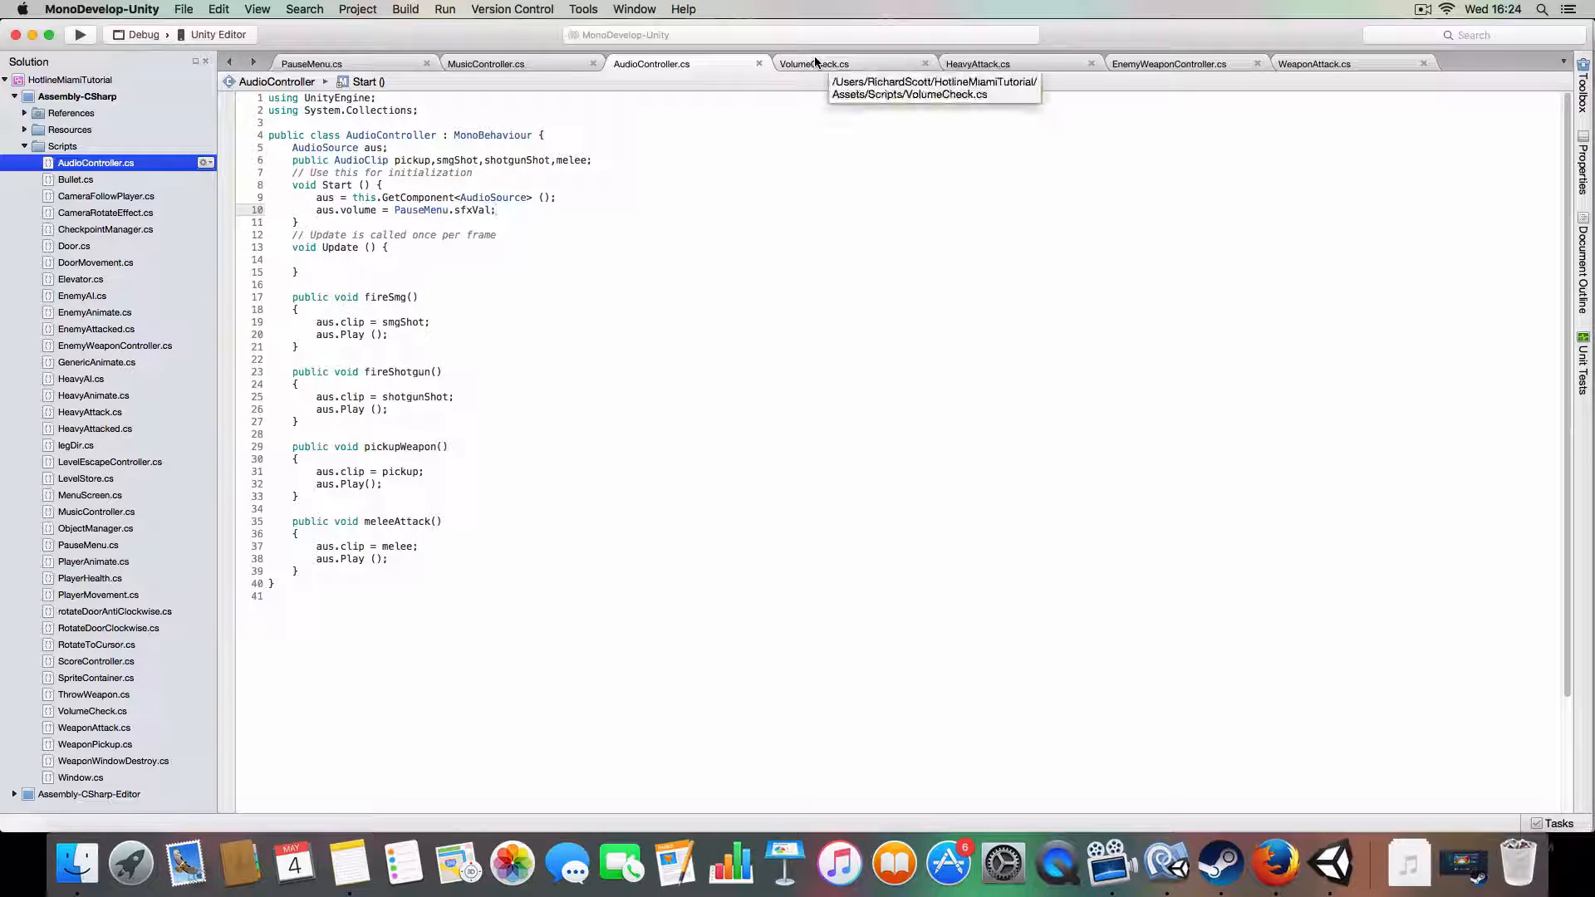
Step: Review VolumeCheck's volume-setting Start and HeavyAttack's meleeAttack call, then return to Unity
click(814, 63)
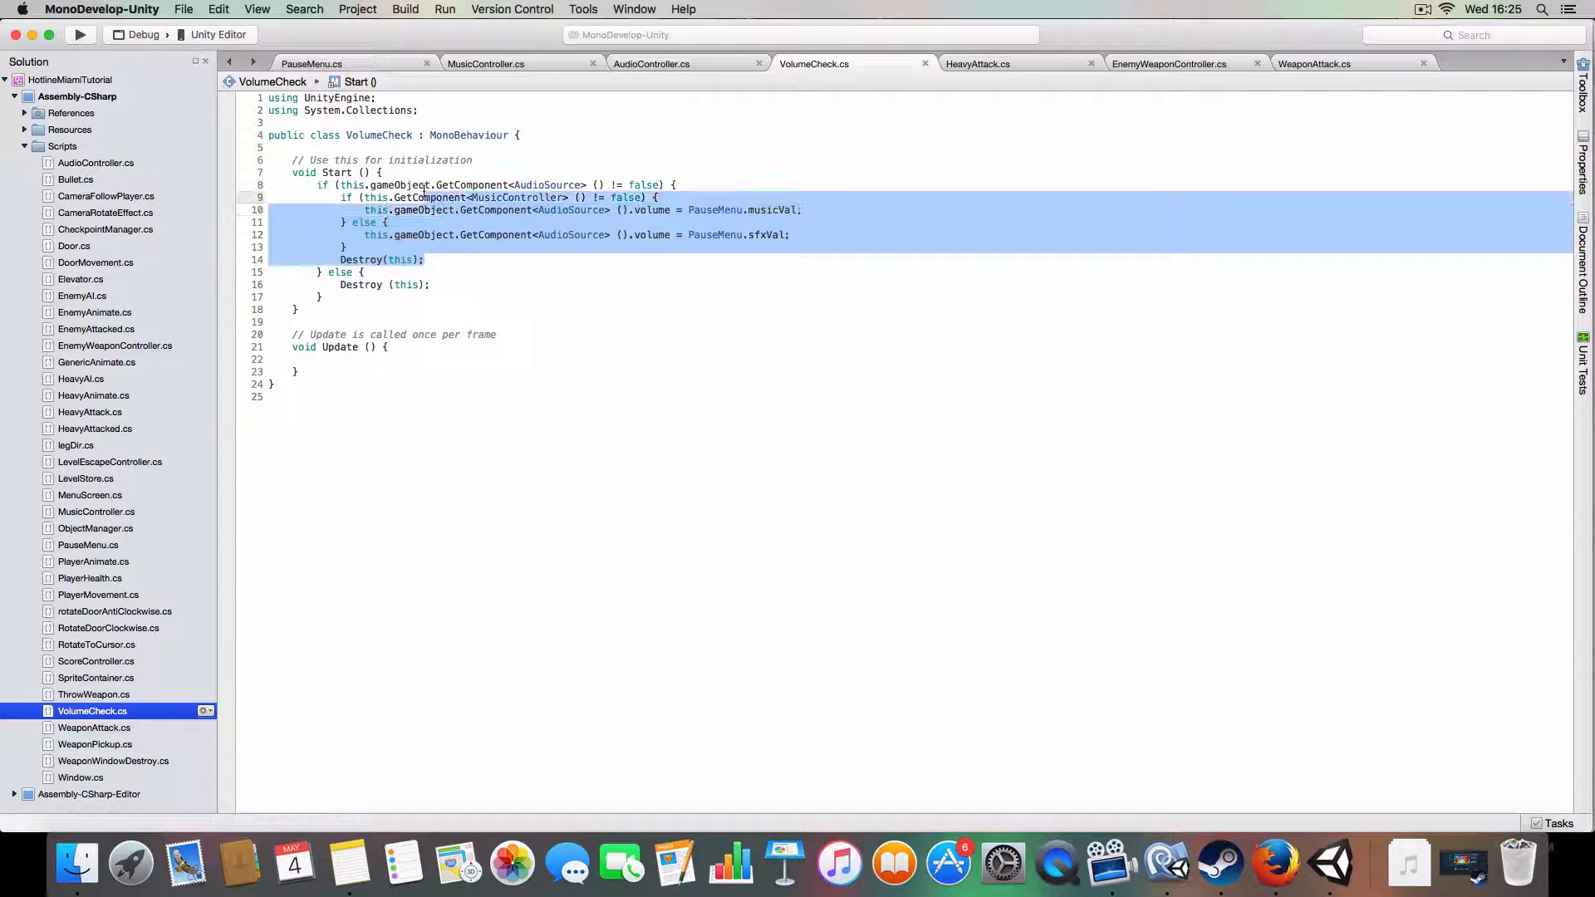
click(339, 221)
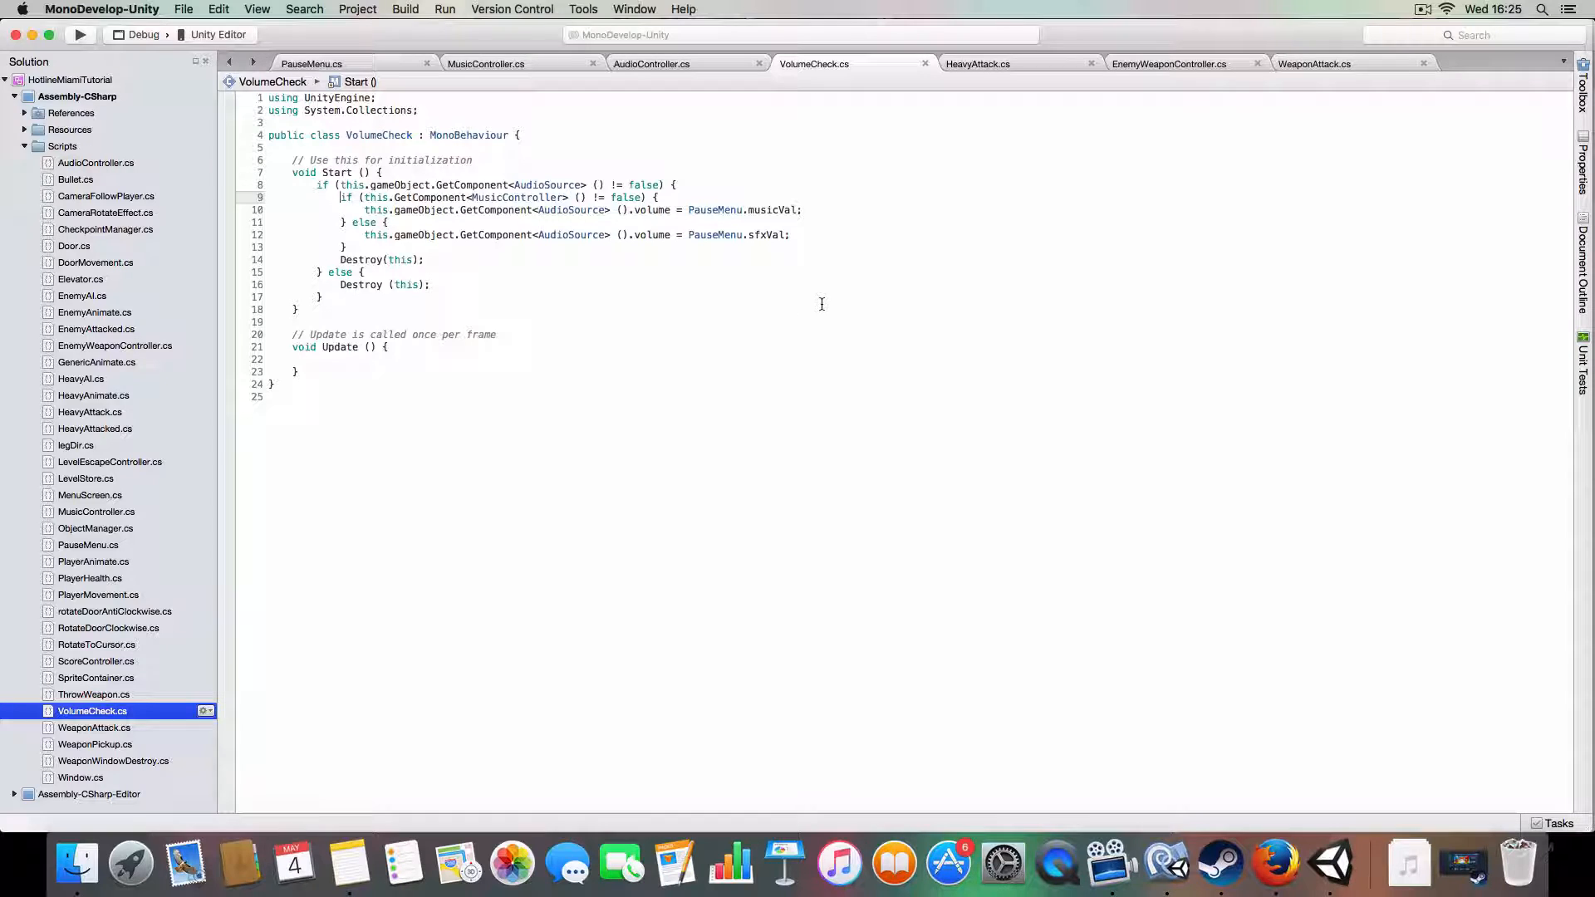
click(977, 64)
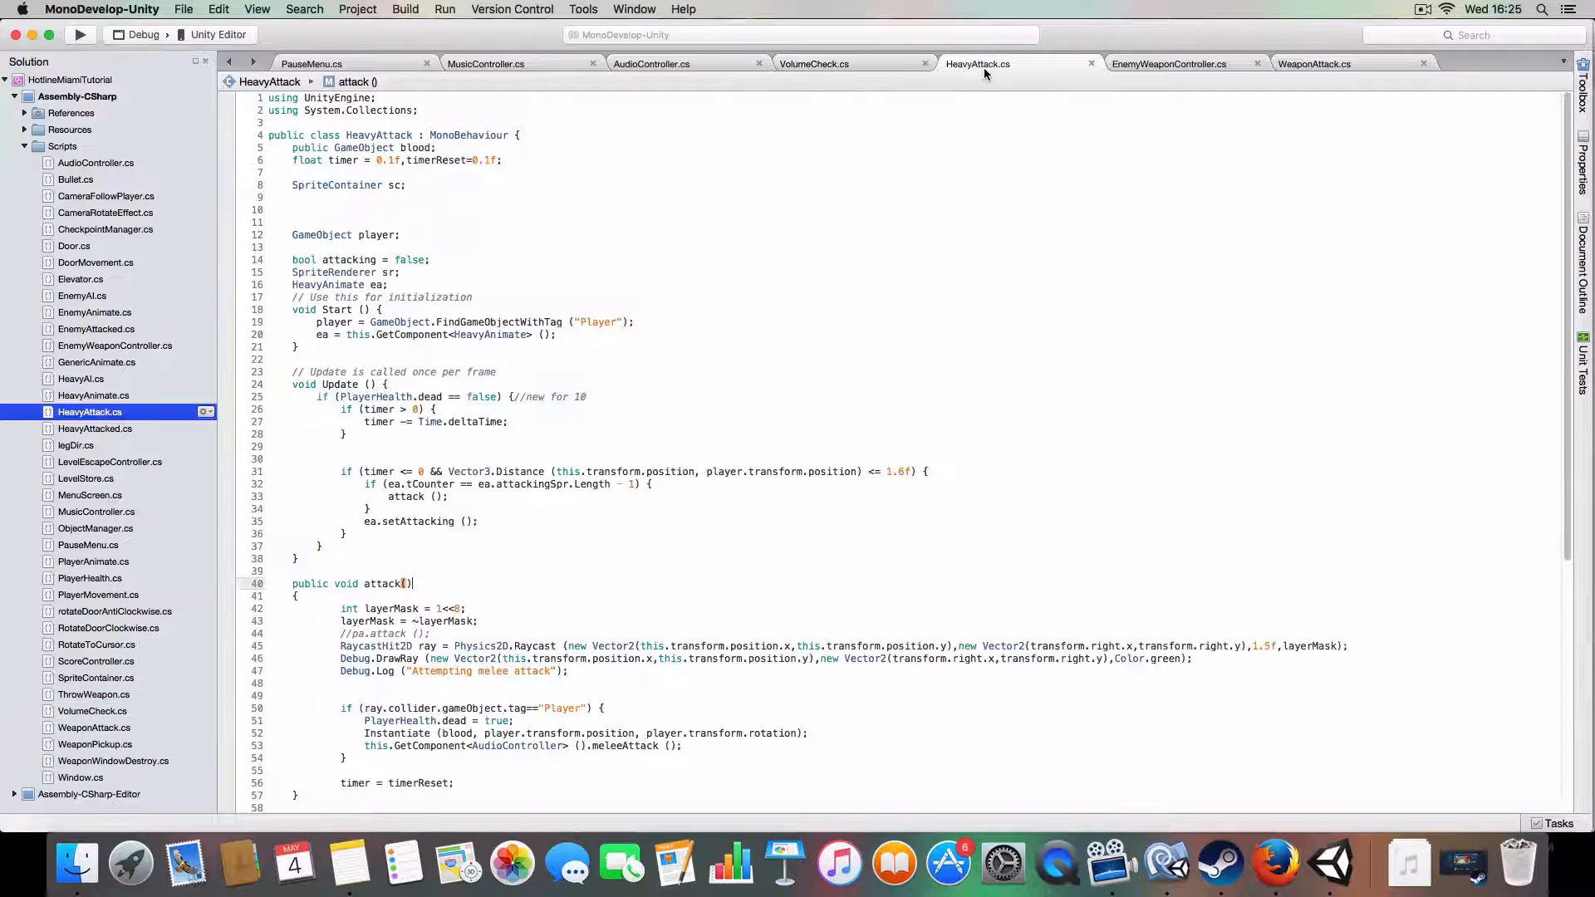
scroll(down, 3)
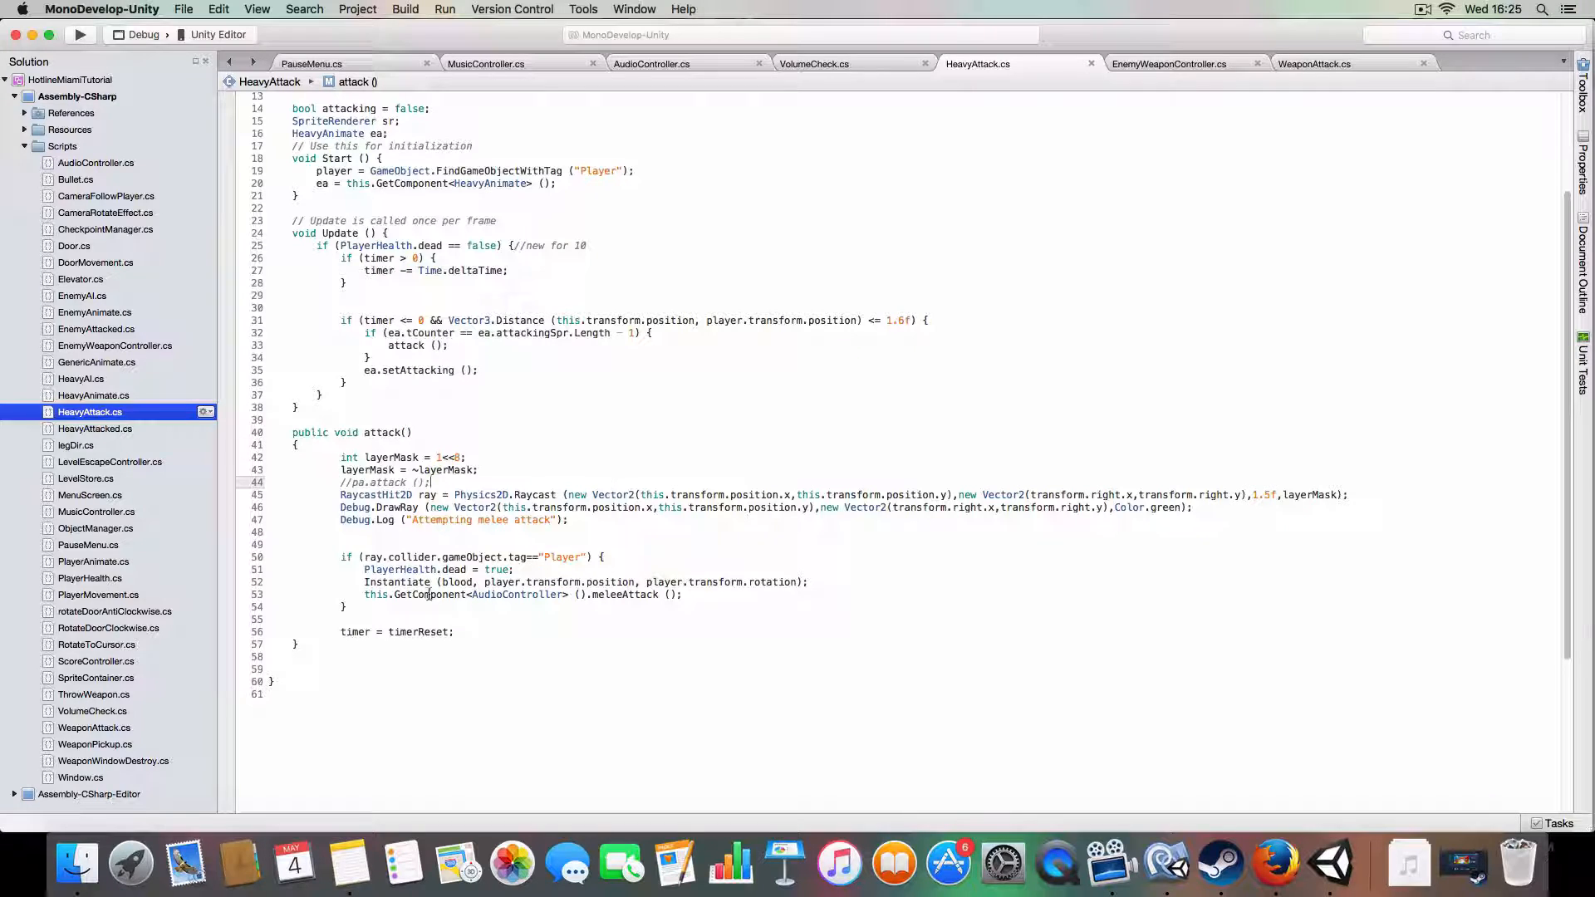
mouse_move(1330, 864)
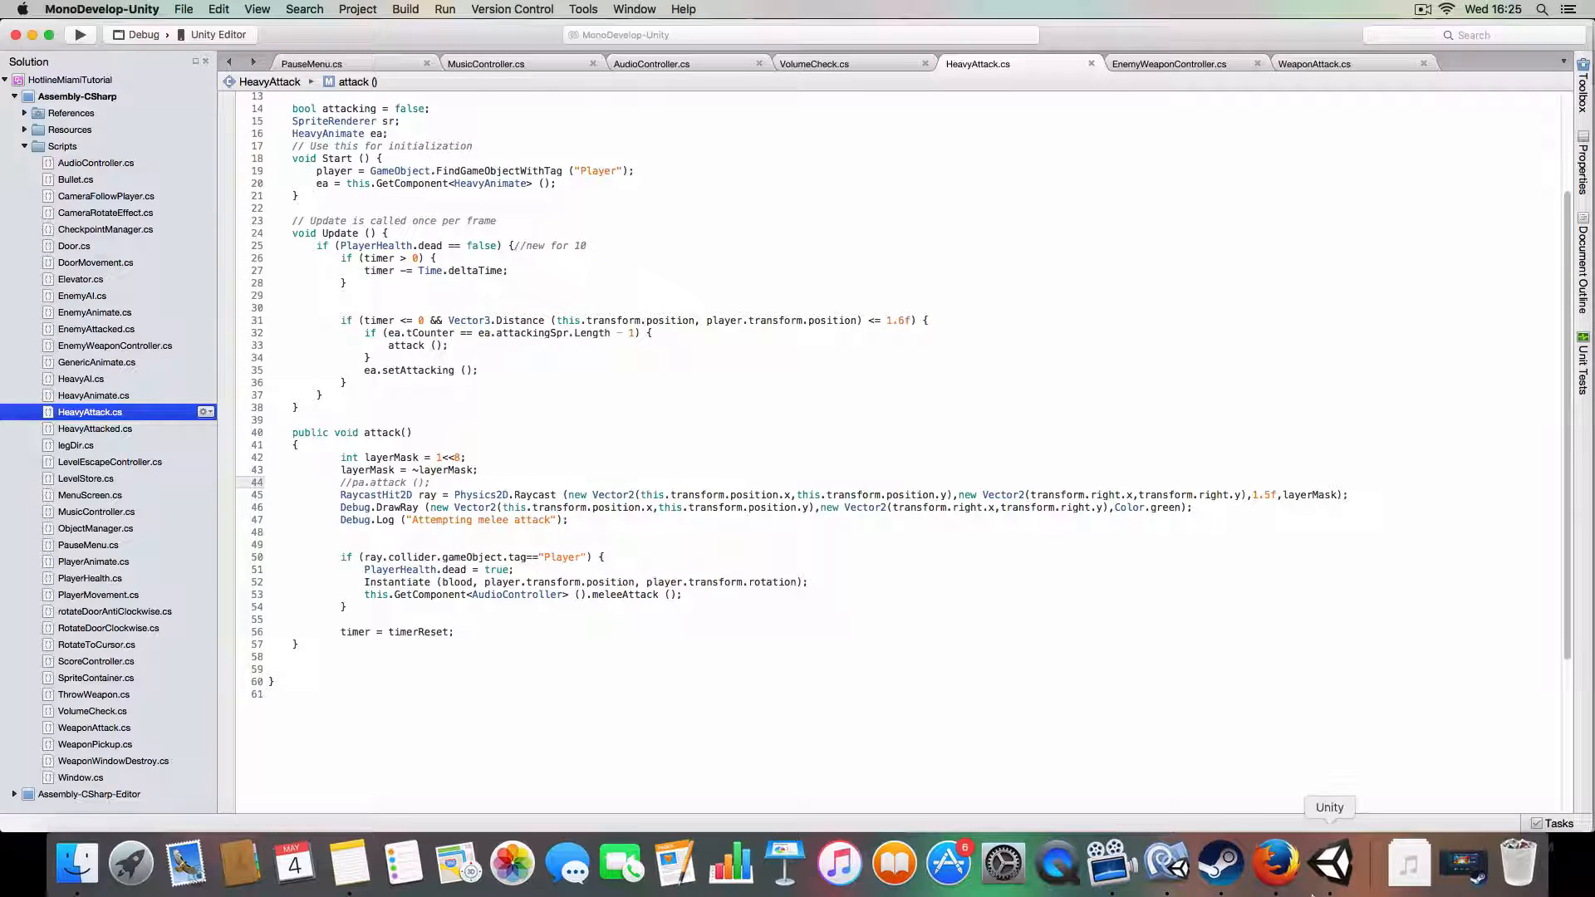
click(1330, 864)
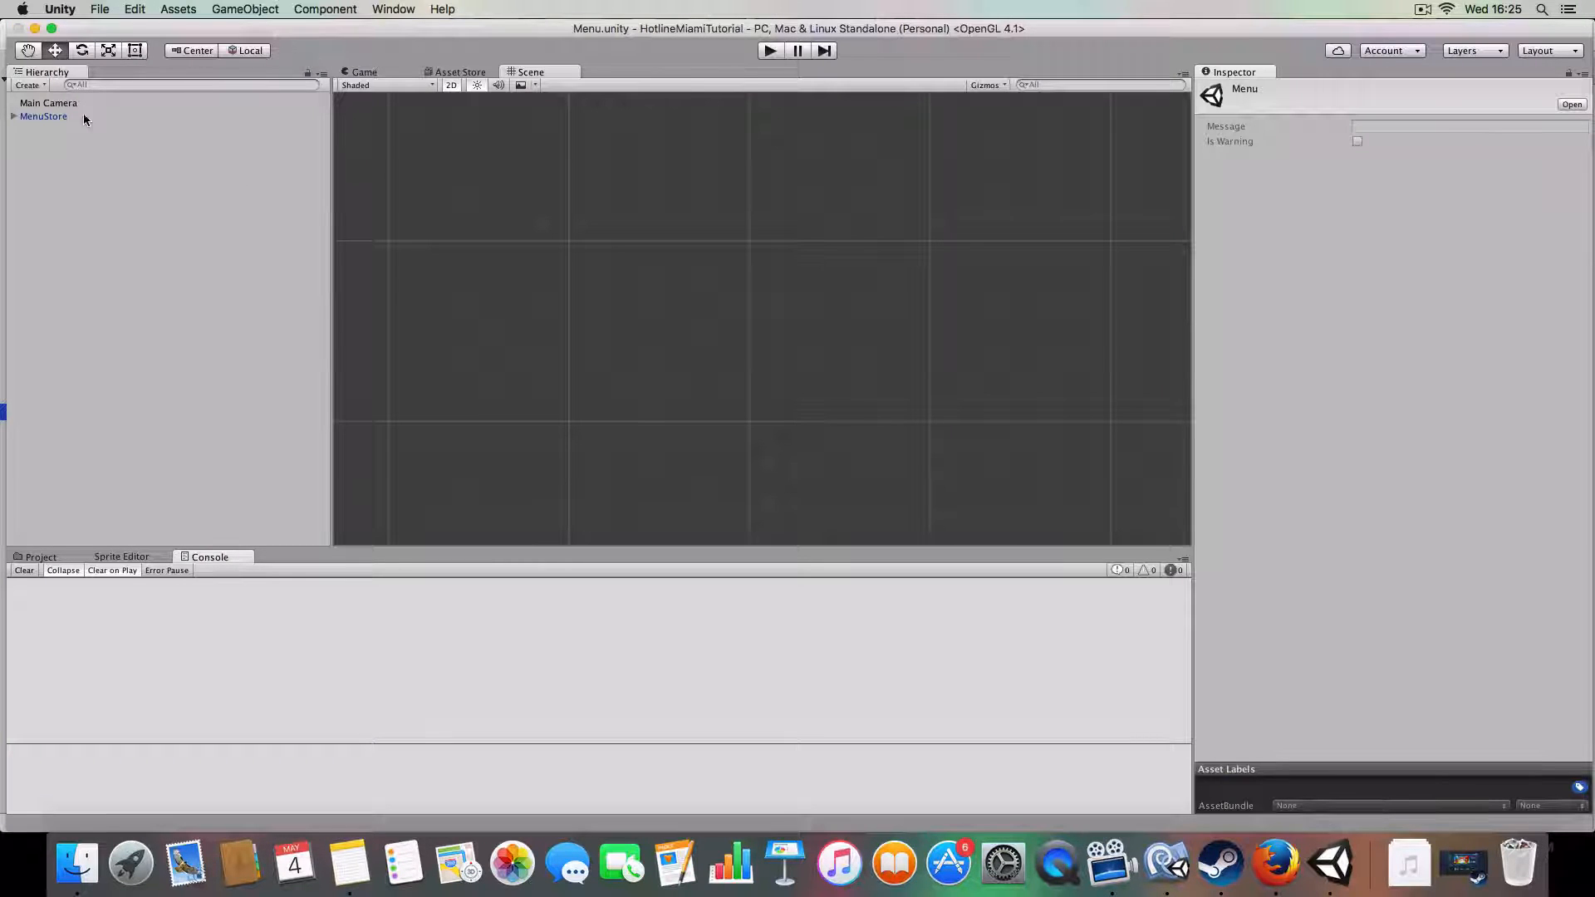
Step: Load the Testing scene and check the heavy enemy's Audio Controller and Volume Check scripts
click(40, 556)
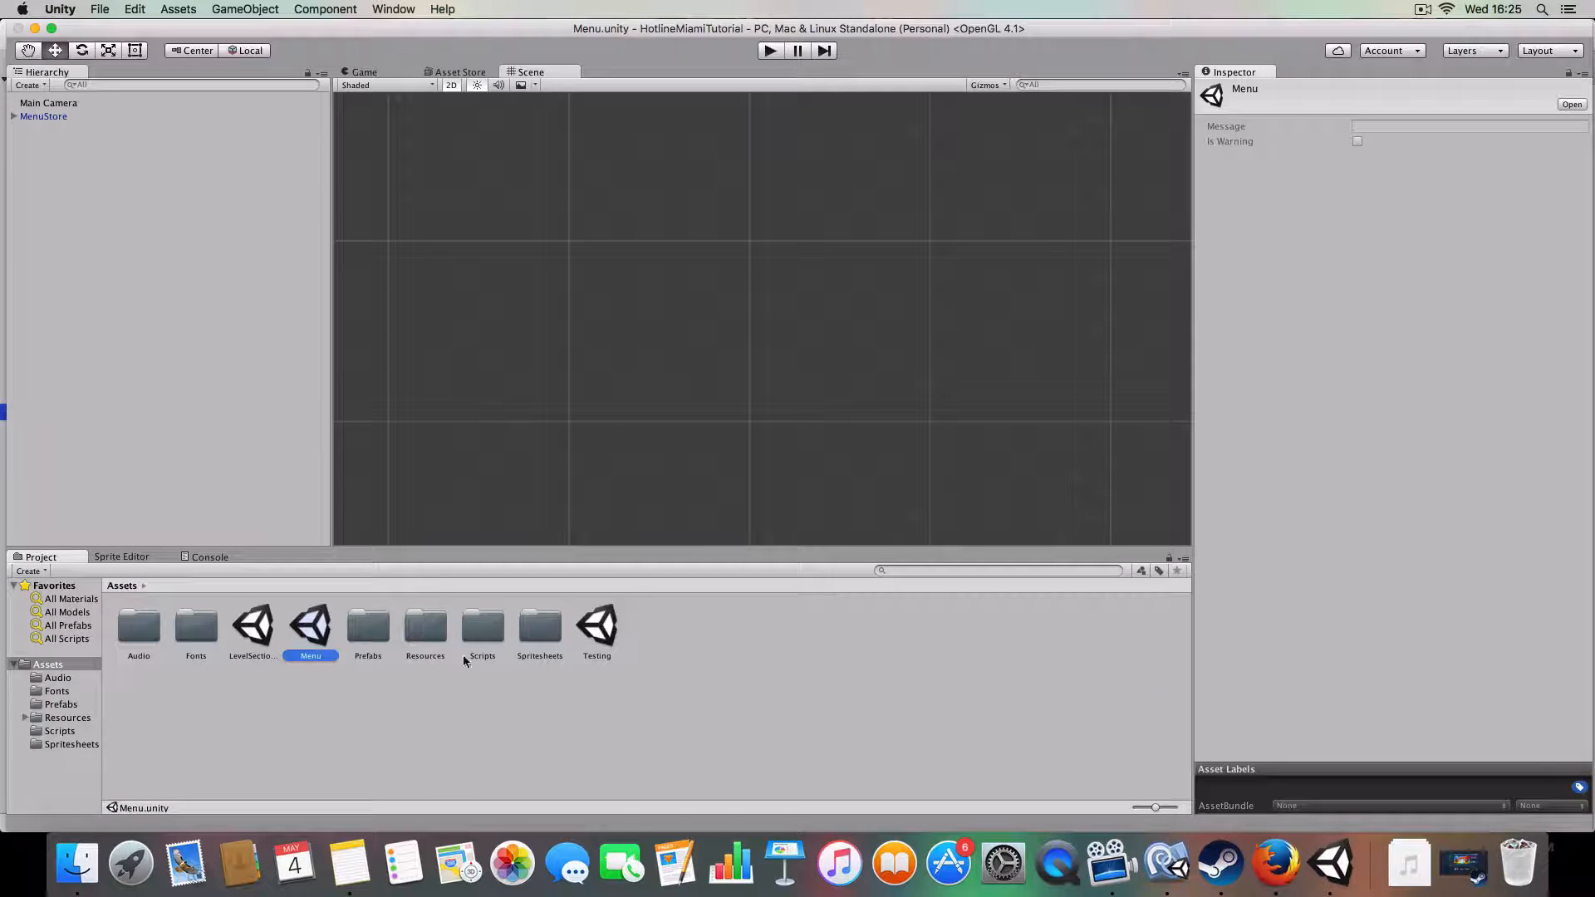
double_click(597, 627)
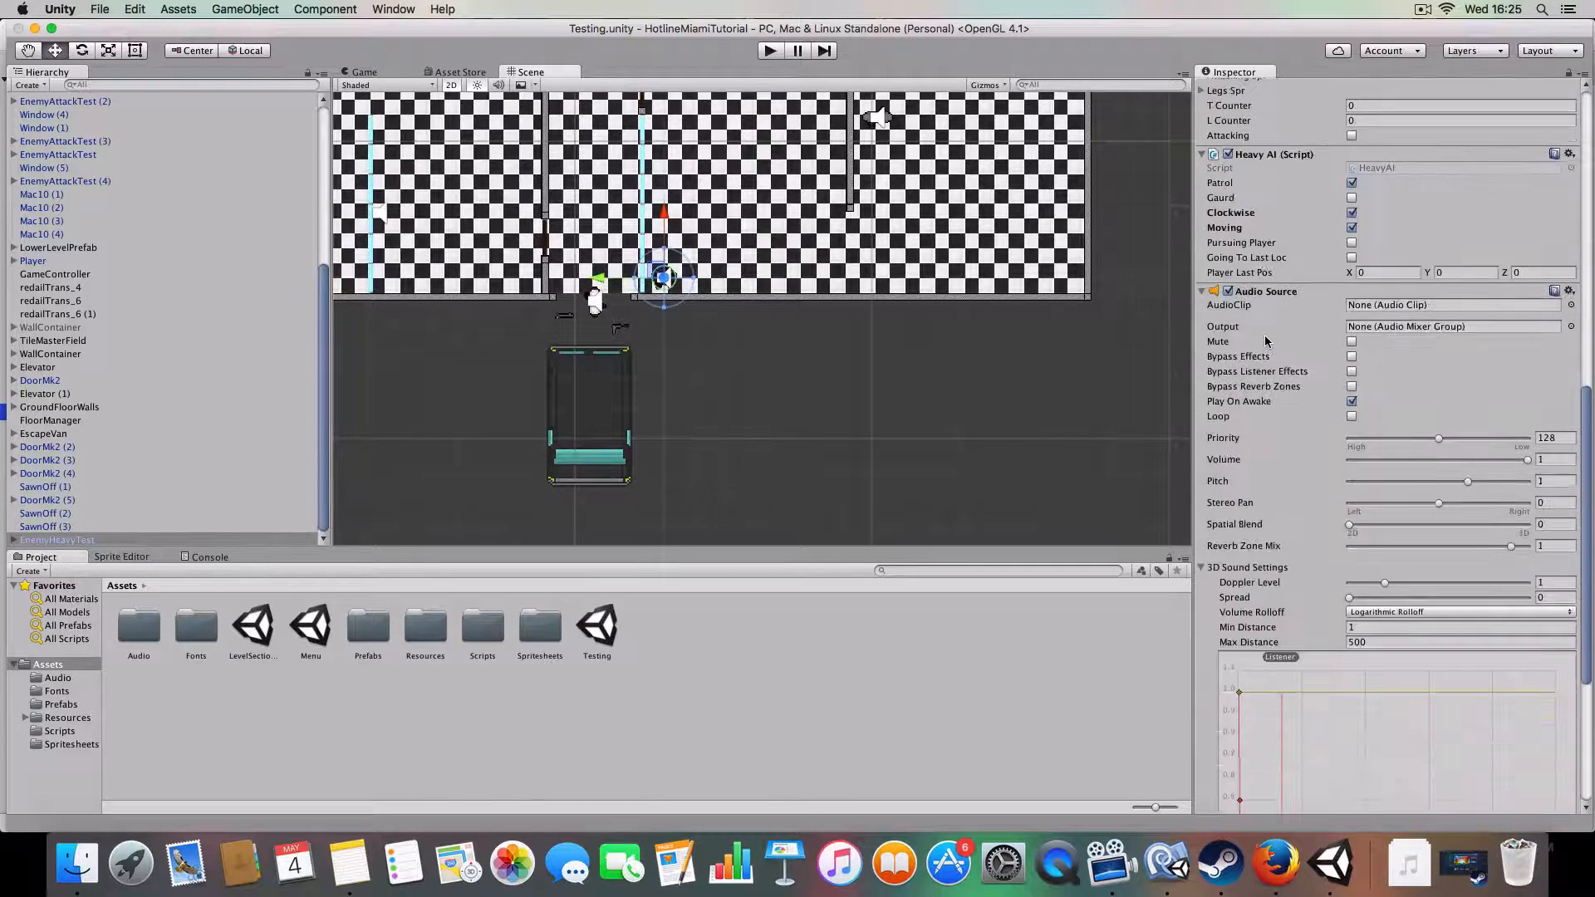
scroll(down, 3)
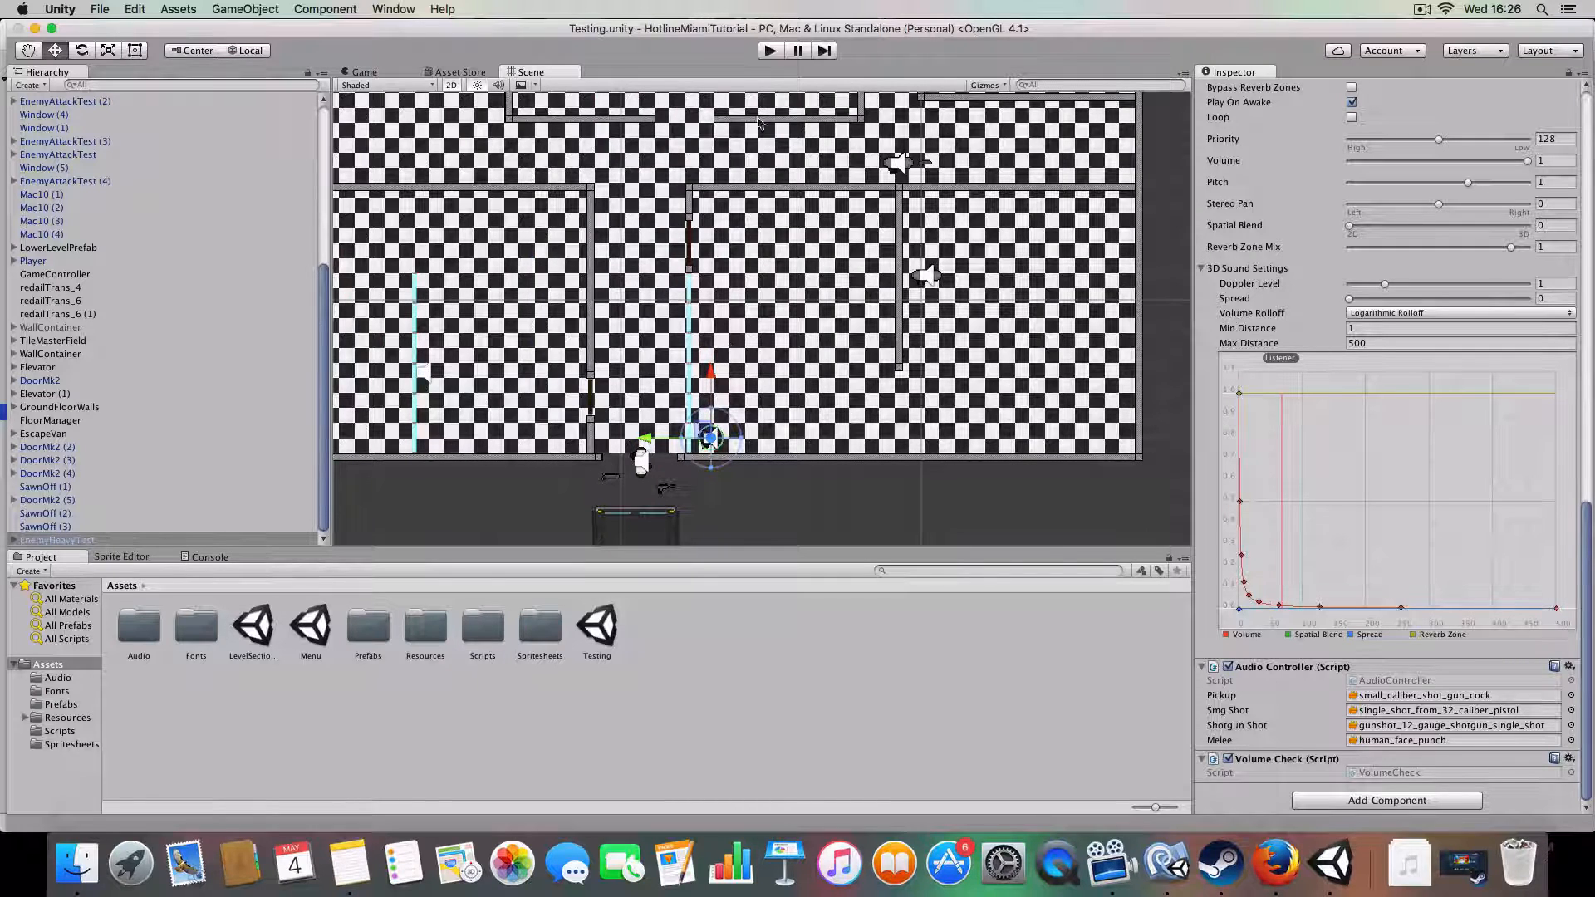
mouse_move(1329, 866)
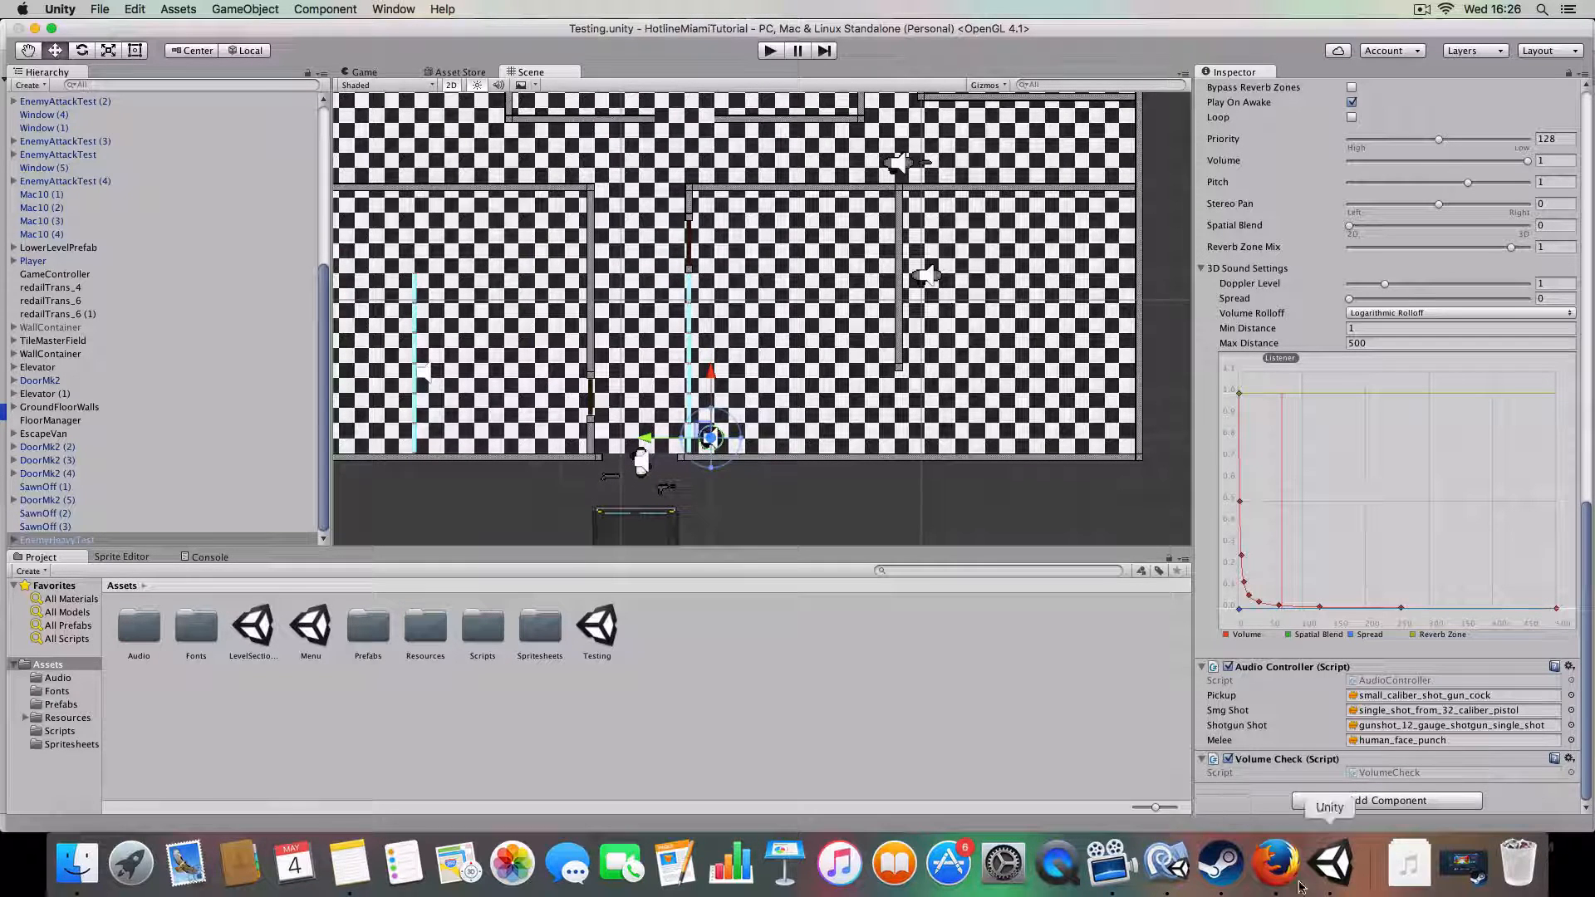
click(1330, 864)
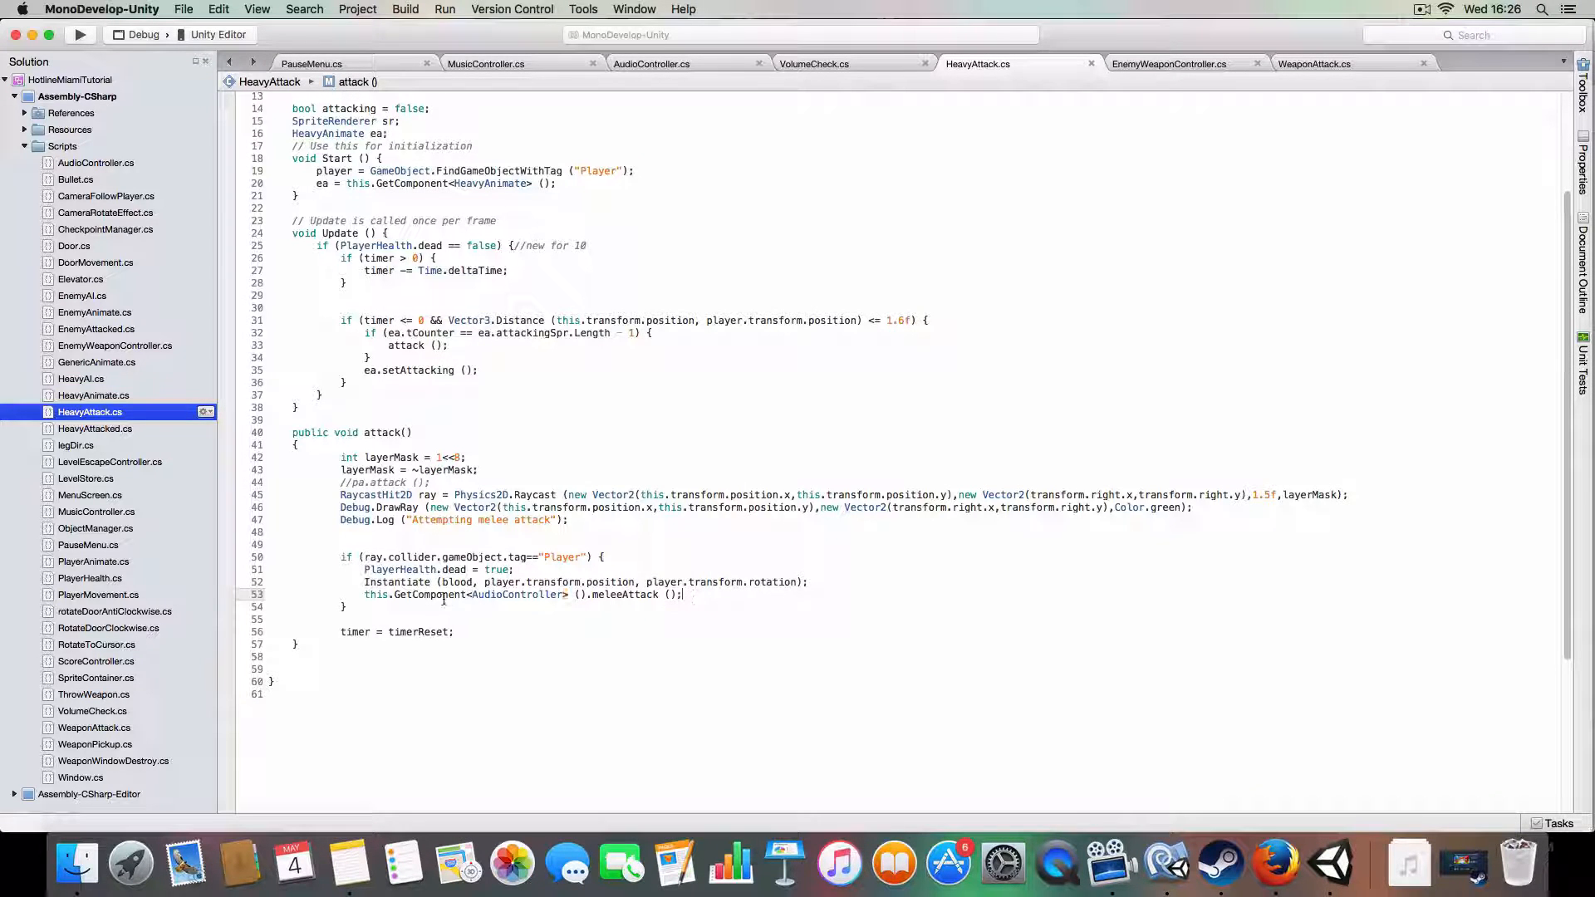
Step: Walk through EnemyWeaponController's decideSFX sound calls, then WeaponAttack's fireSmg call in decideSFX
click(1168, 63)
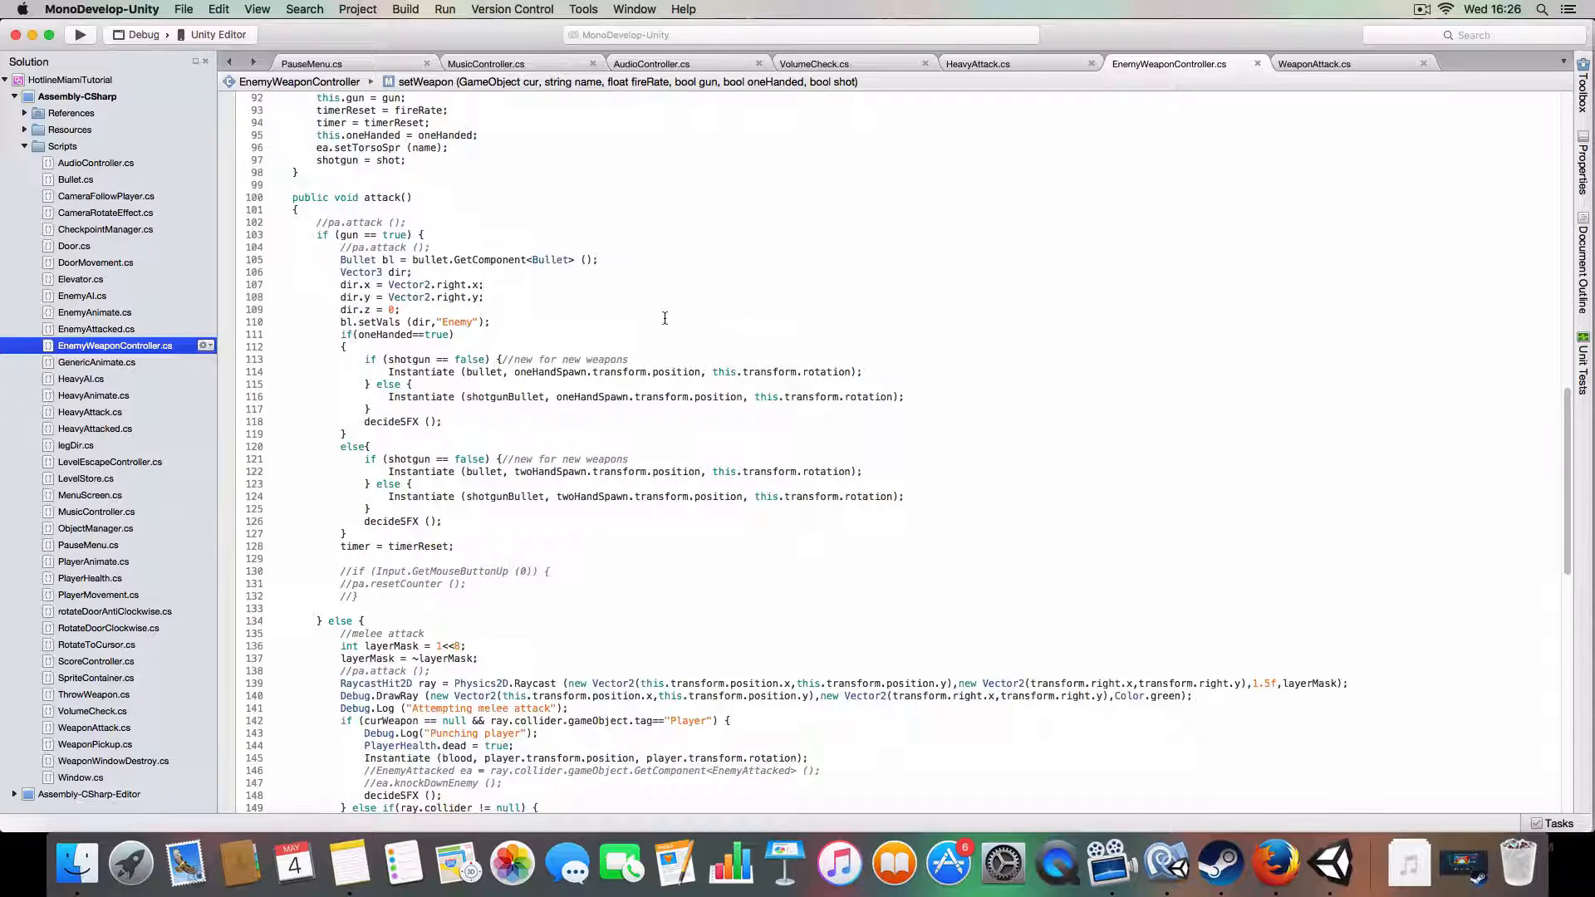
scroll(down, 3)
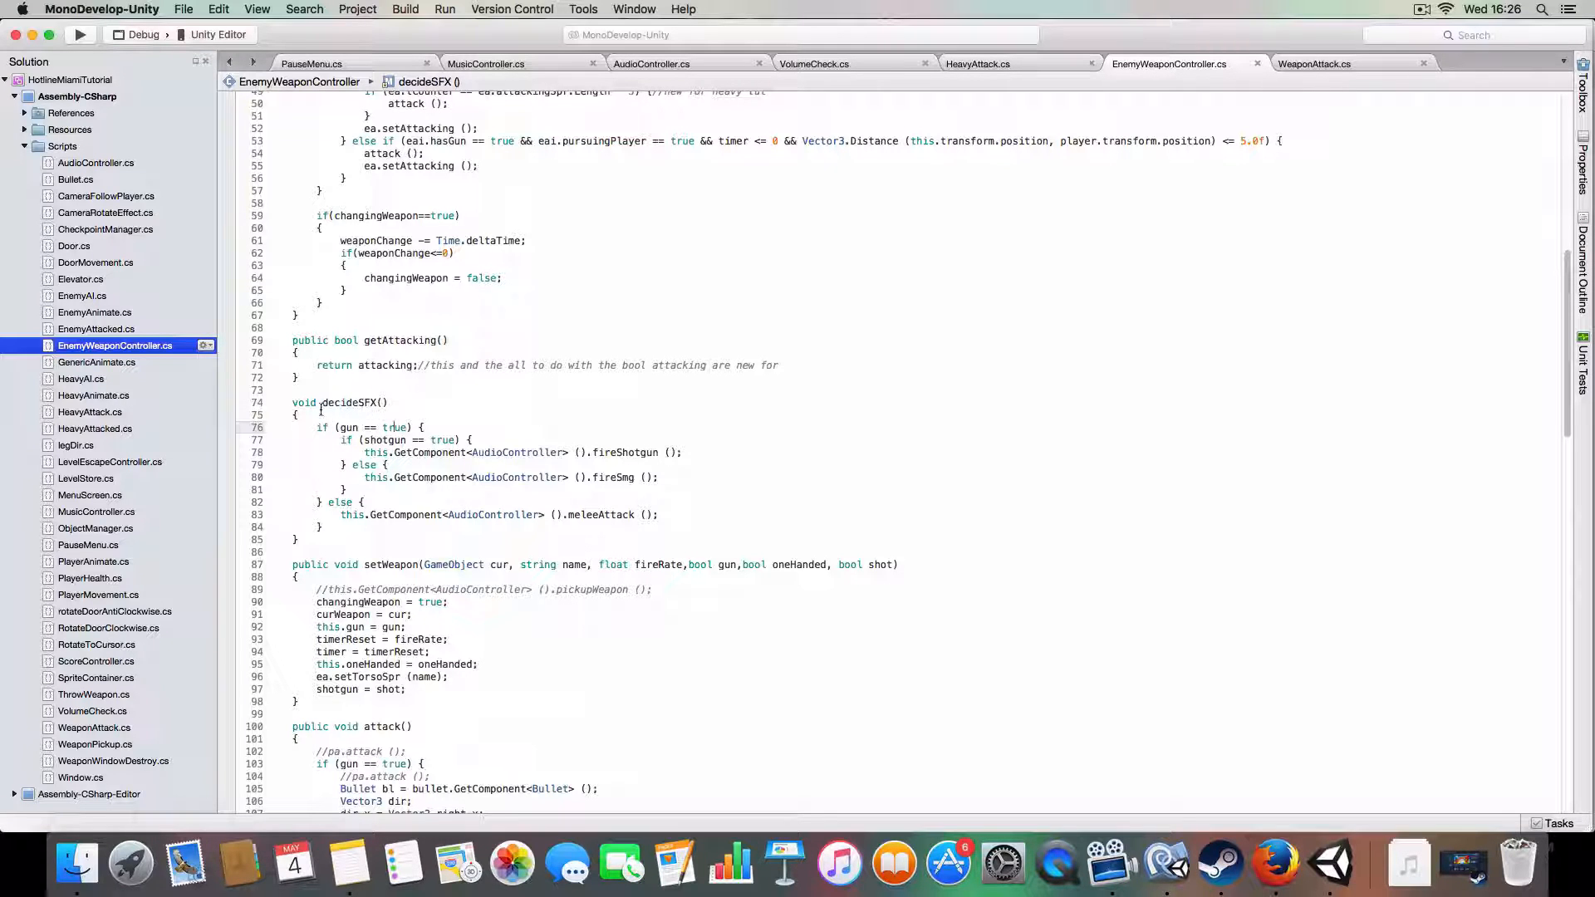
drag(301, 402, 335, 539)
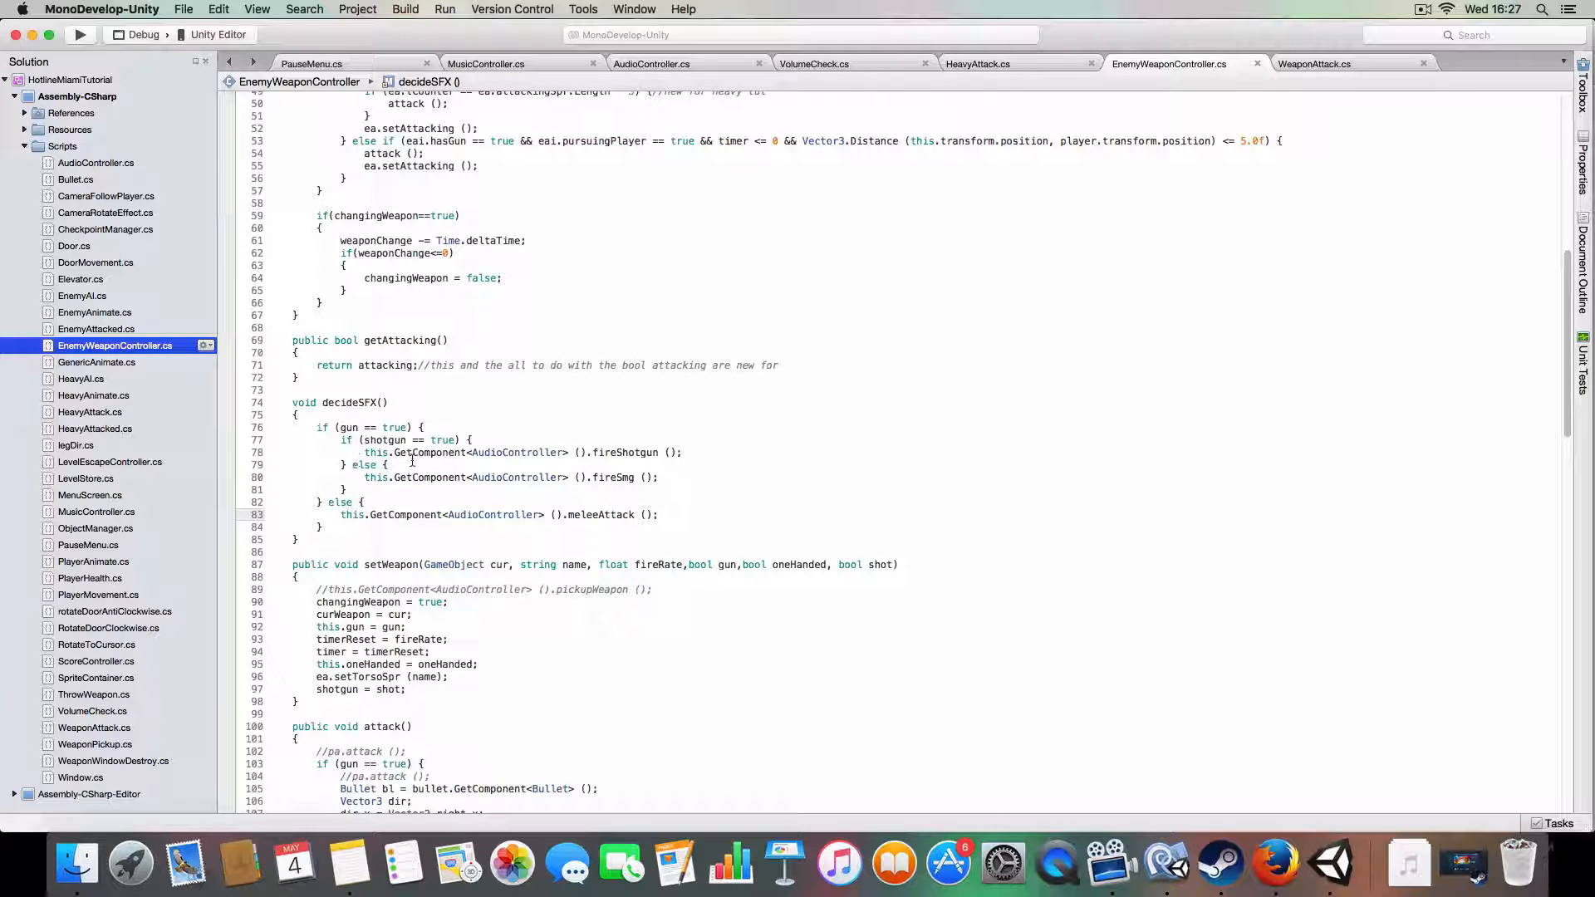
mouse_move(384, 439)
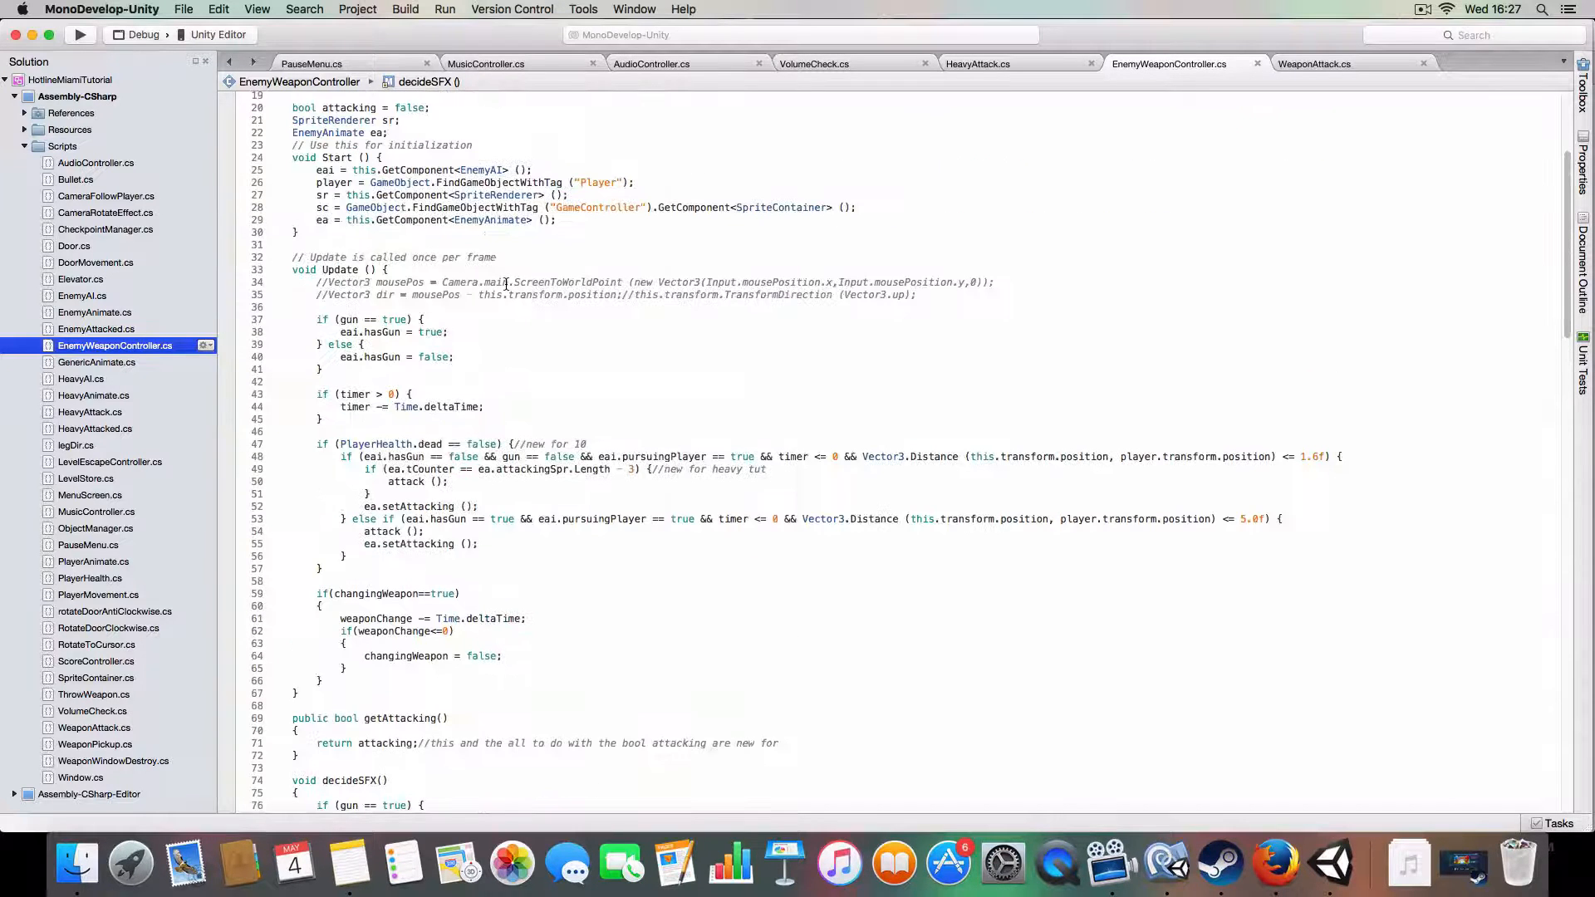
scroll(down, 3)
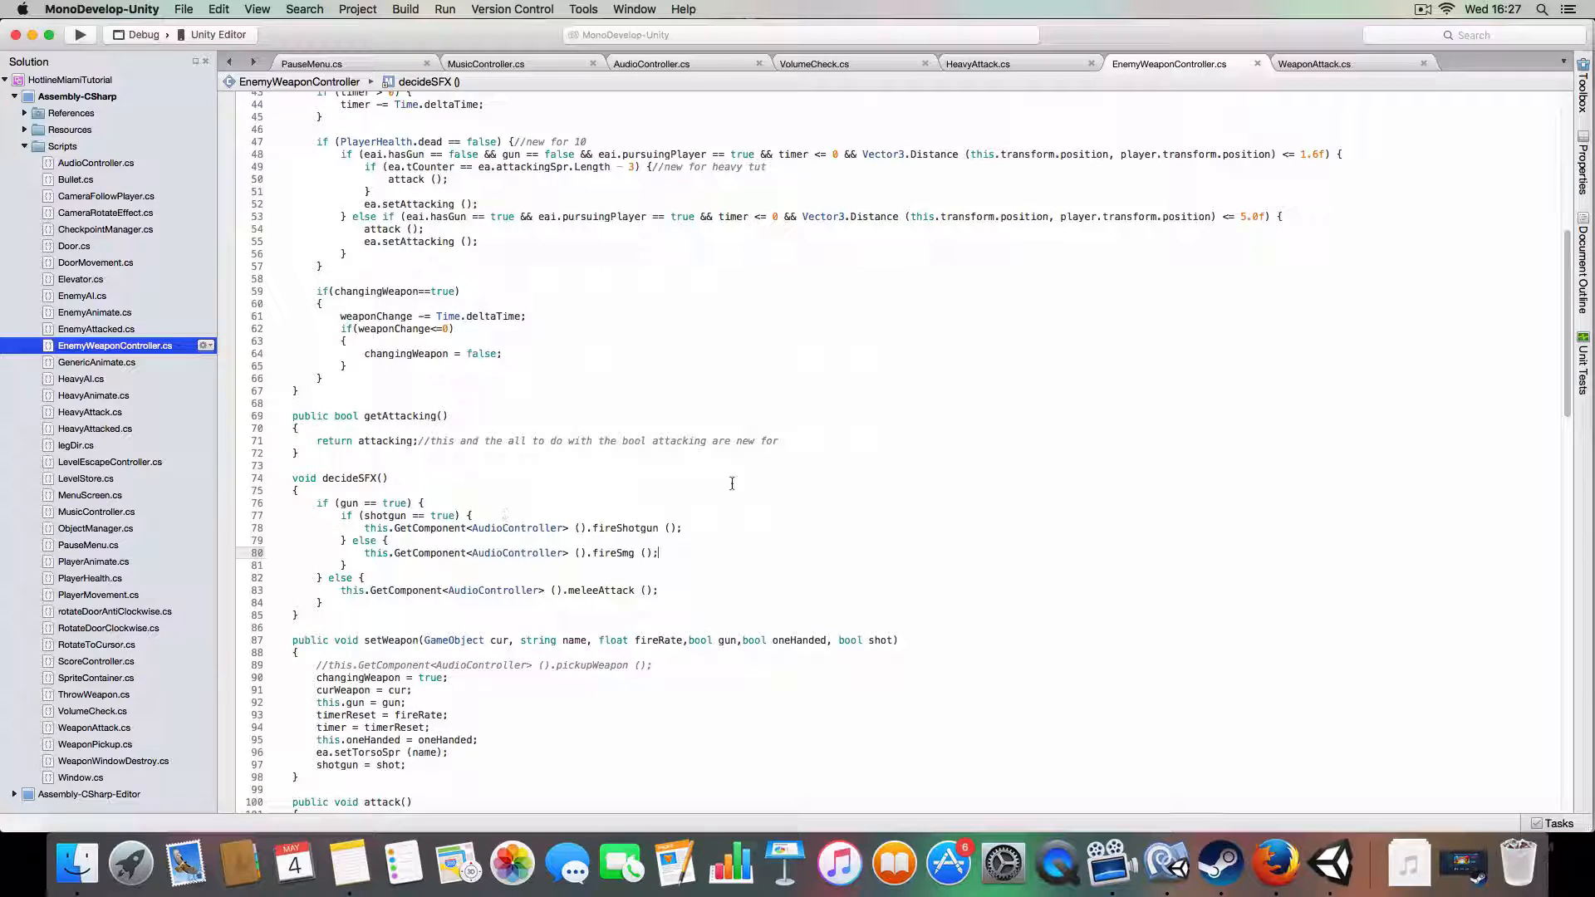
click(1315, 63)
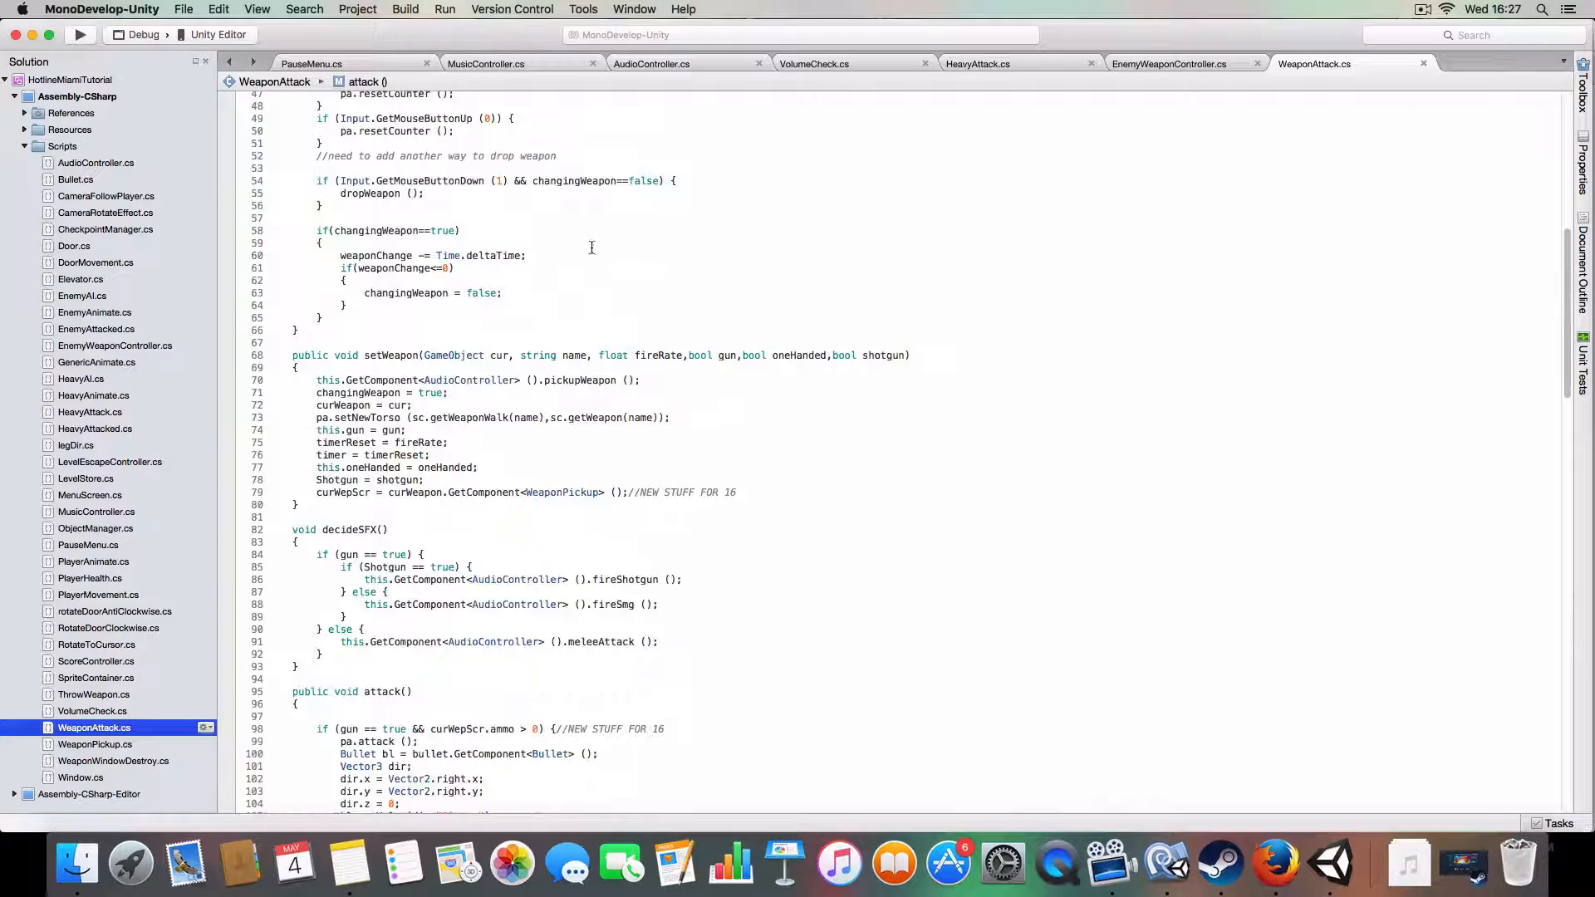
scroll(down, 3)
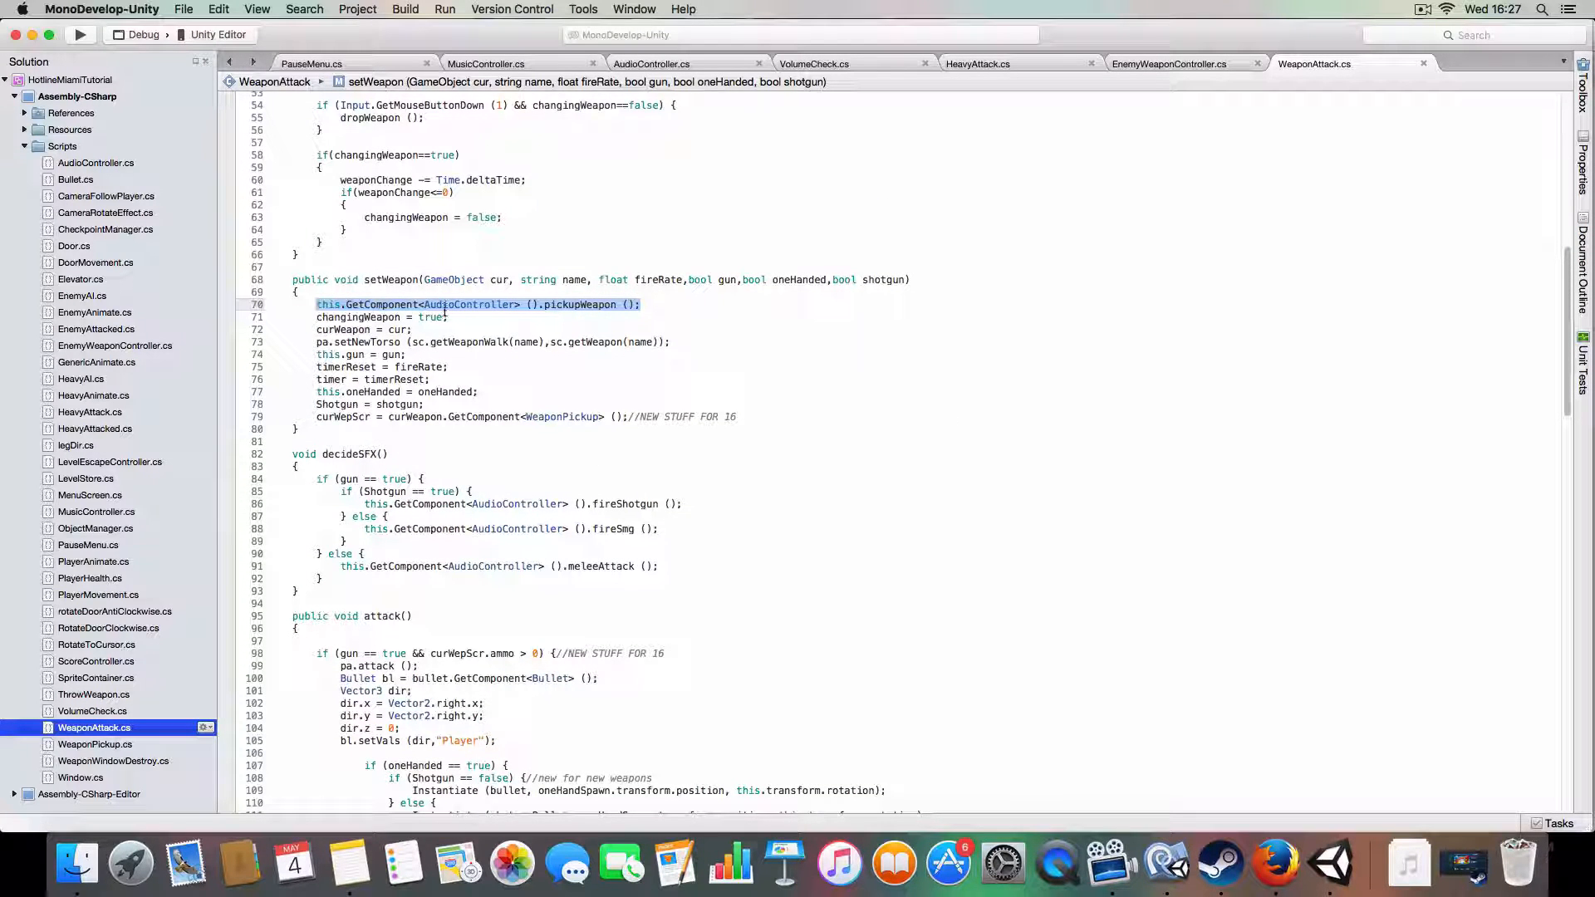
click(1168, 64)
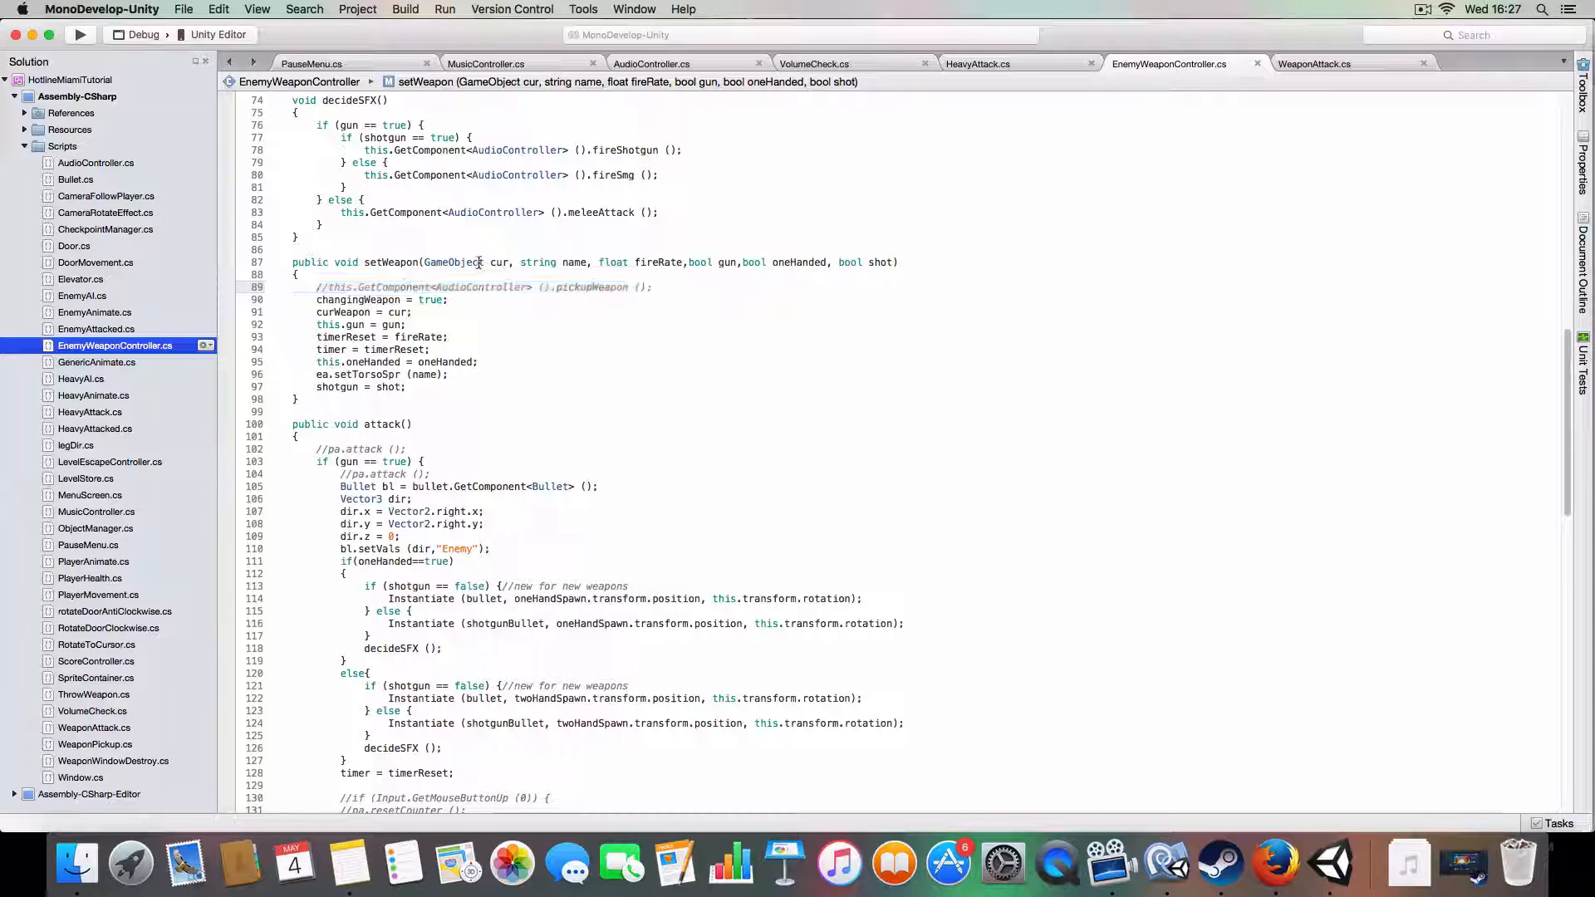
click(1313, 65)
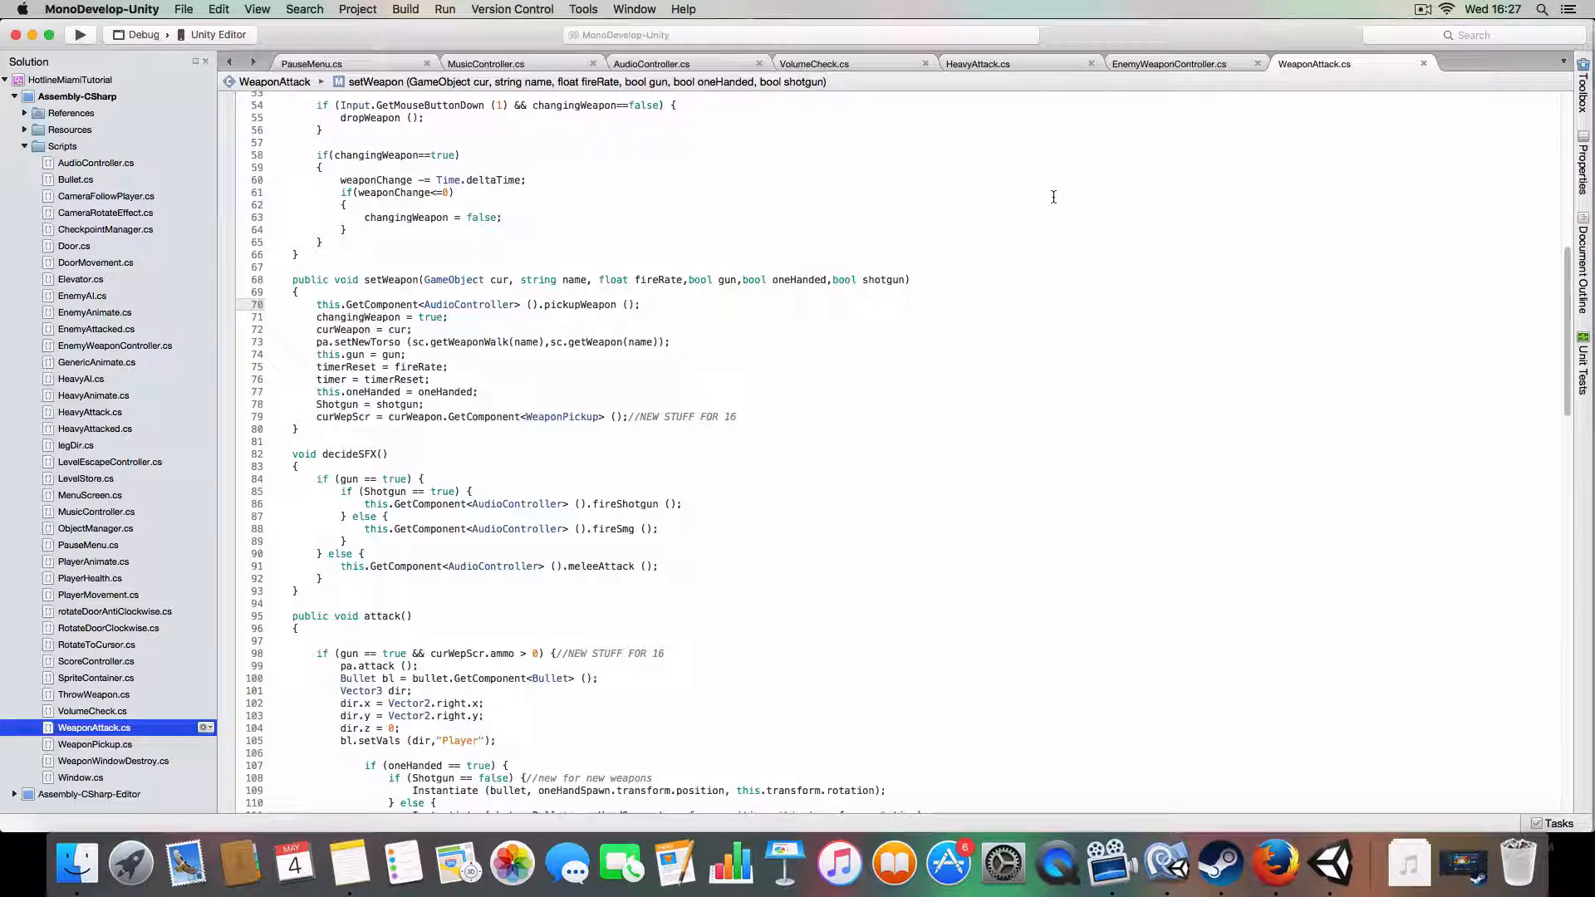
mouse_move(500, 303)
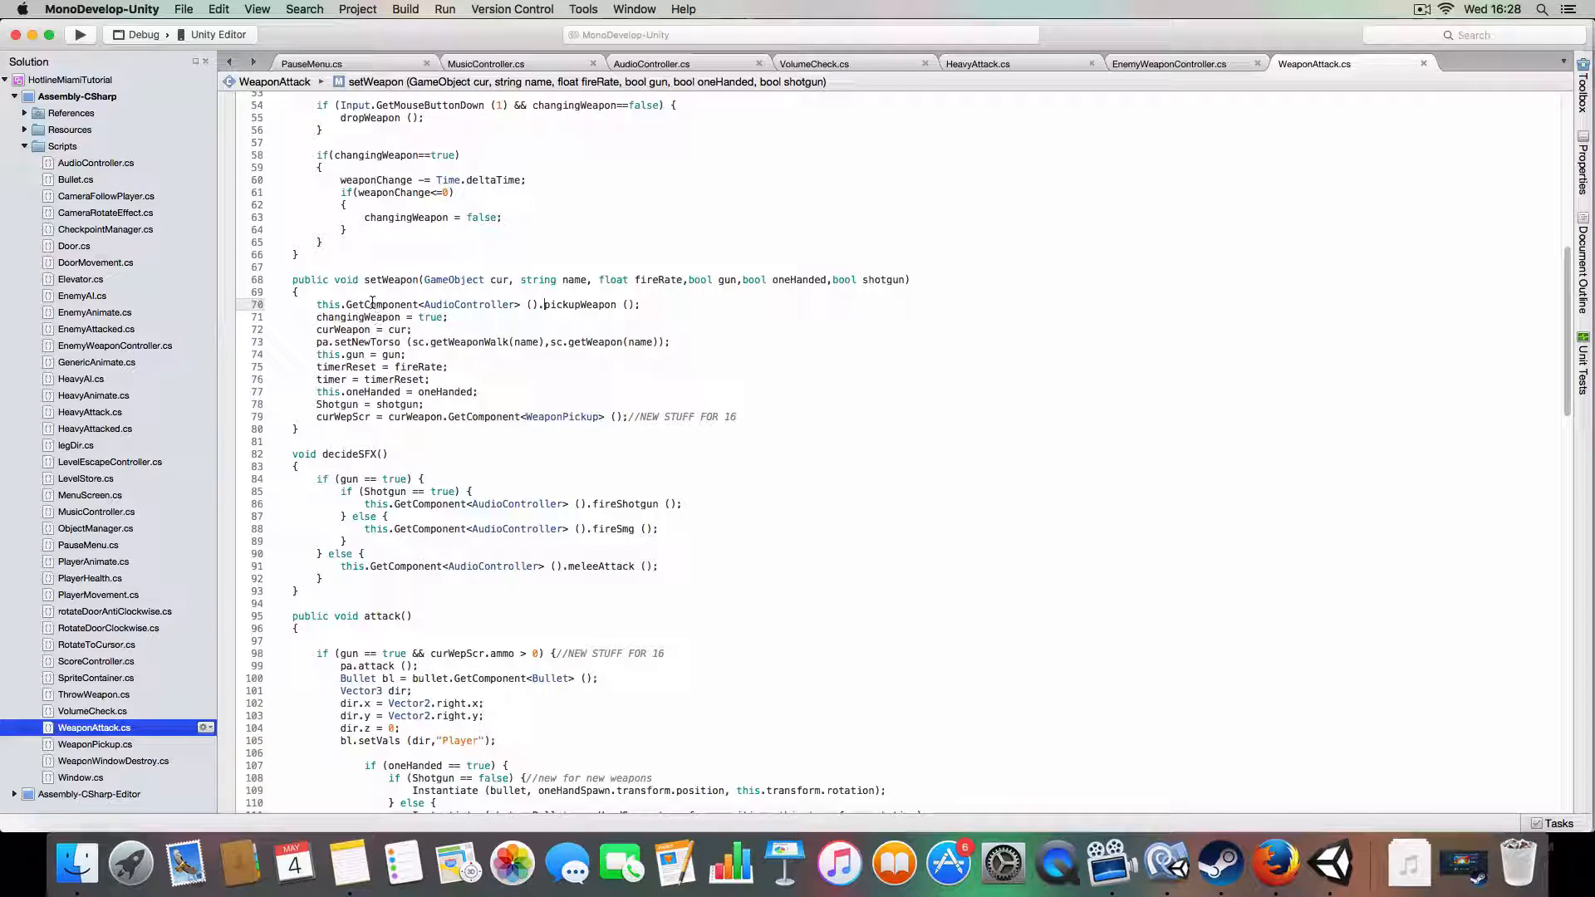
scroll(down, 3)
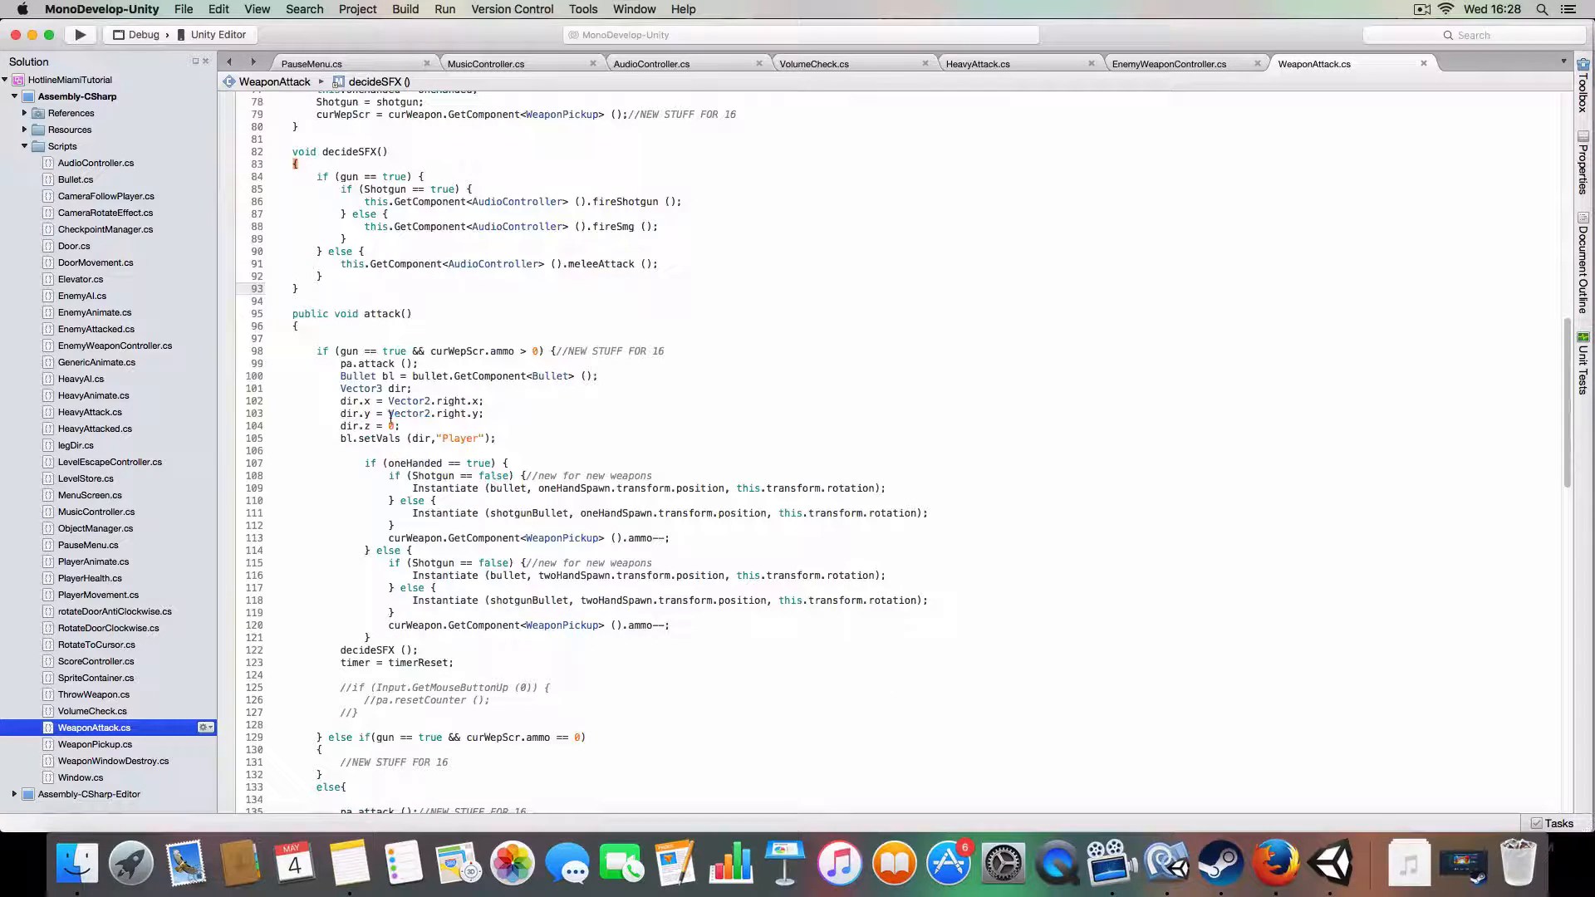
scroll(down, 3)
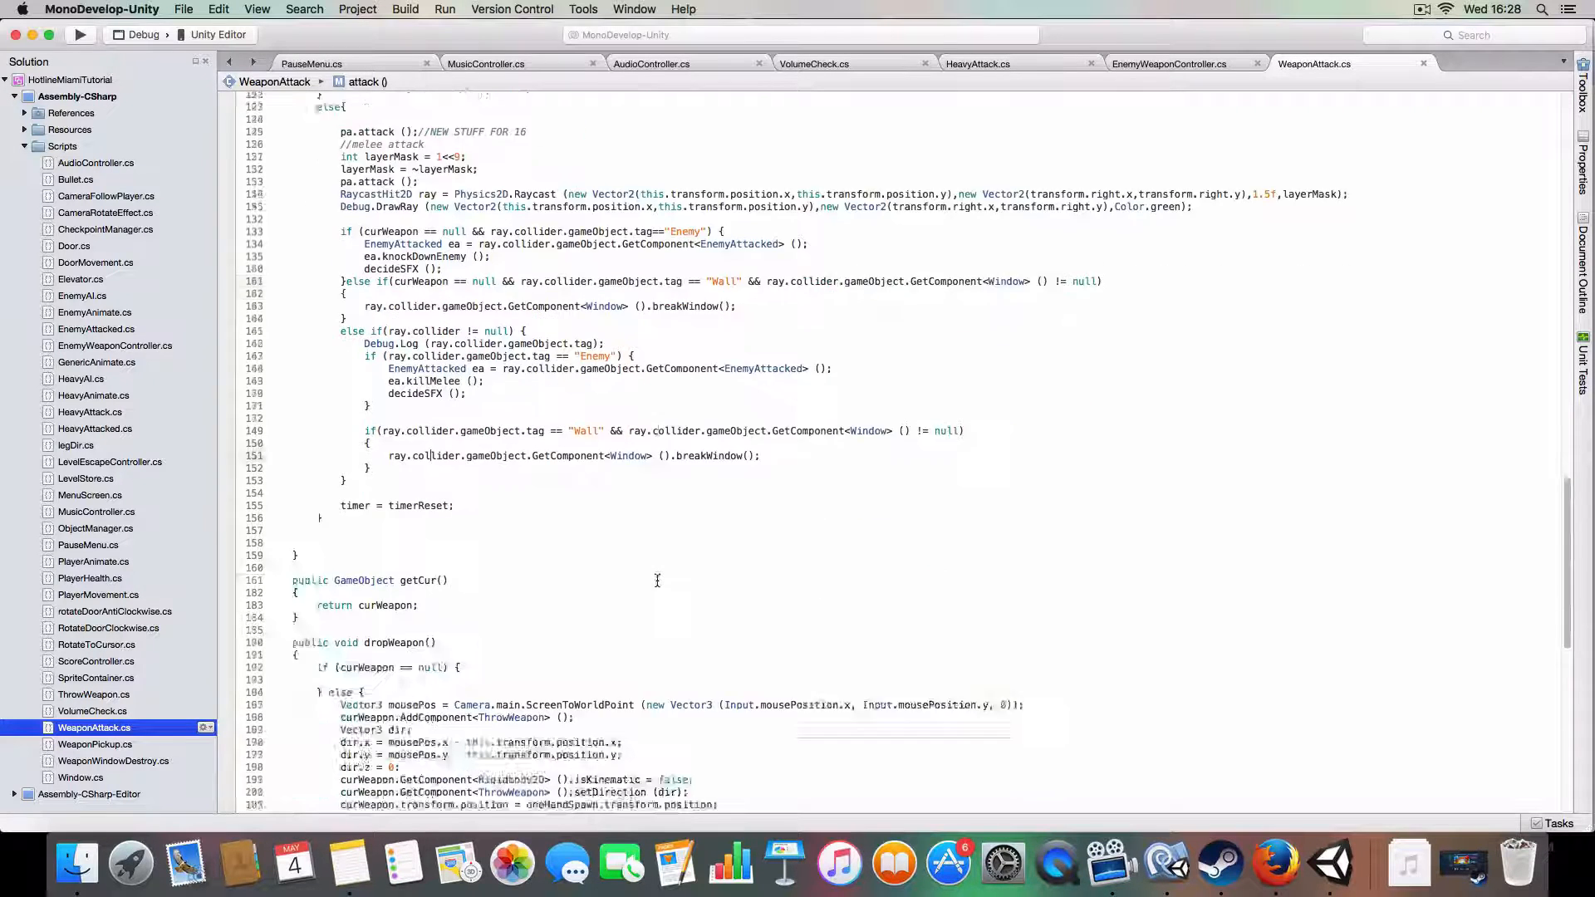
scroll(down, 3)
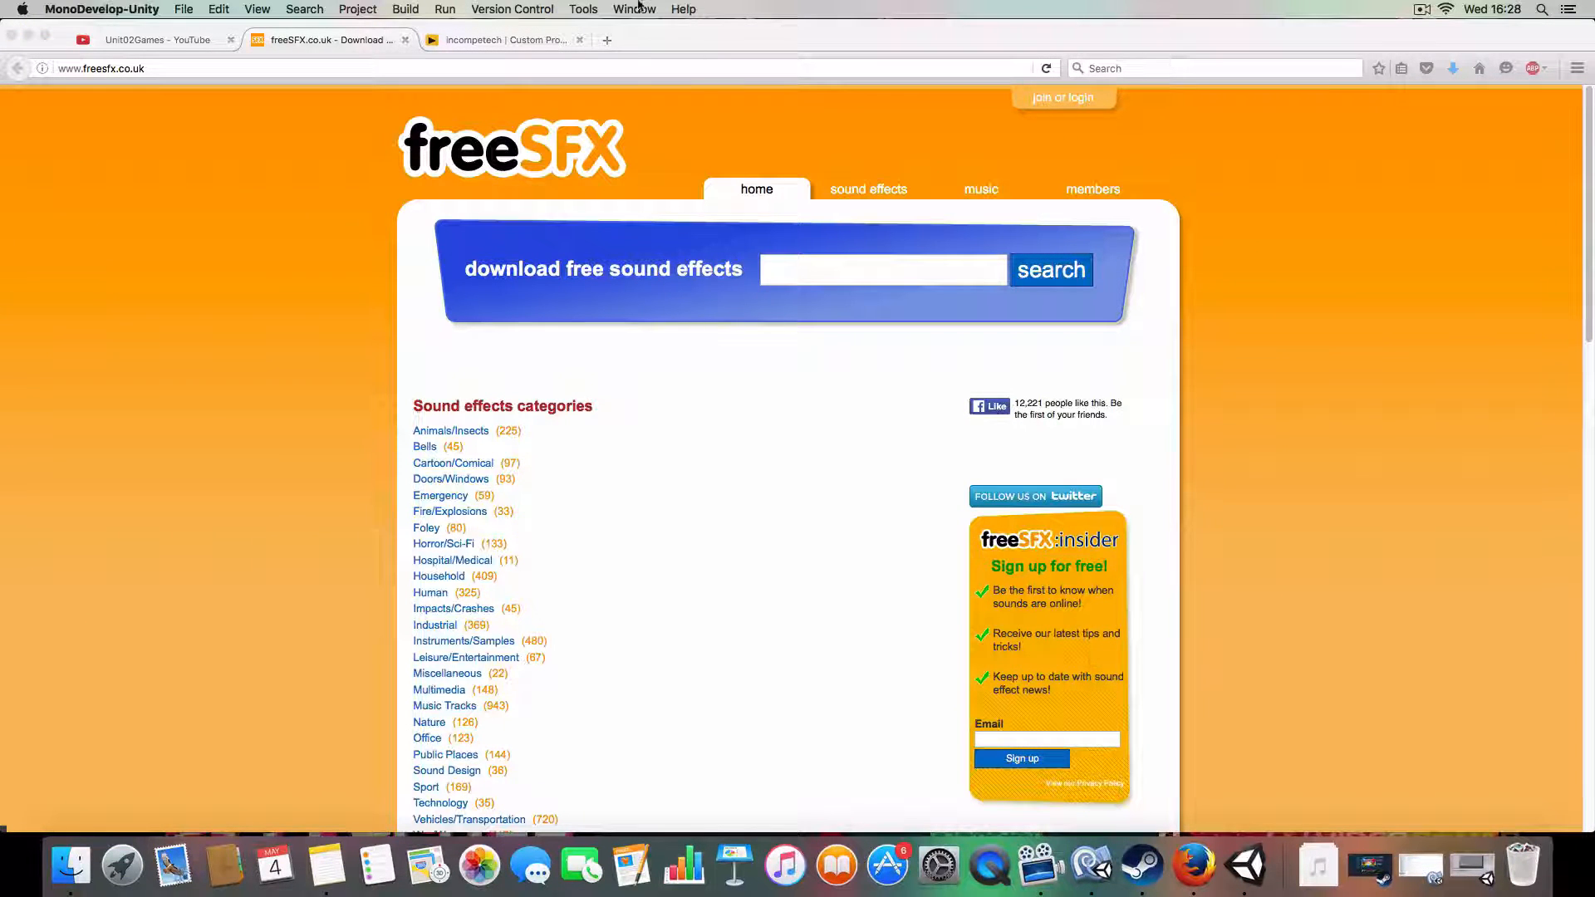
Step: Go to the itch.io home page in a new Firefox tab
text(itch.io/)
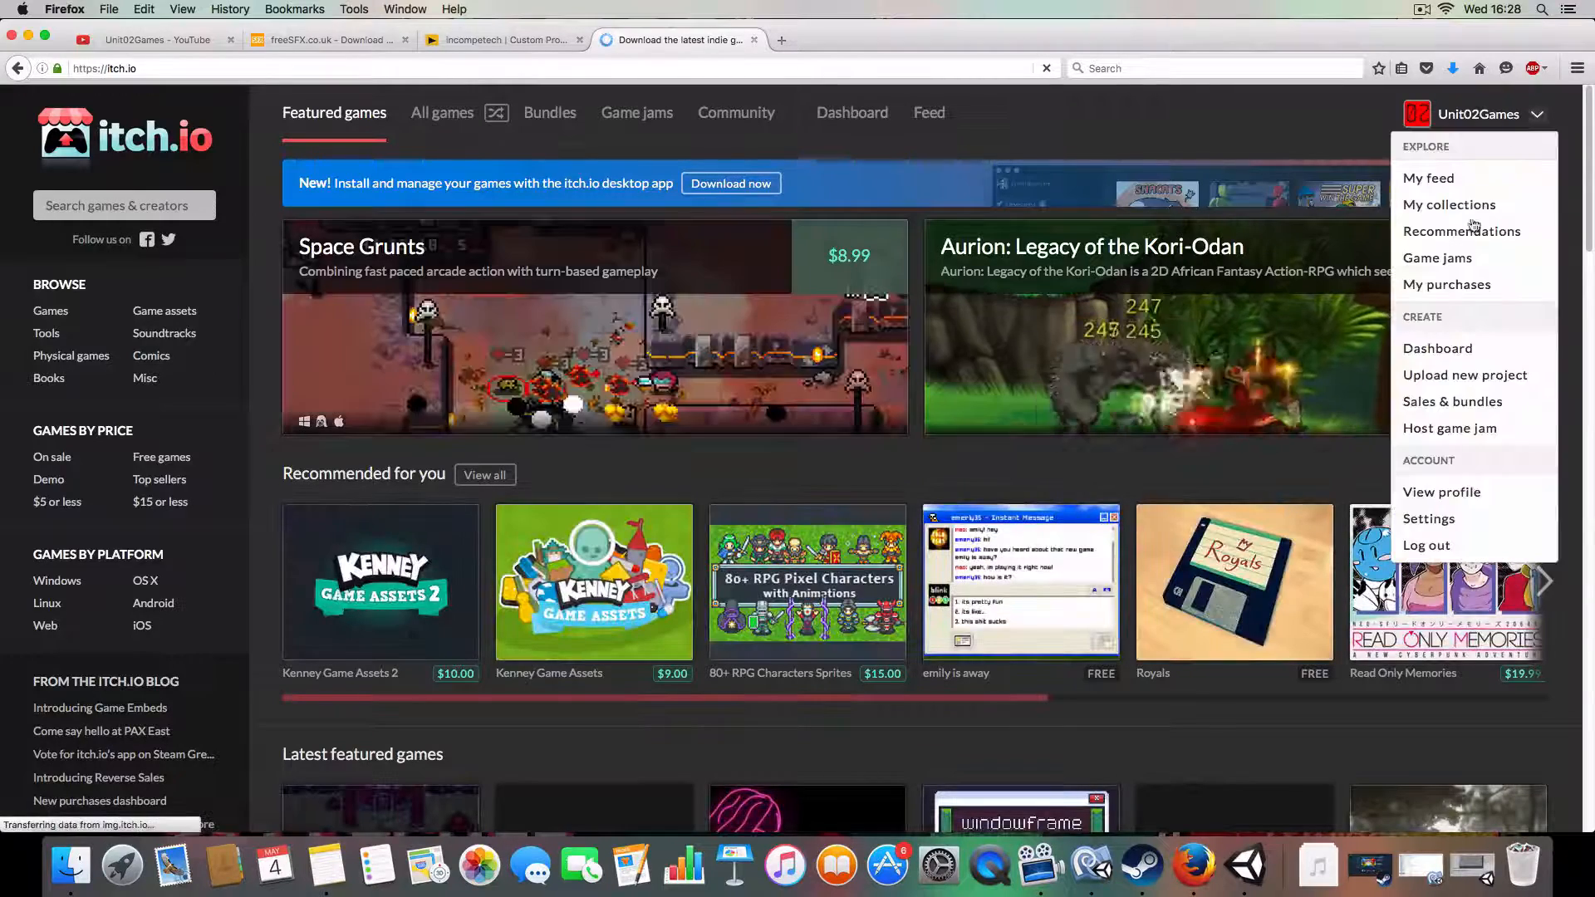
Step: Reach the Loud or Quiet project page through the itch.io creator dashboard and browse it
click(1437, 348)
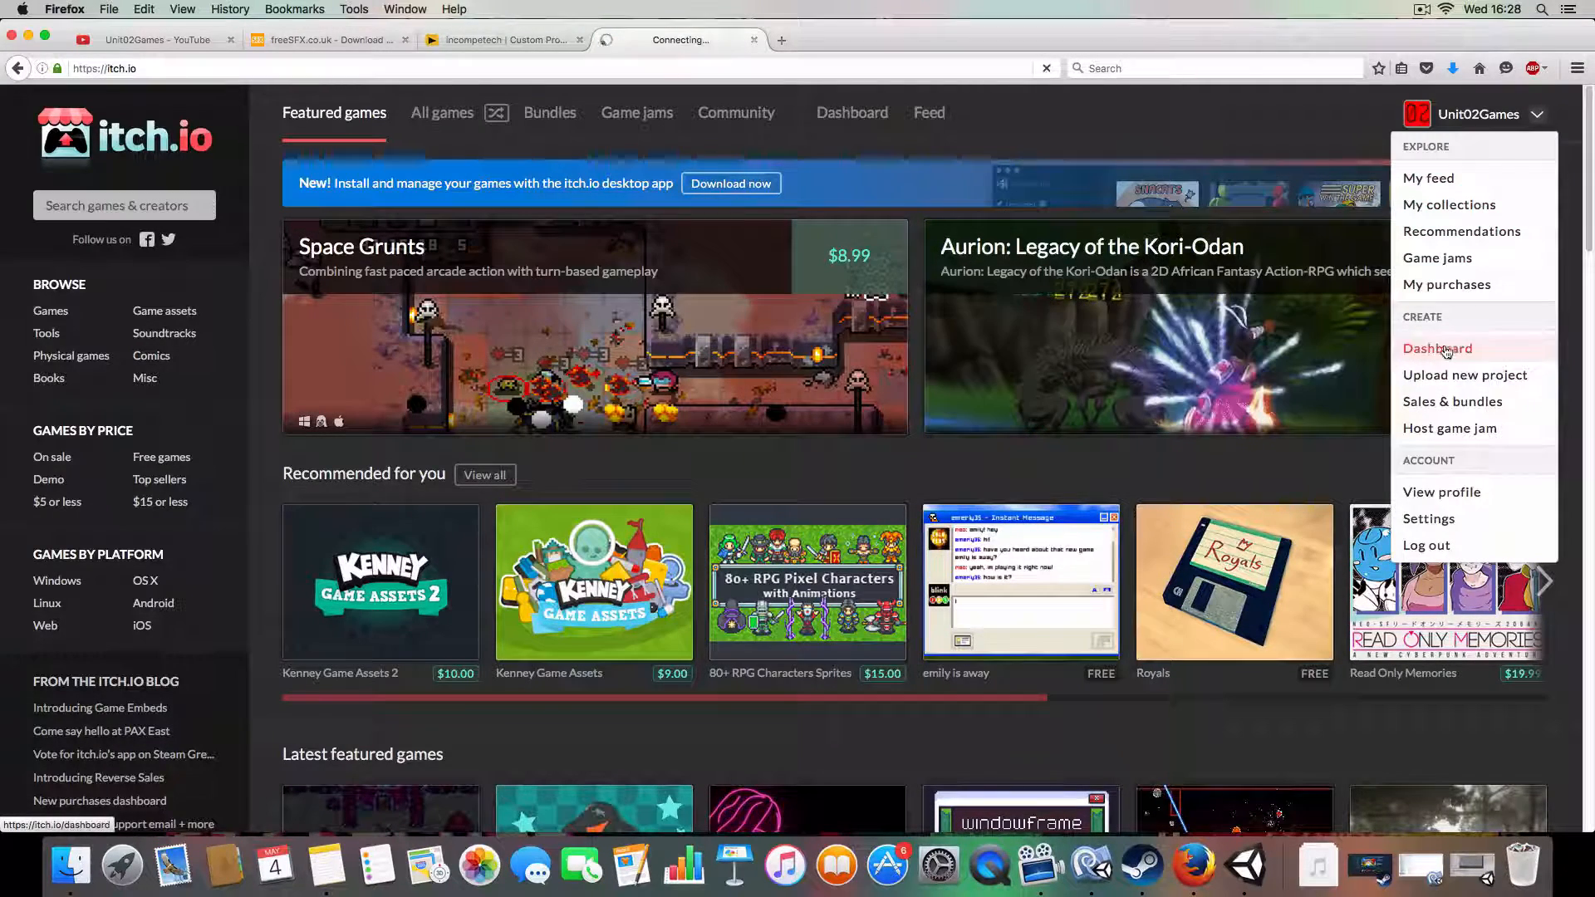
click(1438, 347)
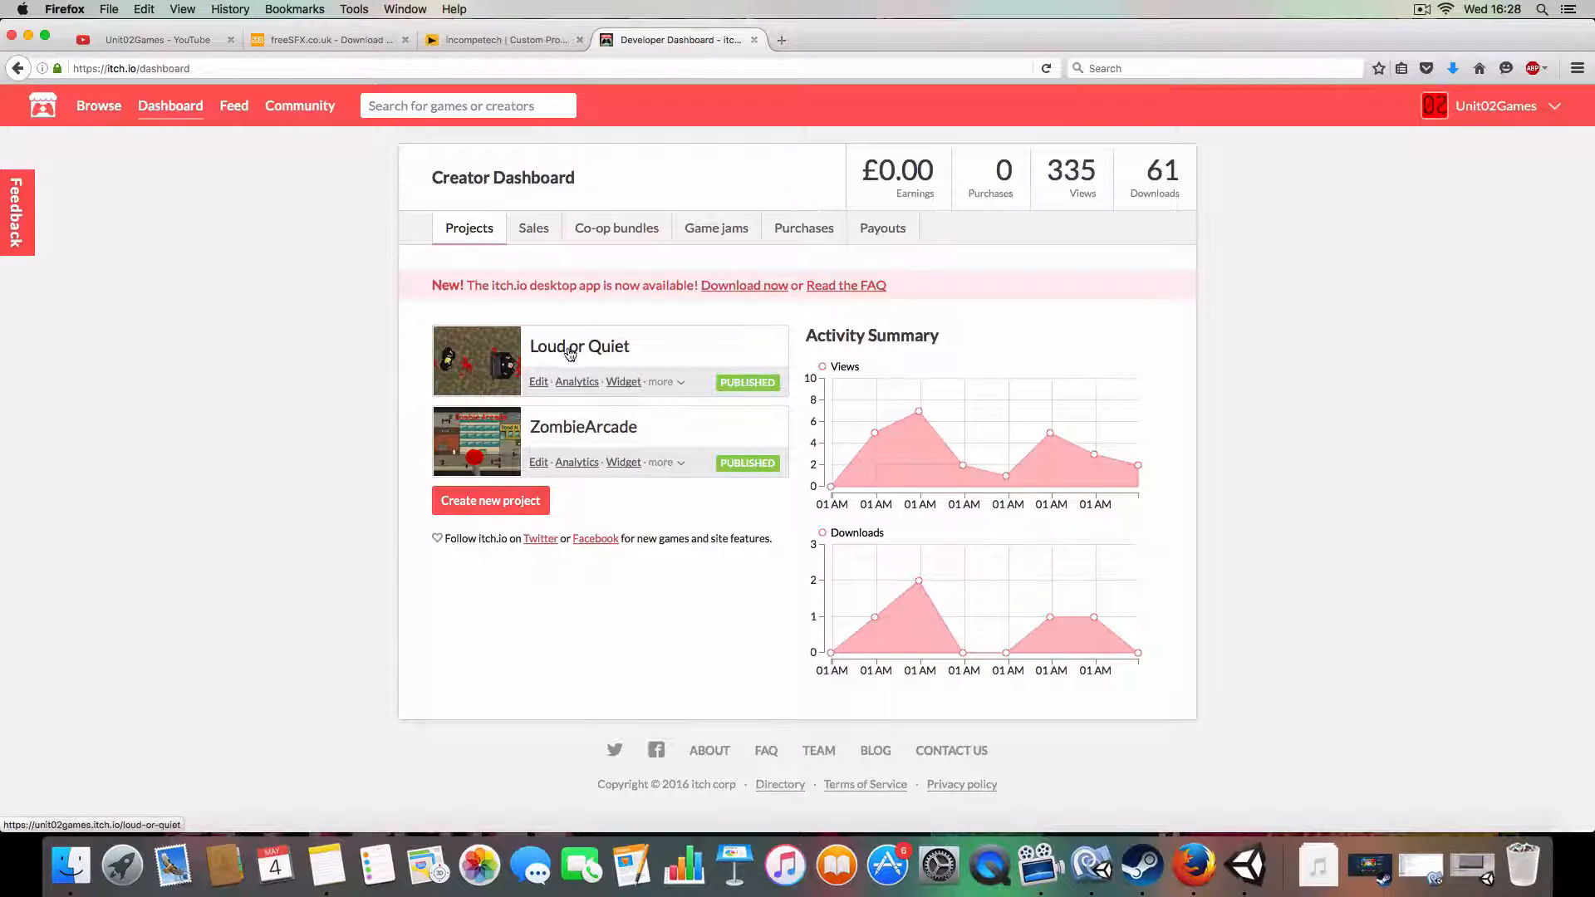
click(580, 346)
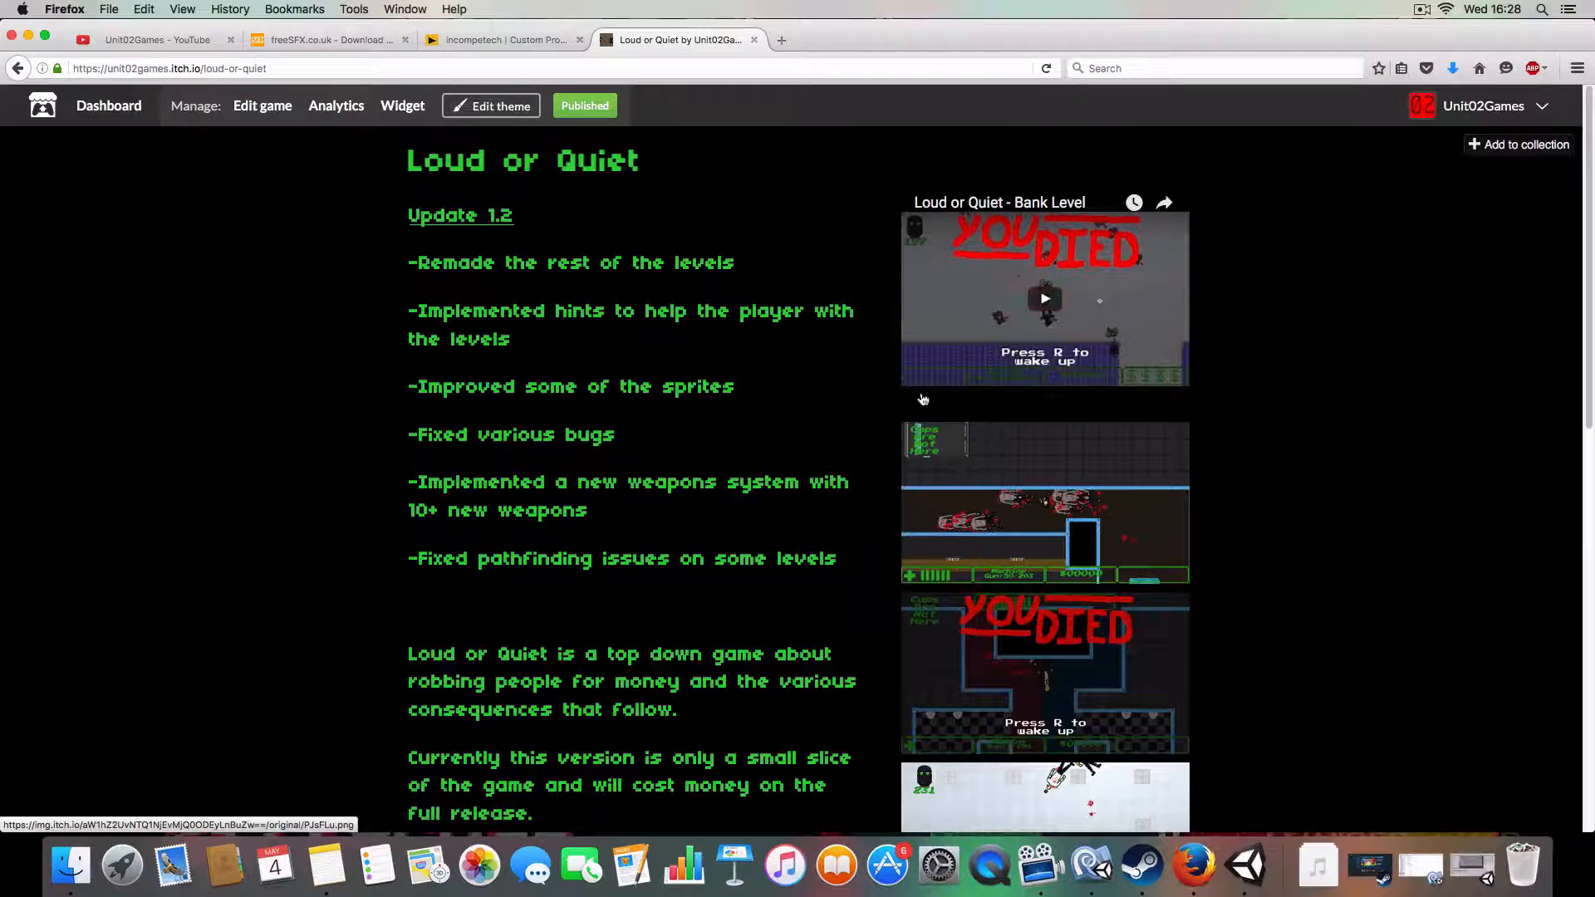
scroll(down, 3)
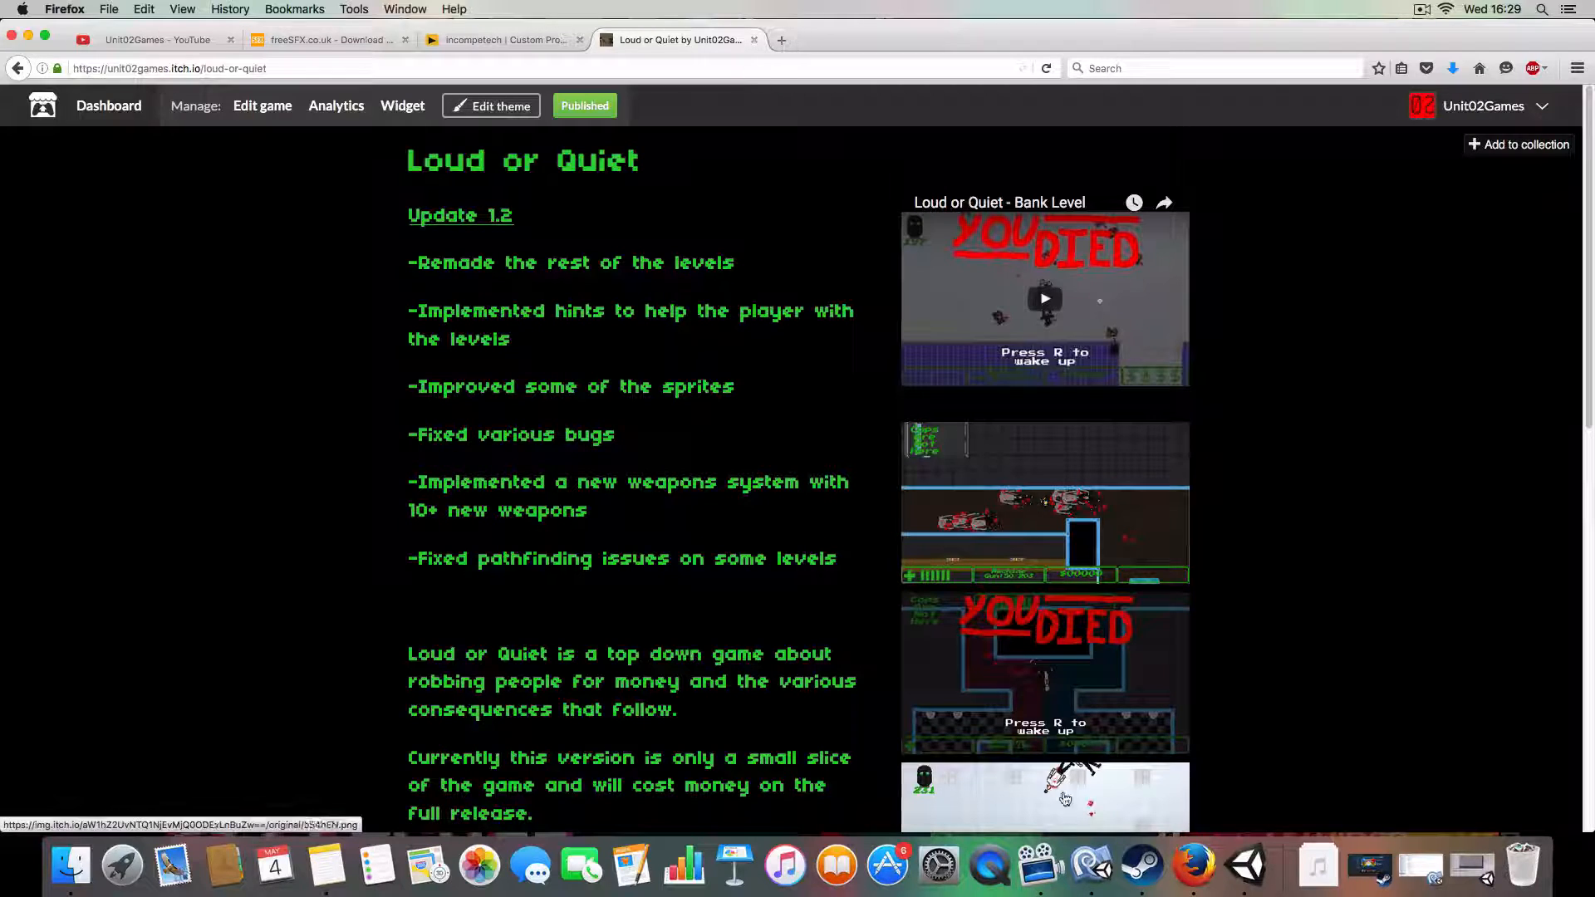
mouse_move(1092, 867)
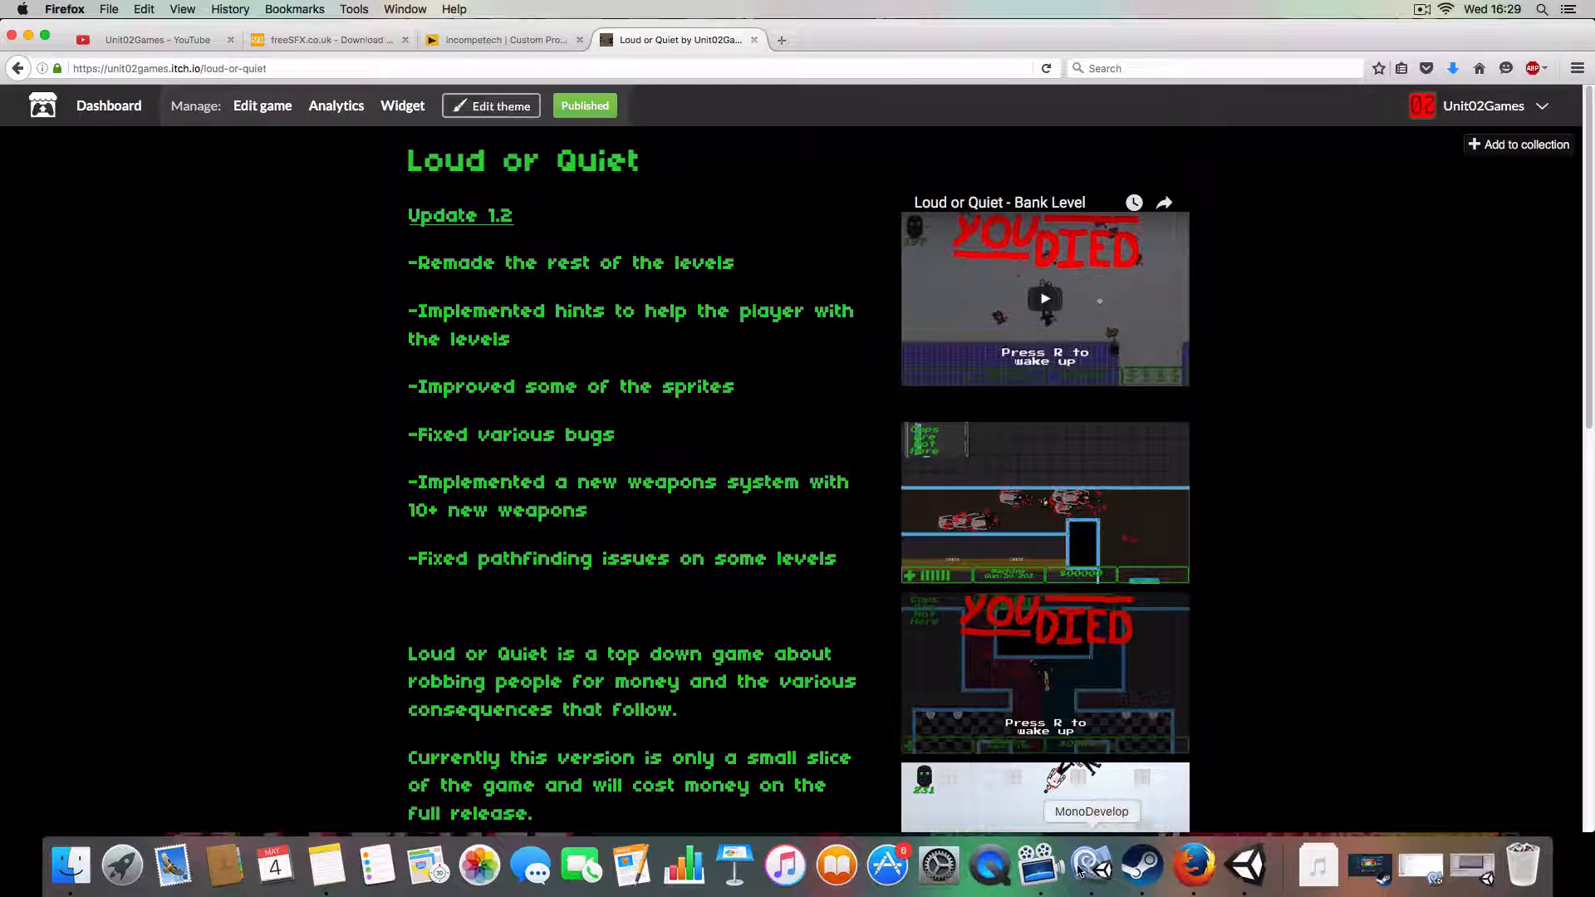
mouse_move(1141, 868)
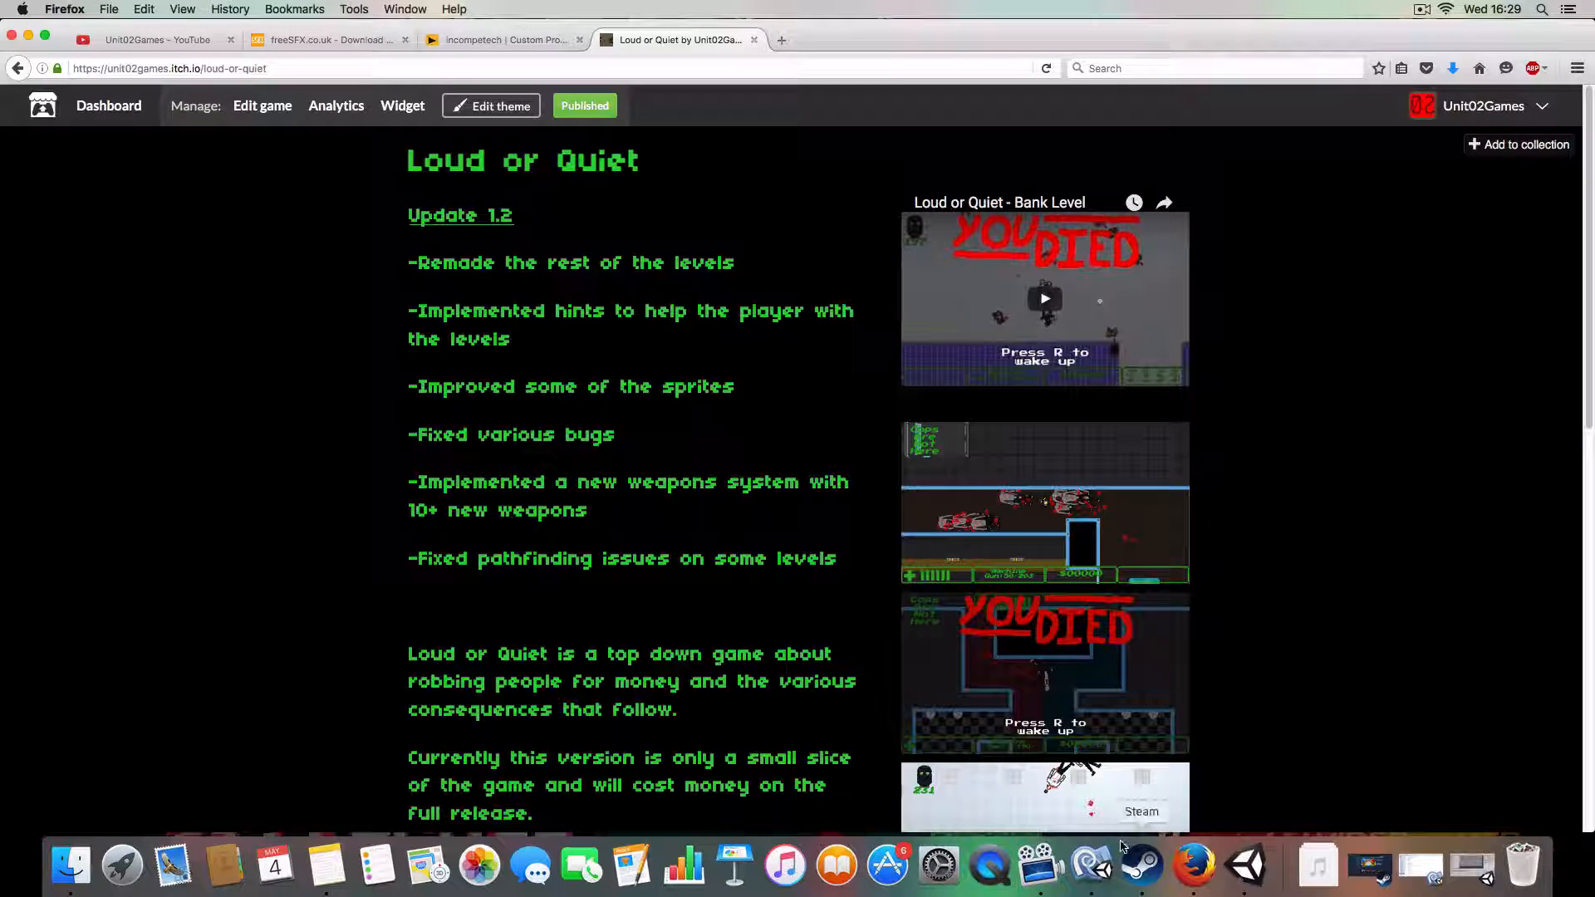
scroll(down, 3)
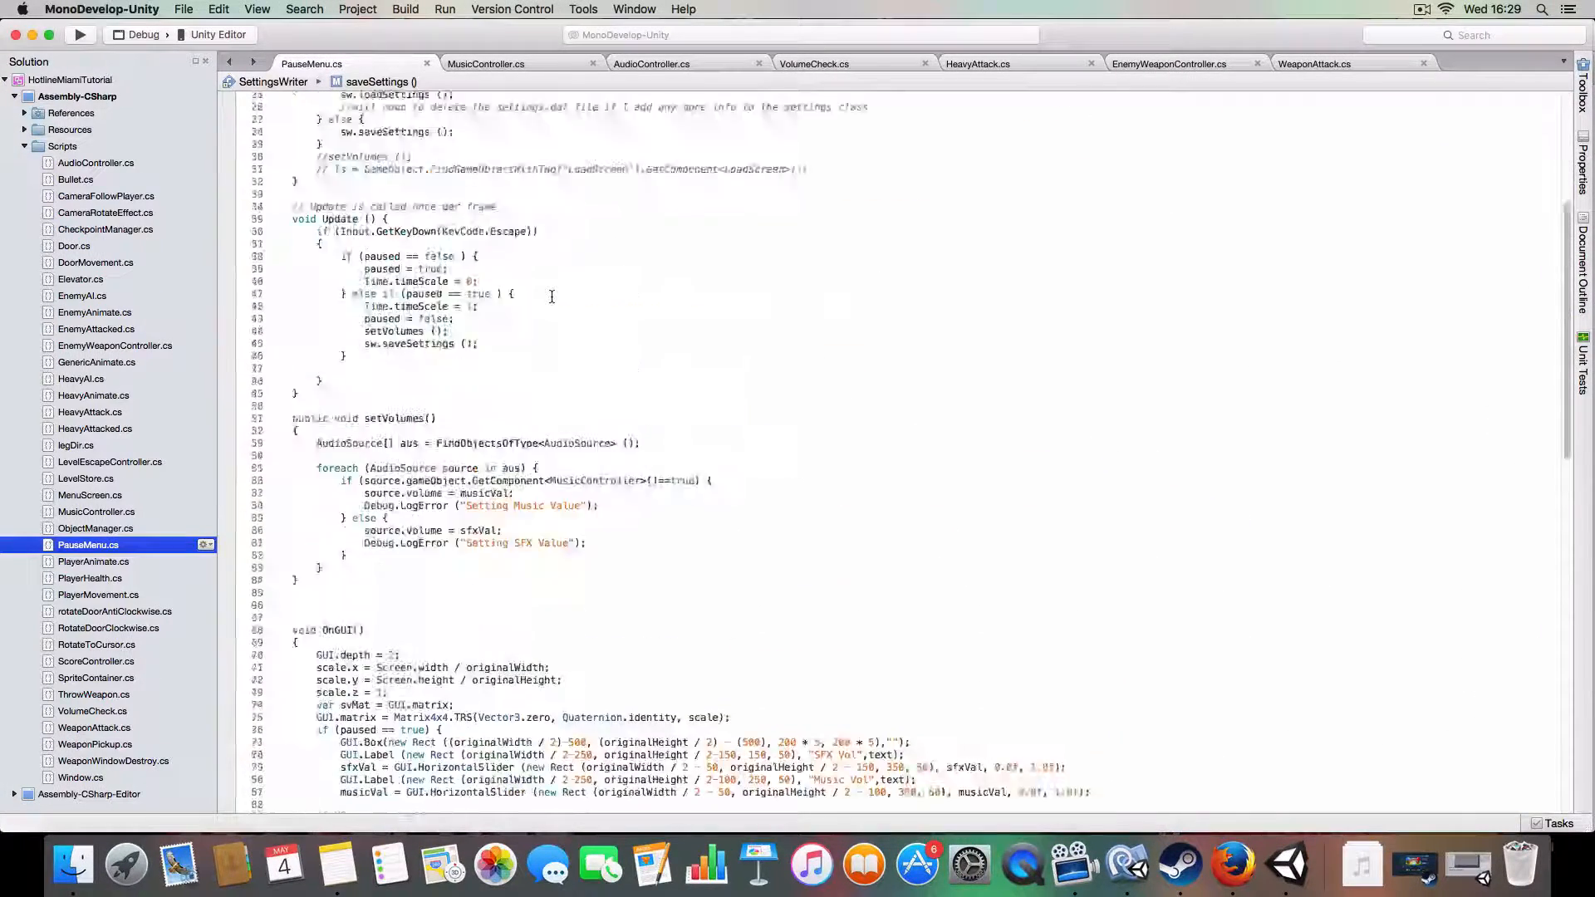
Step: Review PauseMenu.cs down to the SettingsWriter and settingsData classes, then switch to MusicController.cs
scroll(up, 3)
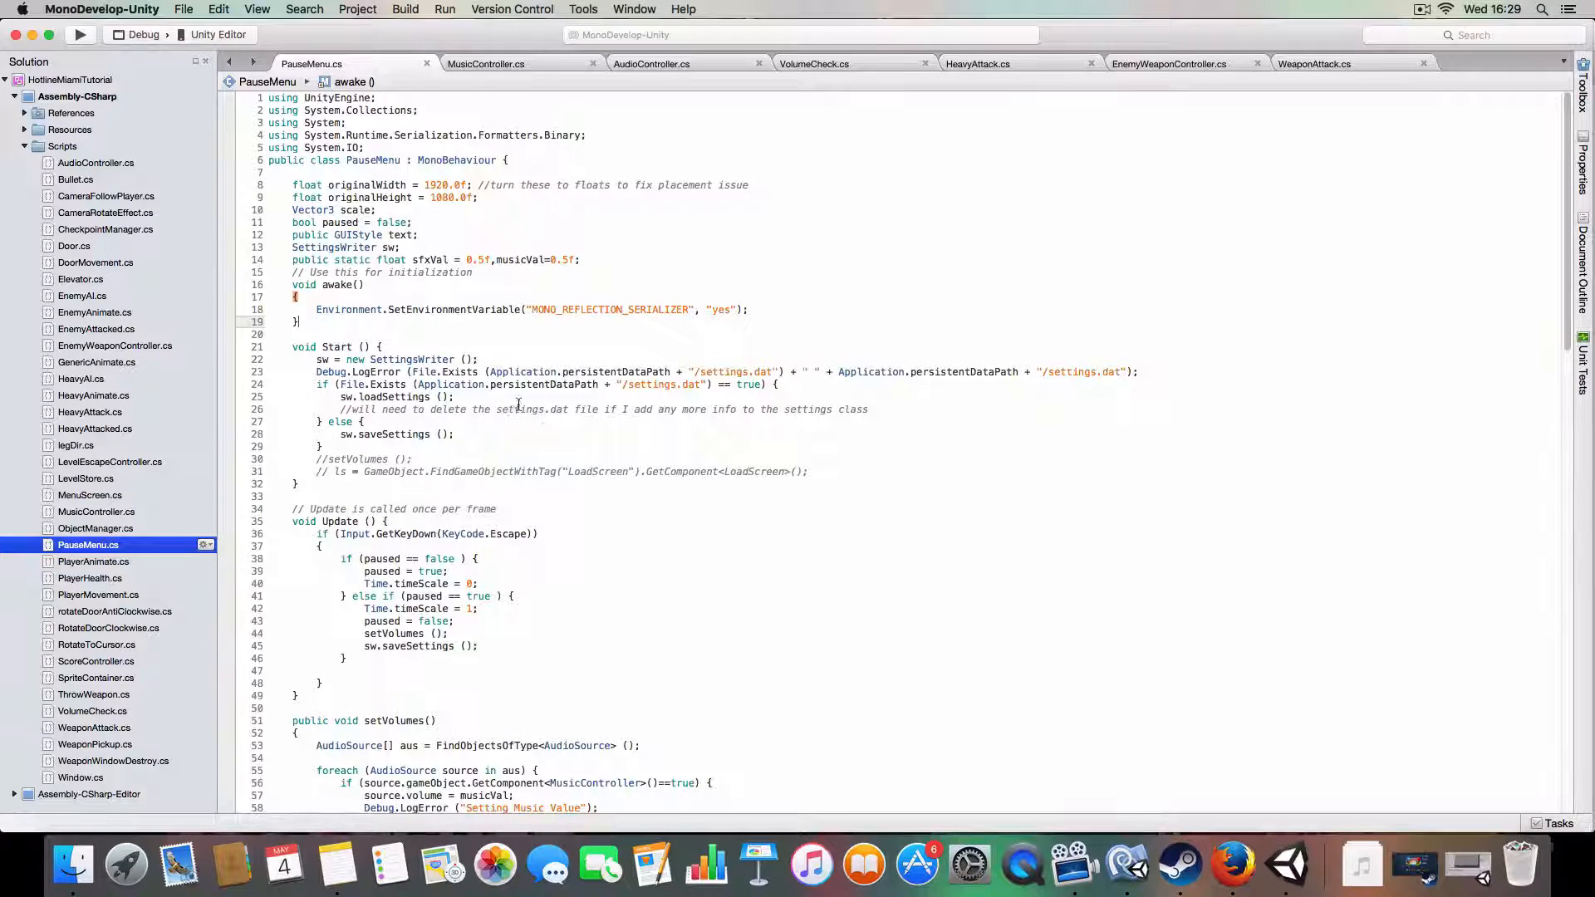
scroll(down, 3)
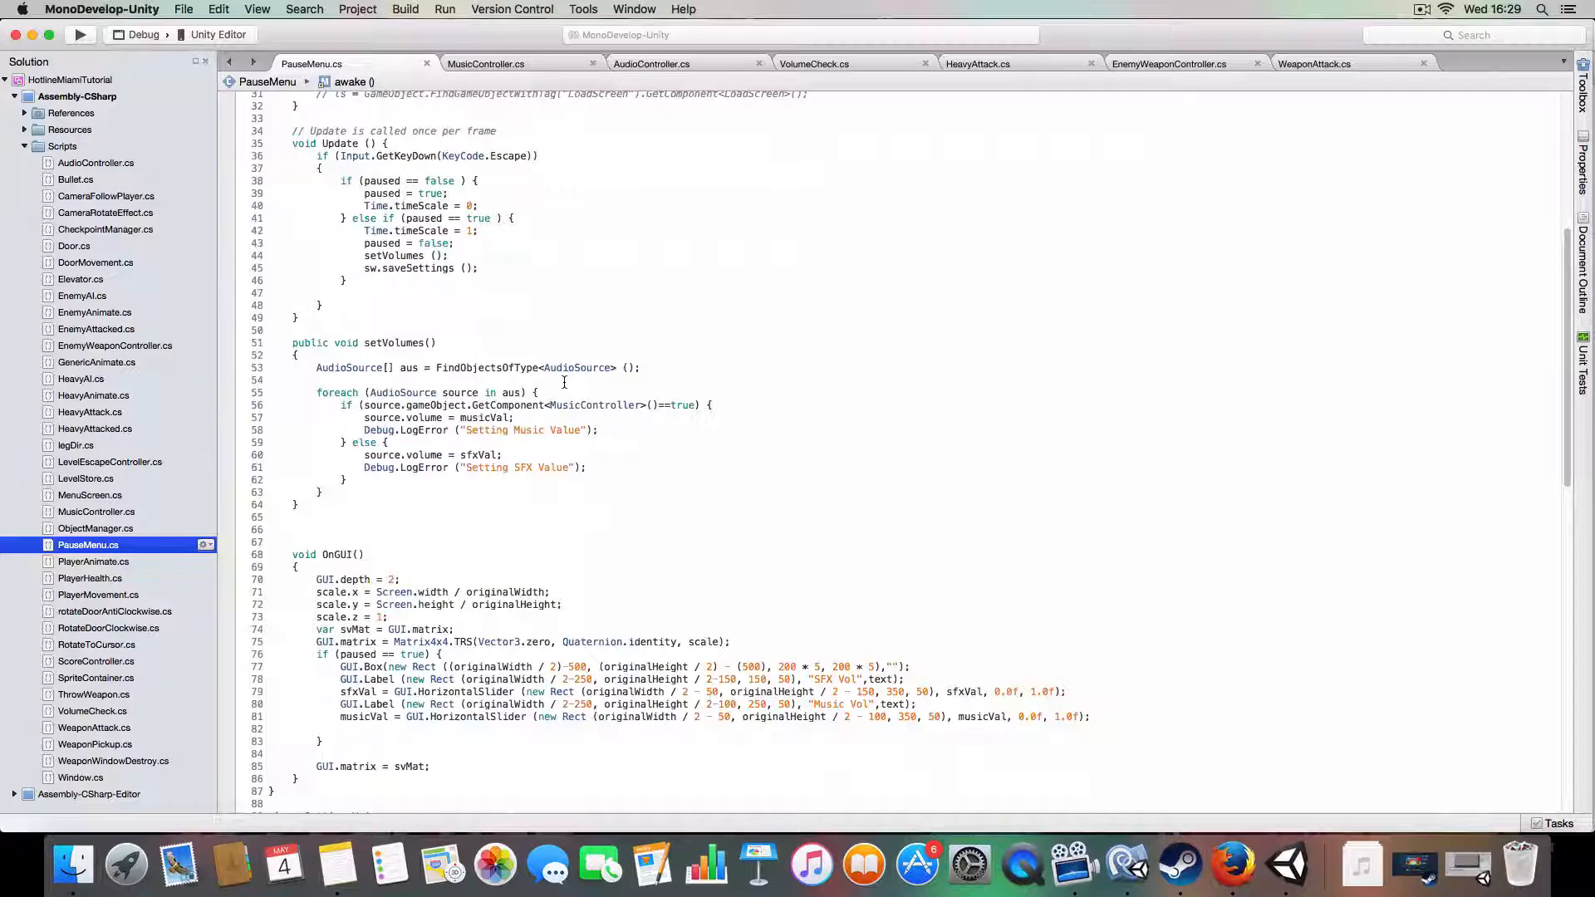
scroll(down, 3)
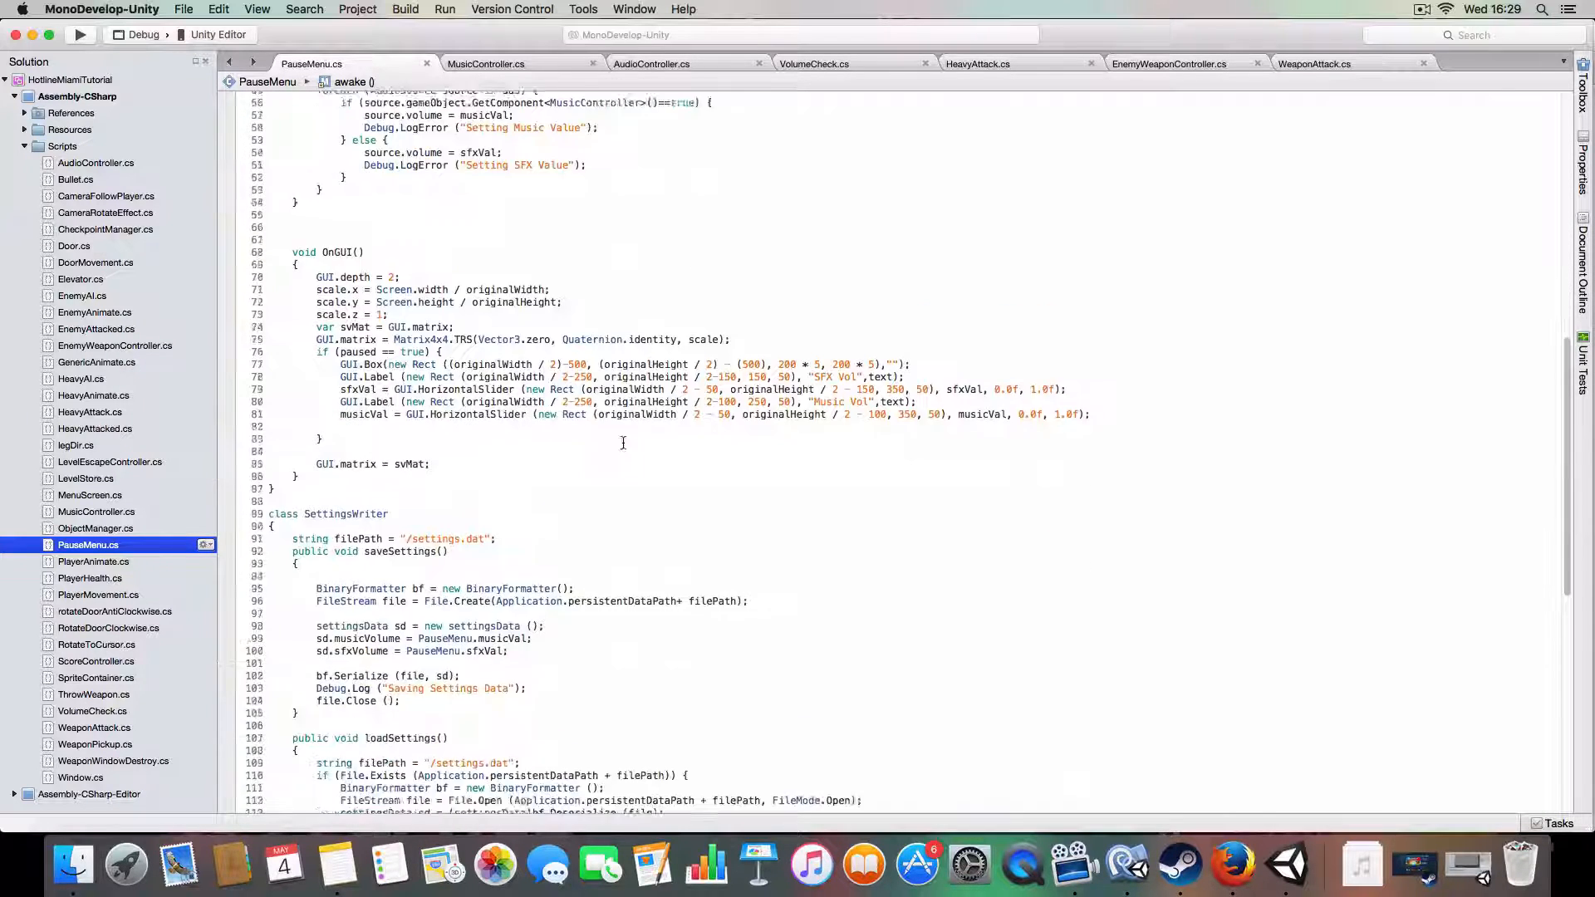
scroll(down, 3)
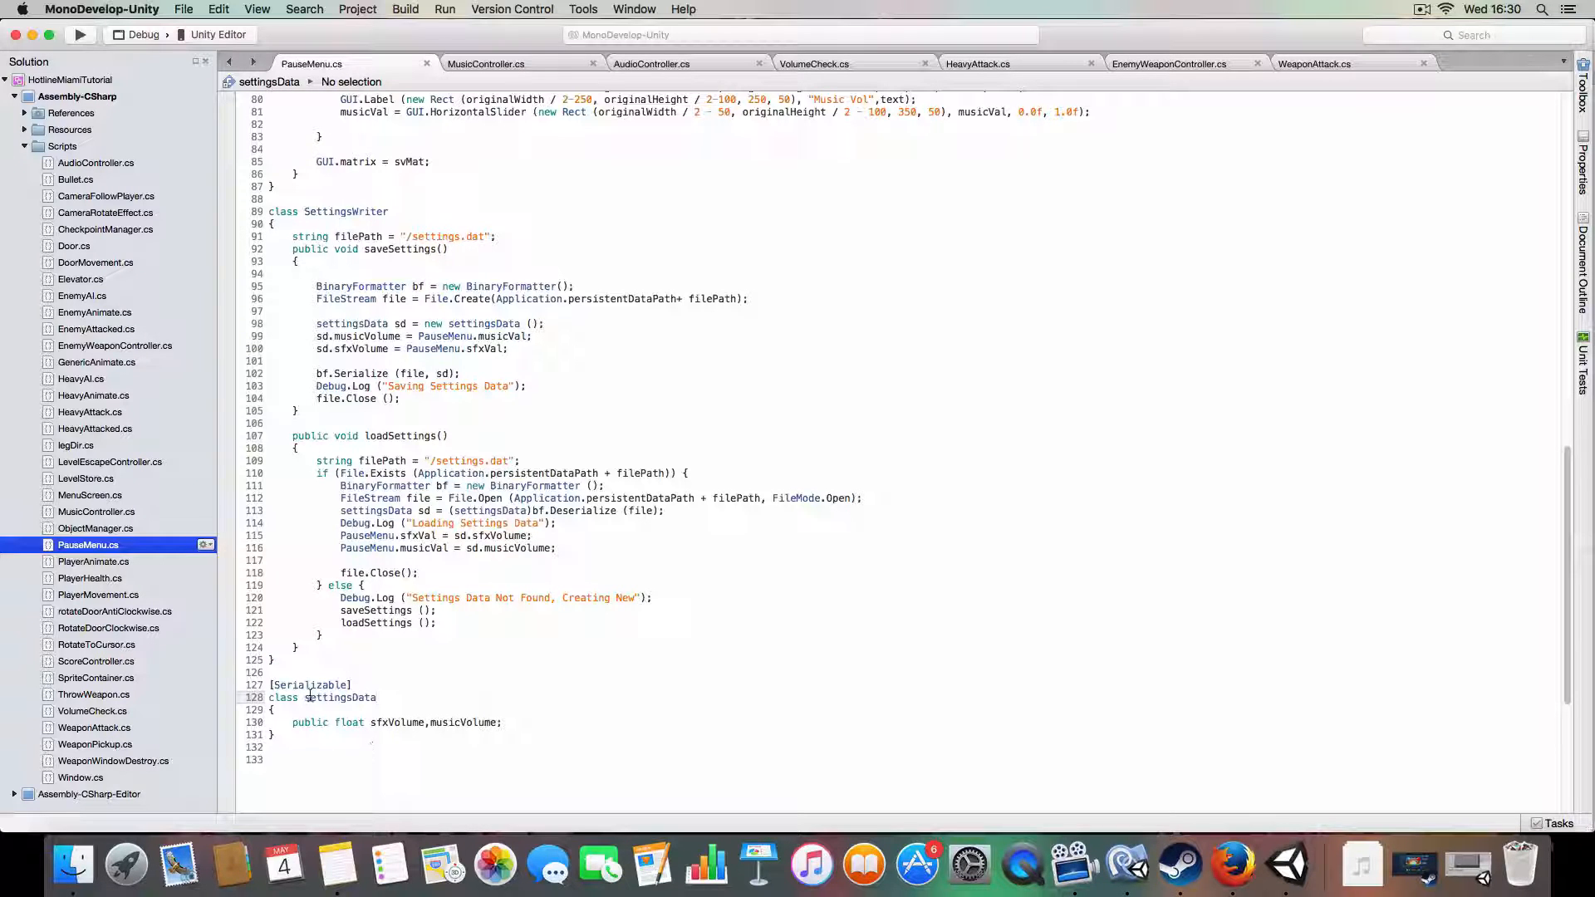
click(487, 63)
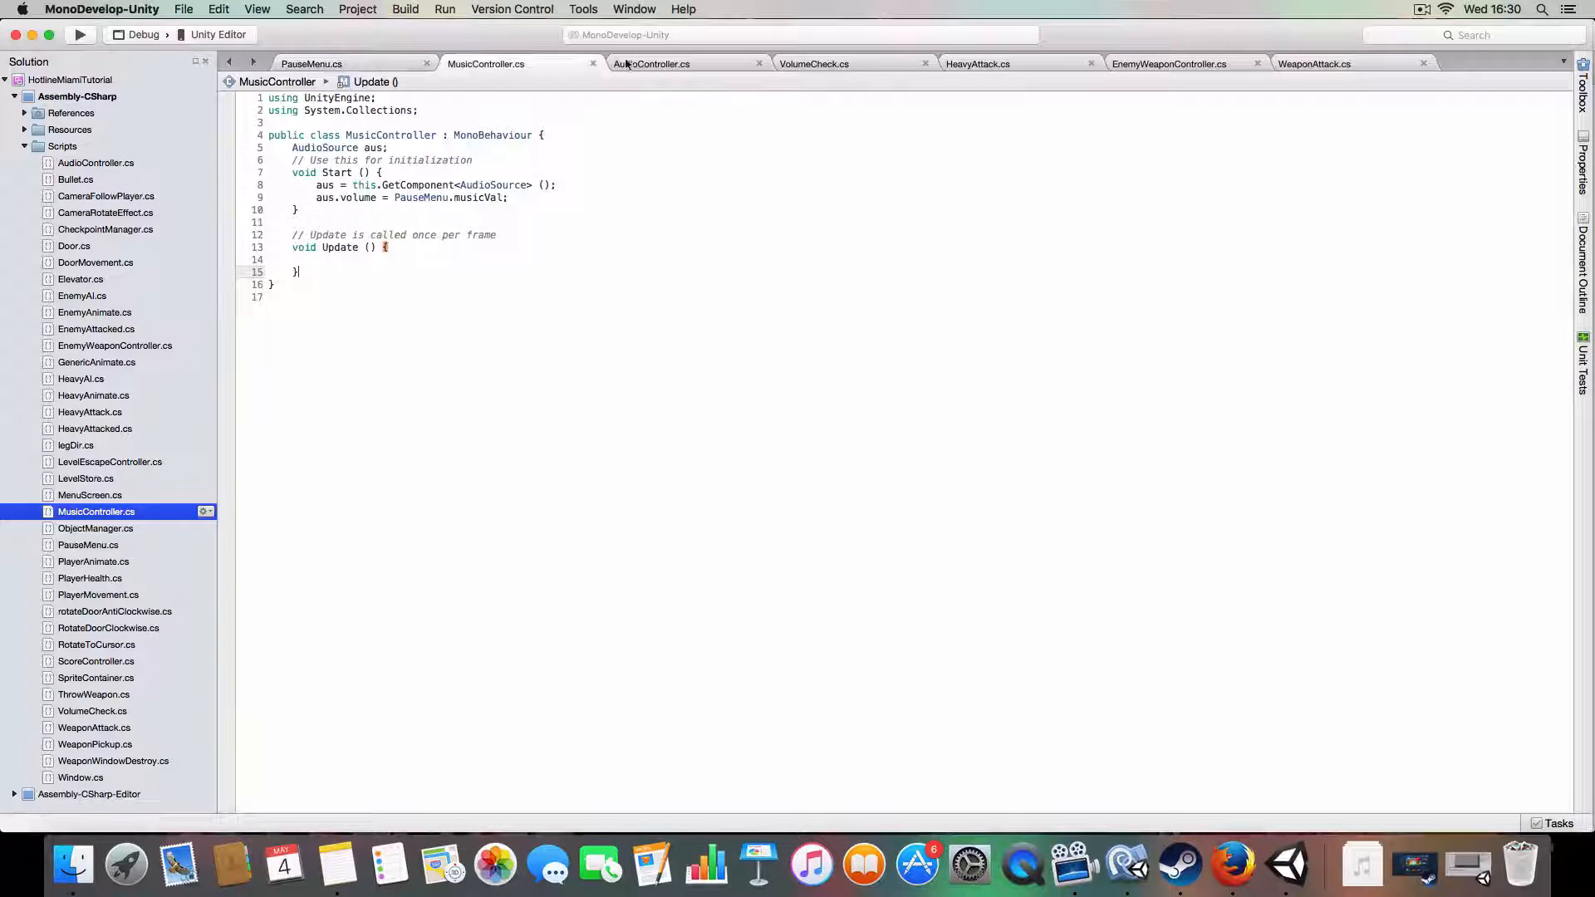
Step: Step through AudioController.cs and VolumeCheck.cs to HeavyAttack.cs and select its meleeAttack sound call
click(651, 64)
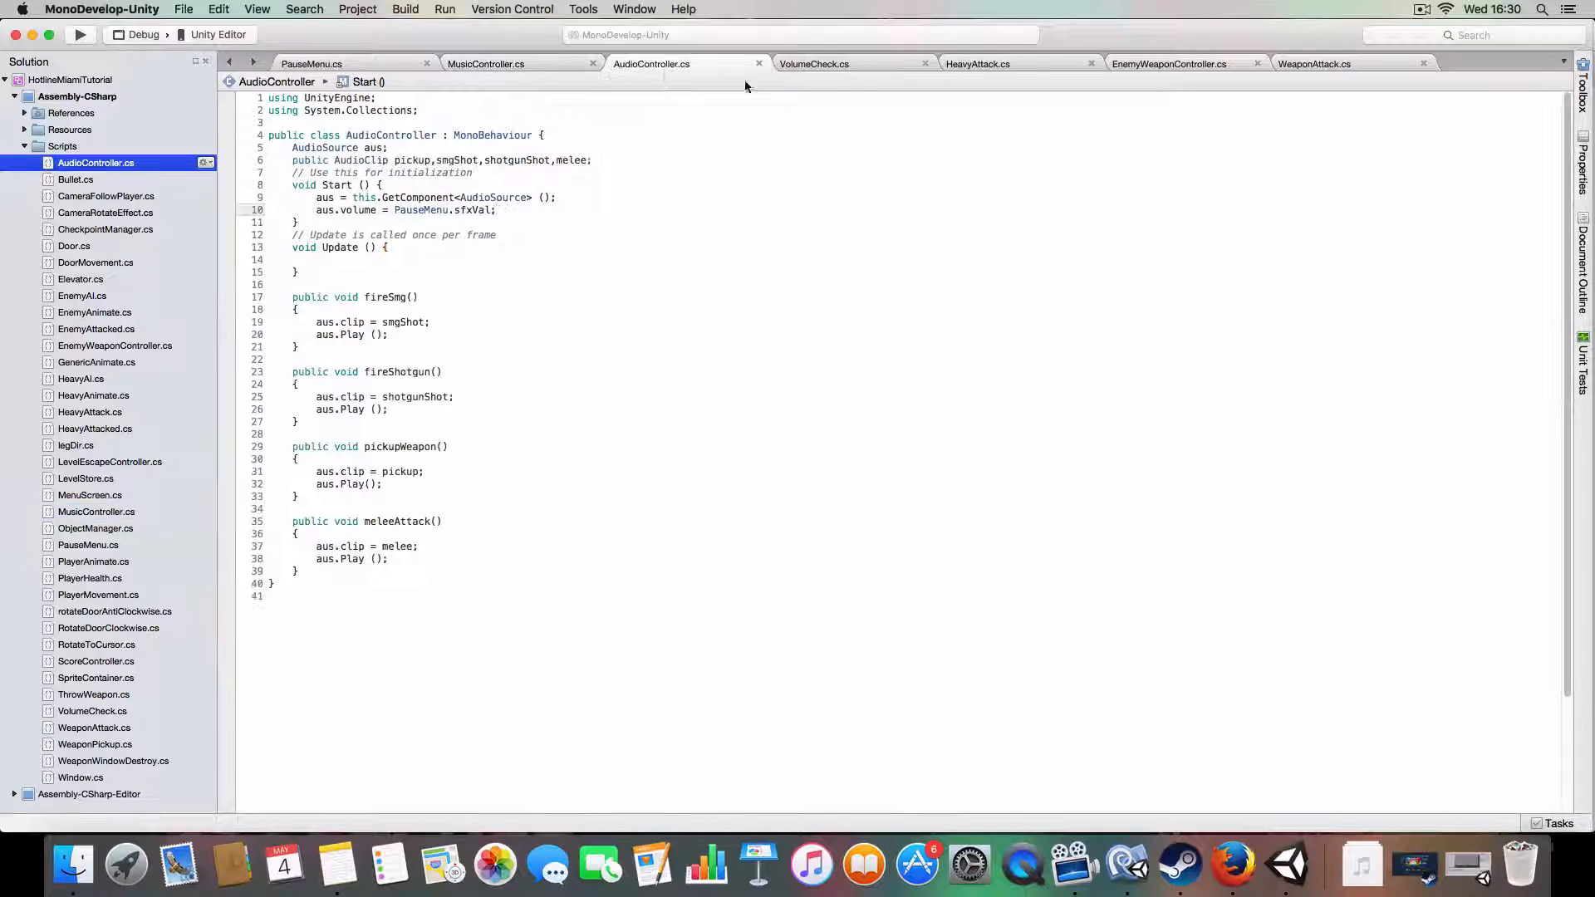
click(812, 63)
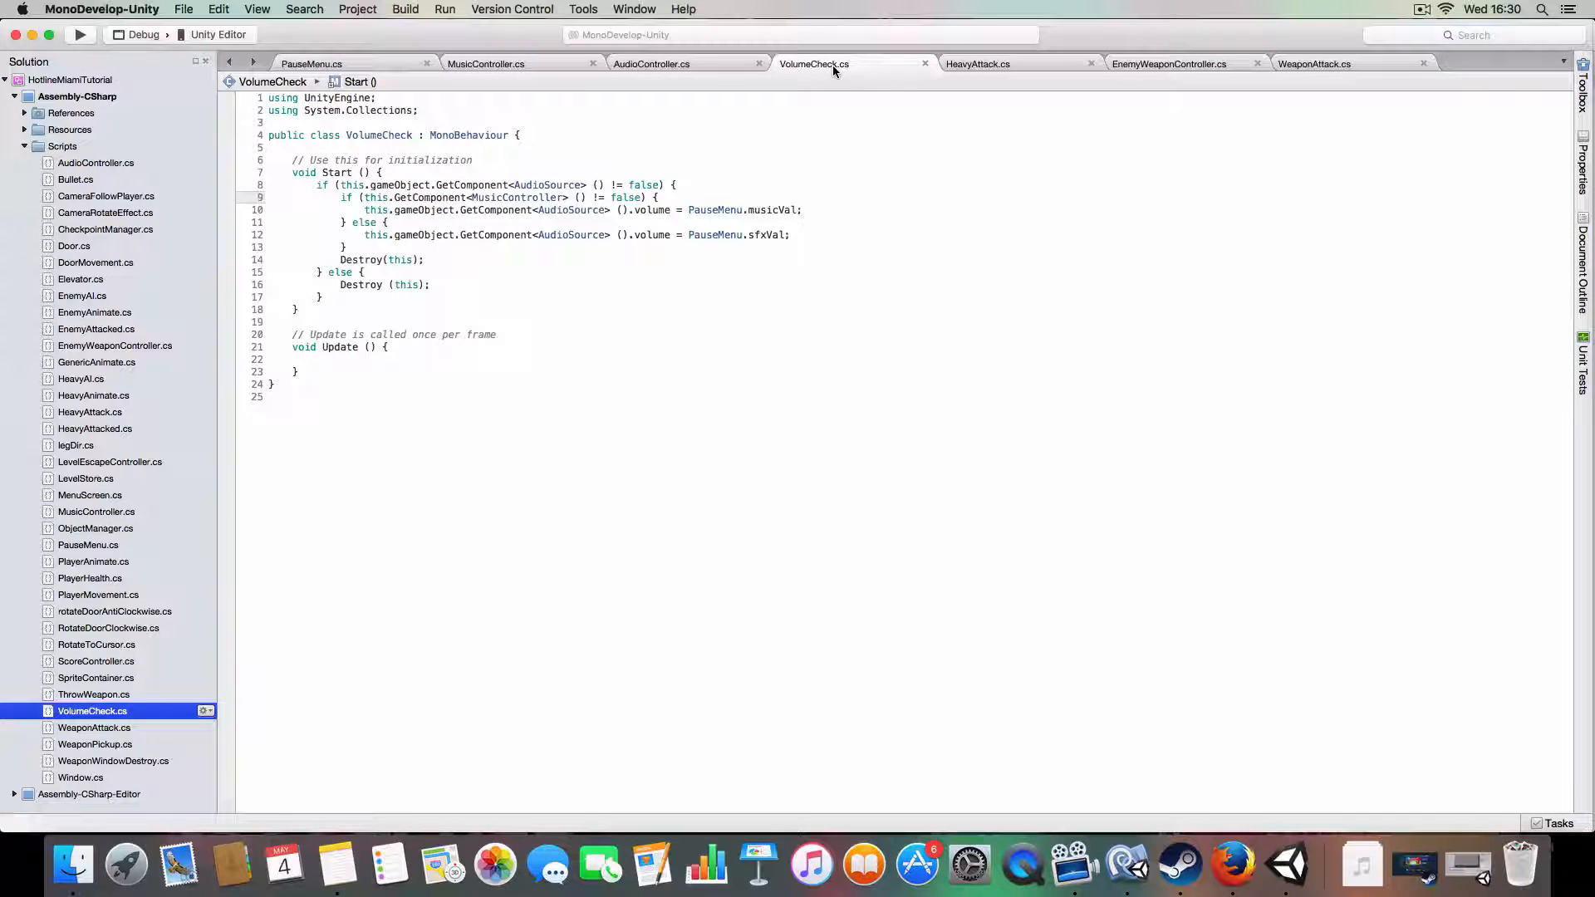
click(978, 63)
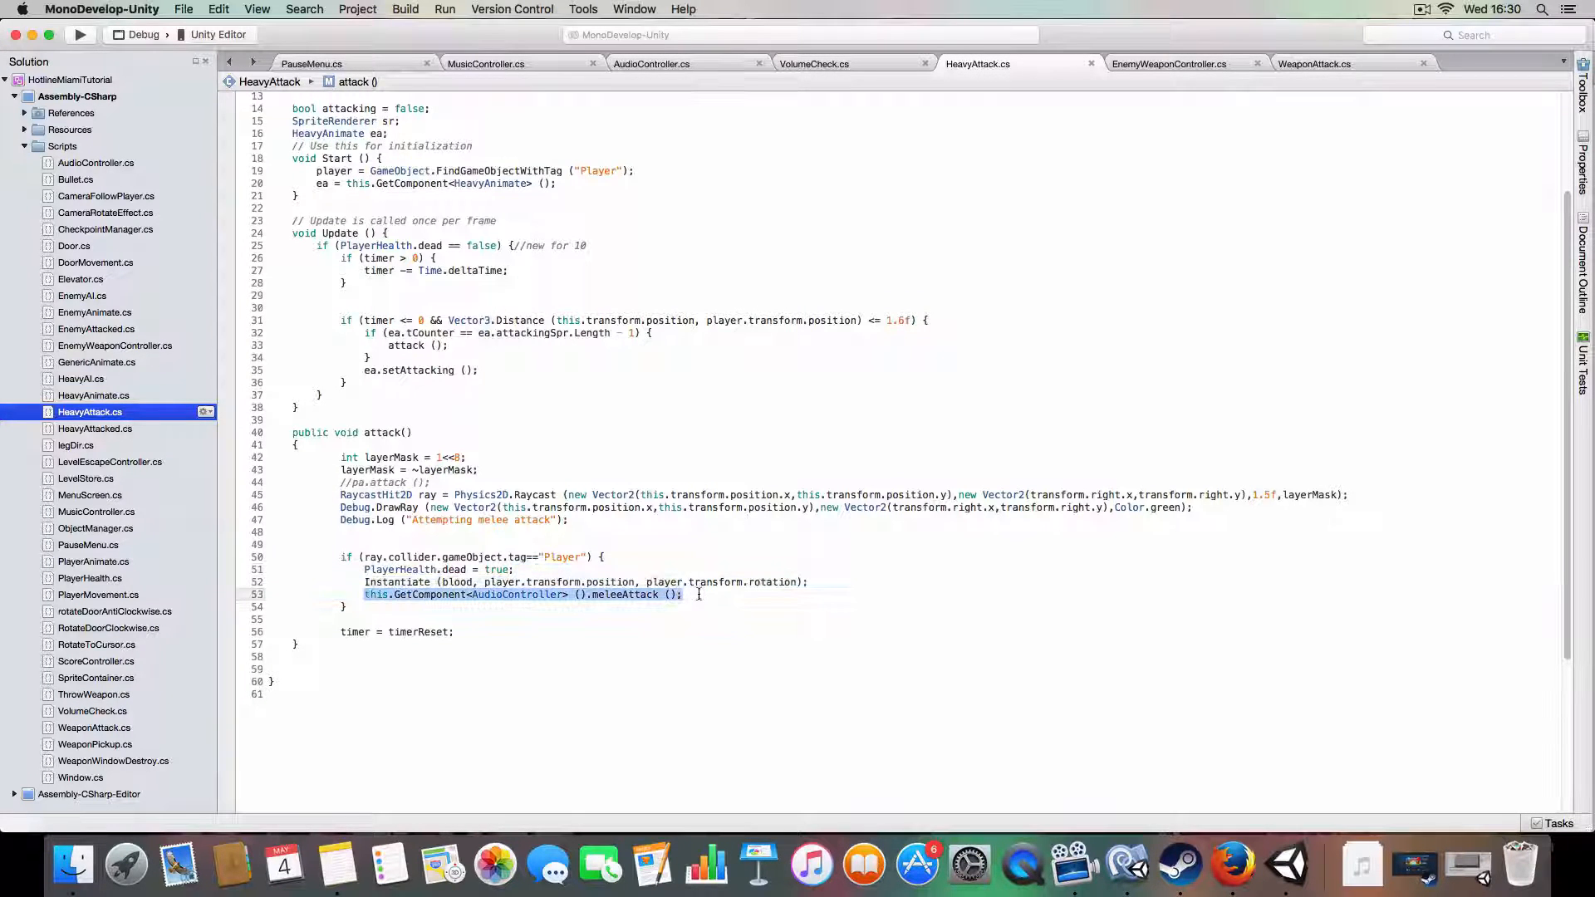
click(838, 634)
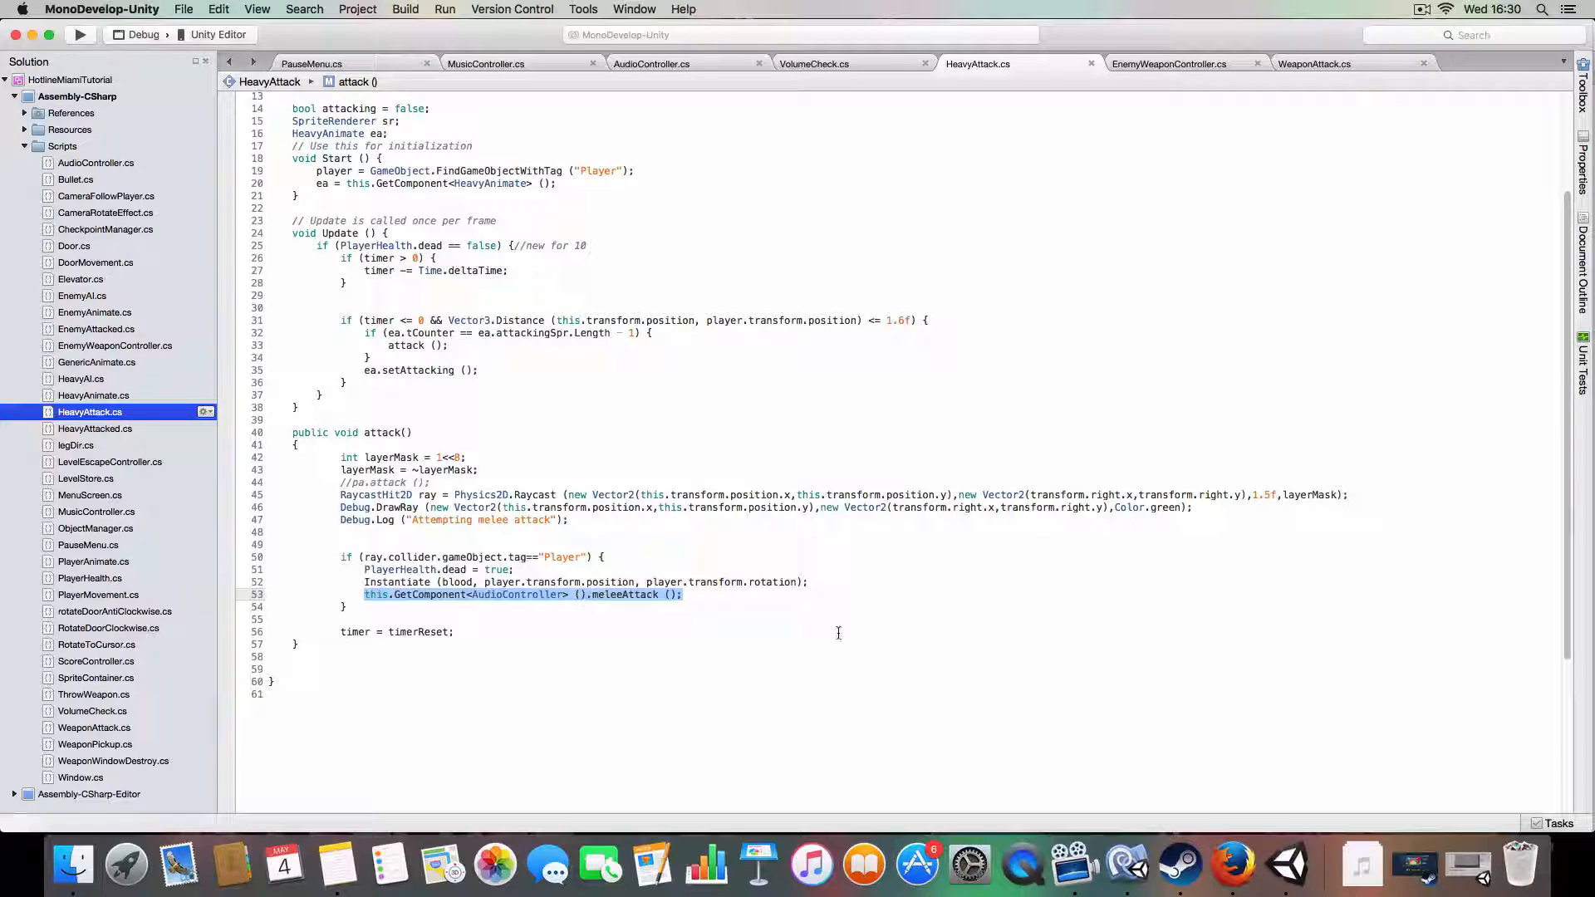